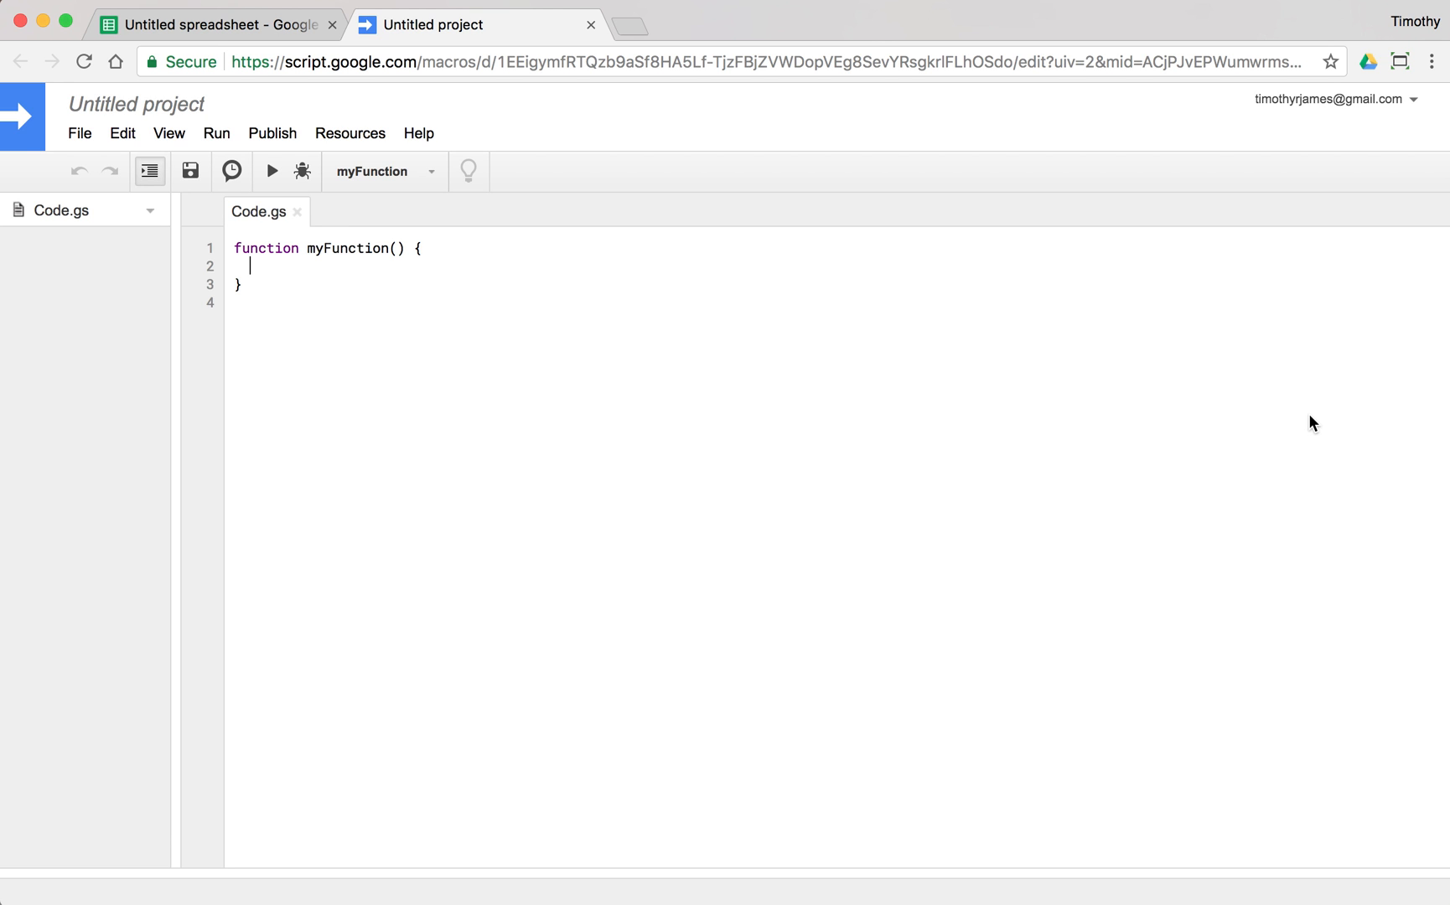
pyautogui.moveTo(385, 290)
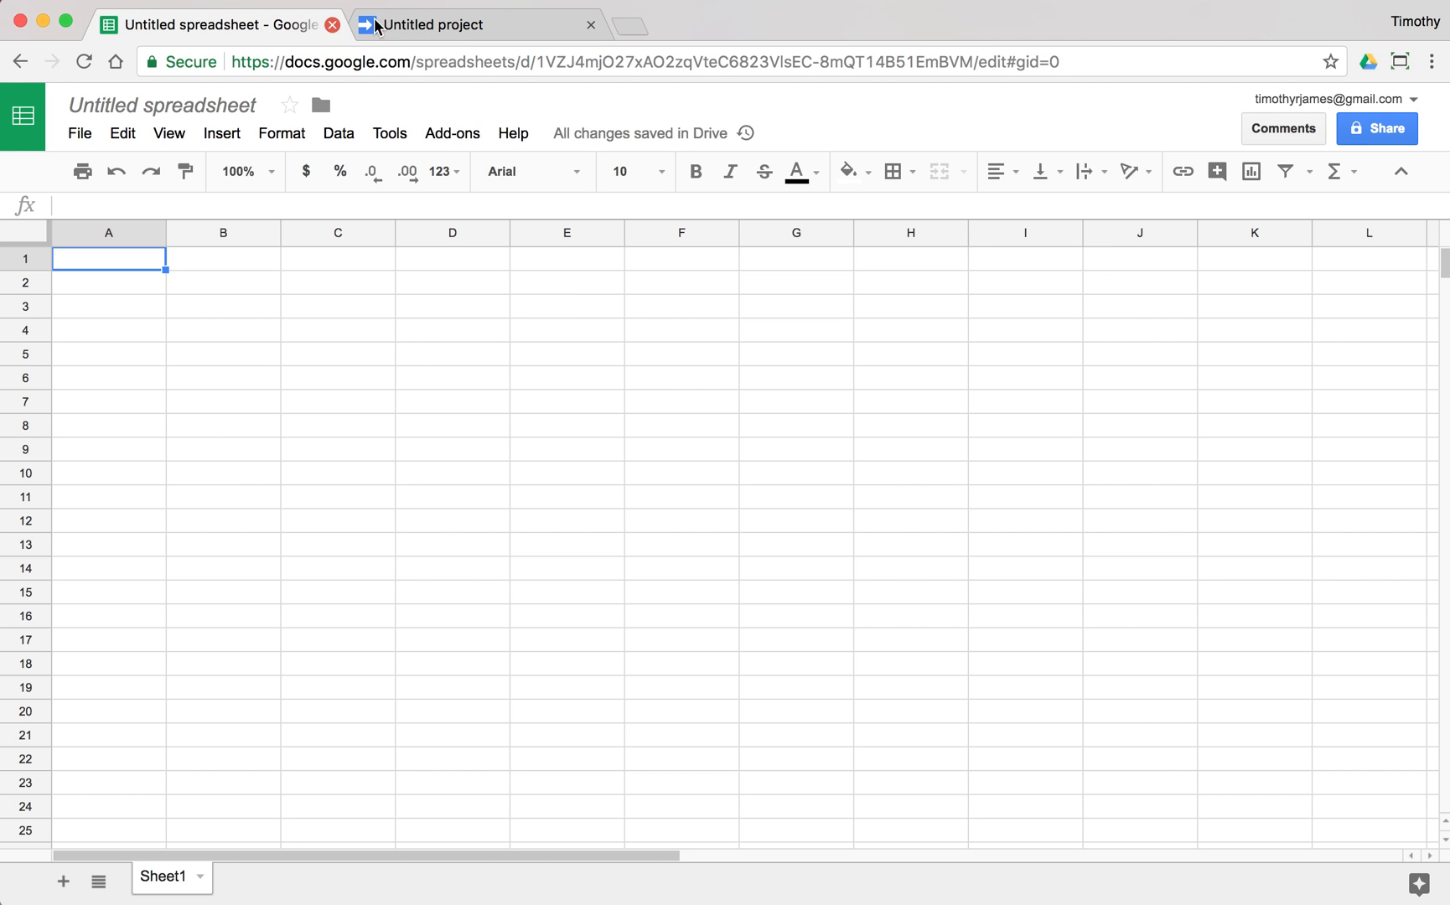
# Write a MYNAME() function in the script that returns "Tim"
pyautogui.click(434, 23)
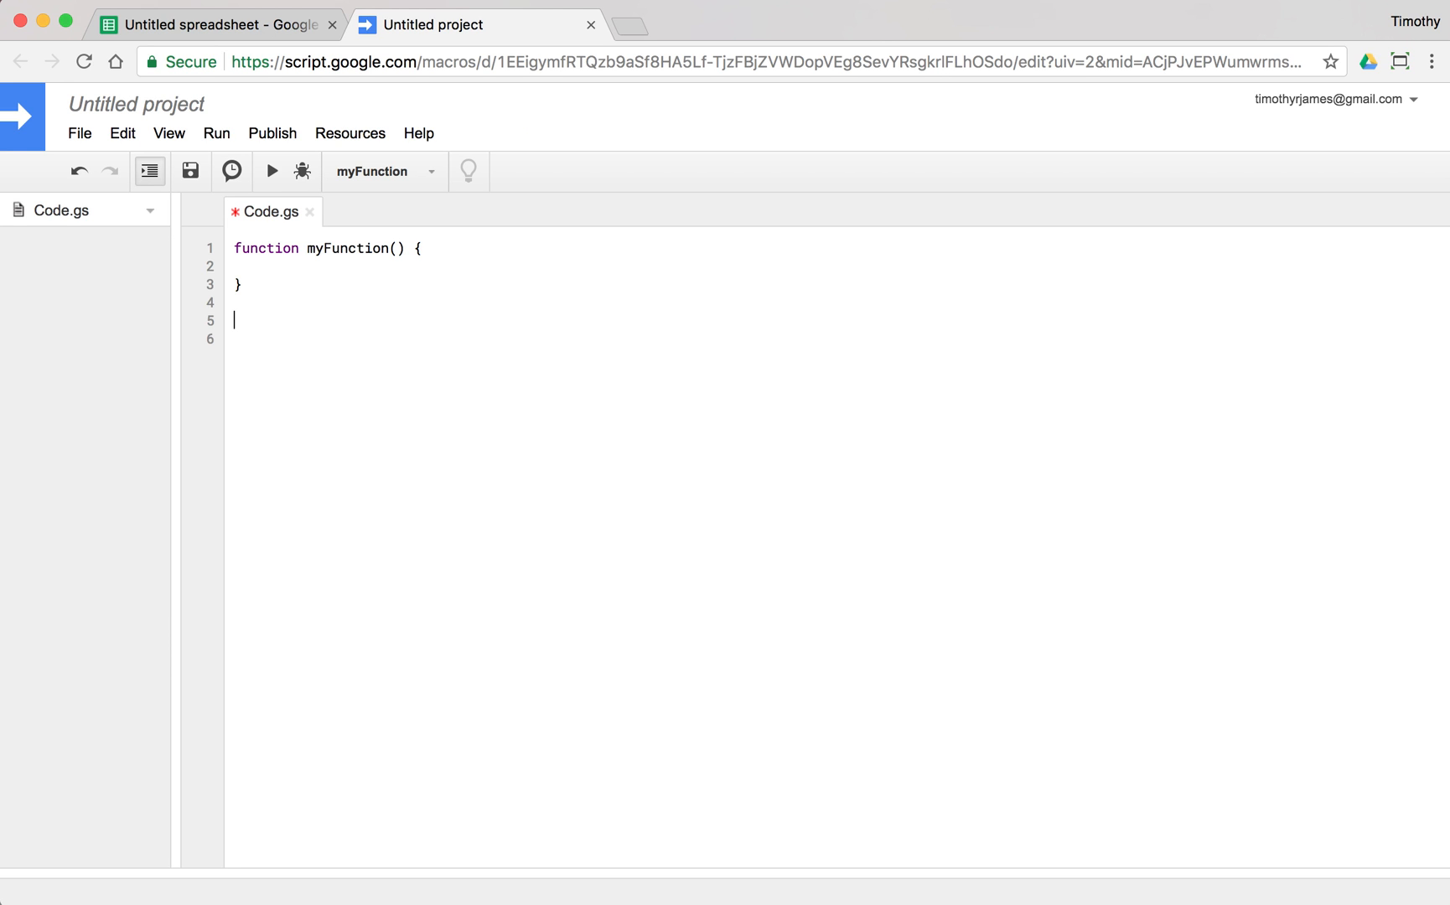
pyautogui.write('u')
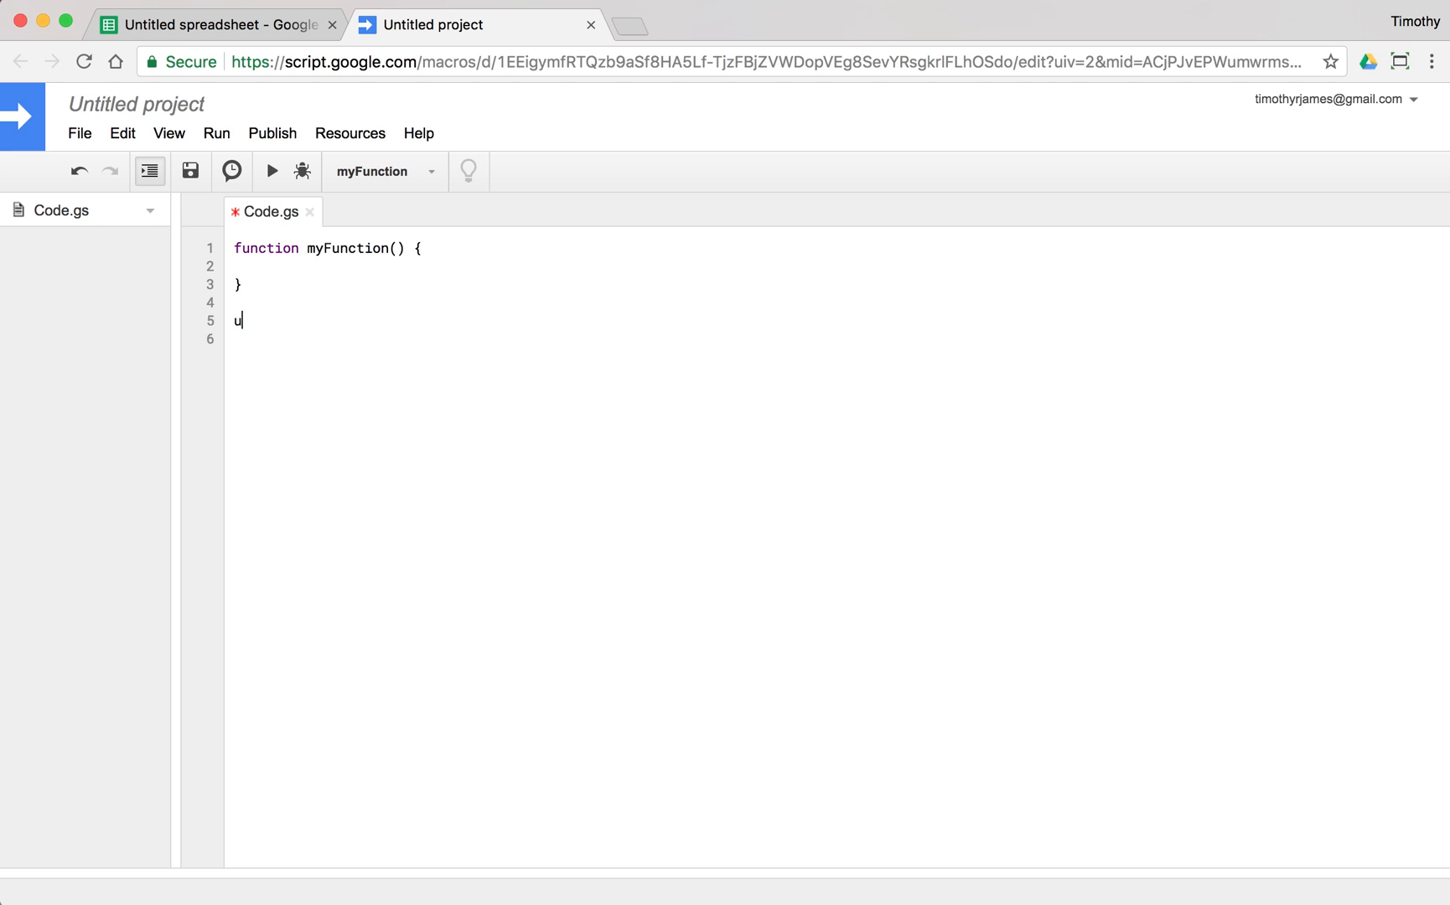
pyautogui.write('function MYNAME')
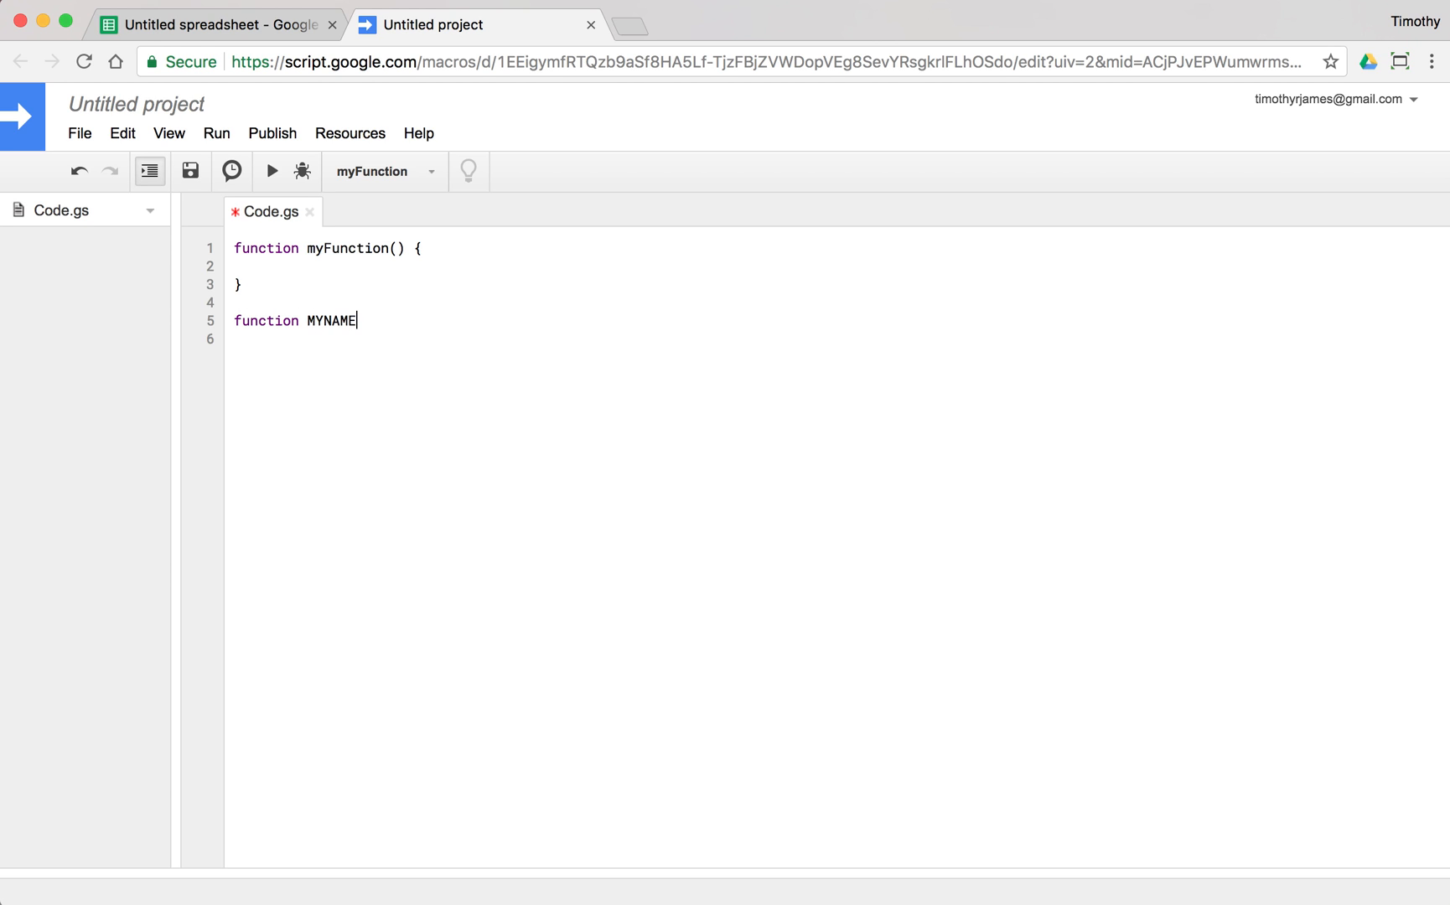
pyautogui.write('() {')
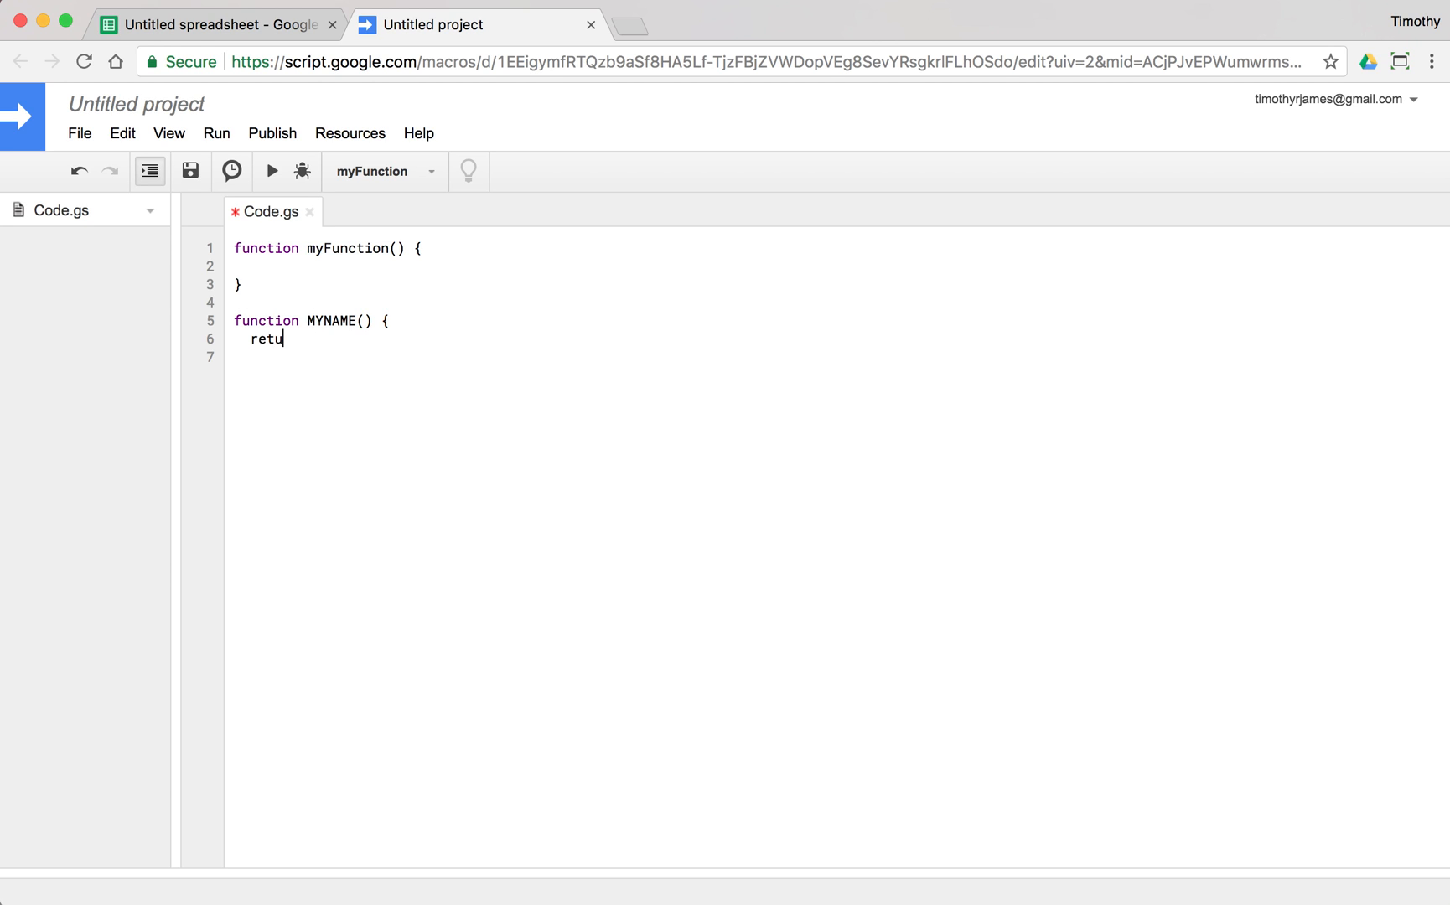
pyautogui.write('rn "')
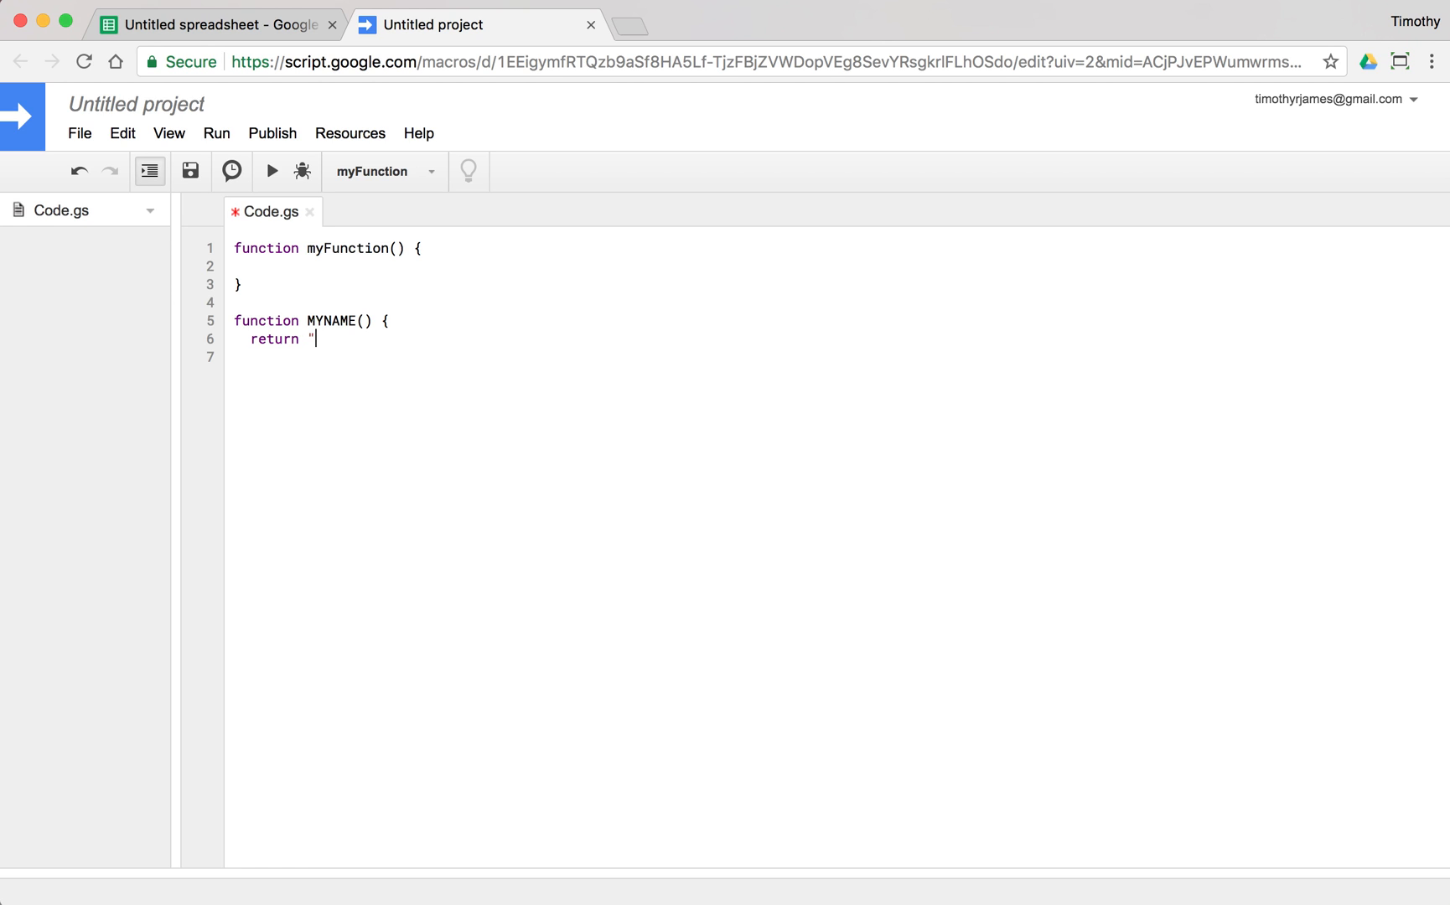
pyautogui.write('Tim";')
pyautogui.click(543, 357)
pyautogui.write('}')
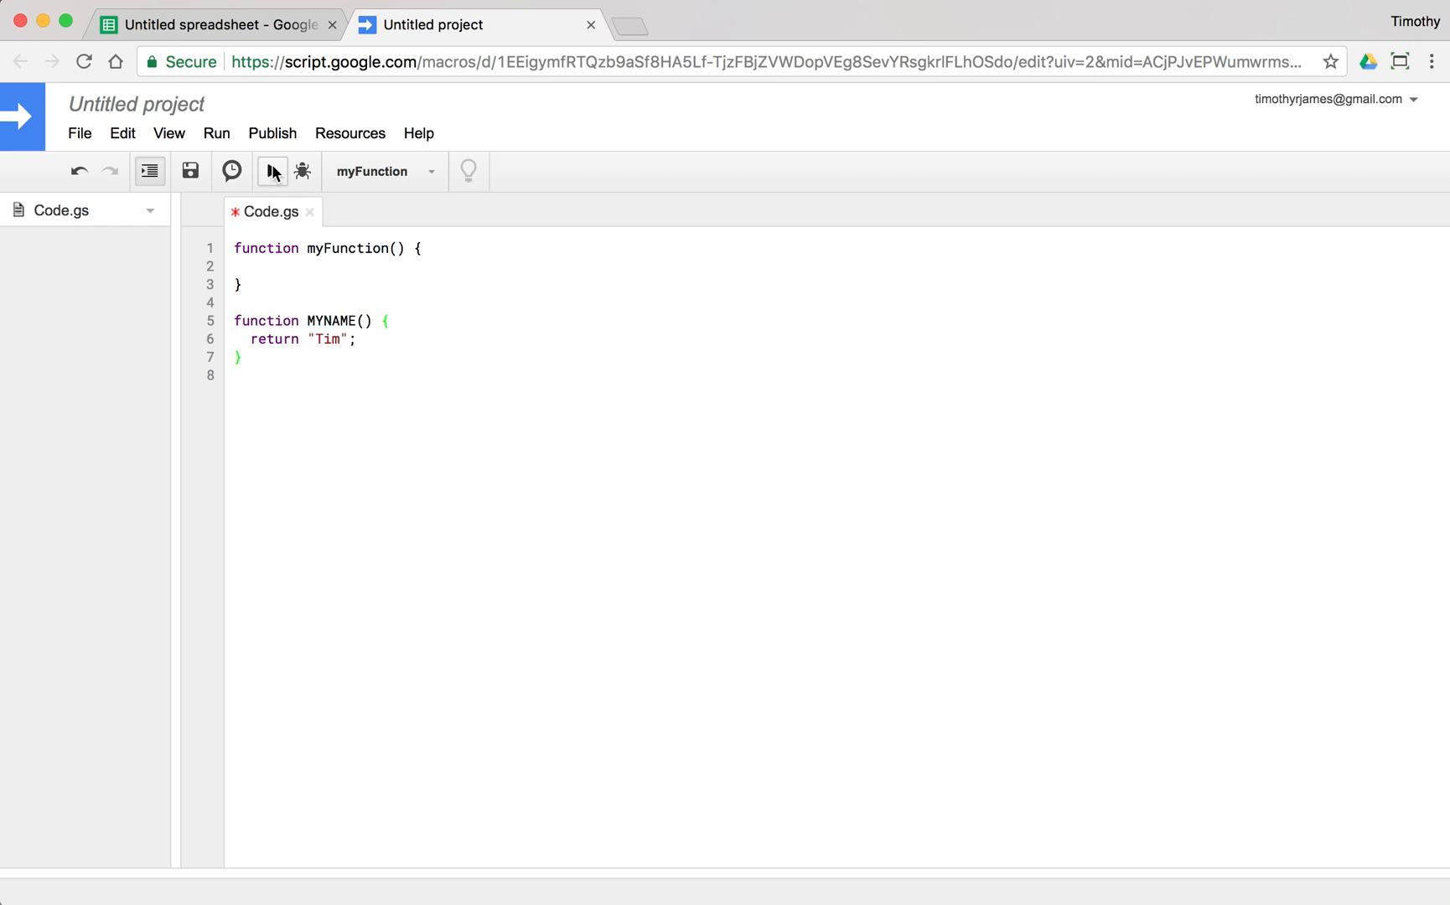
# Rename the Apps Script project to Custom Functions Test
pyautogui.click(136, 104)
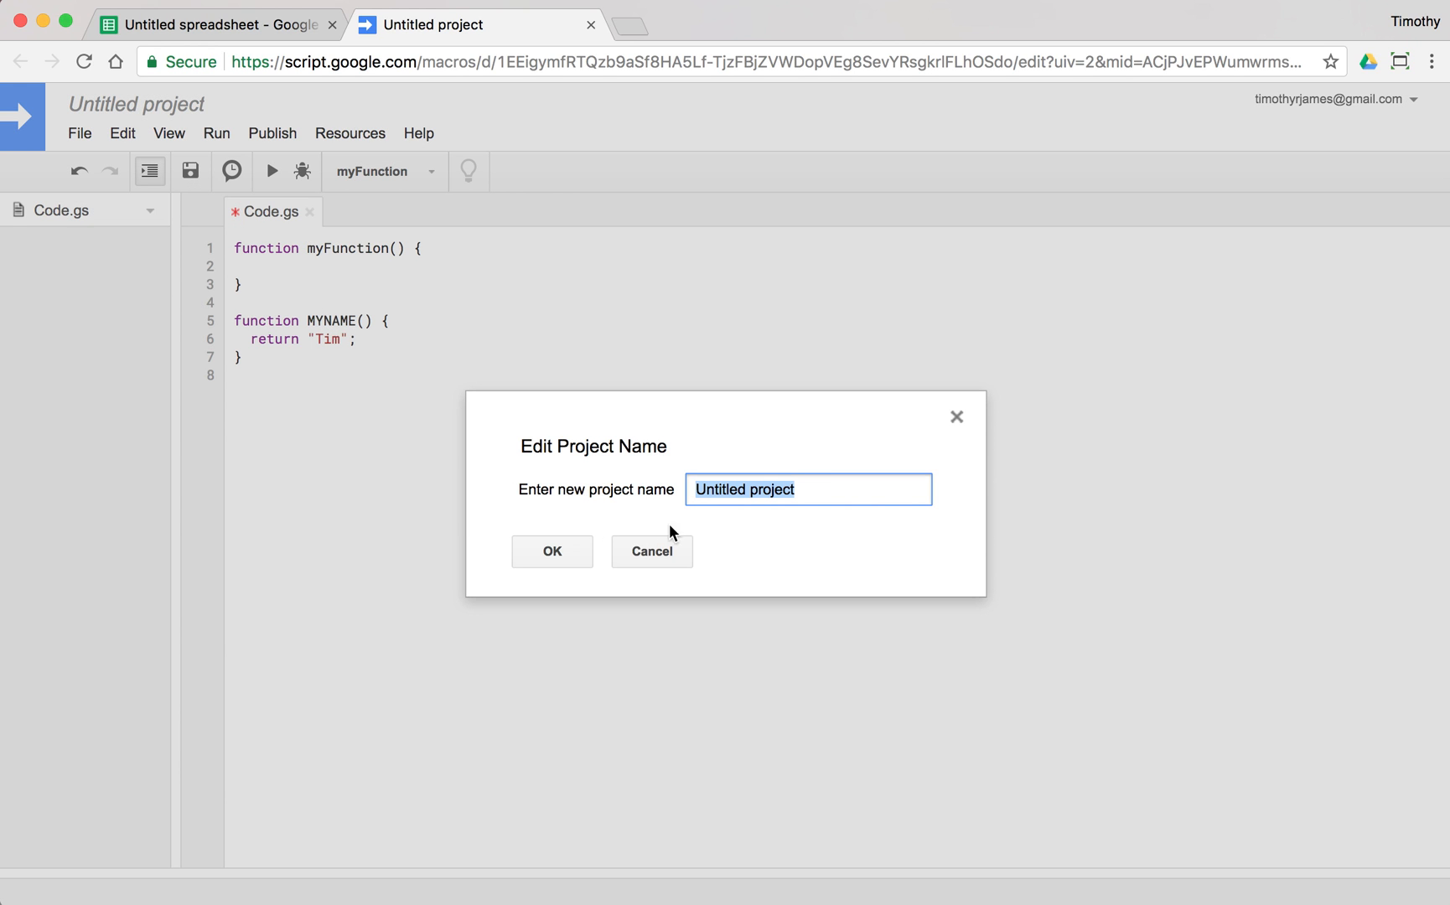
pyautogui.write('Cu')
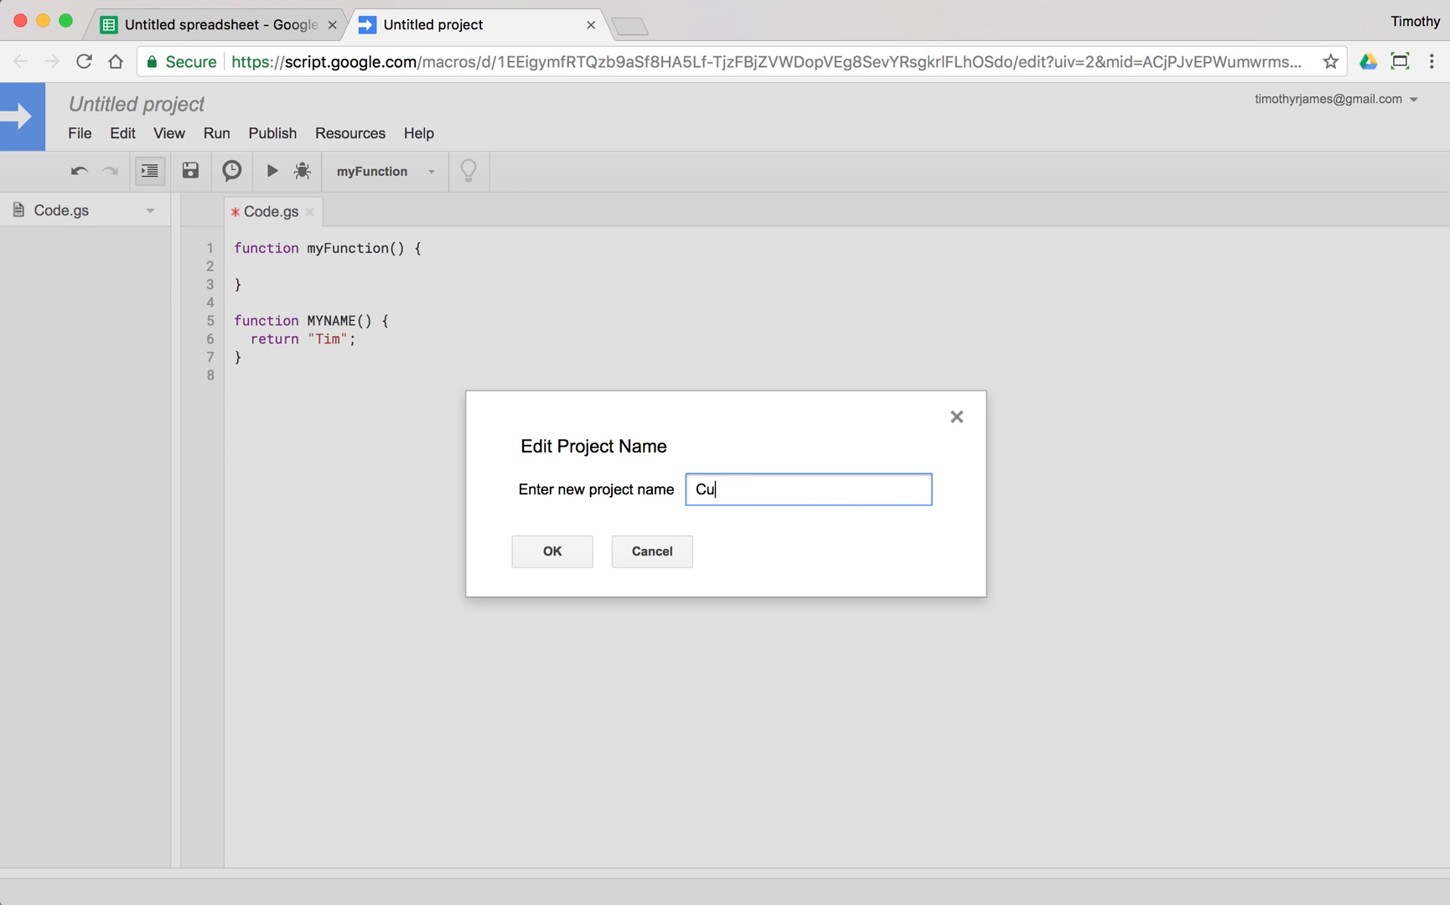
pyautogui.click(552, 551)
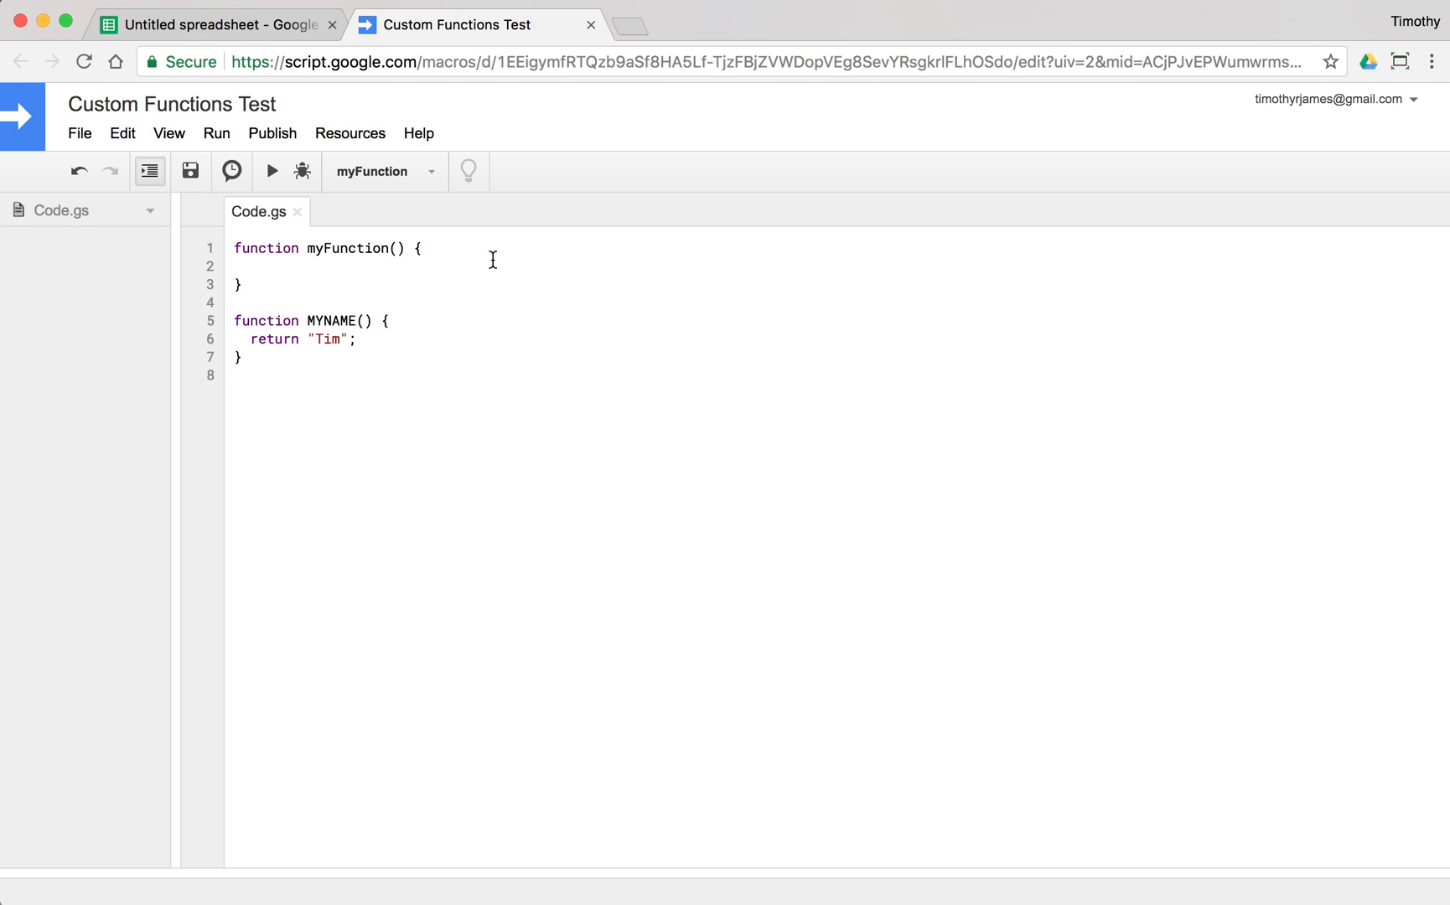
# Label A1 Name and enter =MYNAME() in B1 so it shows Tim
pyautogui.click(209, 24)
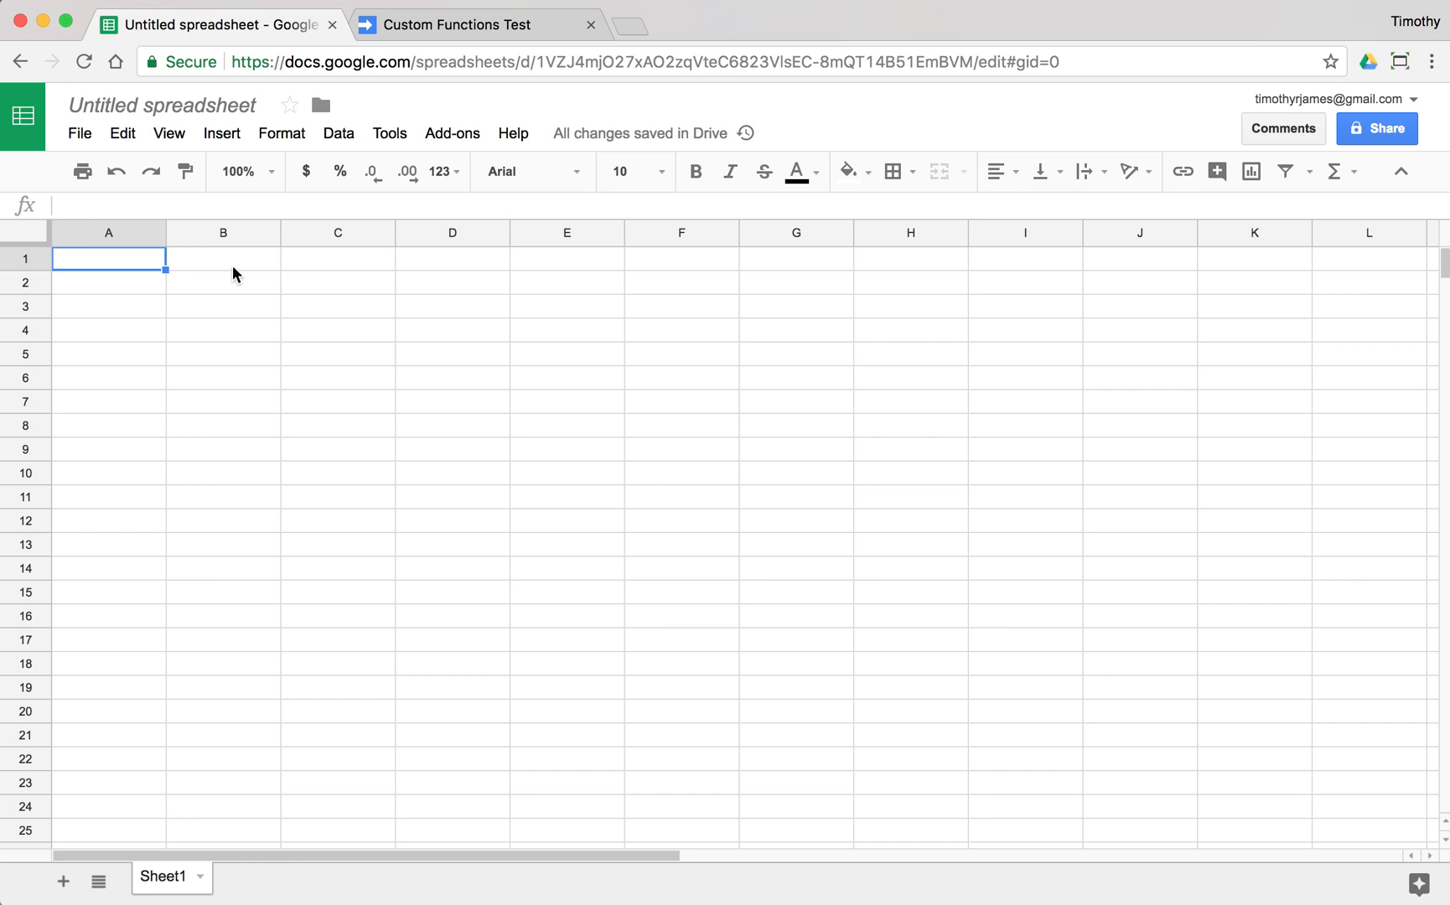
pyautogui.write('Name')
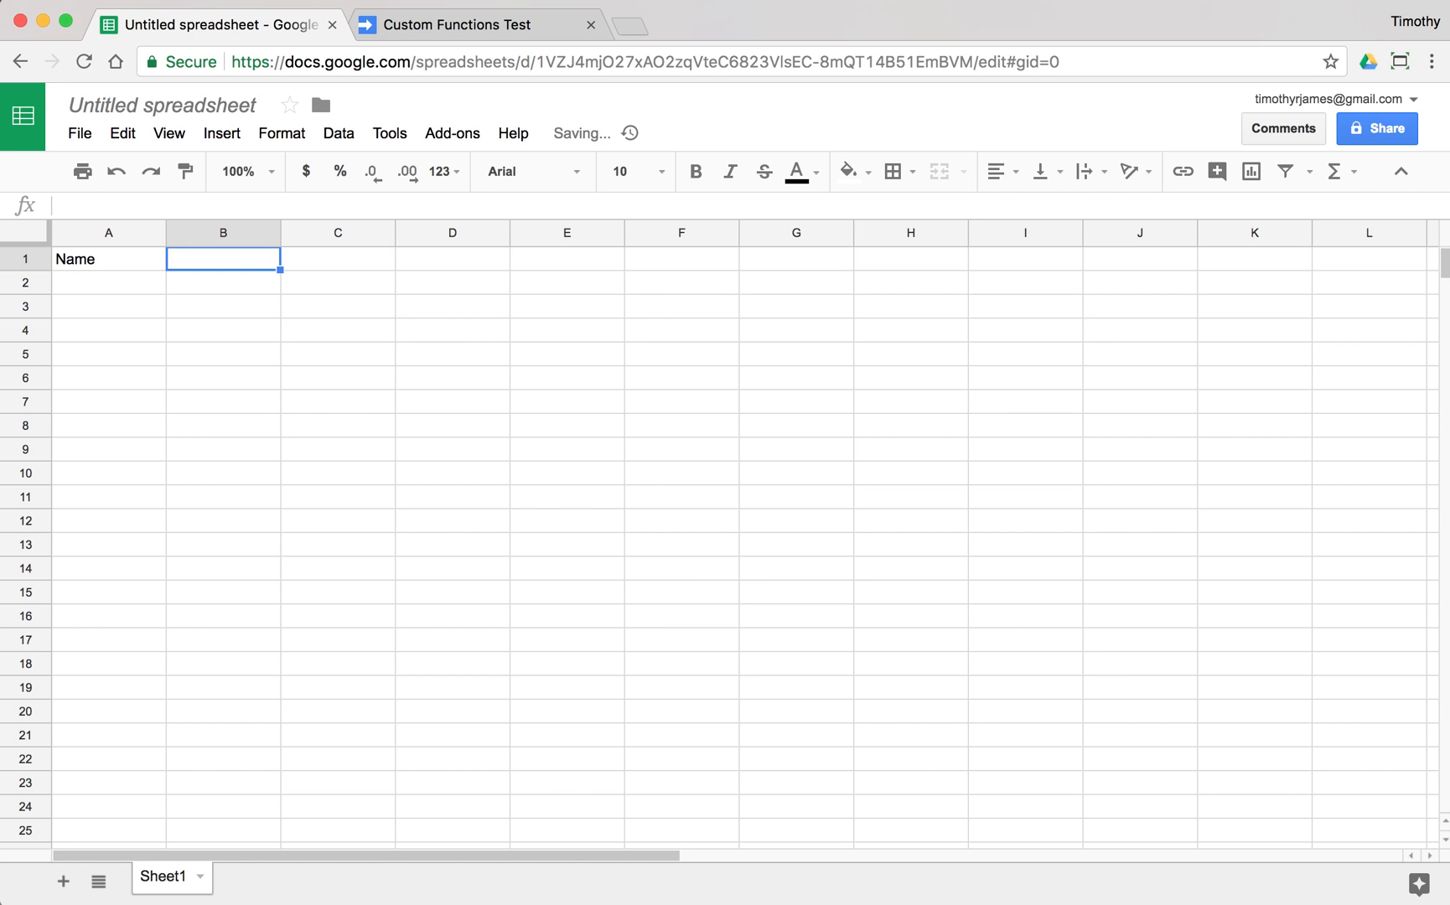
pyautogui.write('=MYNAM')
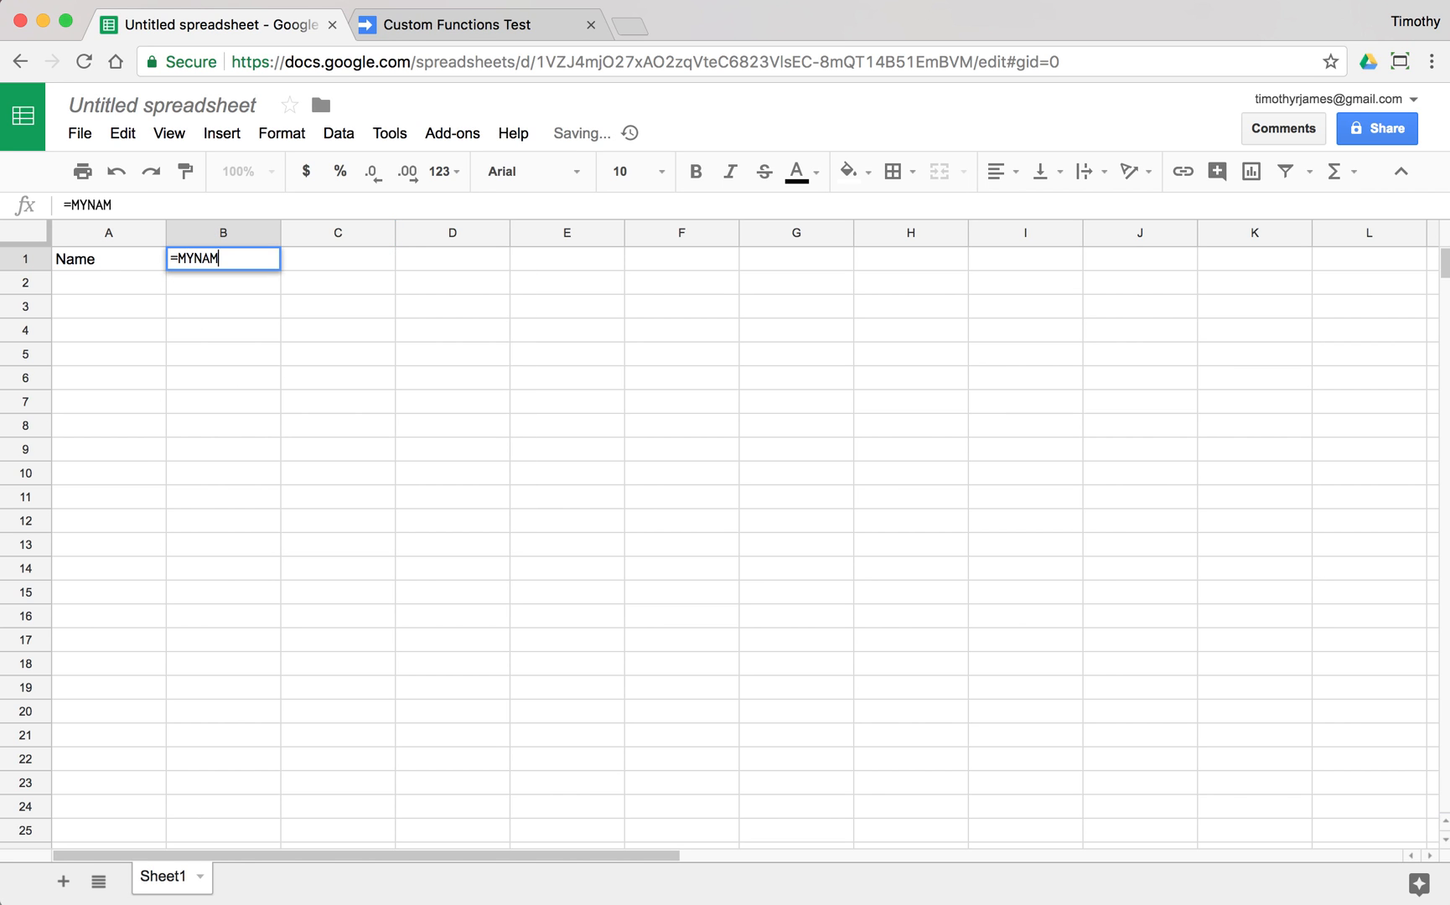
pyautogui.press('Enter')
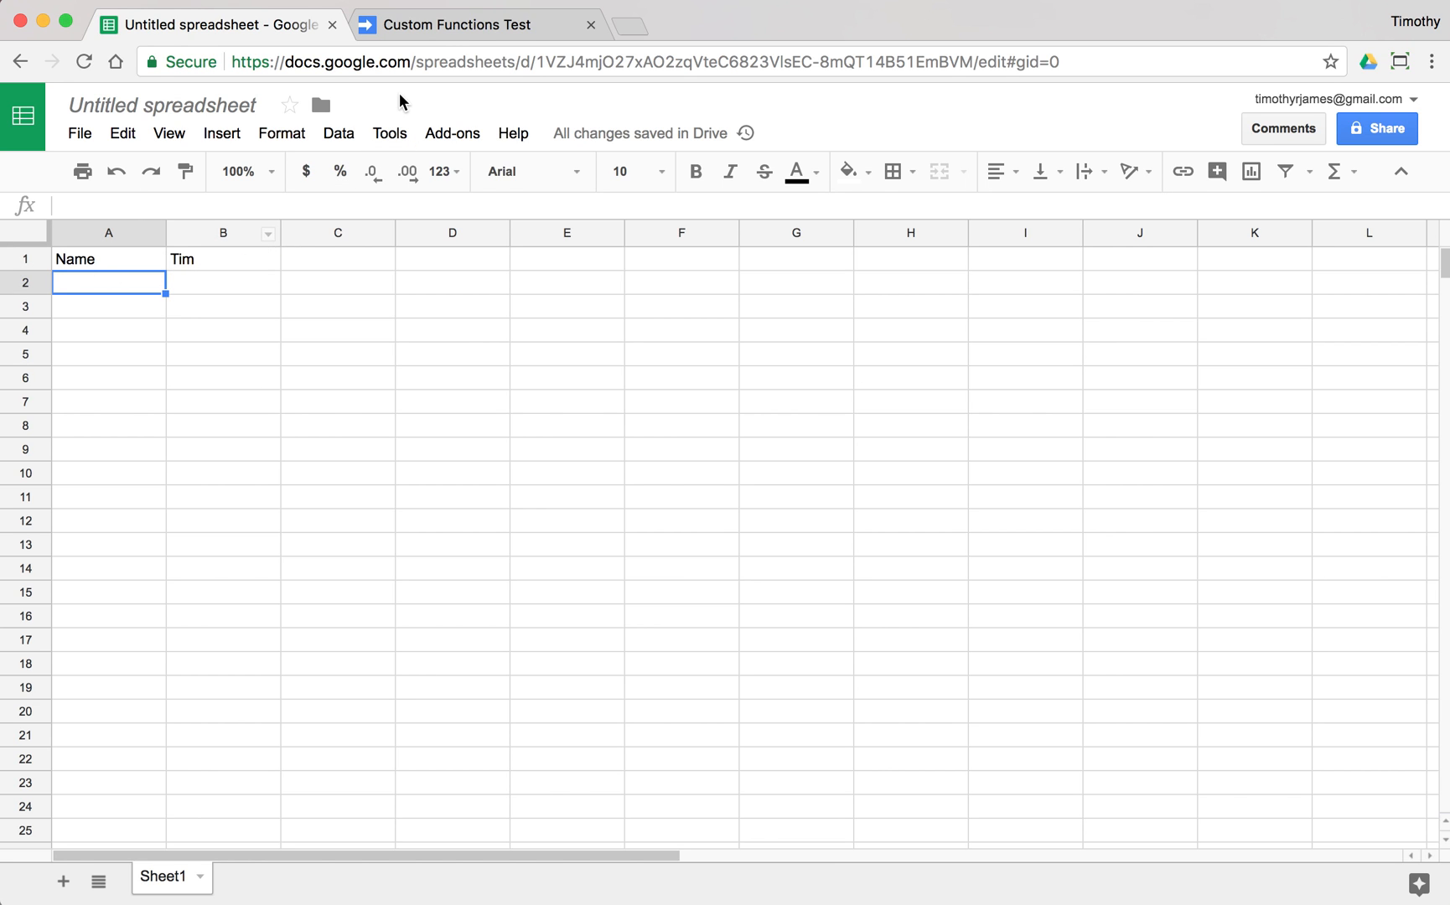
pyautogui.moveTo(443, 19)
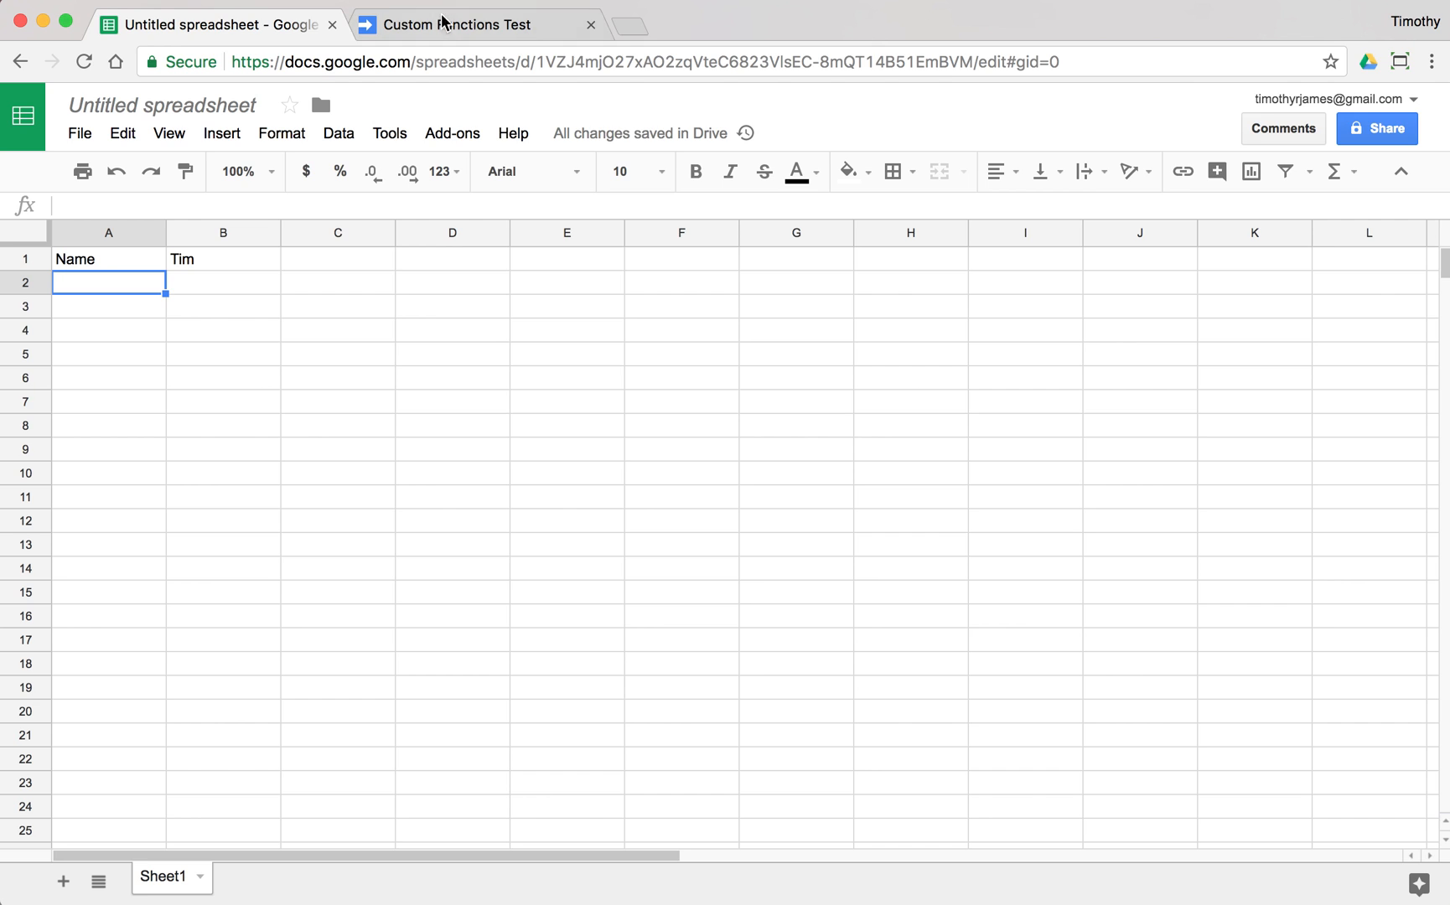
# Add another =MYNAME() formula in B3 after glancing at the script
pyautogui.click(456, 24)
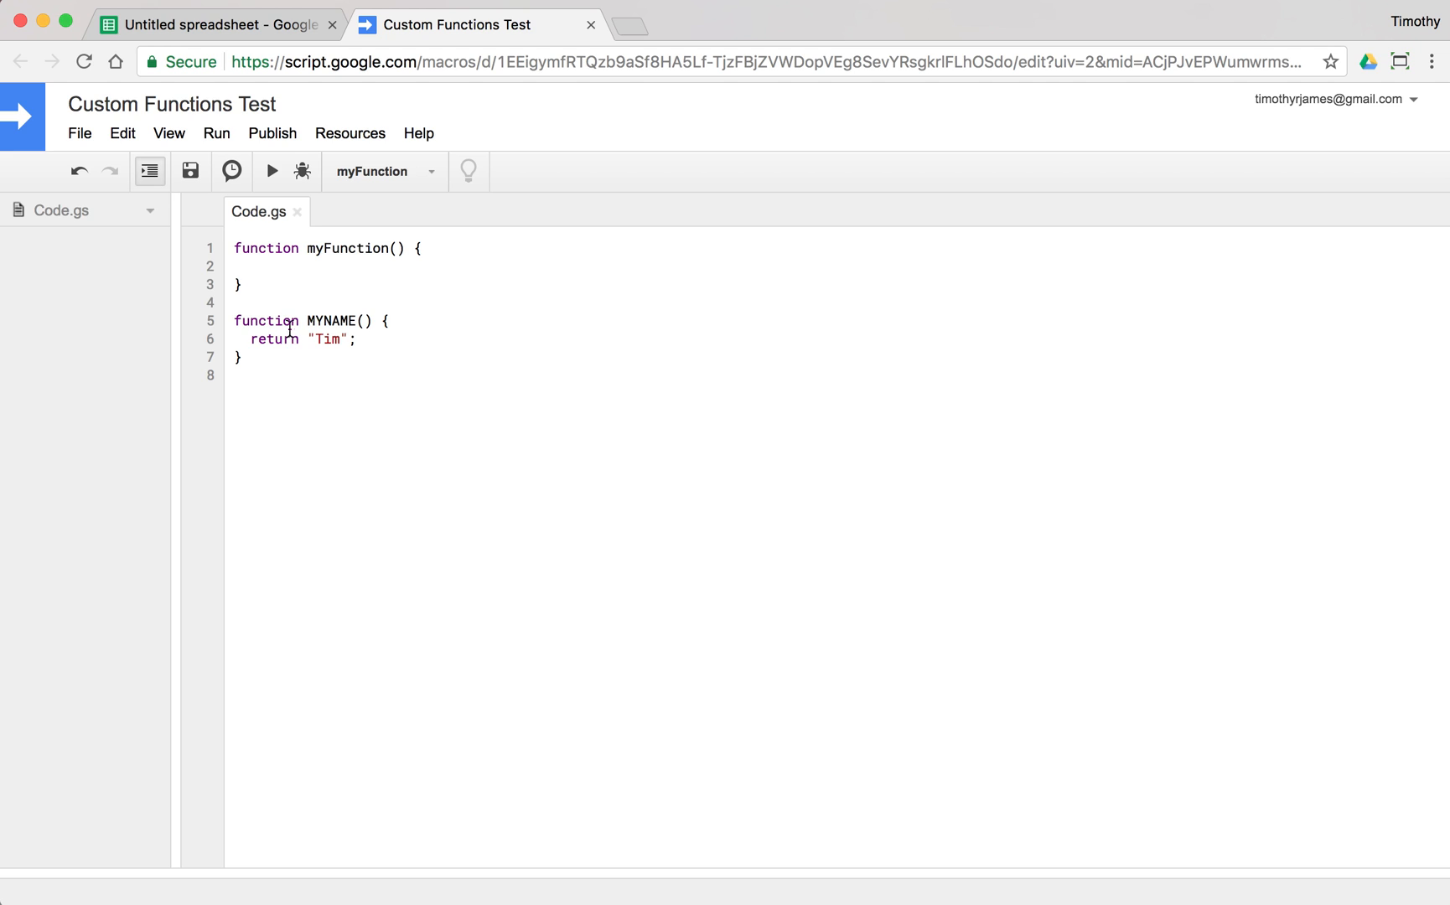
pyautogui.click(209, 24)
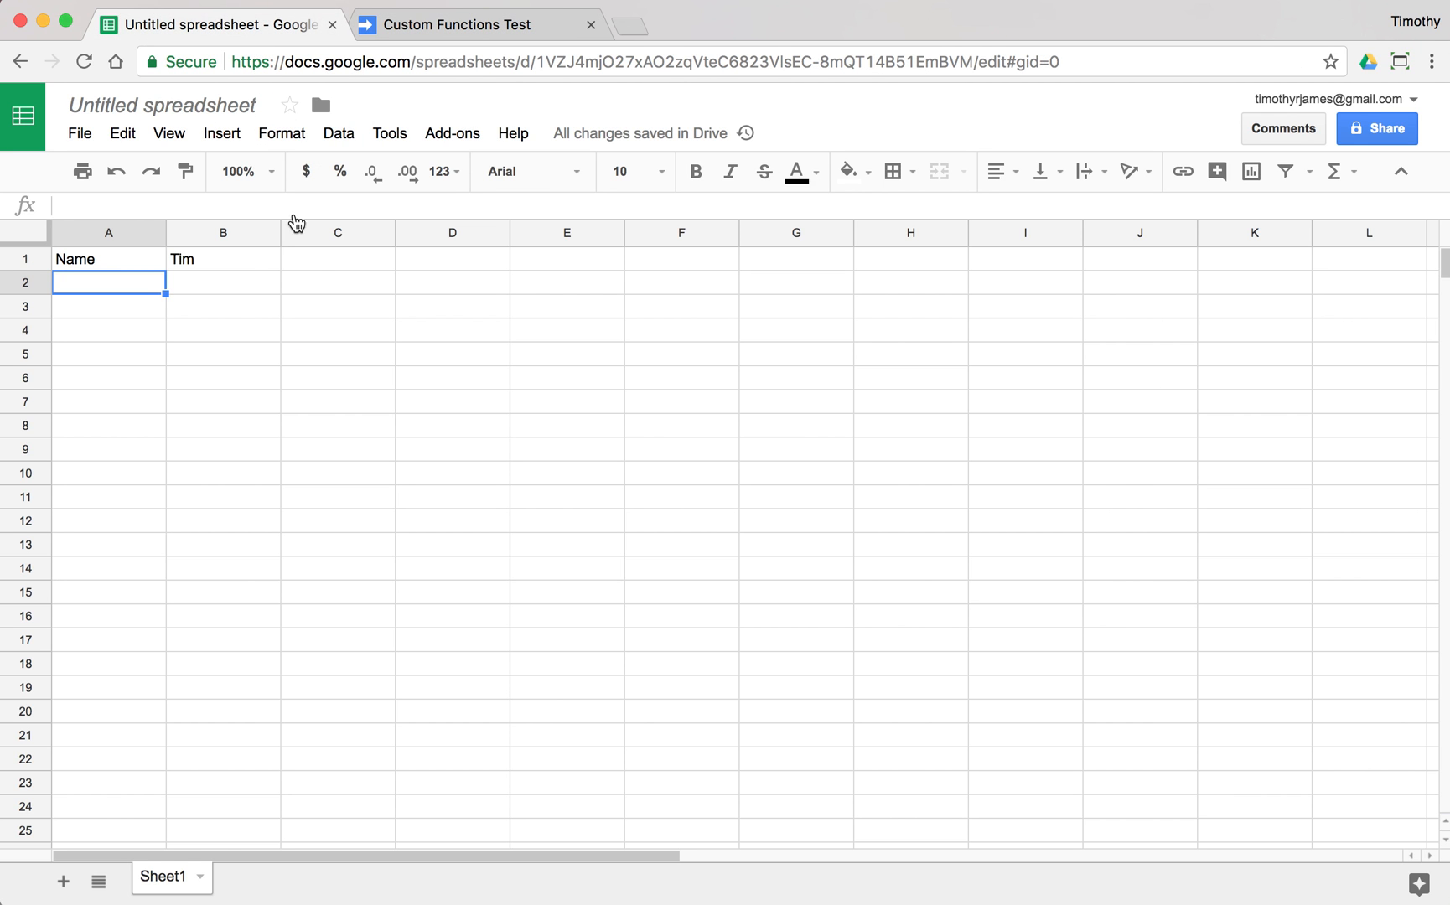
pyautogui.write('=MYNA')
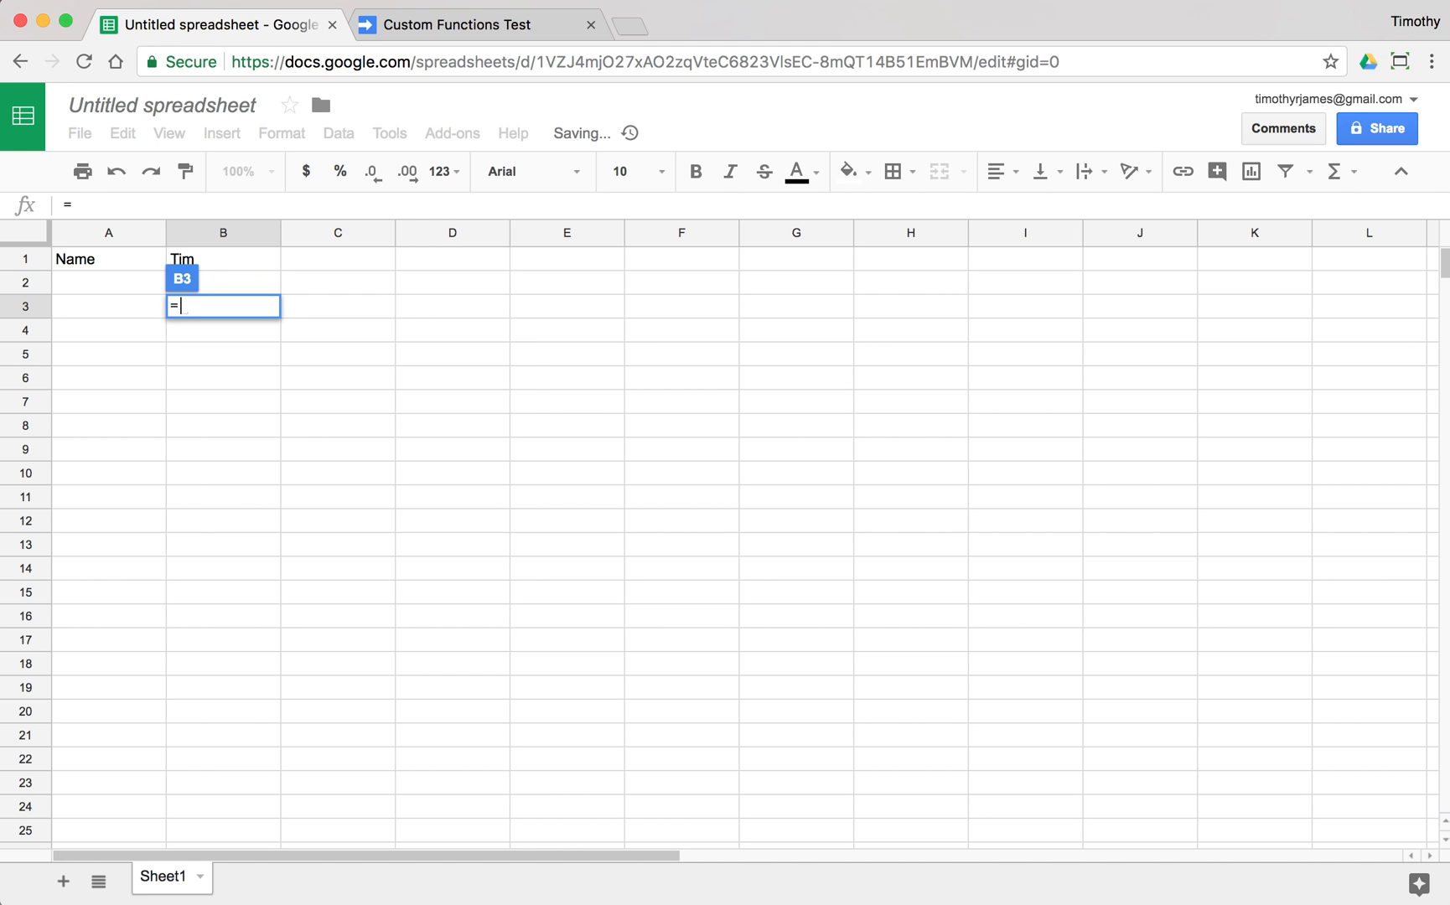
pyautogui.press('Enter')
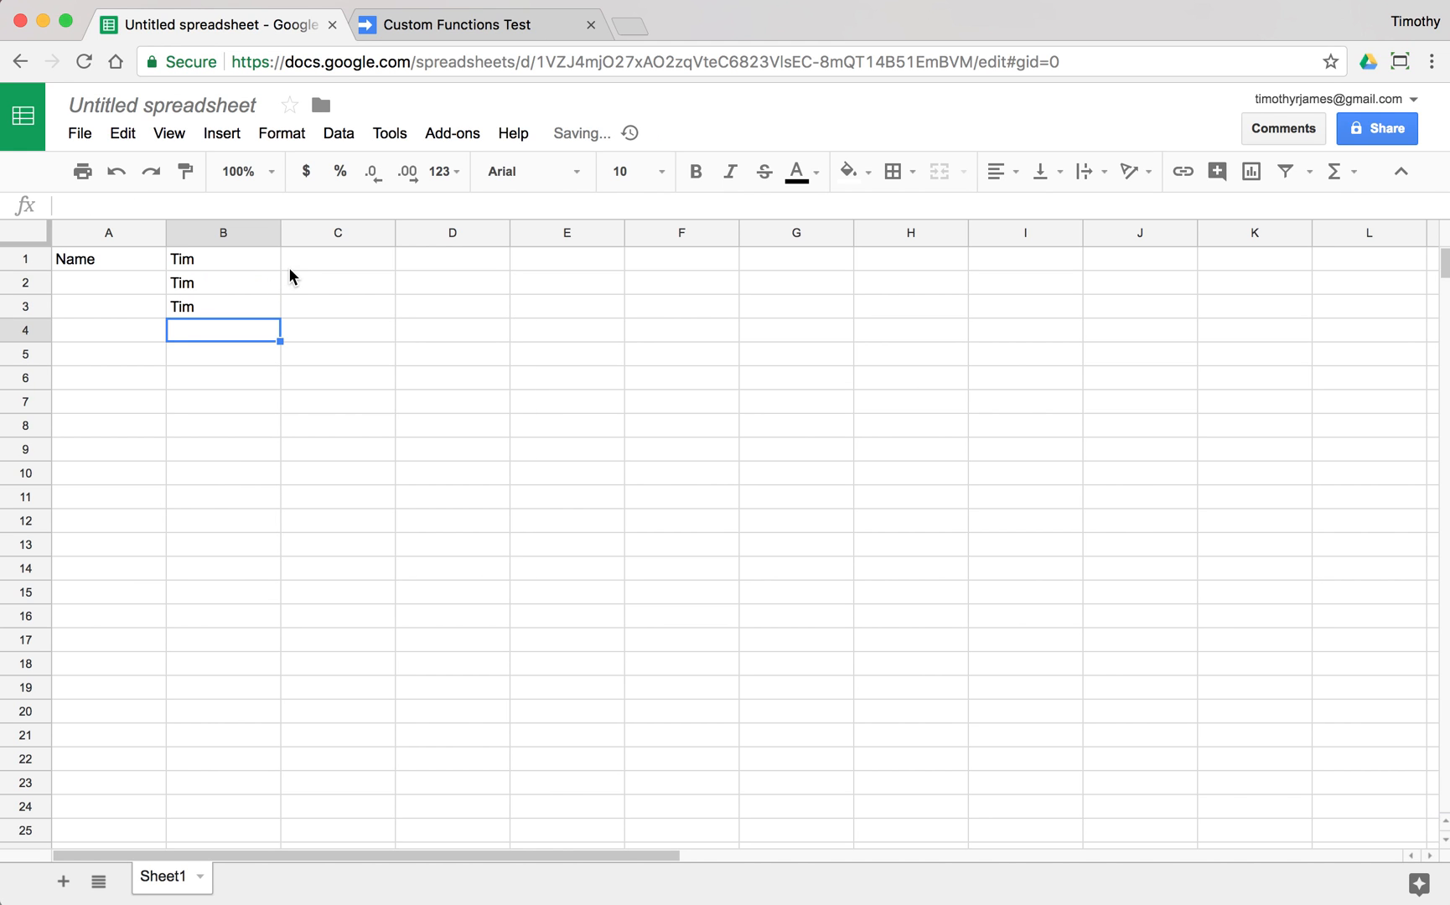
# Change MYNAME's return value to "Tim James" so the B cells update
pyautogui.click(463, 23)
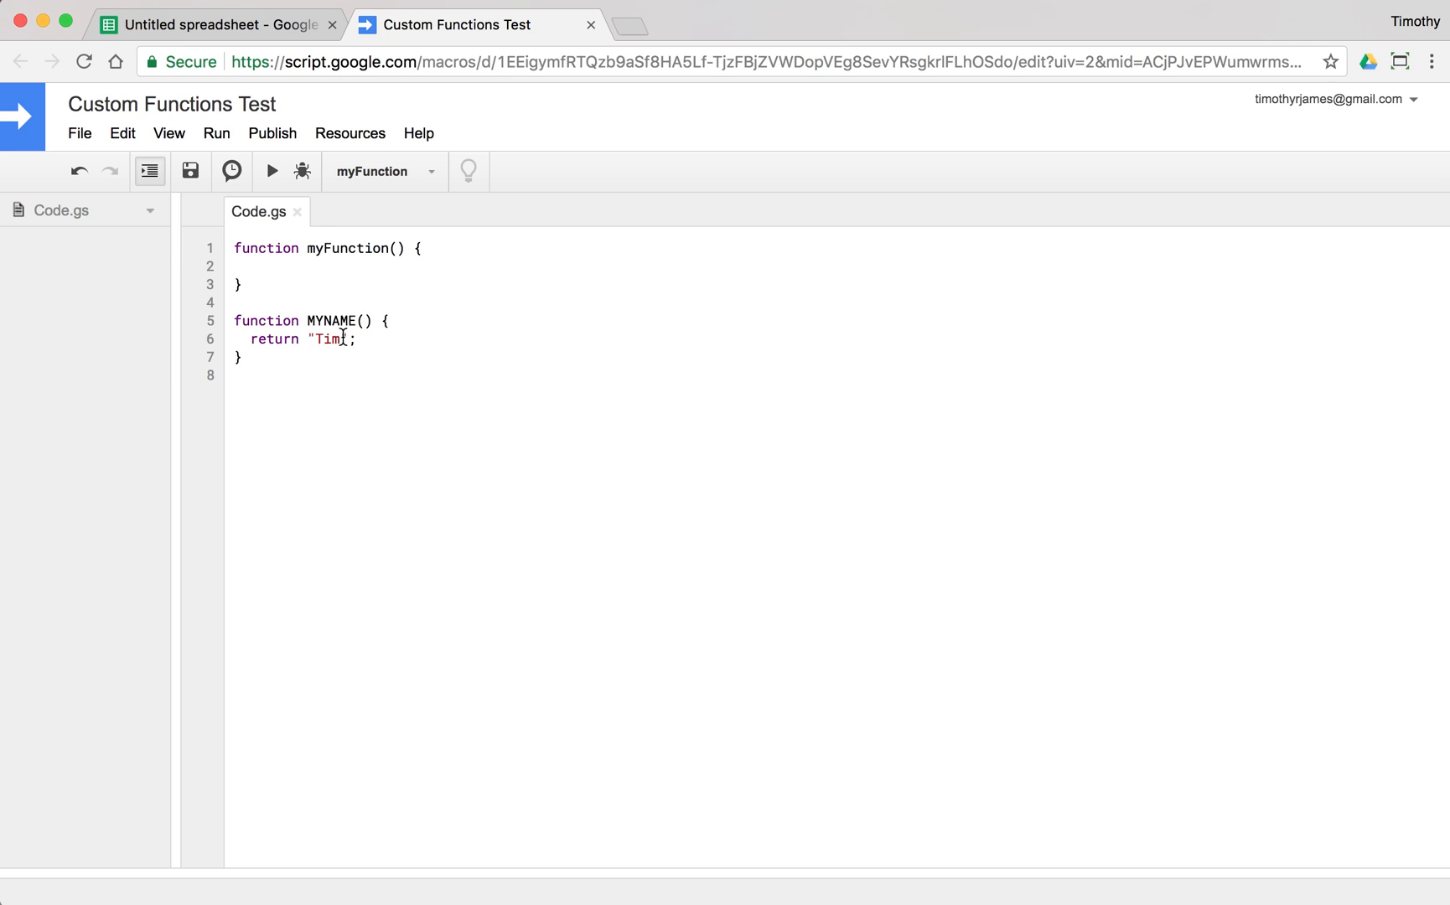
pyautogui.write('James')
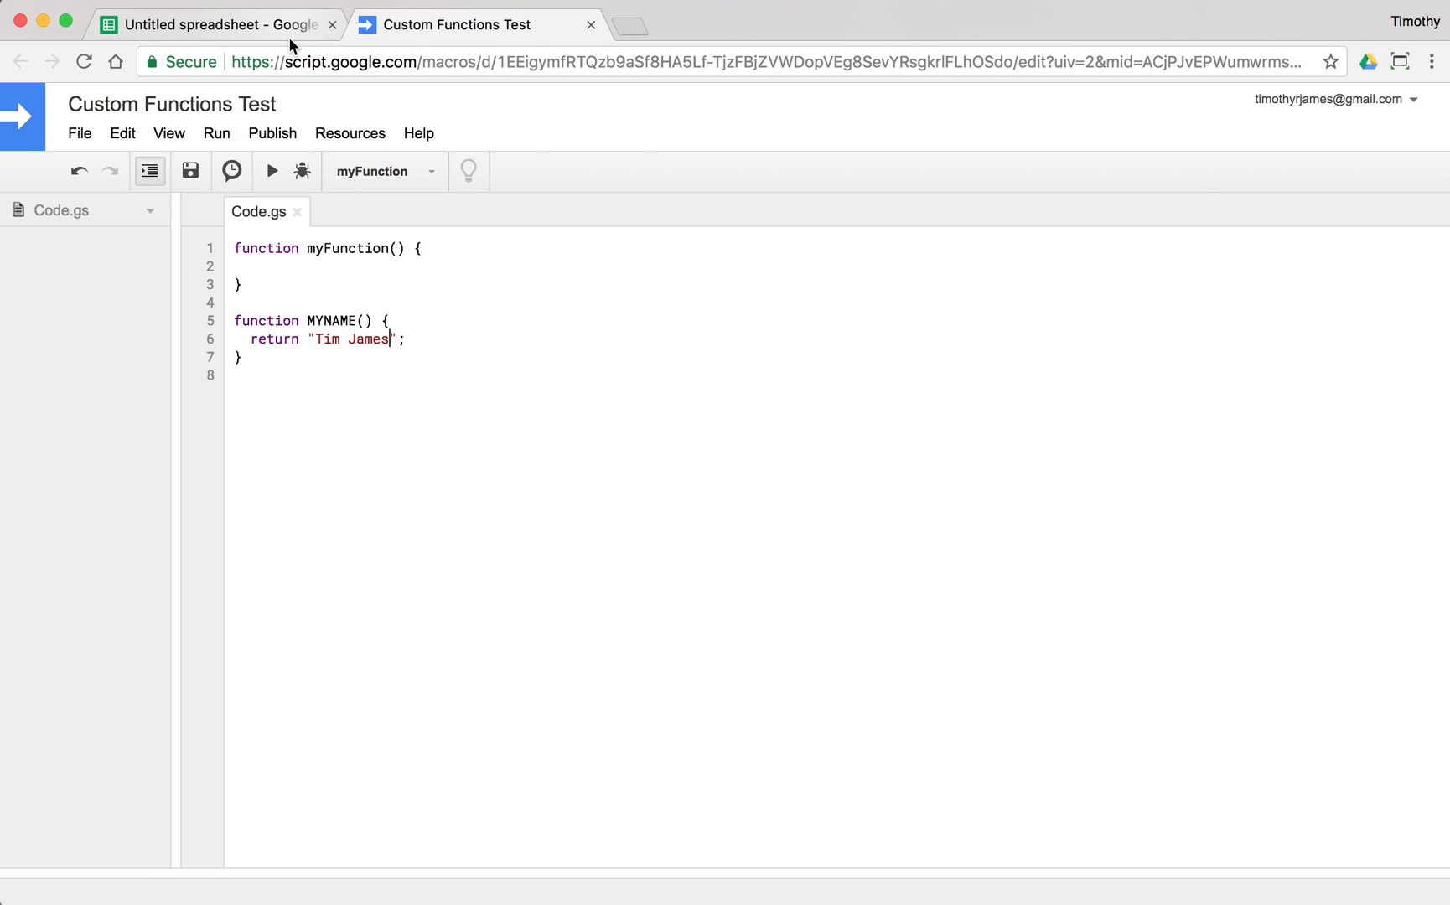
pyautogui.click(210, 24)
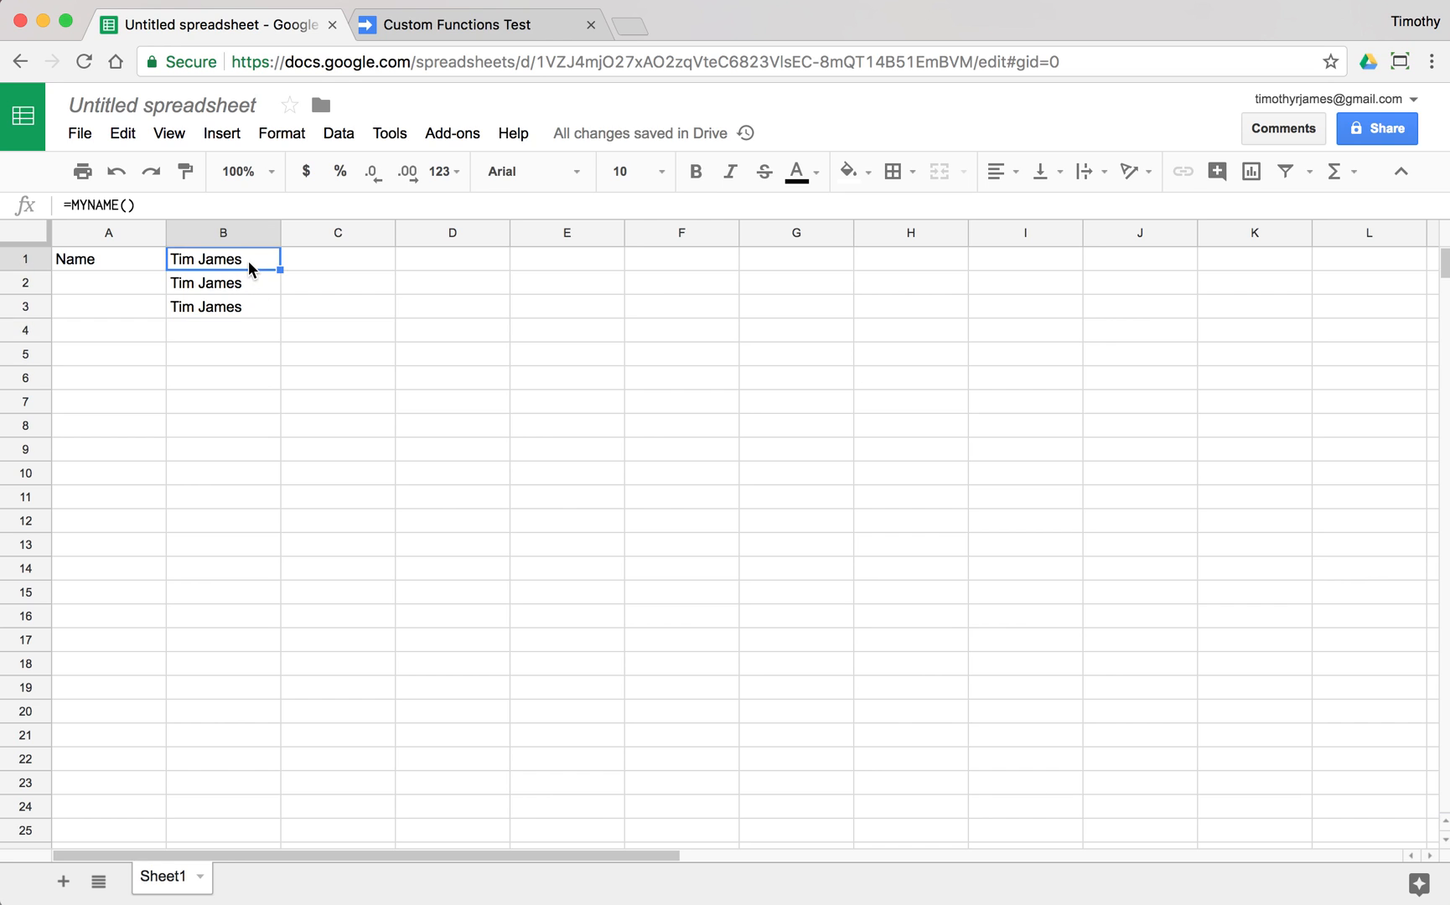
pyautogui.moveTo(275, 320)
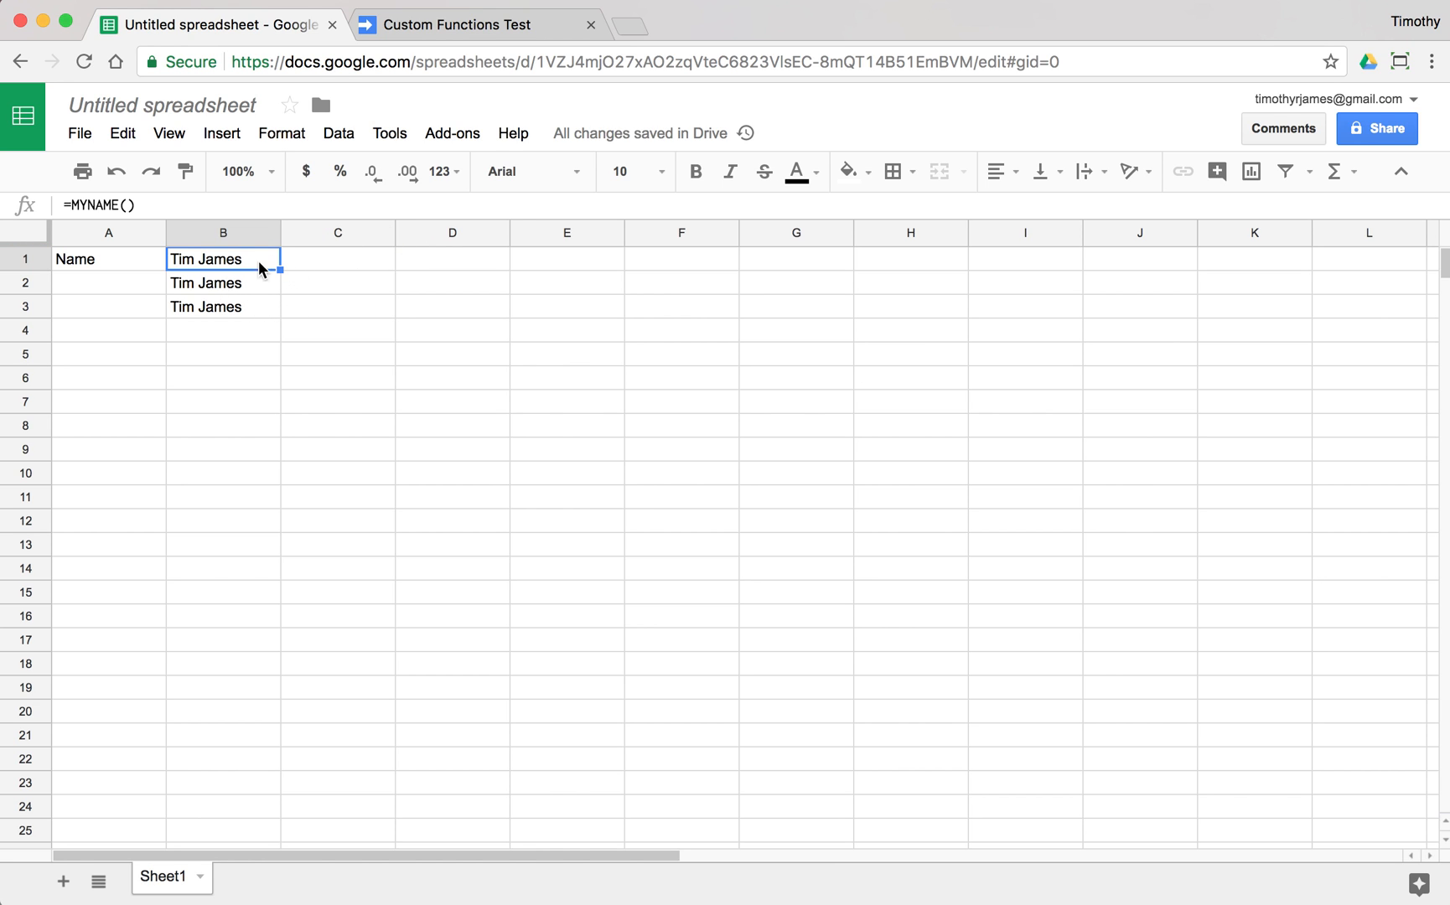
pyautogui.moveTo(261, 307)
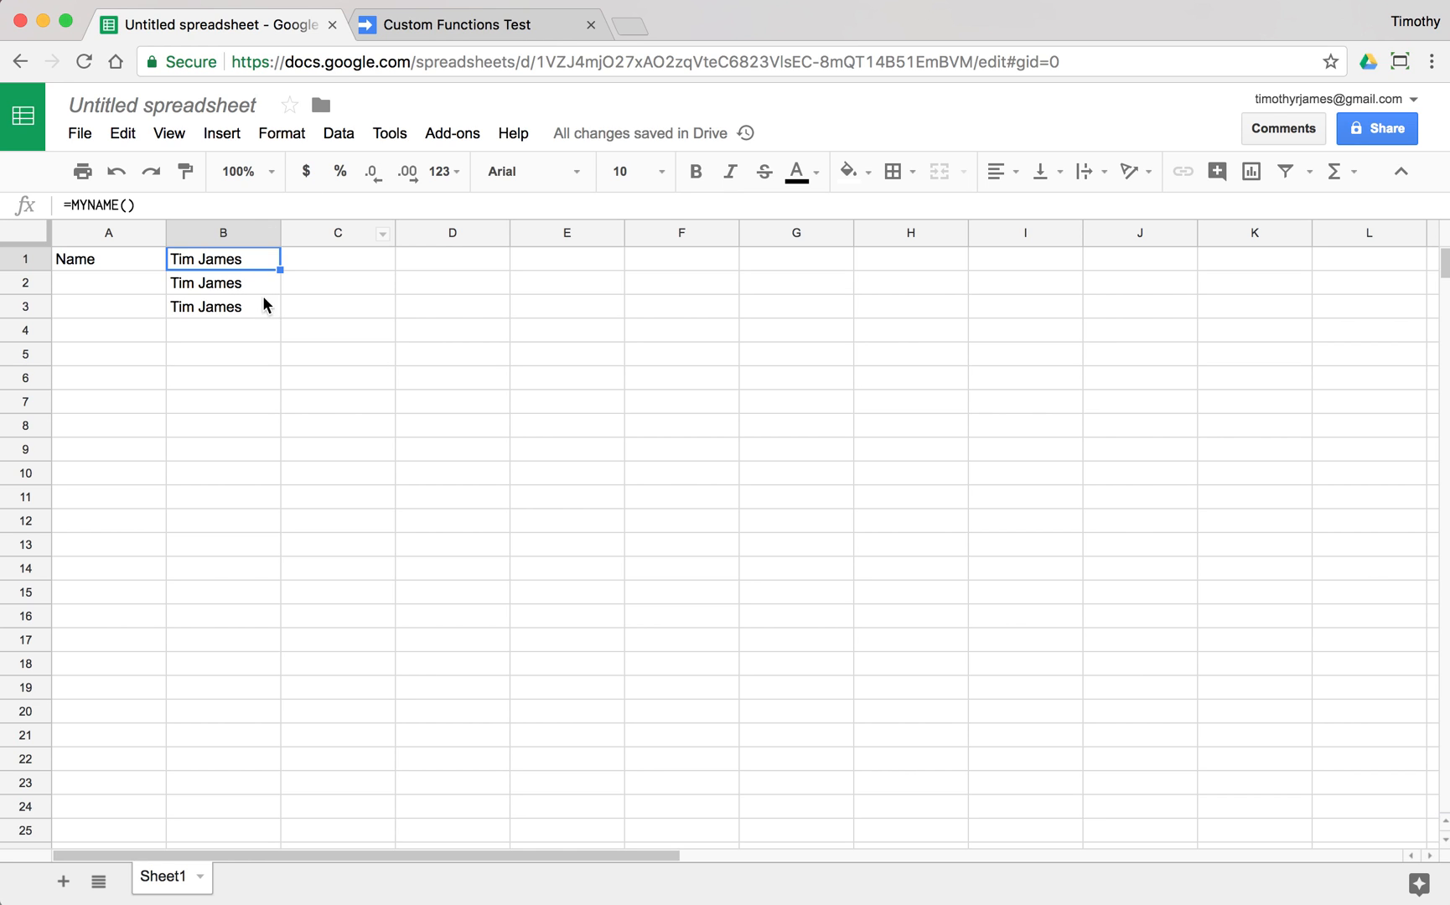
pyautogui.moveTo(263, 320)
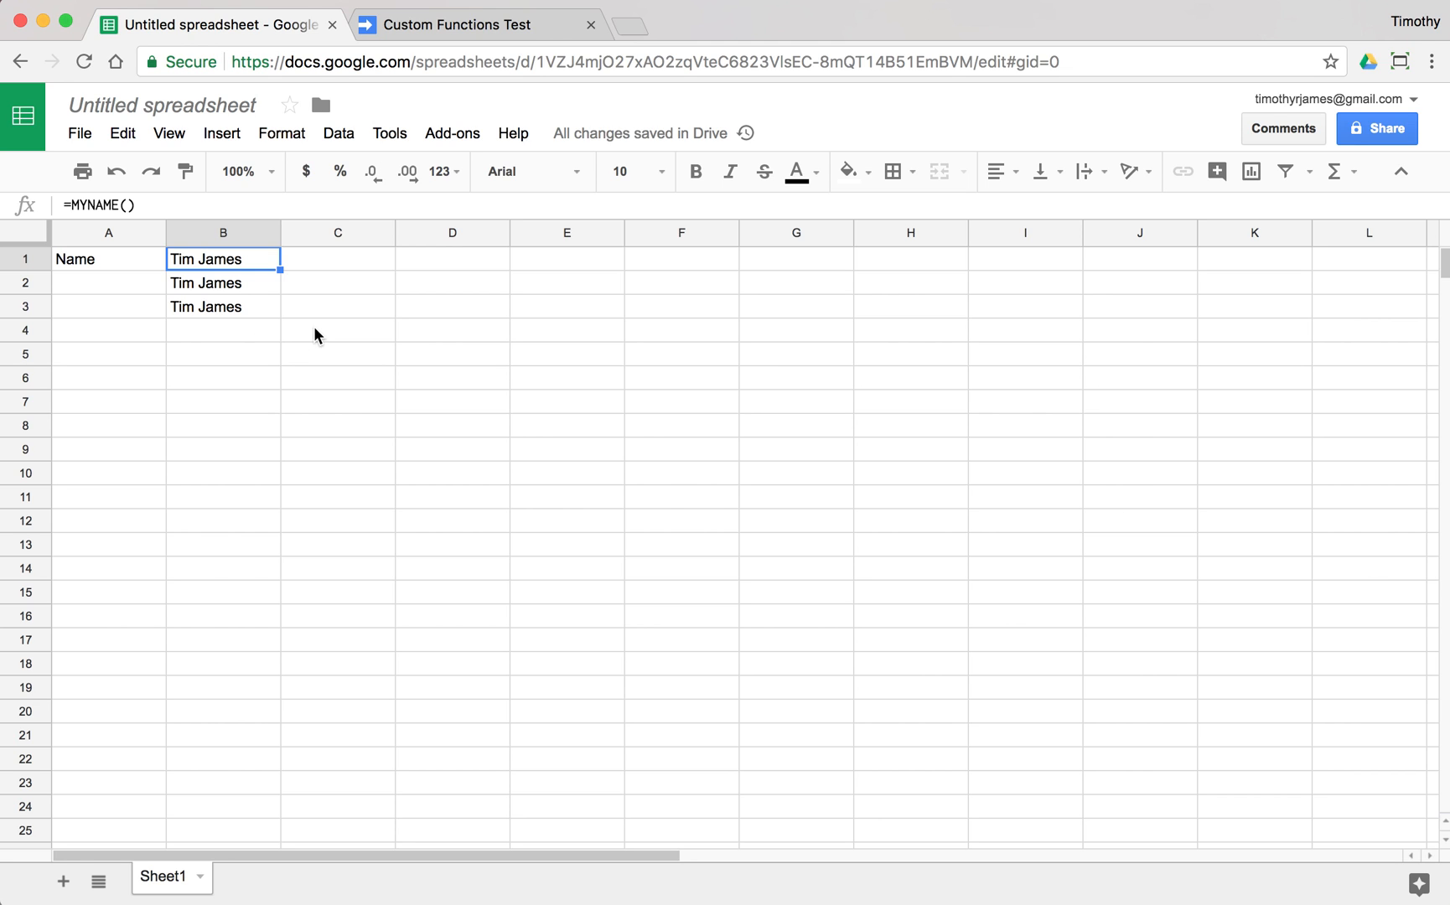
pyautogui.click(222, 377)
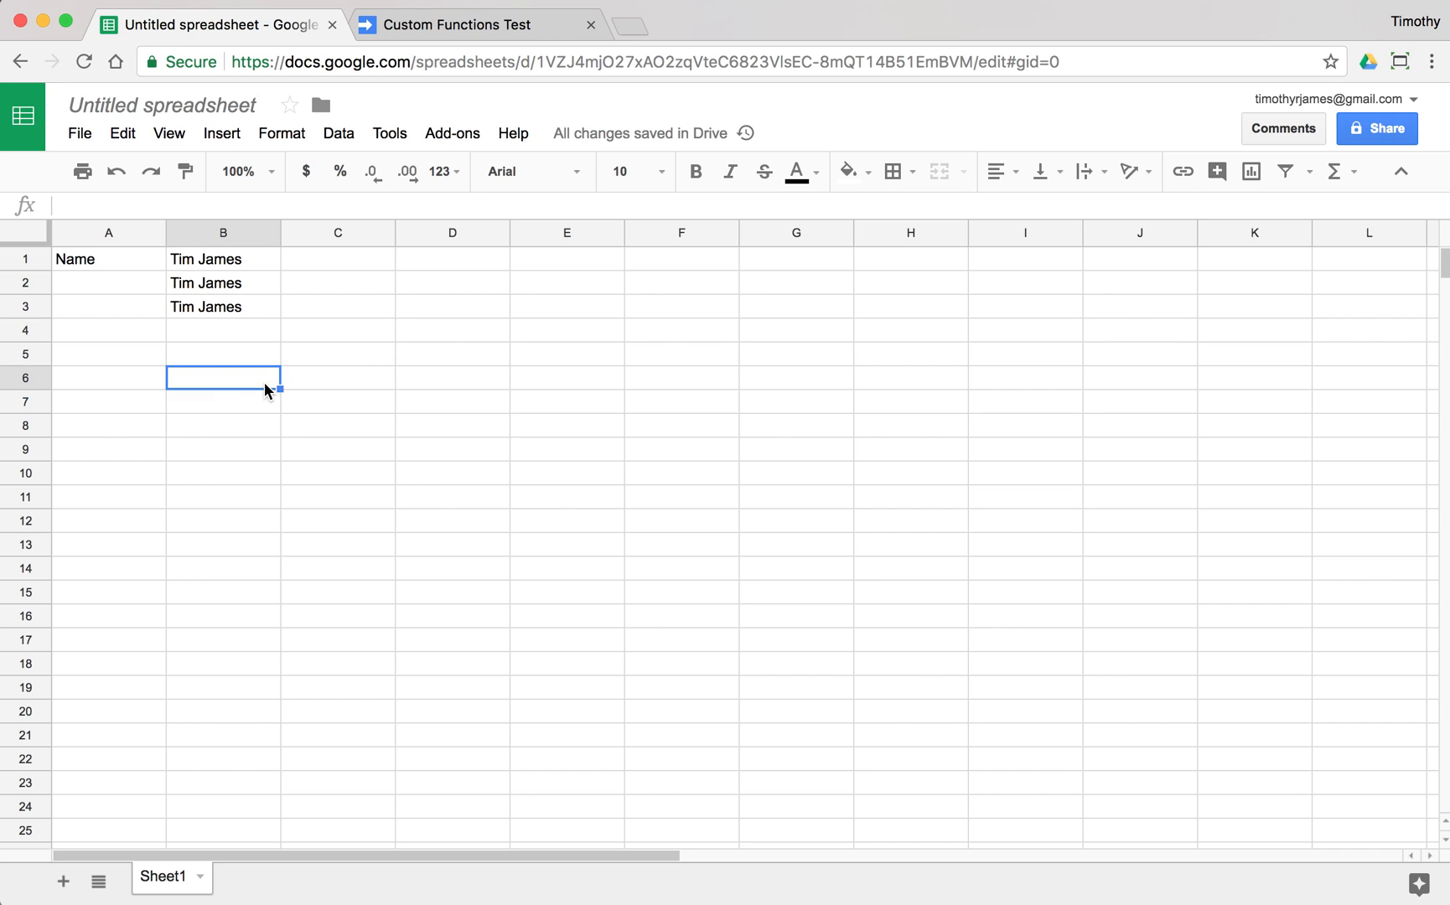
# Enter ="My name is " & MYNAME() in D6 to show My name is Tim James
pyautogui.click(453, 377)
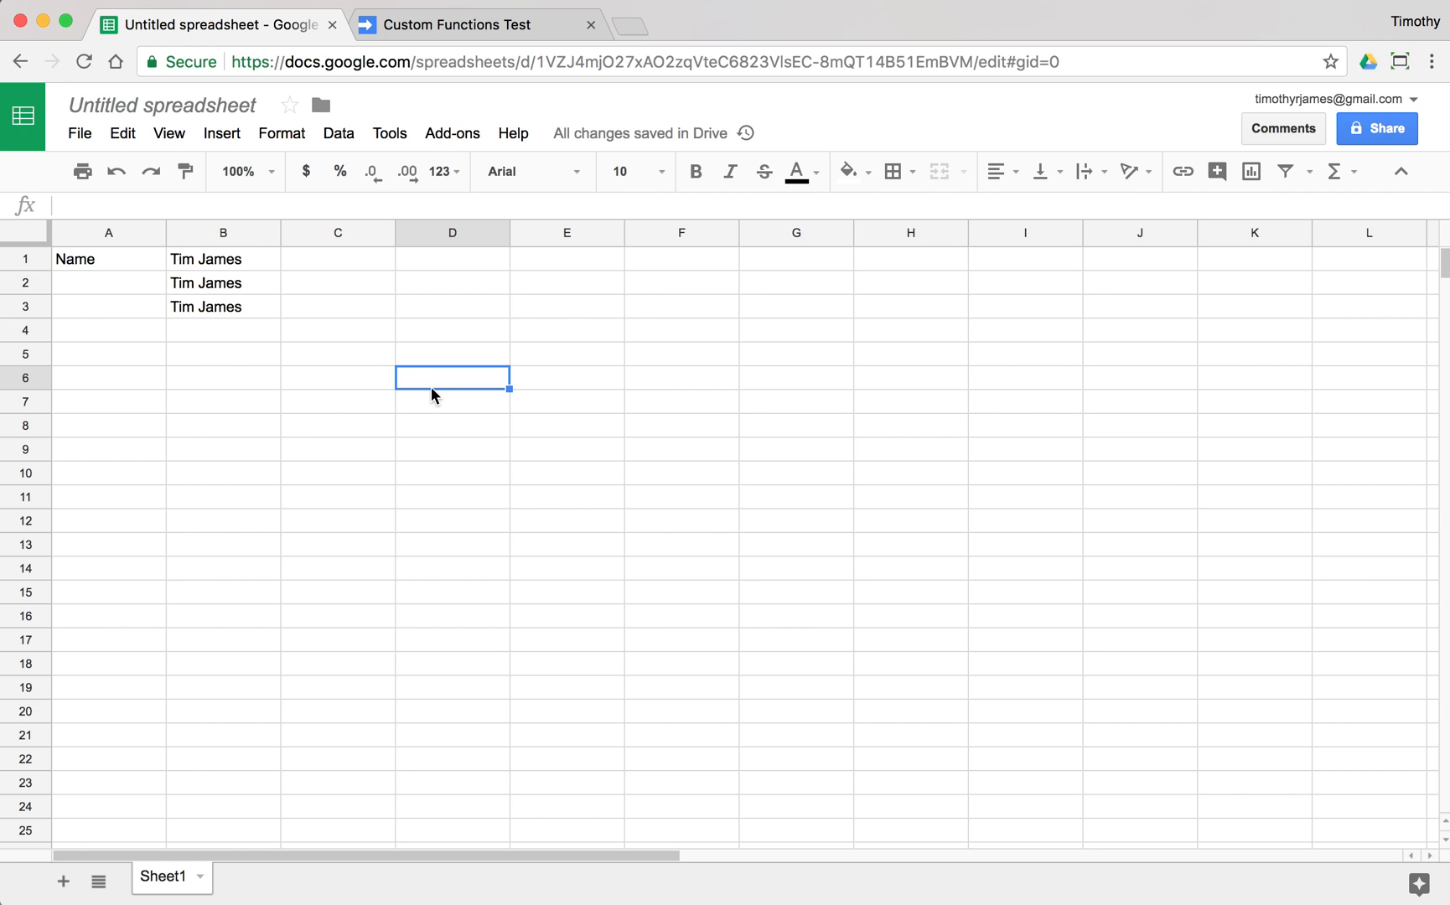
pyautogui.moveTo(471, 357)
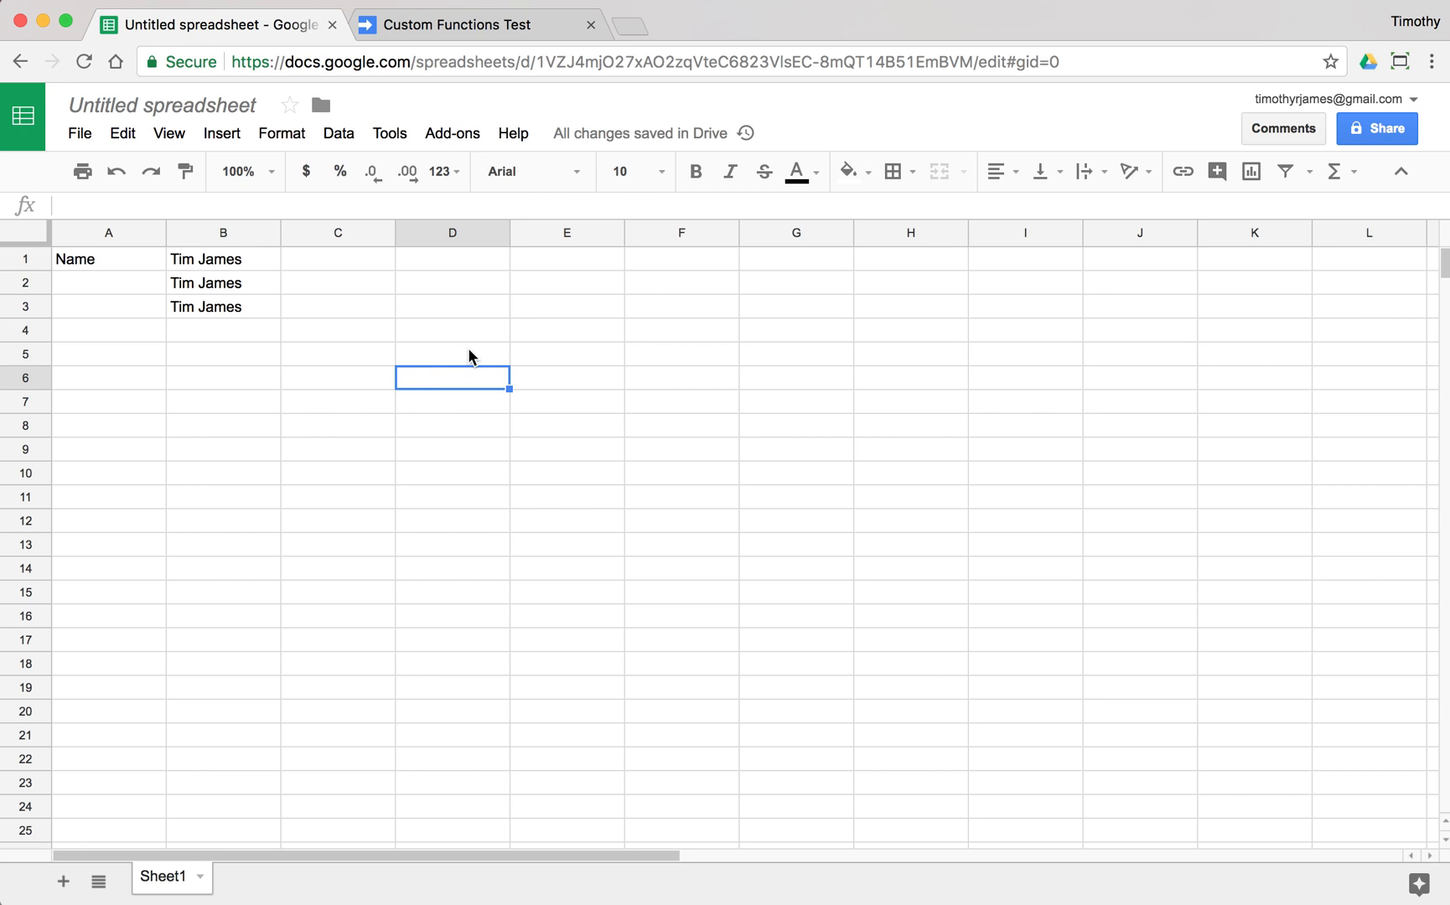
pyautogui.write('=')
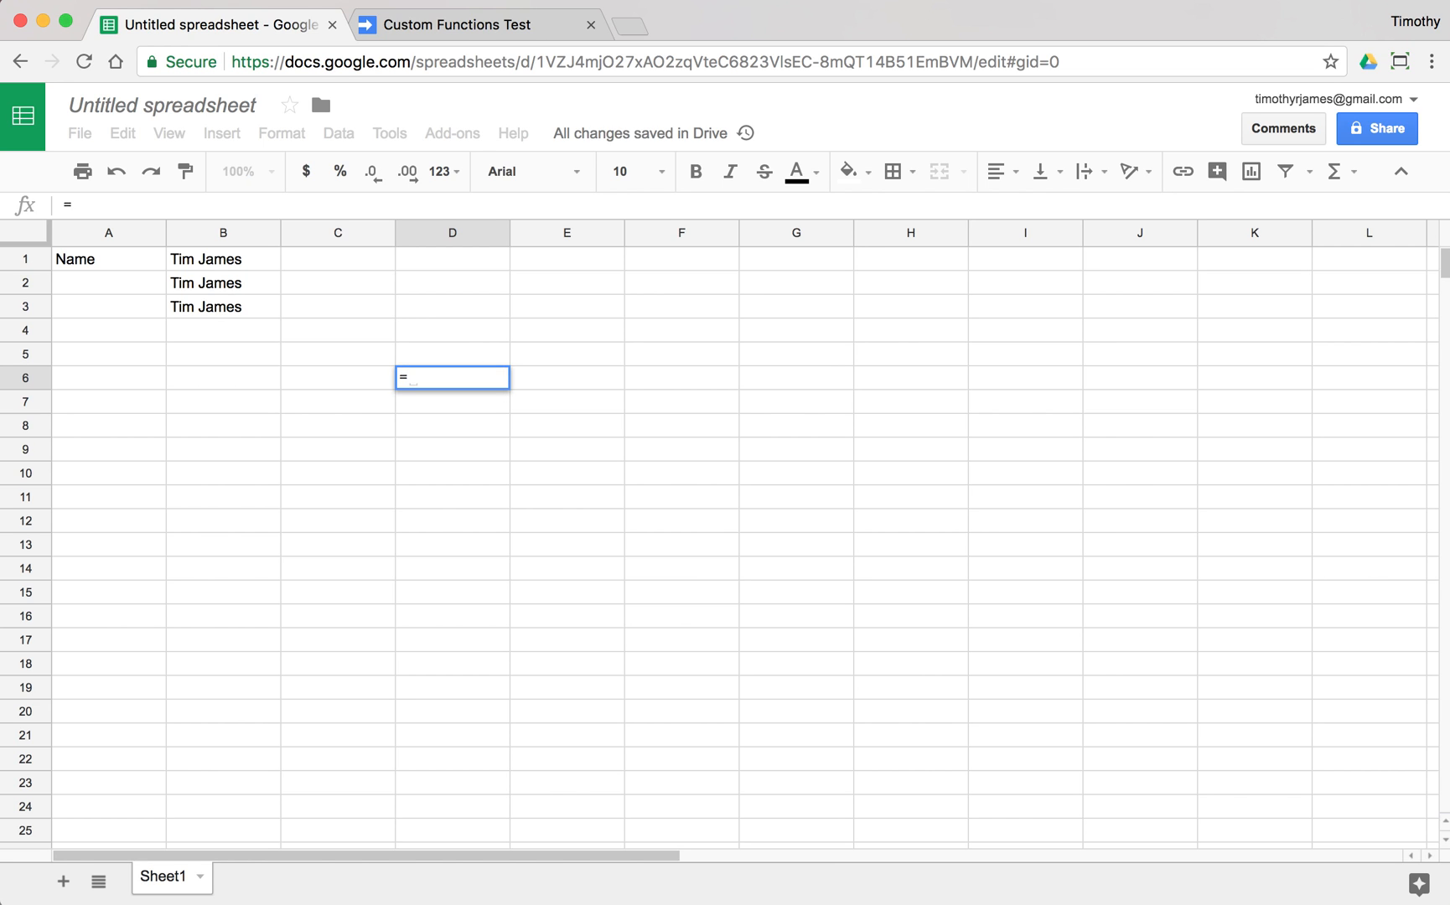
pyautogui.write('"T')
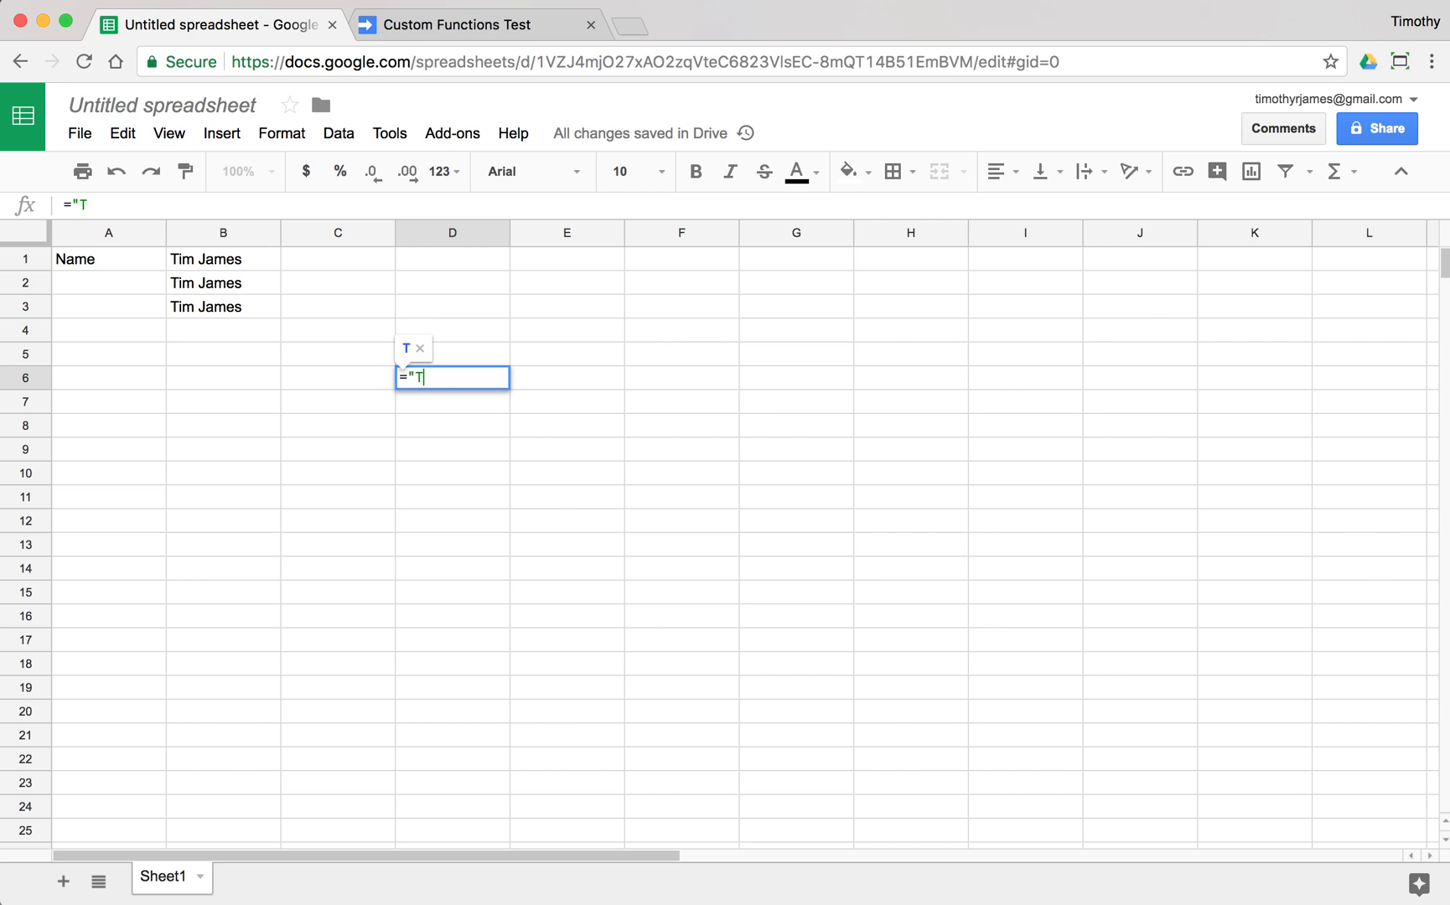
pyautogui.write('My')
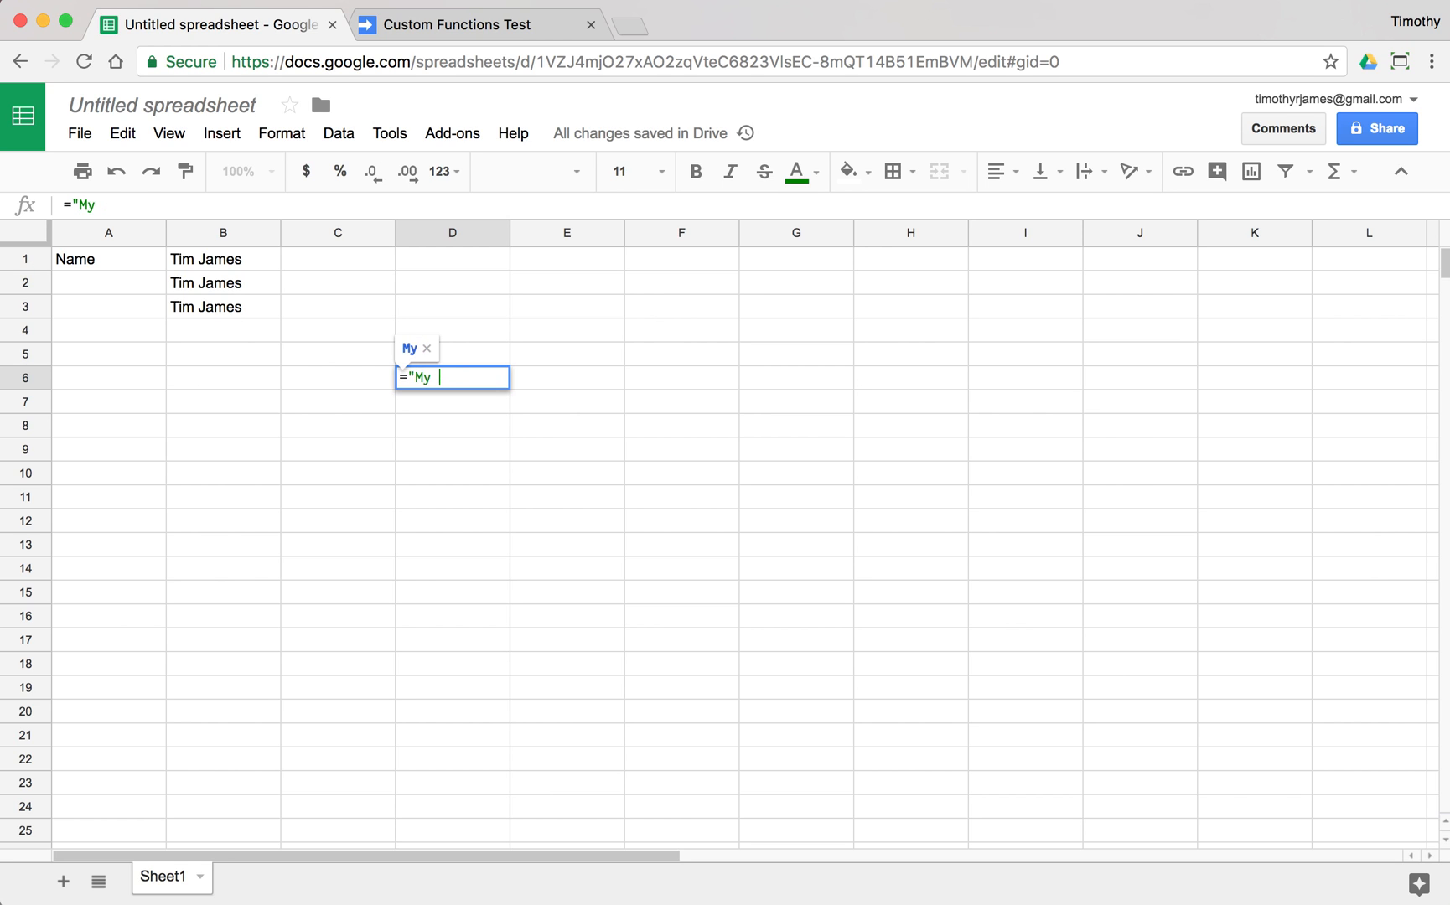
pyautogui.write('name is')
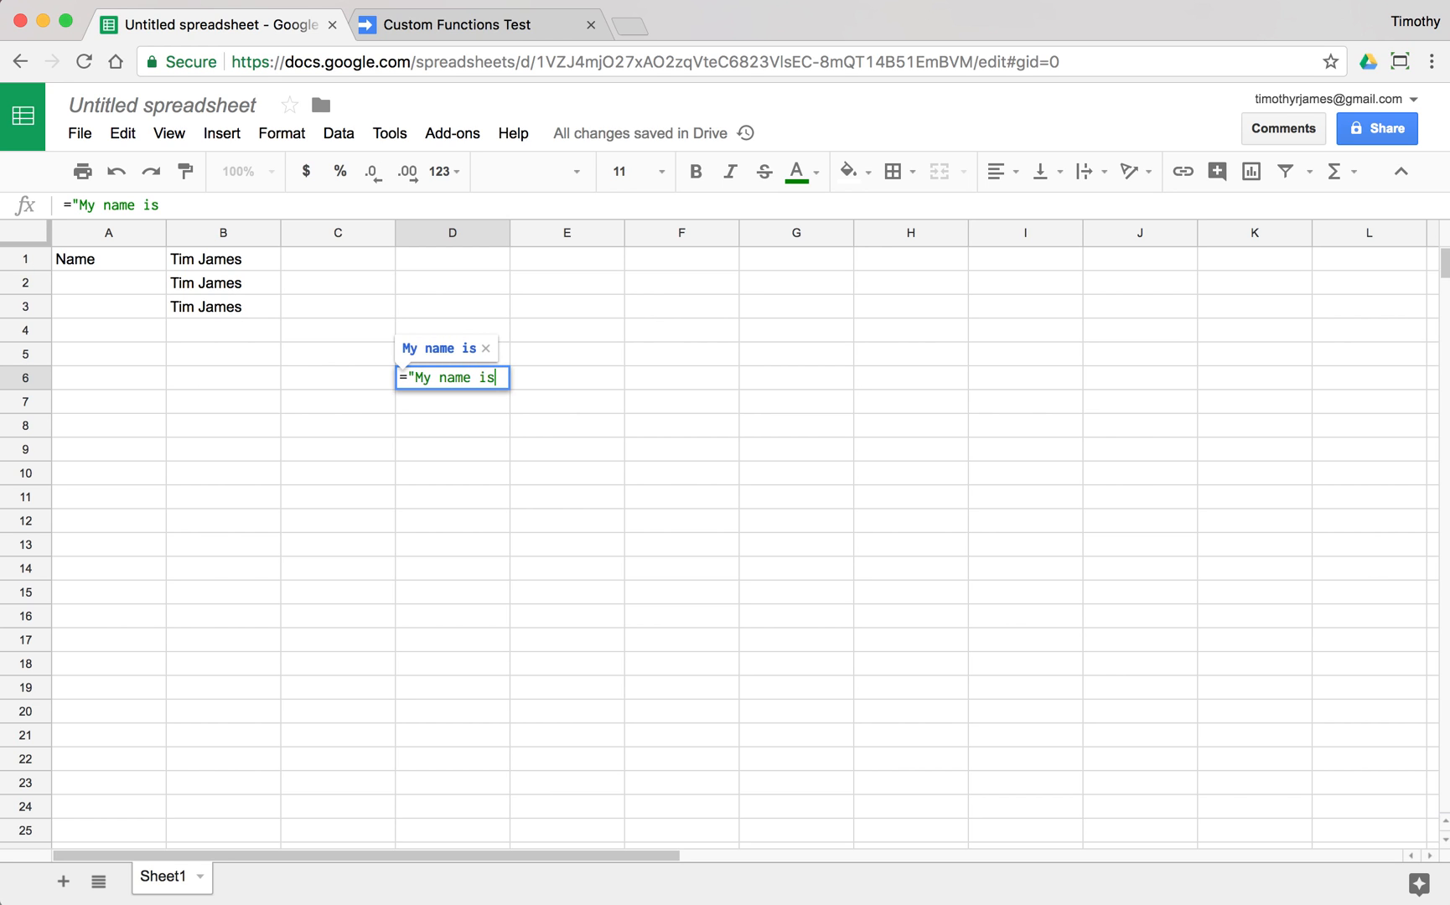
pyautogui.write('" &')
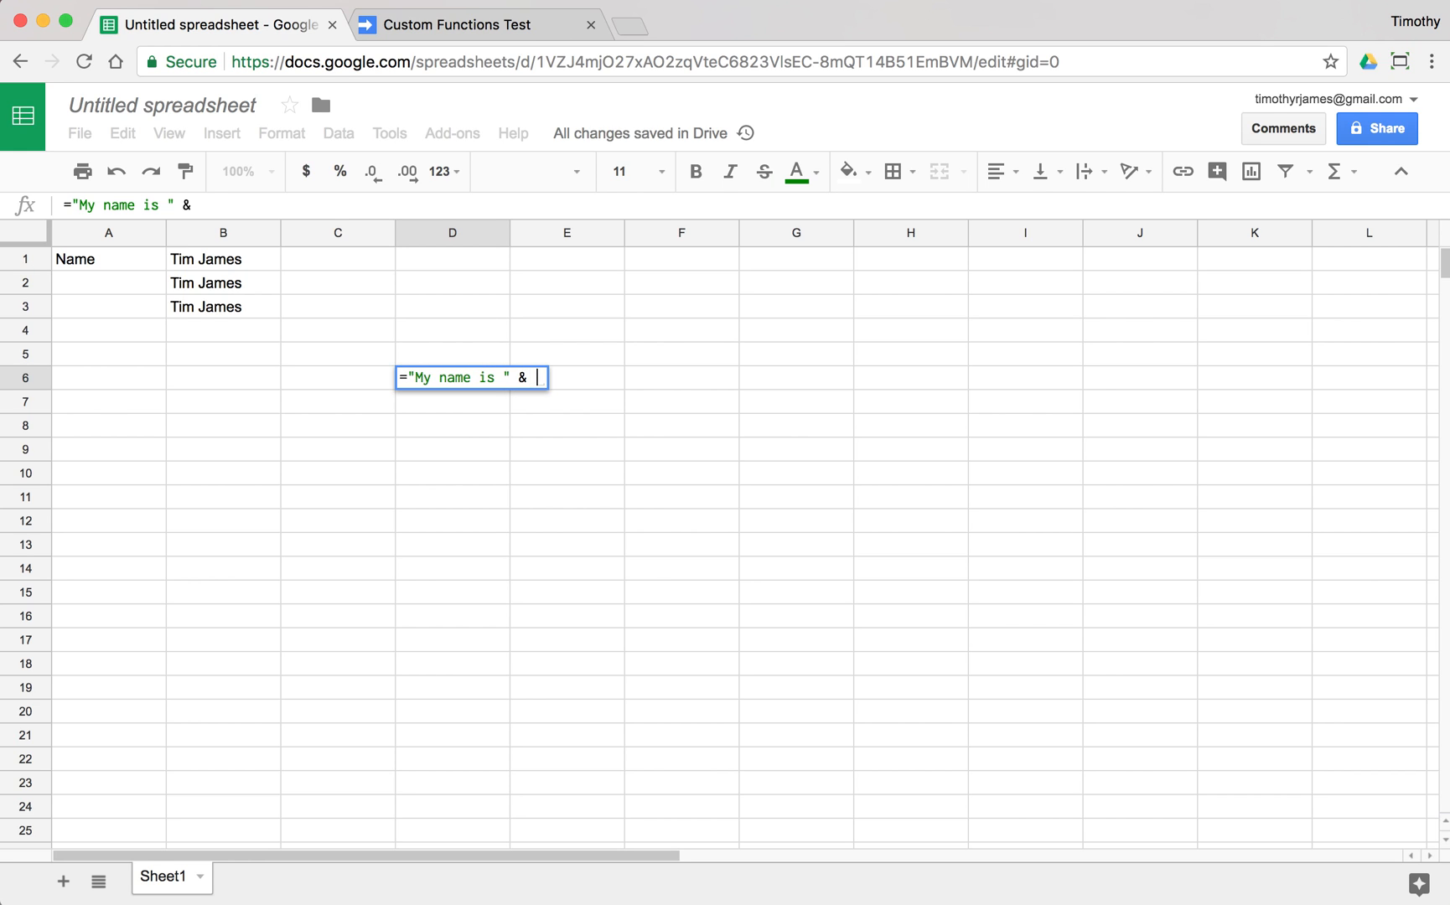
pyautogui.write('"Tim"')
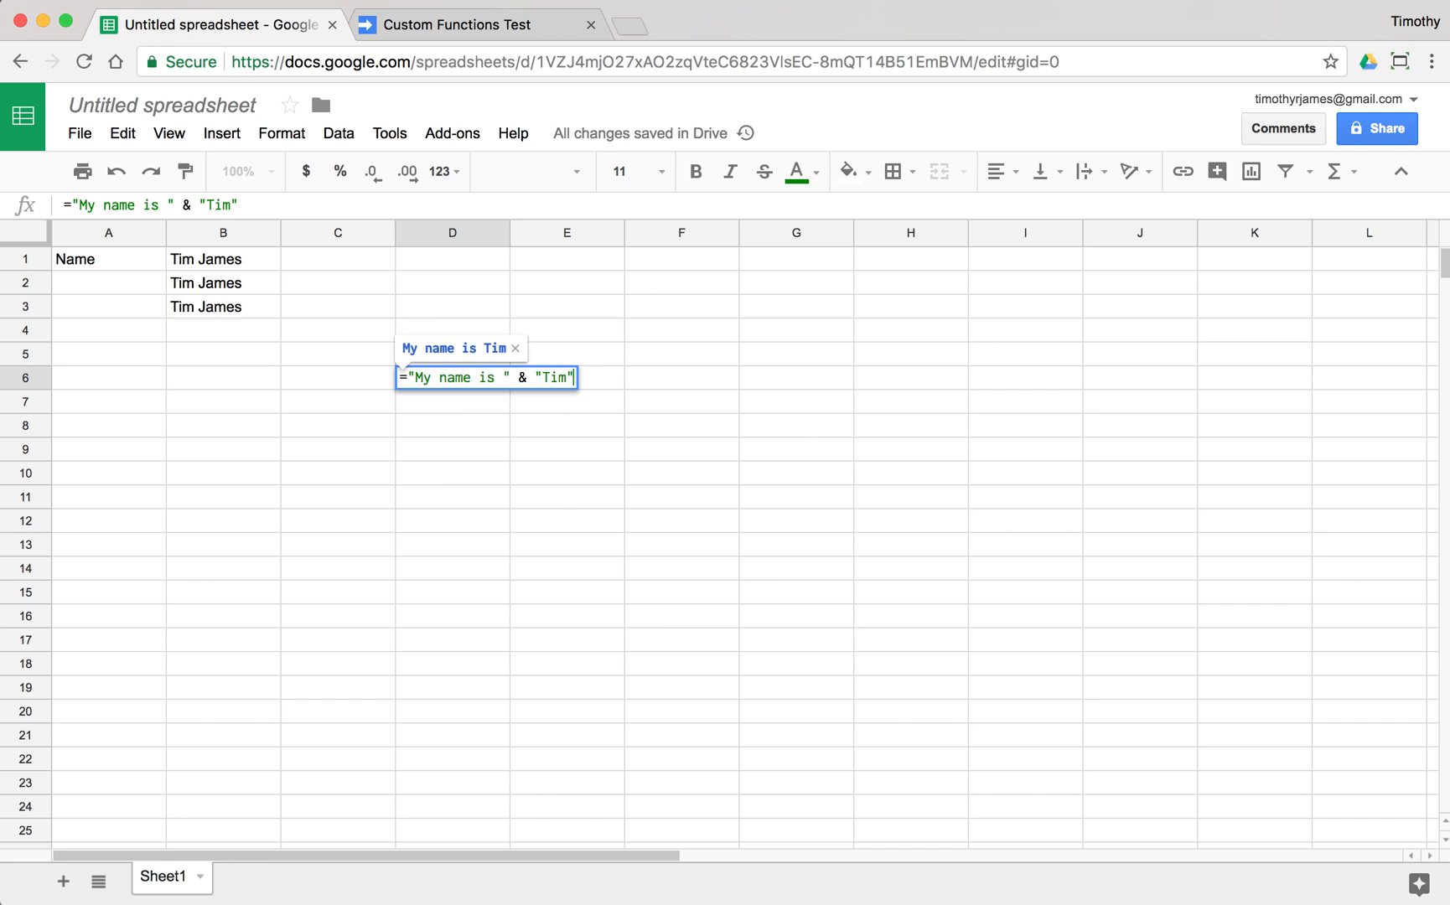
pyautogui.write('m')
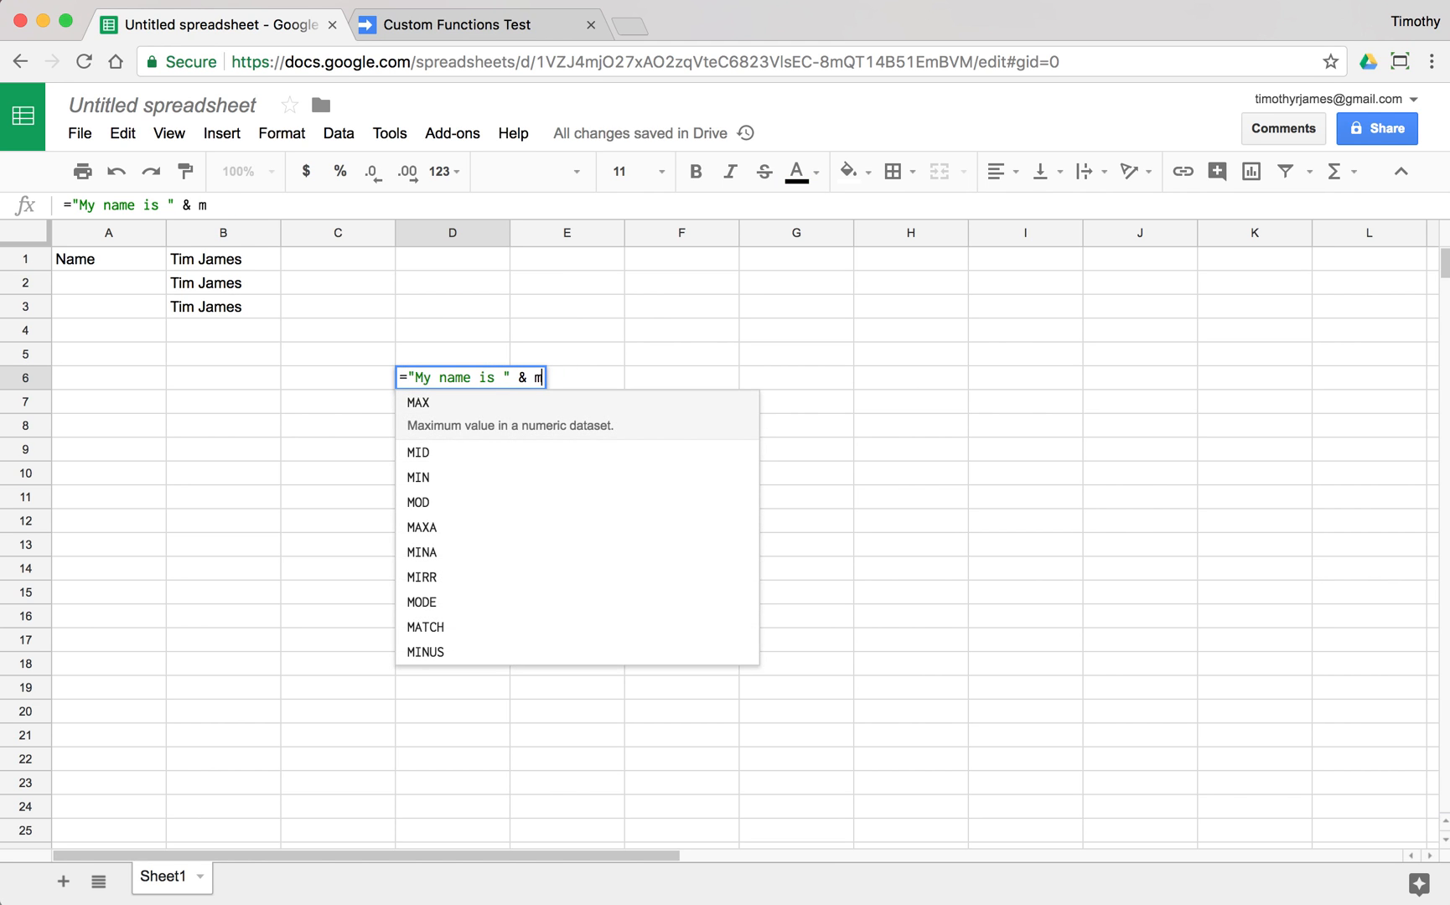
pyautogui.press('Enter')
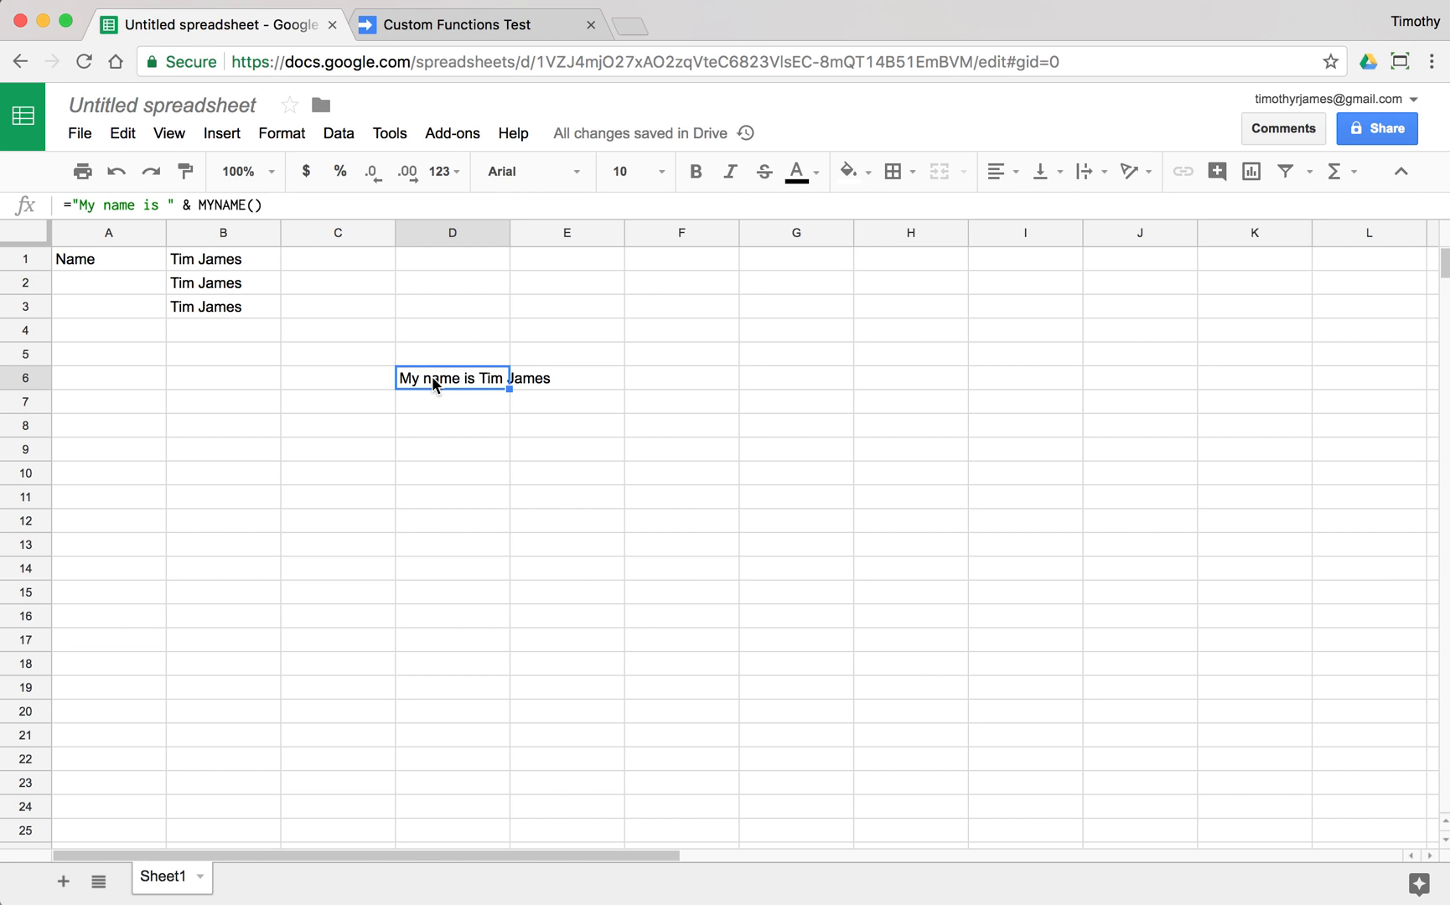
# Reopen D6 and review its formula in the formula bar
pyautogui.doubleClick(452, 378)
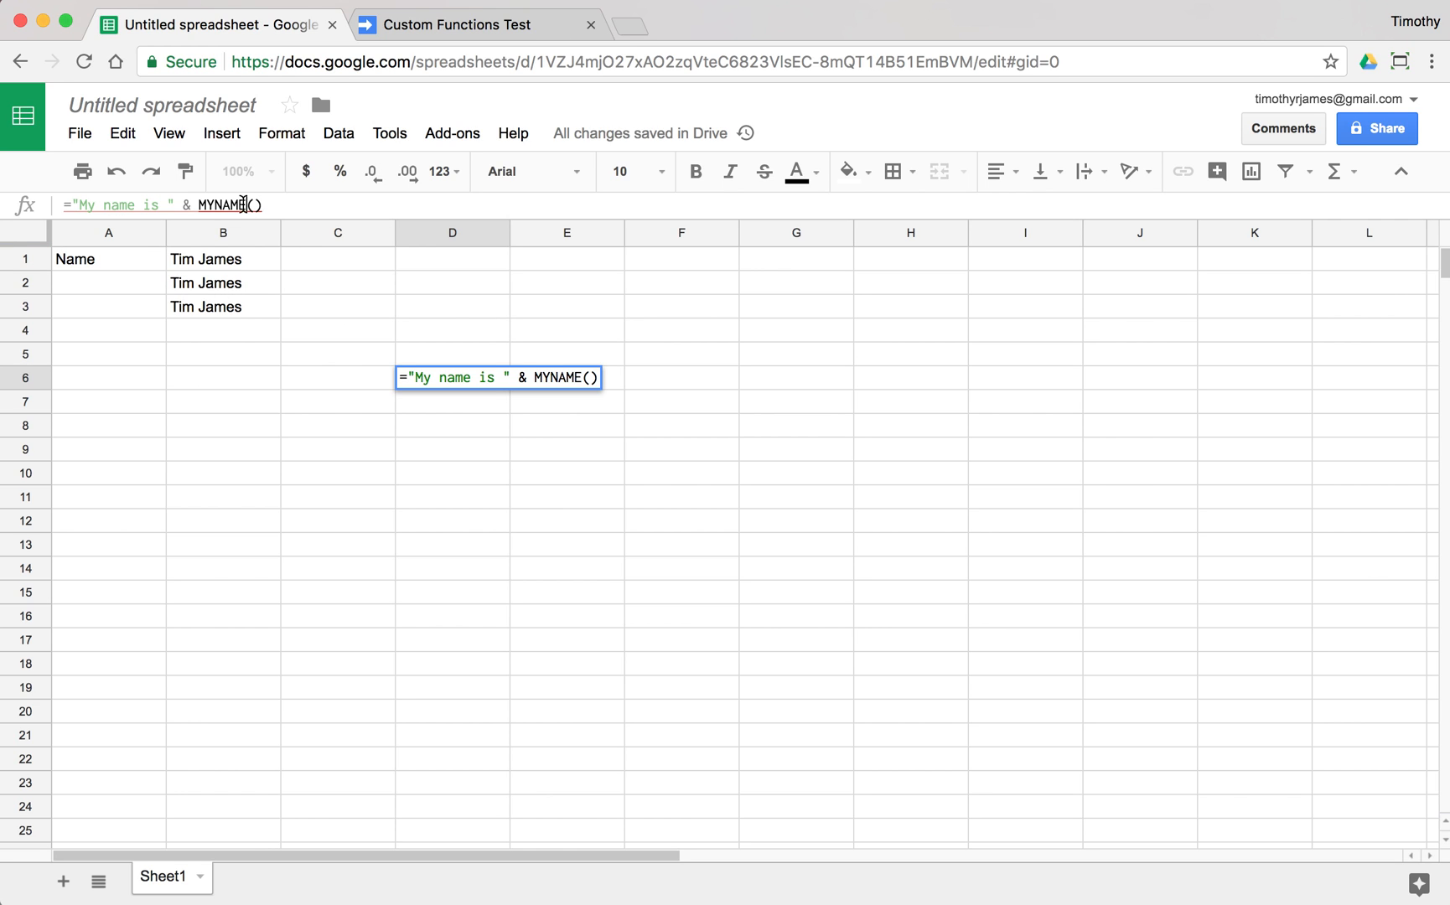
pyautogui.press('Enter')
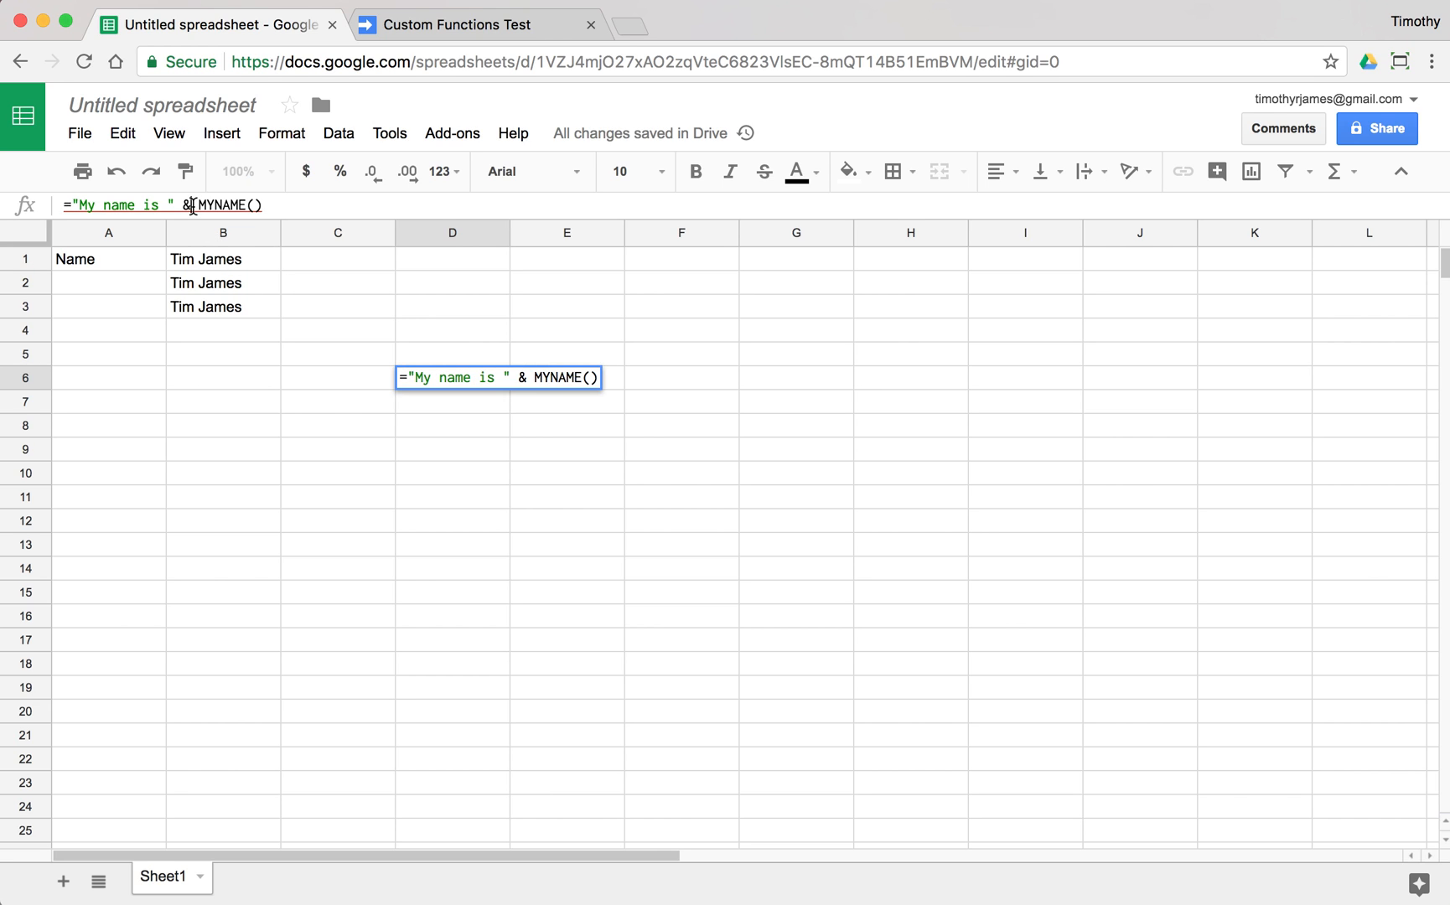
pyautogui.click(221, 377)
pyautogui.write('=D8')
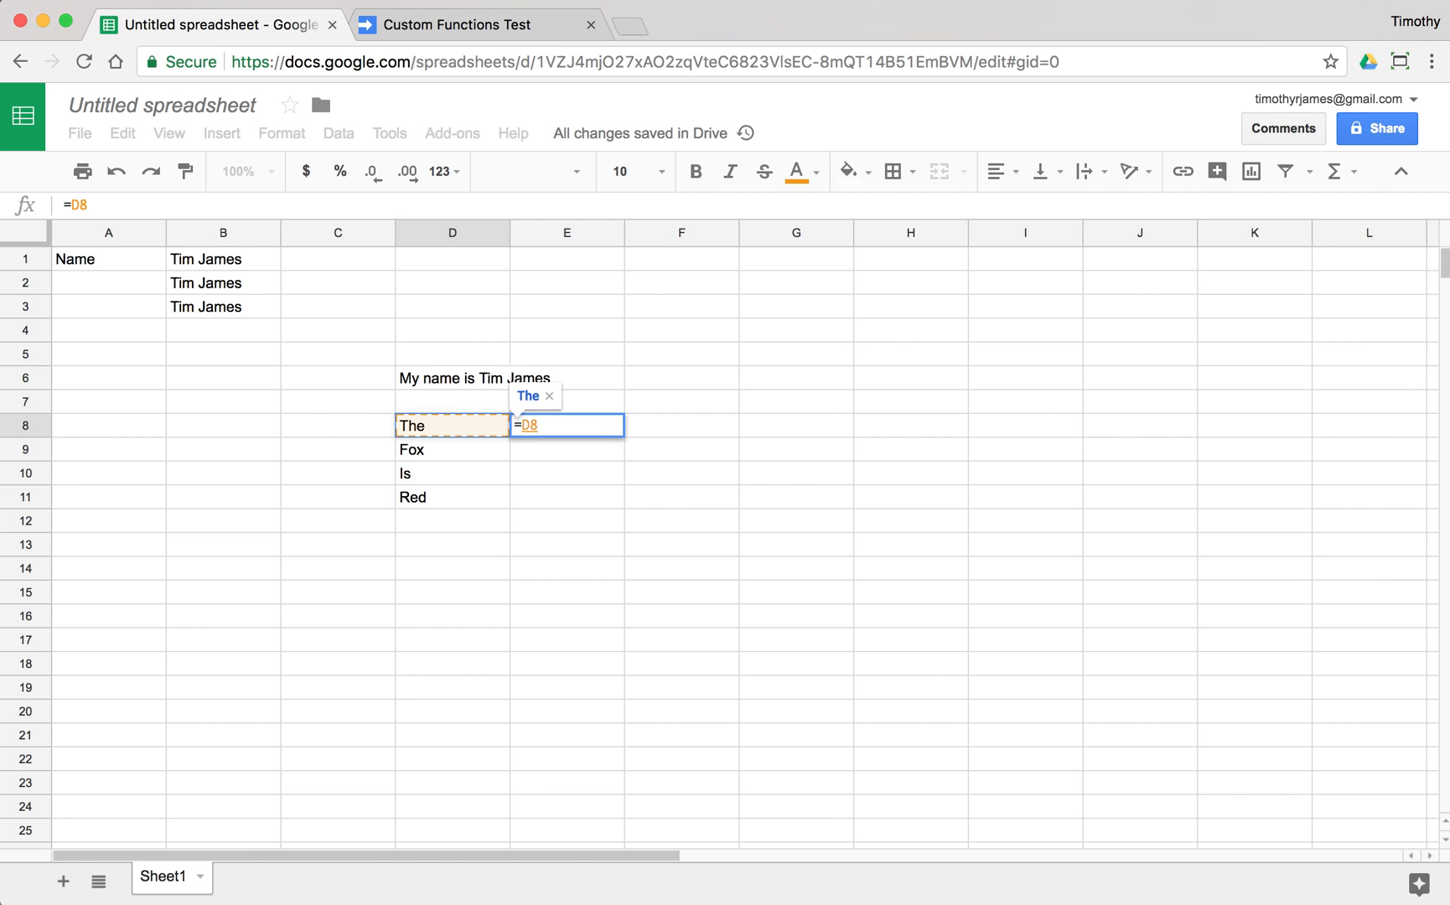
# Enter =D8 & " " & D9 & " " & D10 & " " & D11 in E8, giving The Fox Is Red
pyautogui.write('& "')
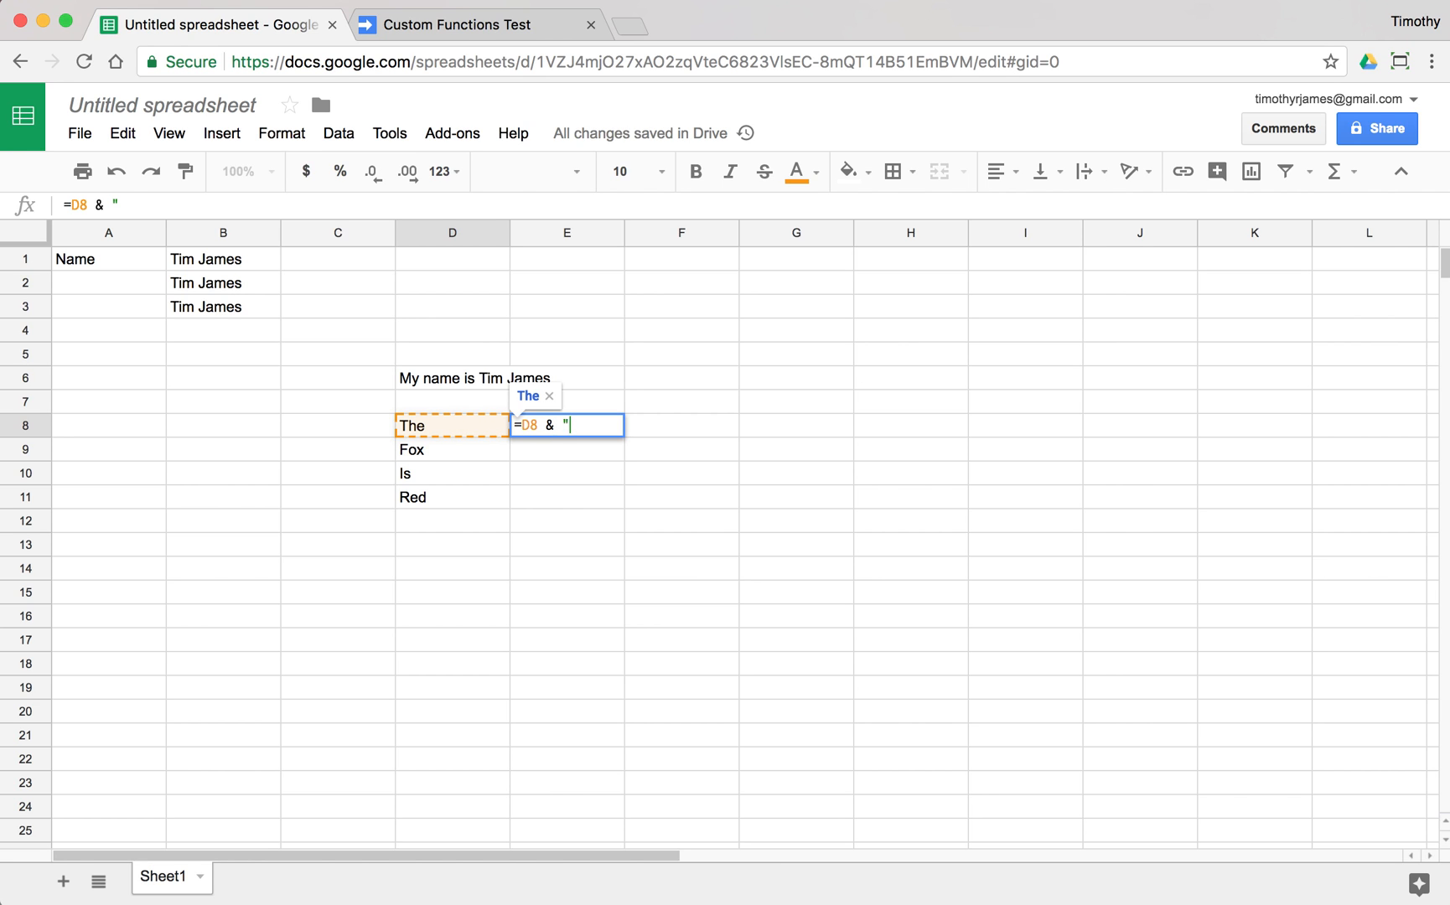
pyautogui.write('" &')
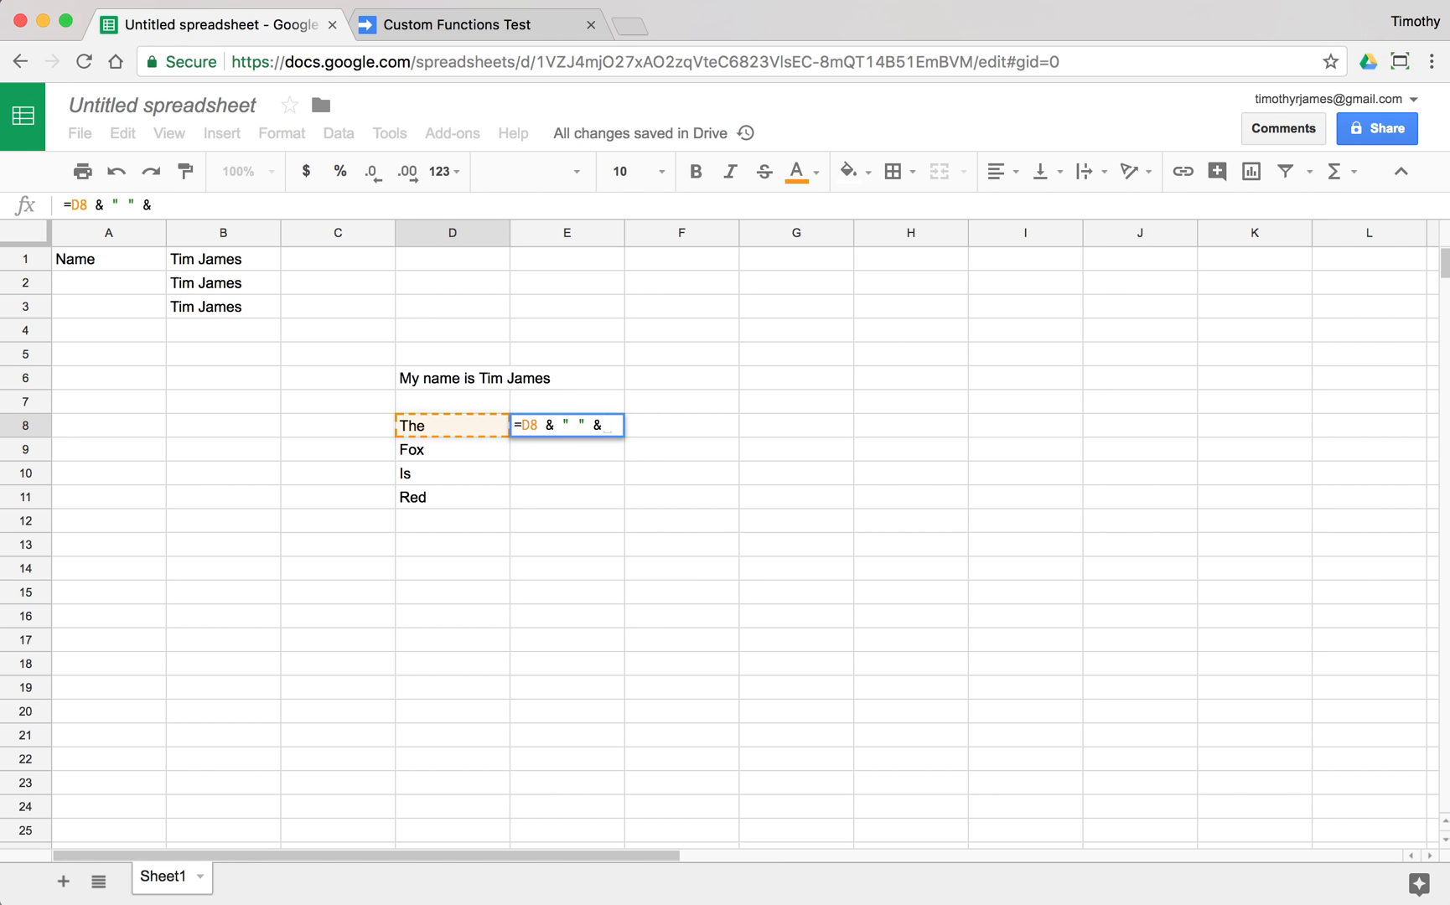
pyautogui.click(453, 449)
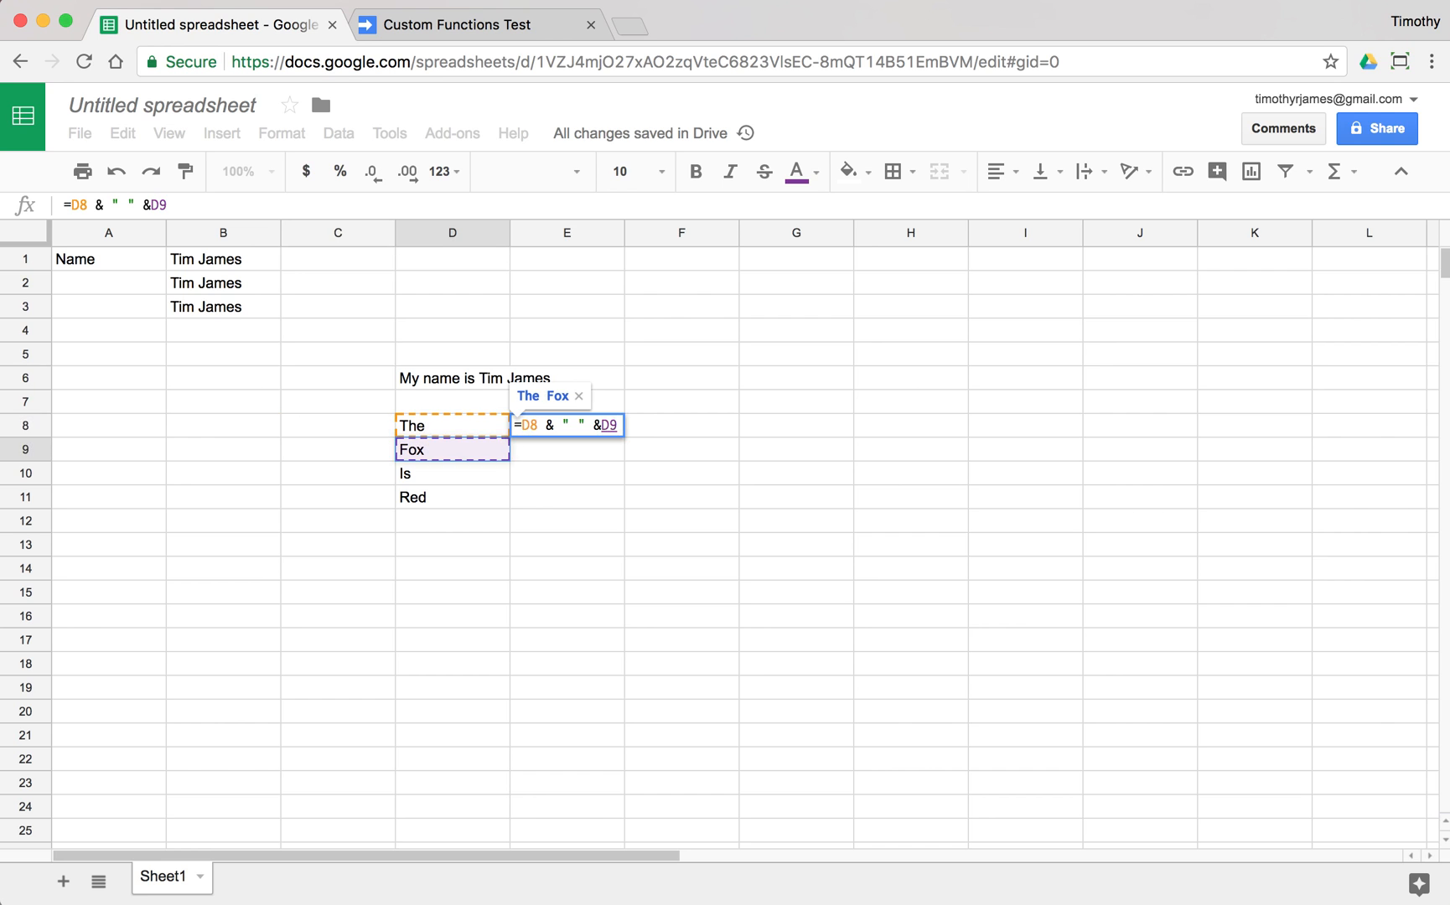
pyautogui.write('D9 & " " &')
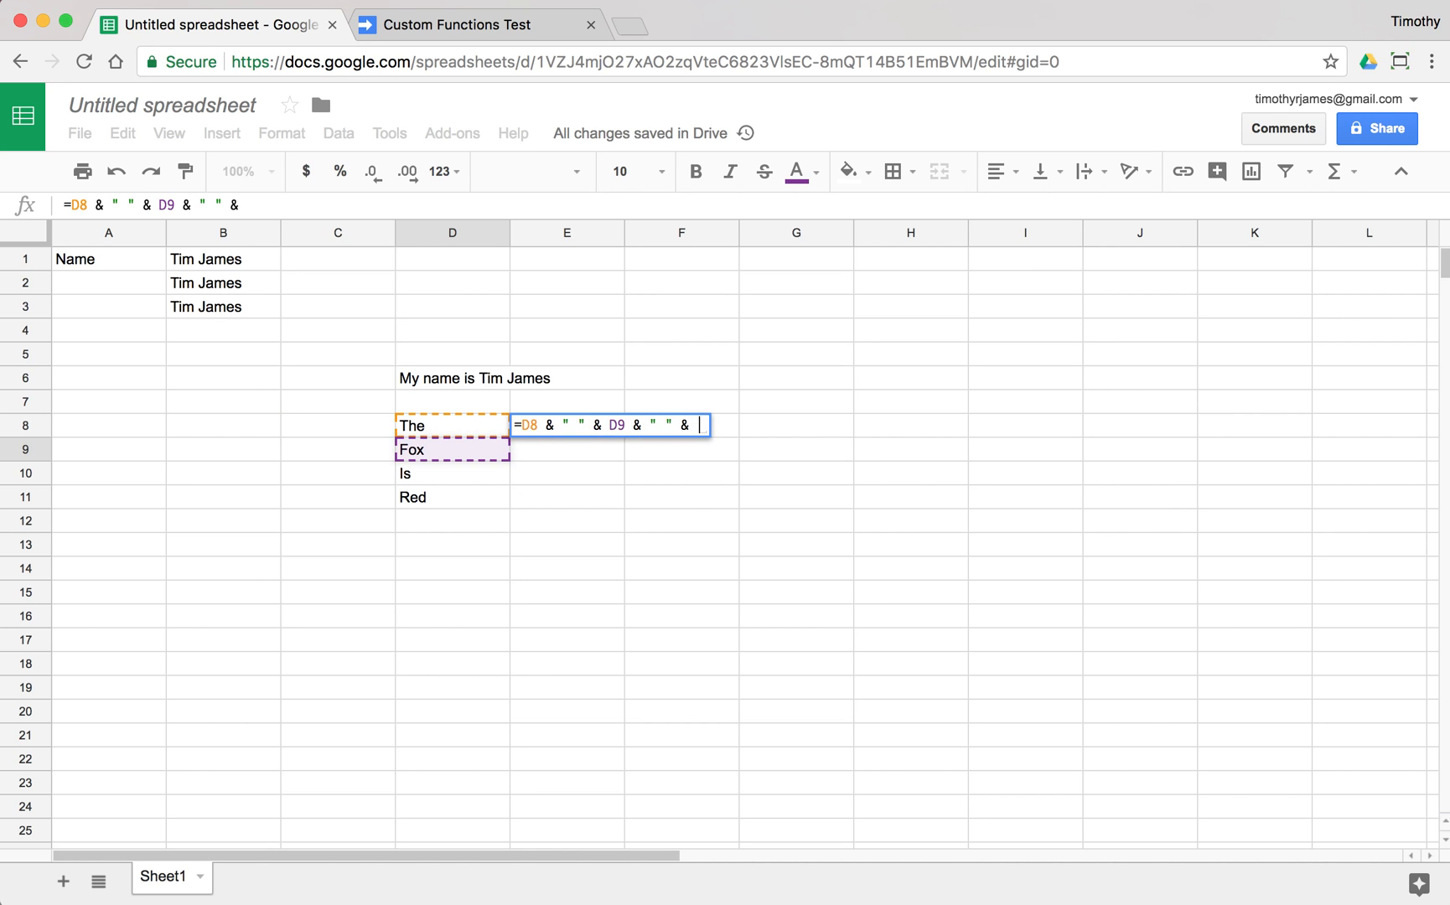
pyautogui.write('D10 & D')
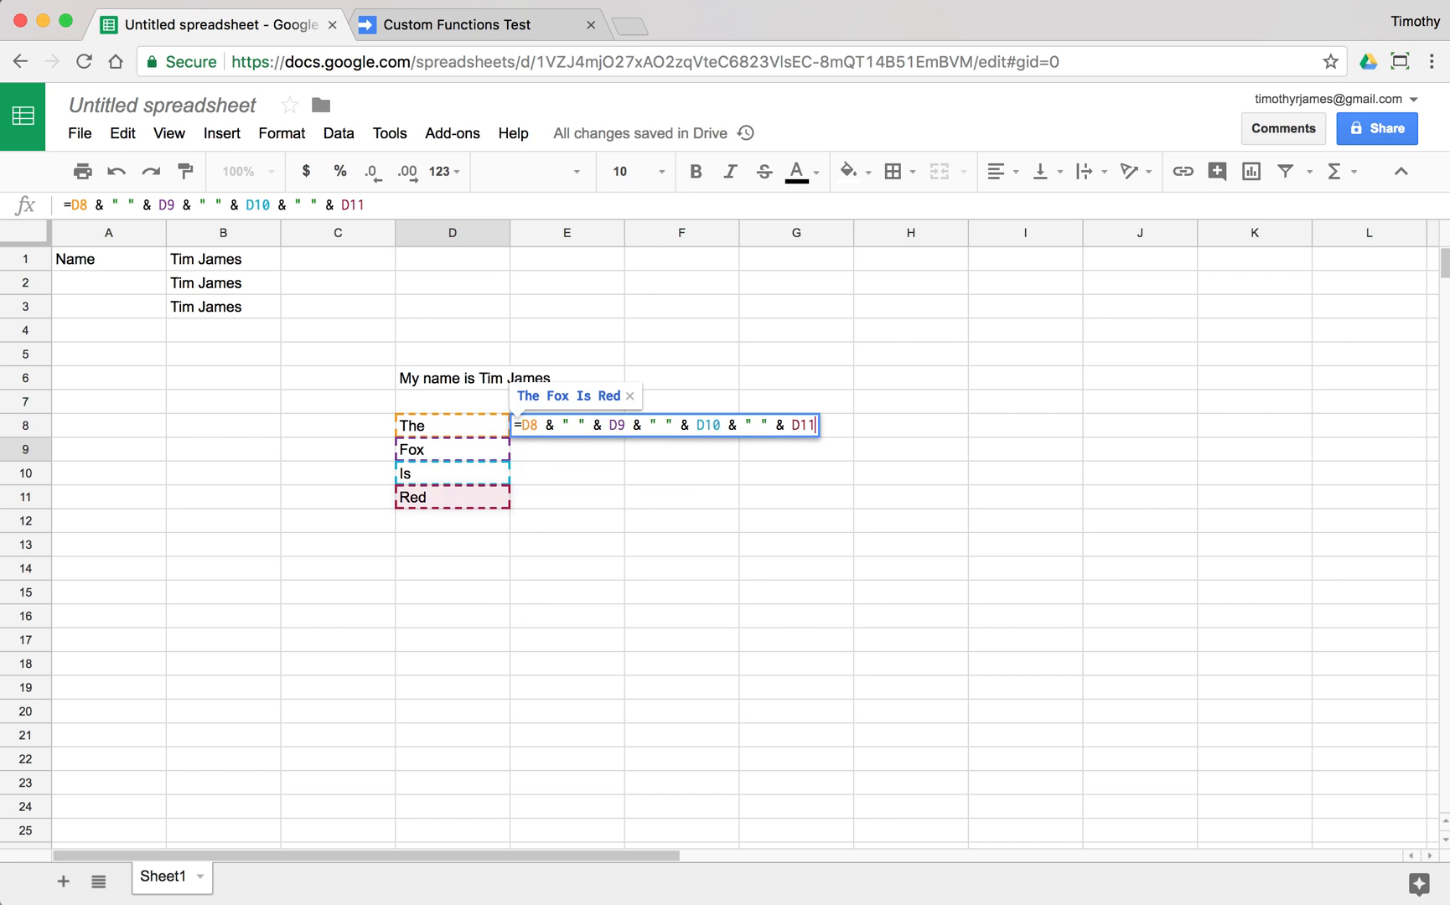
pyautogui.press('Enter')
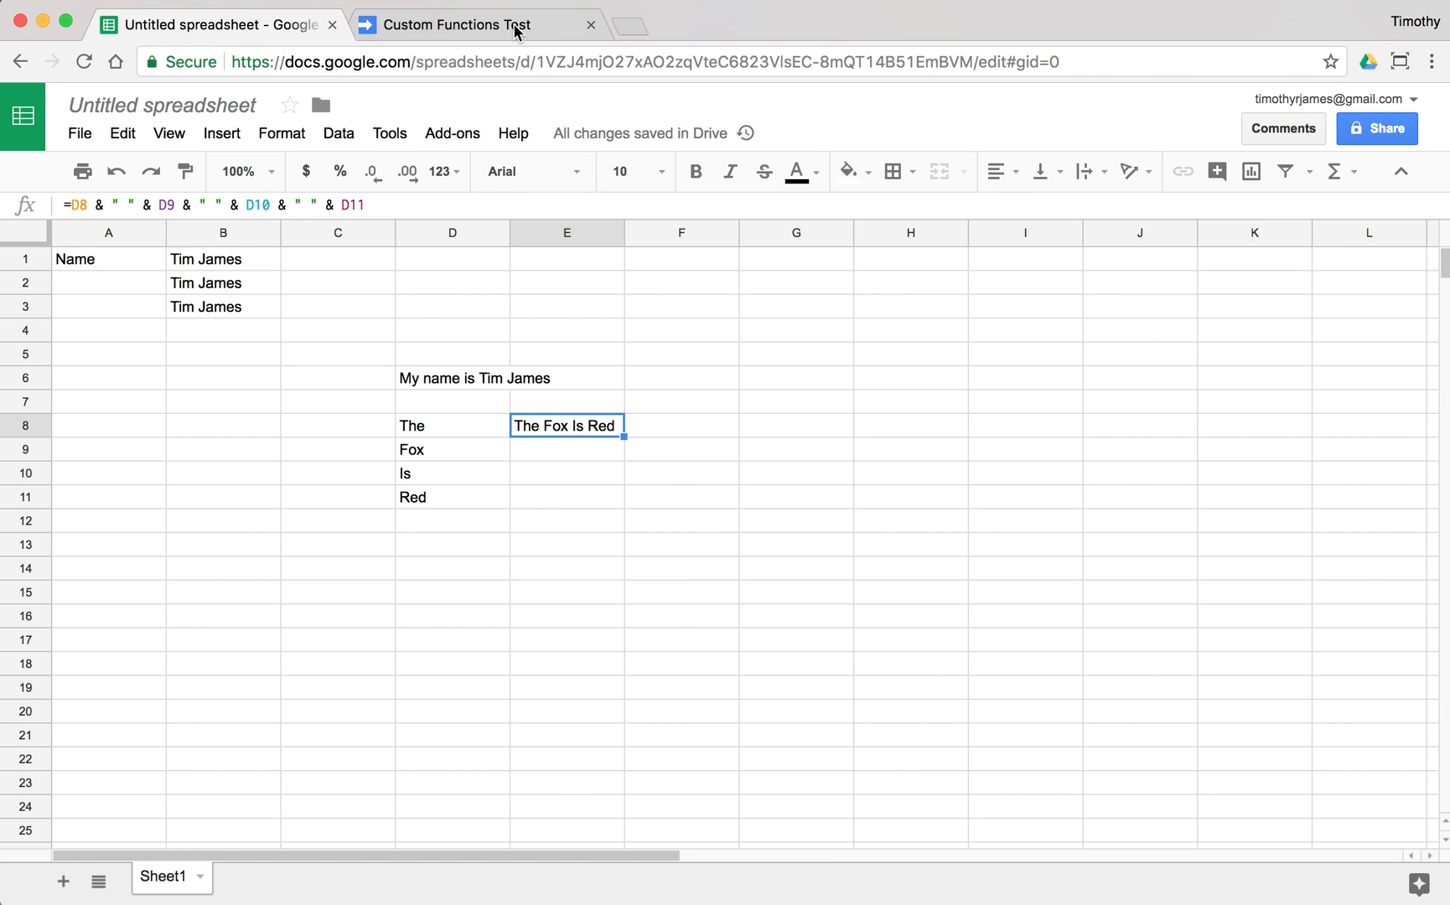
# In MYNAME, declare firstName = "Tim" and lastName = "James" variables
pyautogui.click(473, 24)
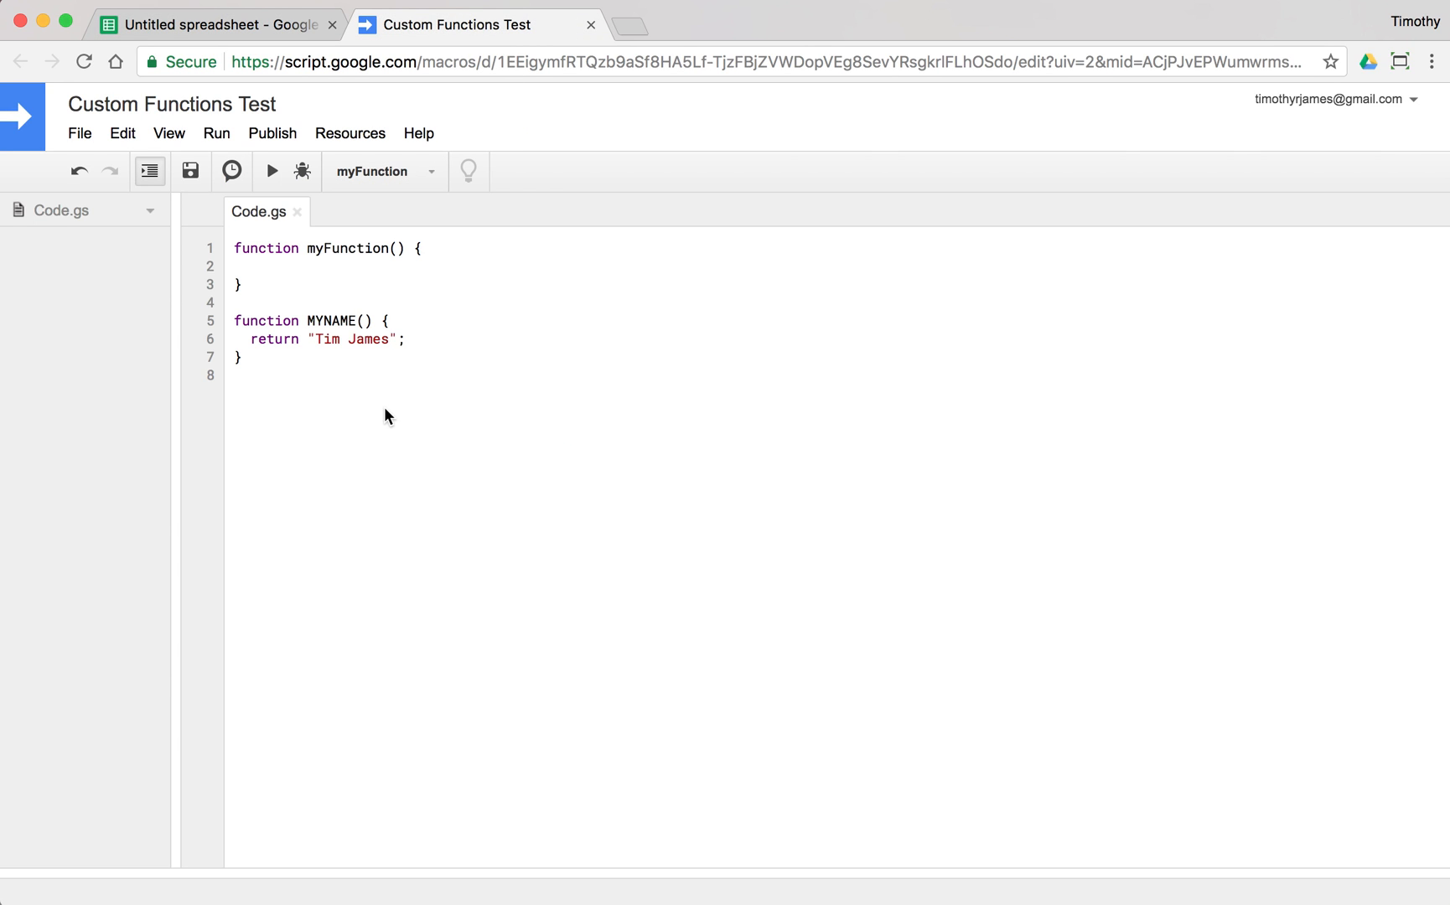
pyautogui.doubleClick(274, 338)
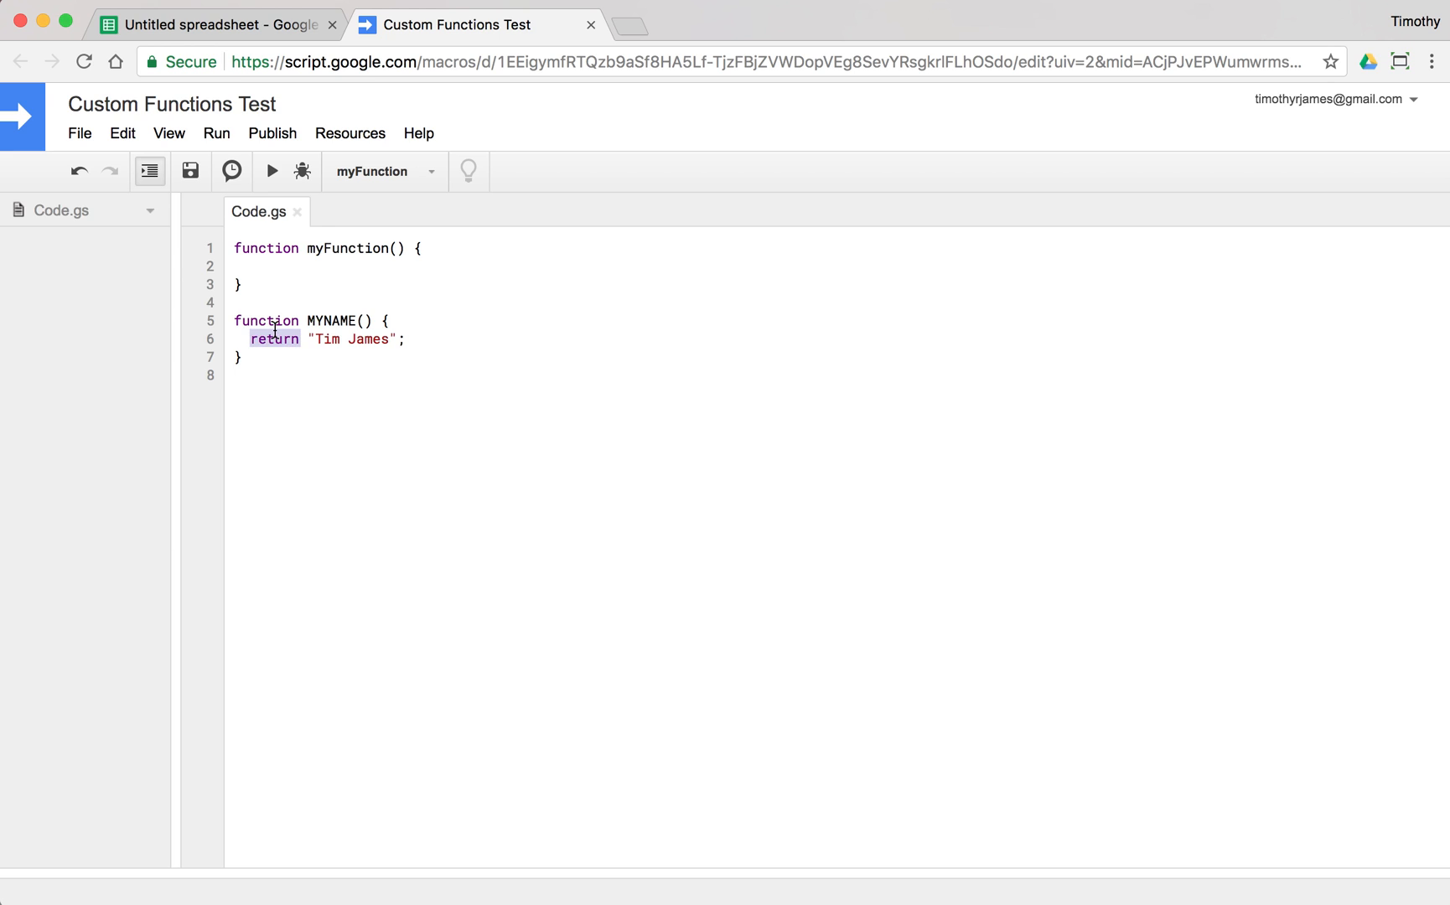
pyautogui.write('var firstName = "')
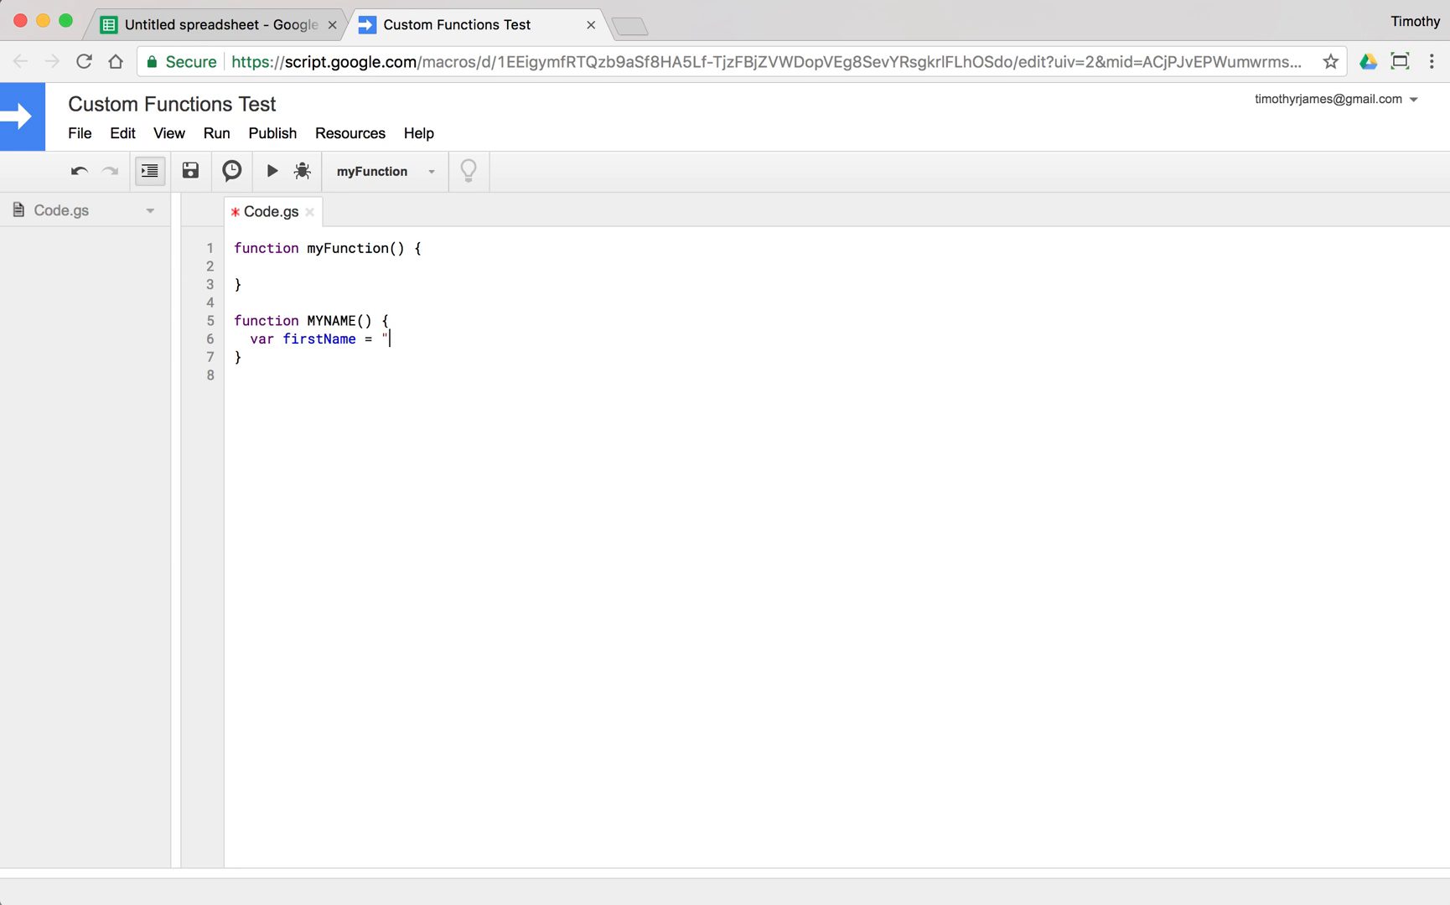
pyautogui.write("Tim'")
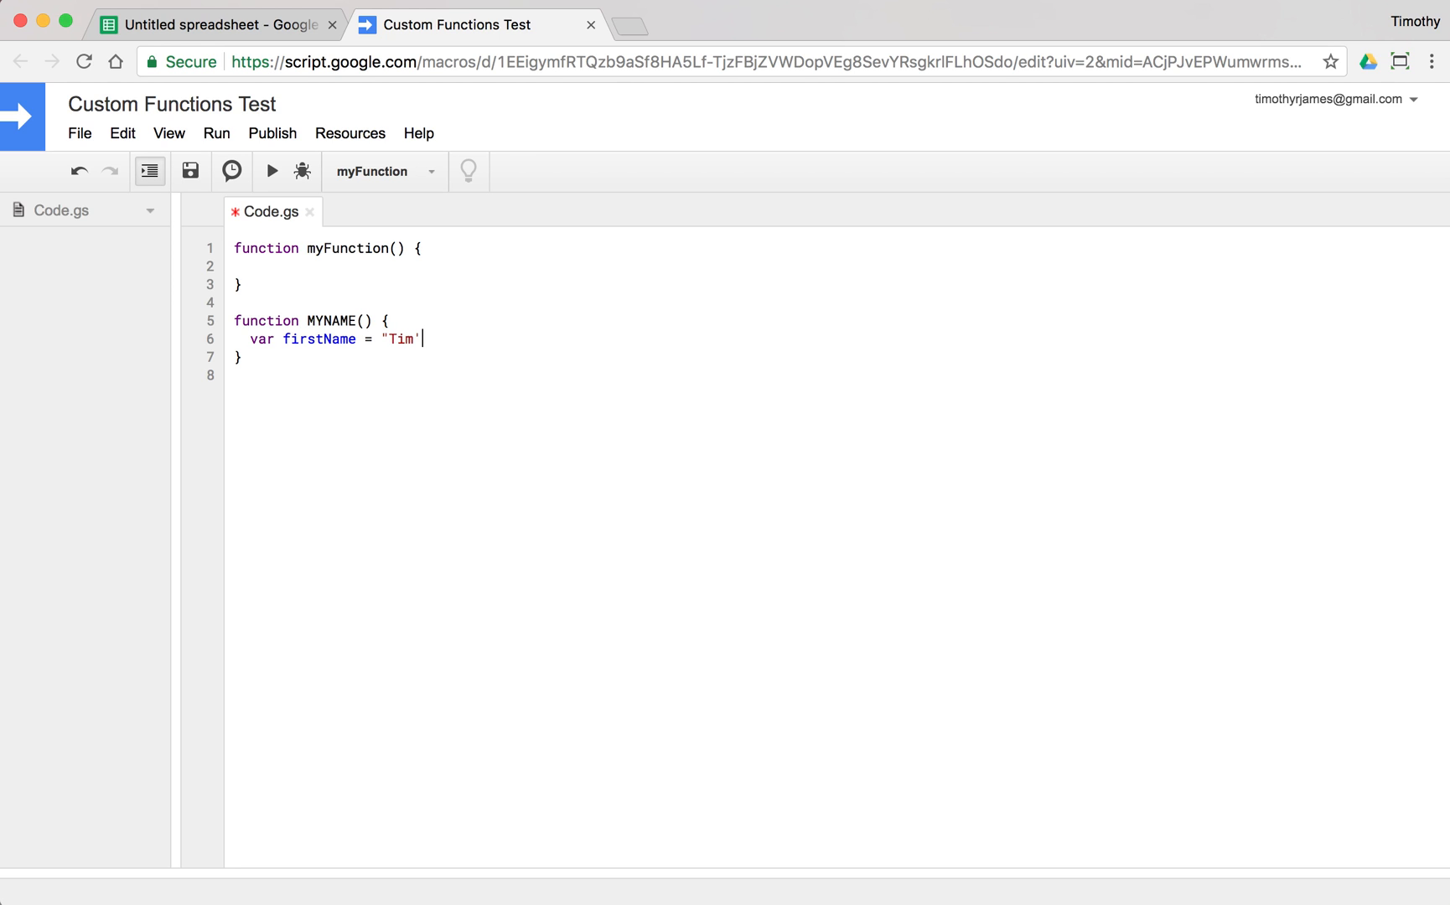
pyautogui.write('";')
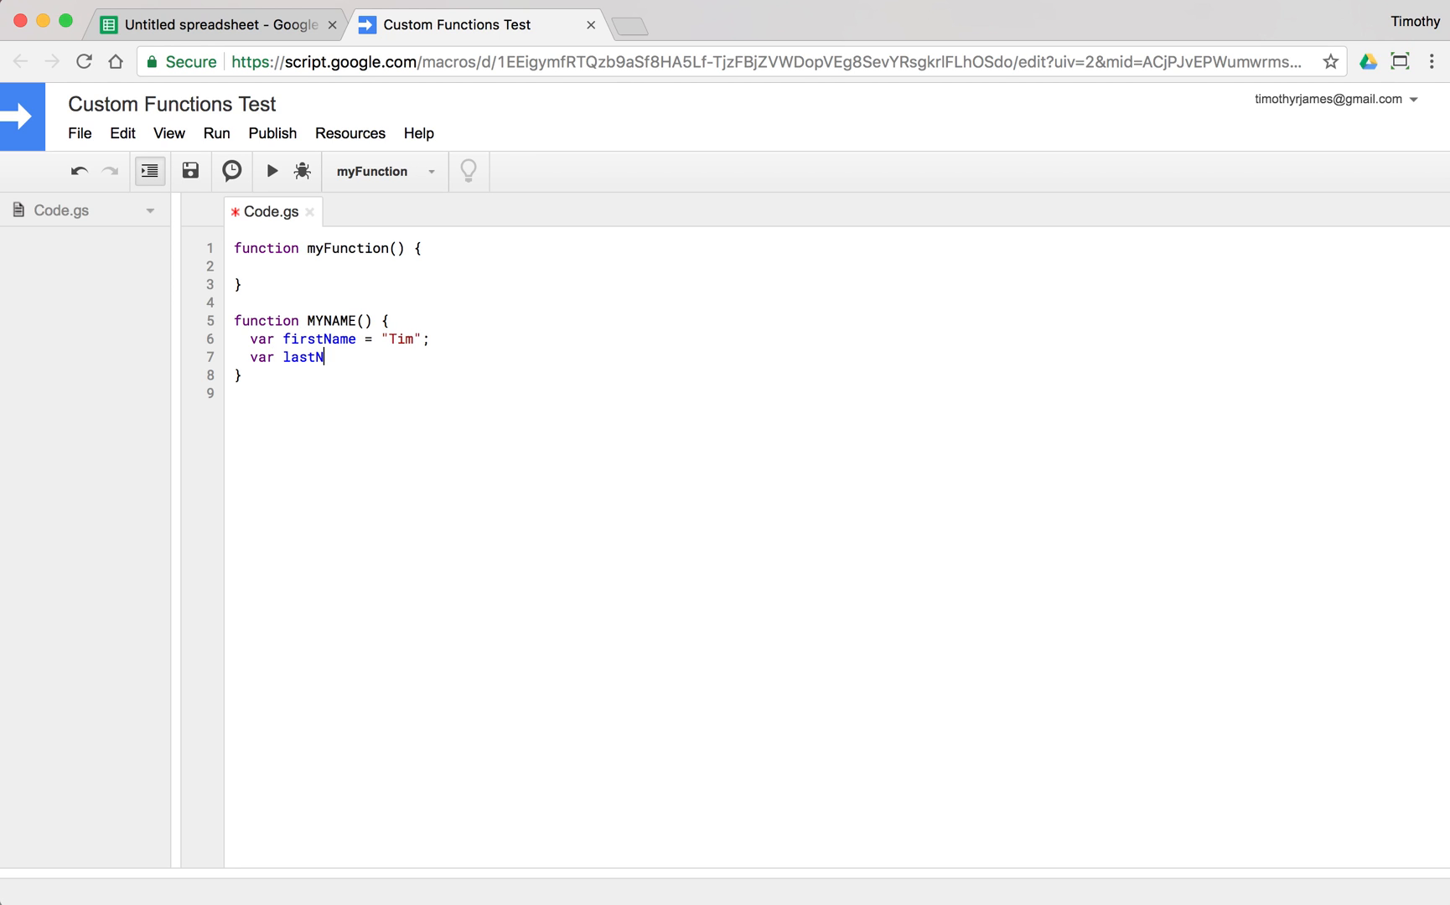
pyautogui.write('ame = "James"')
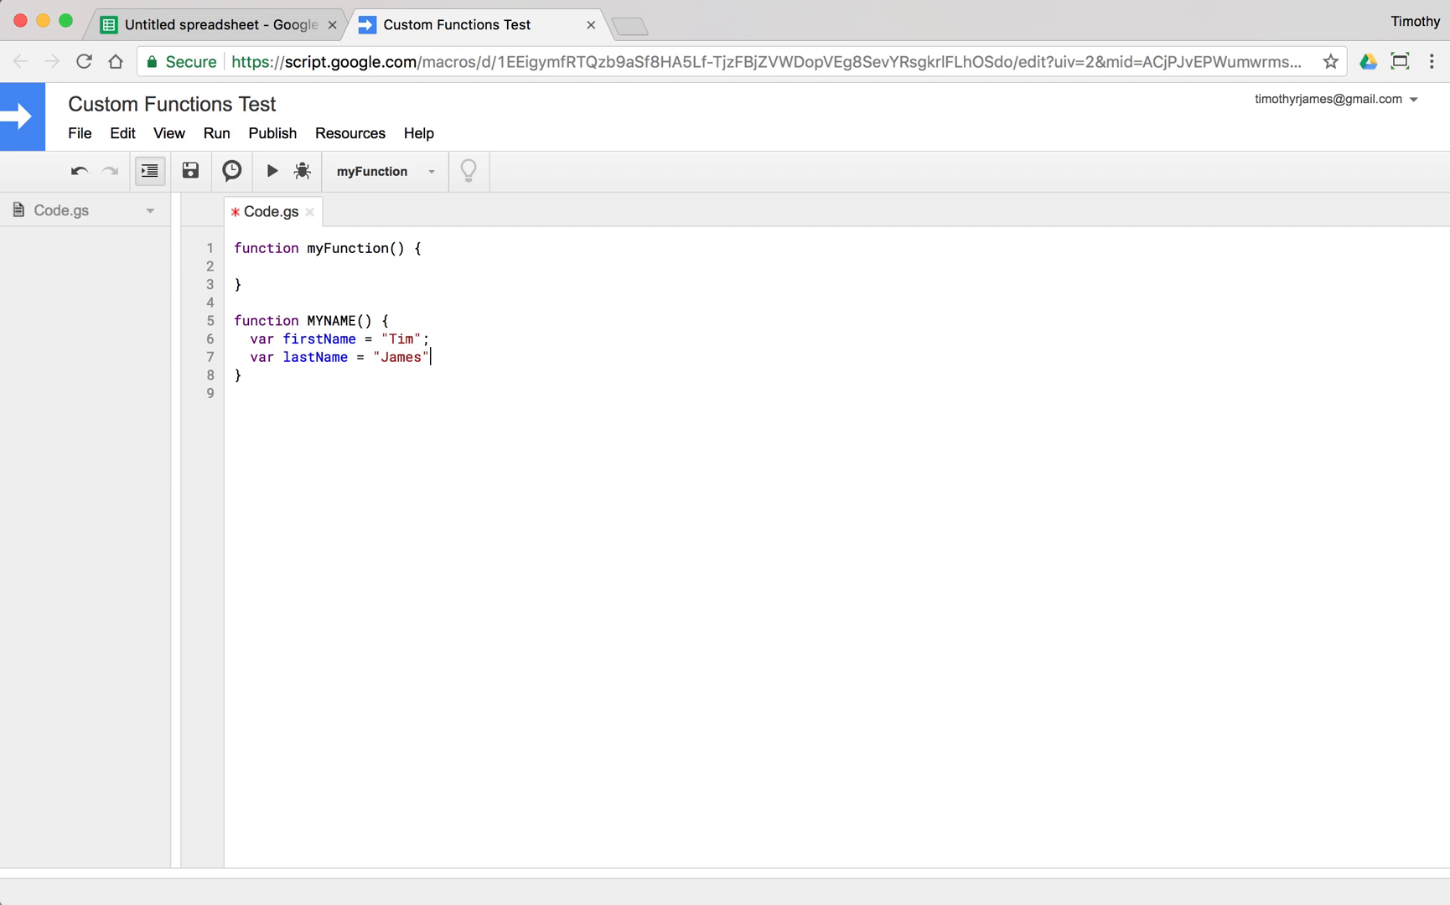
pyautogui.write(';')
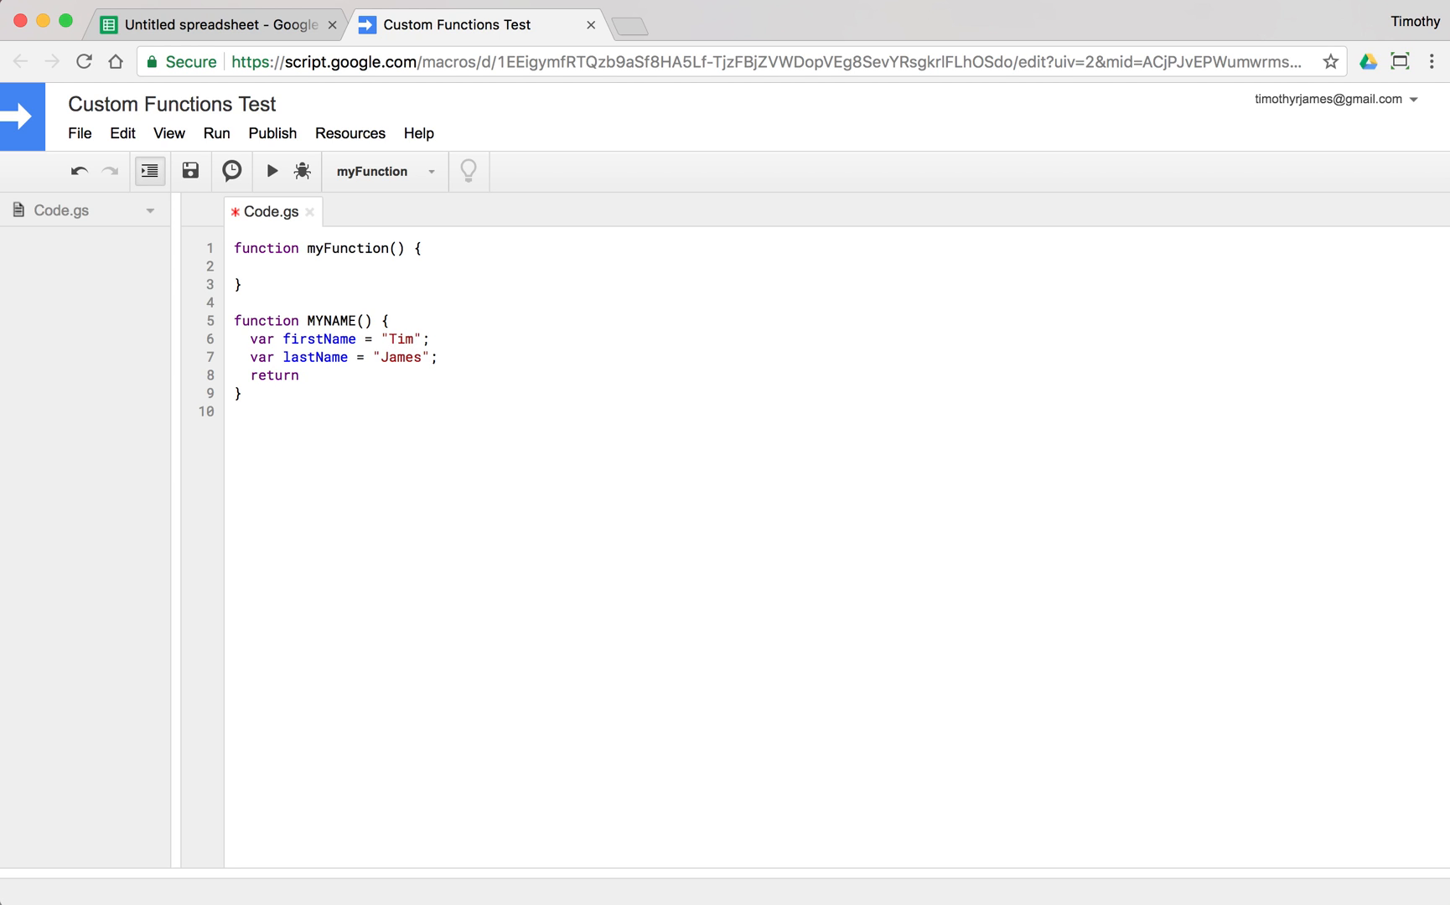
# Return firstName + " " + lastName and save the script
pyautogui.write('firstName')
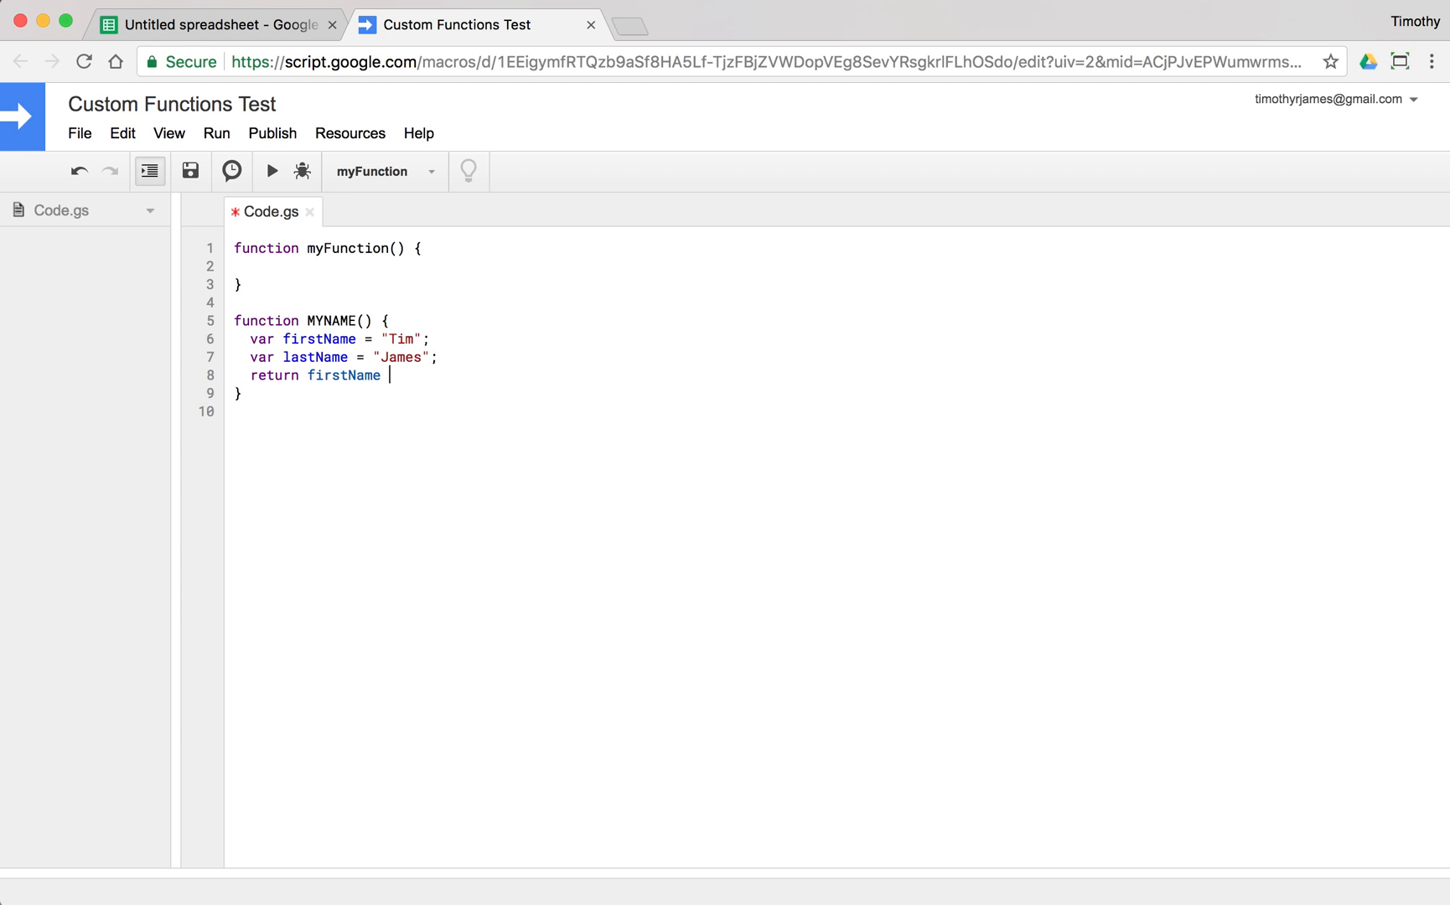
pyautogui.moveTo(295, 216)
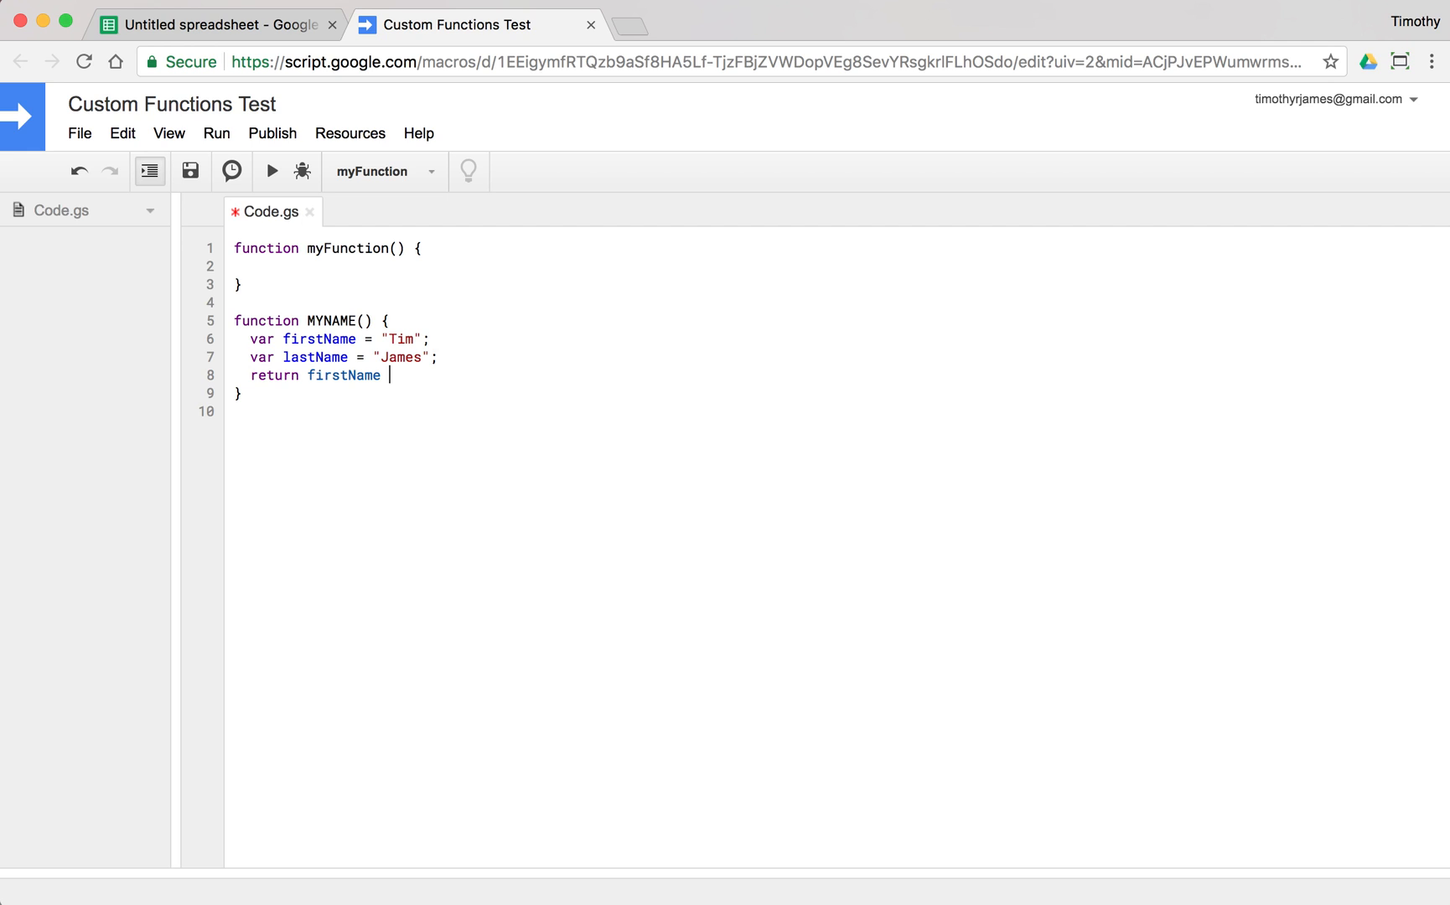
pyautogui.write('+ "')
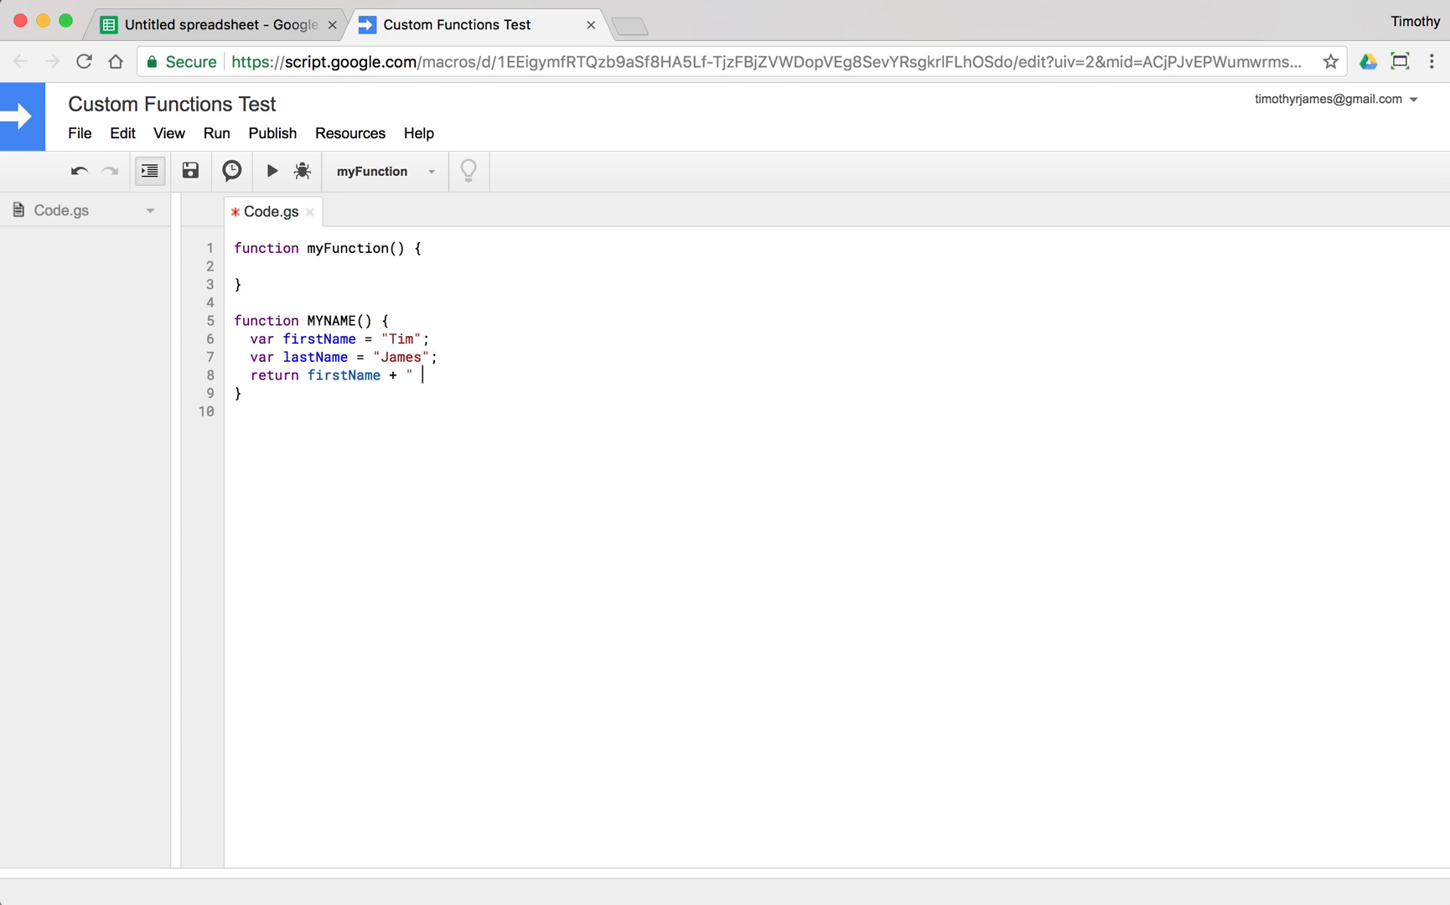
pyautogui.write('" + lastName')
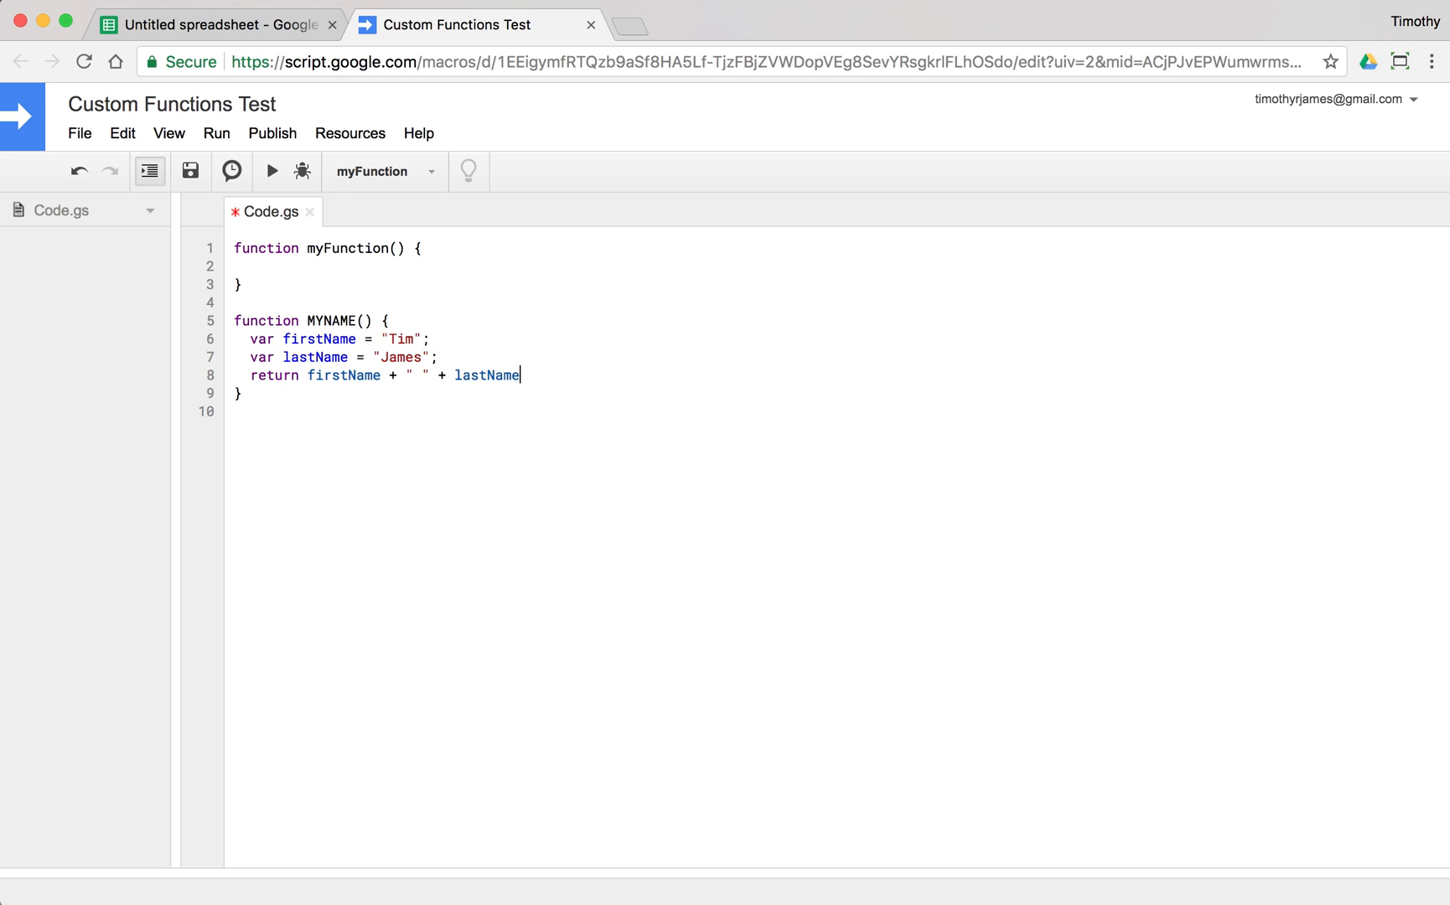
pyautogui.press('Cmd+s')
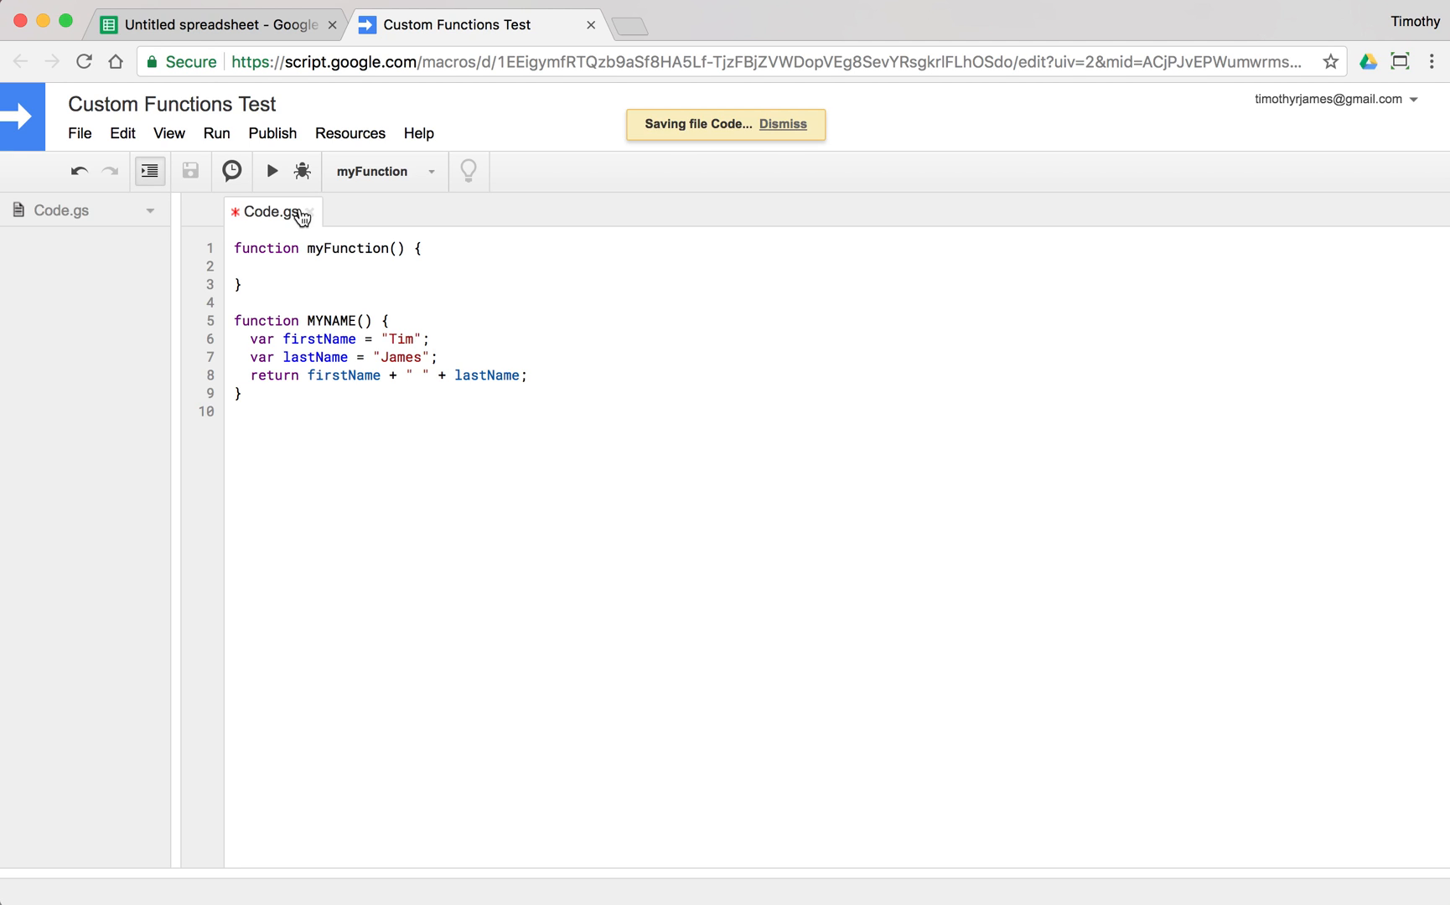
# Check B1 still shows Tim James from =MYNAME(), then go back to the script
pyautogui.click(260, 24)
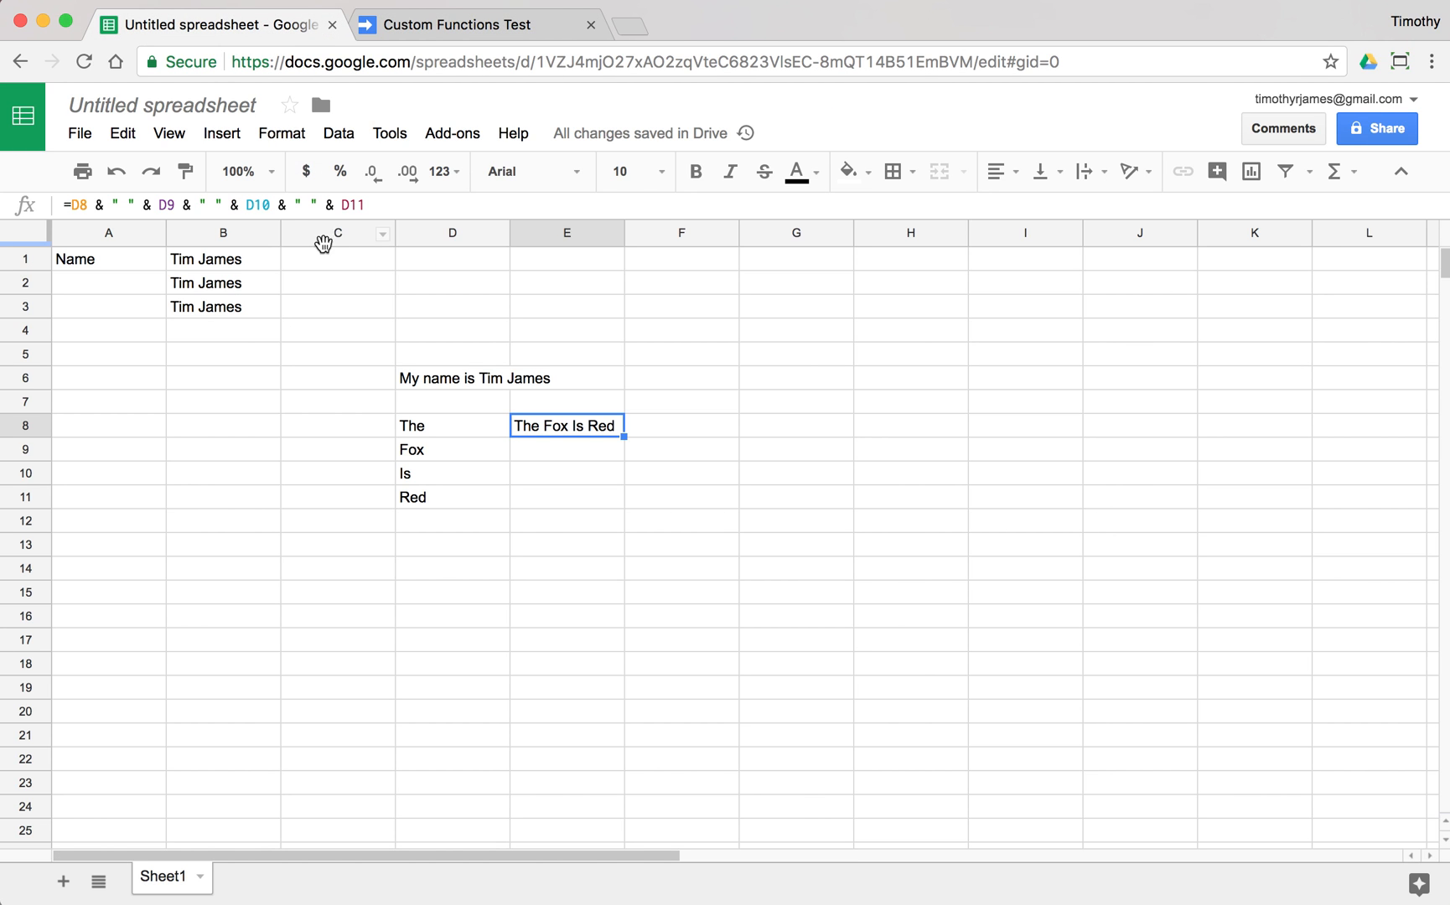
pyautogui.click(222, 259)
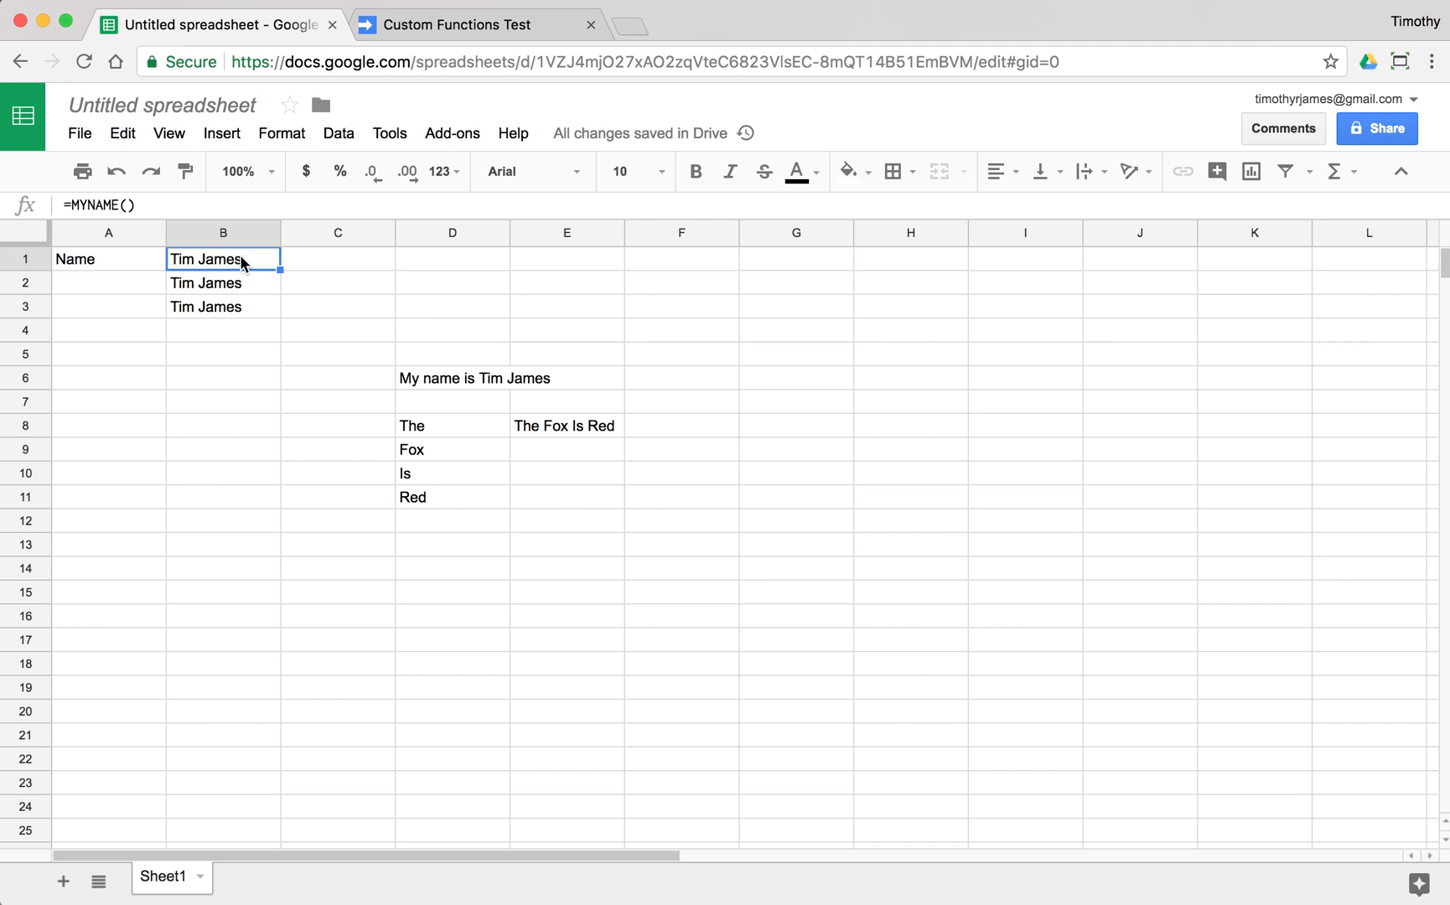
pyautogui.click(453, 23)
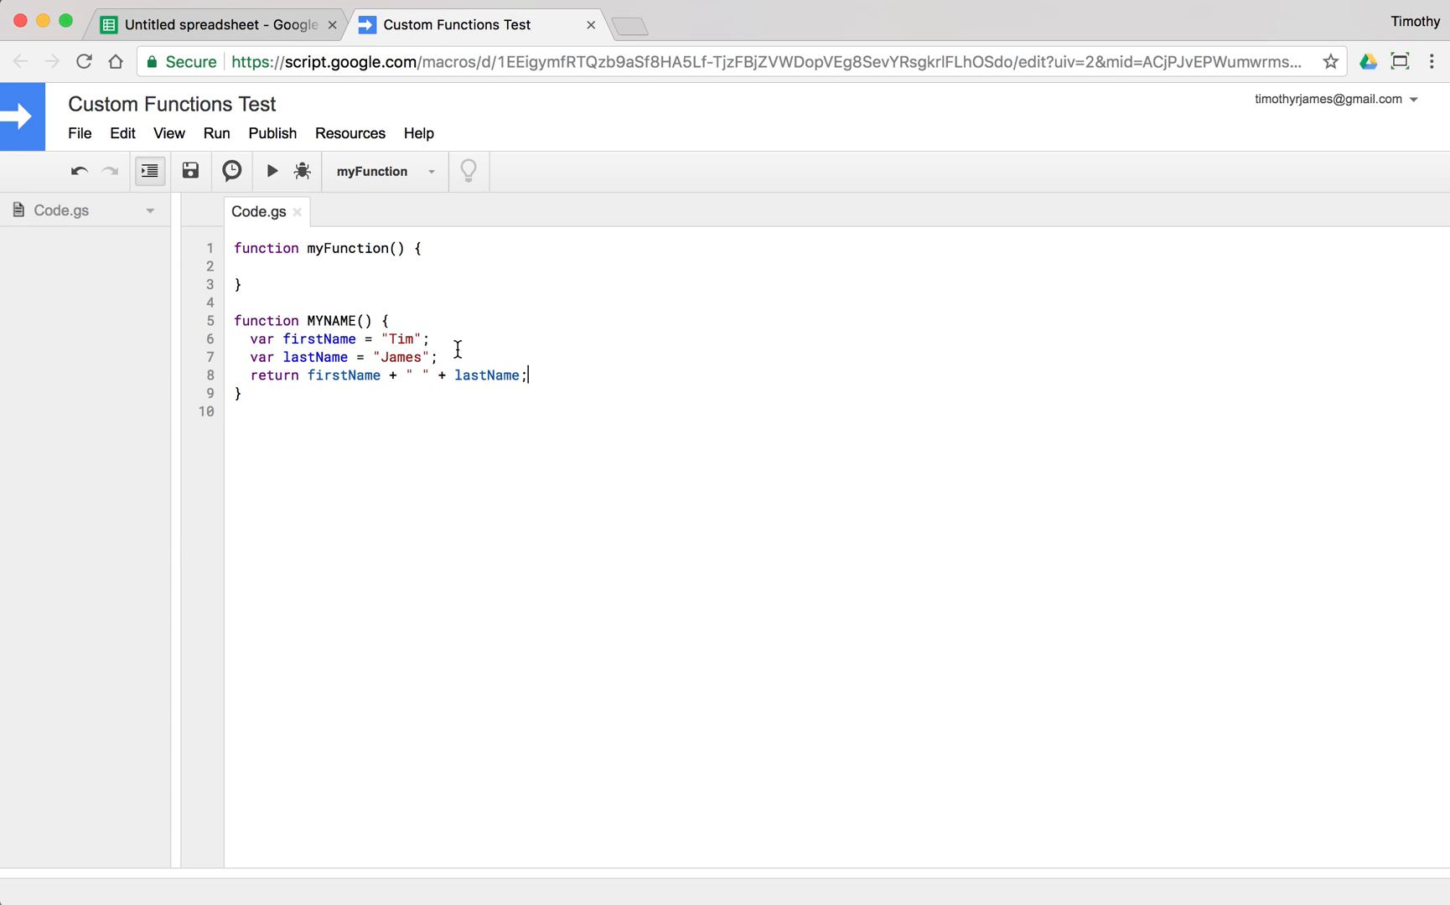
pyautogui.moveTo(429, 320)
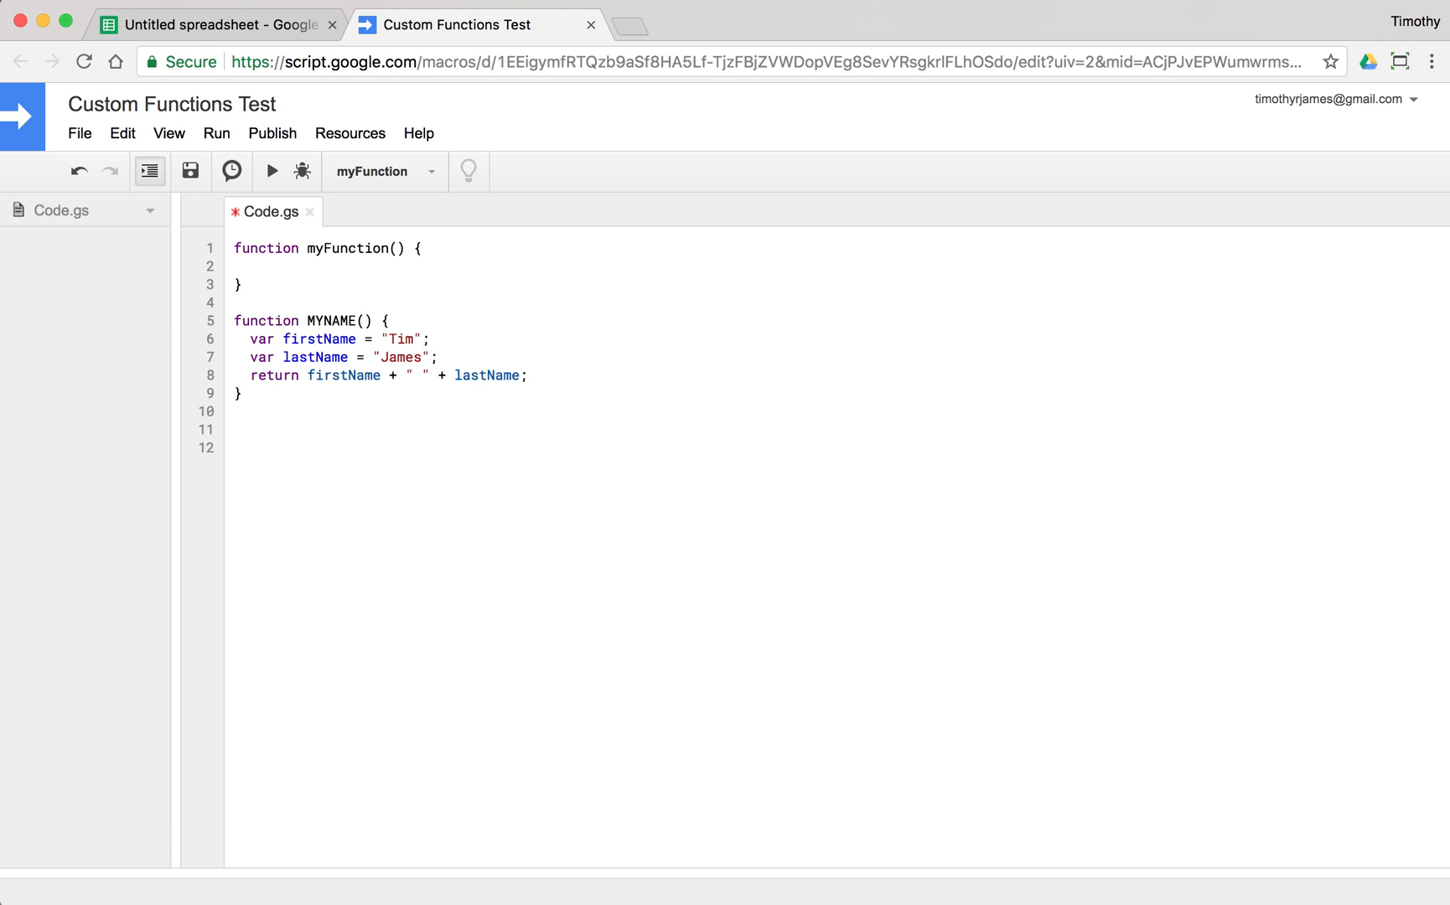
# Start a LOTSOFTEXT() function with var text = "This is "
pyautogui.write('func')
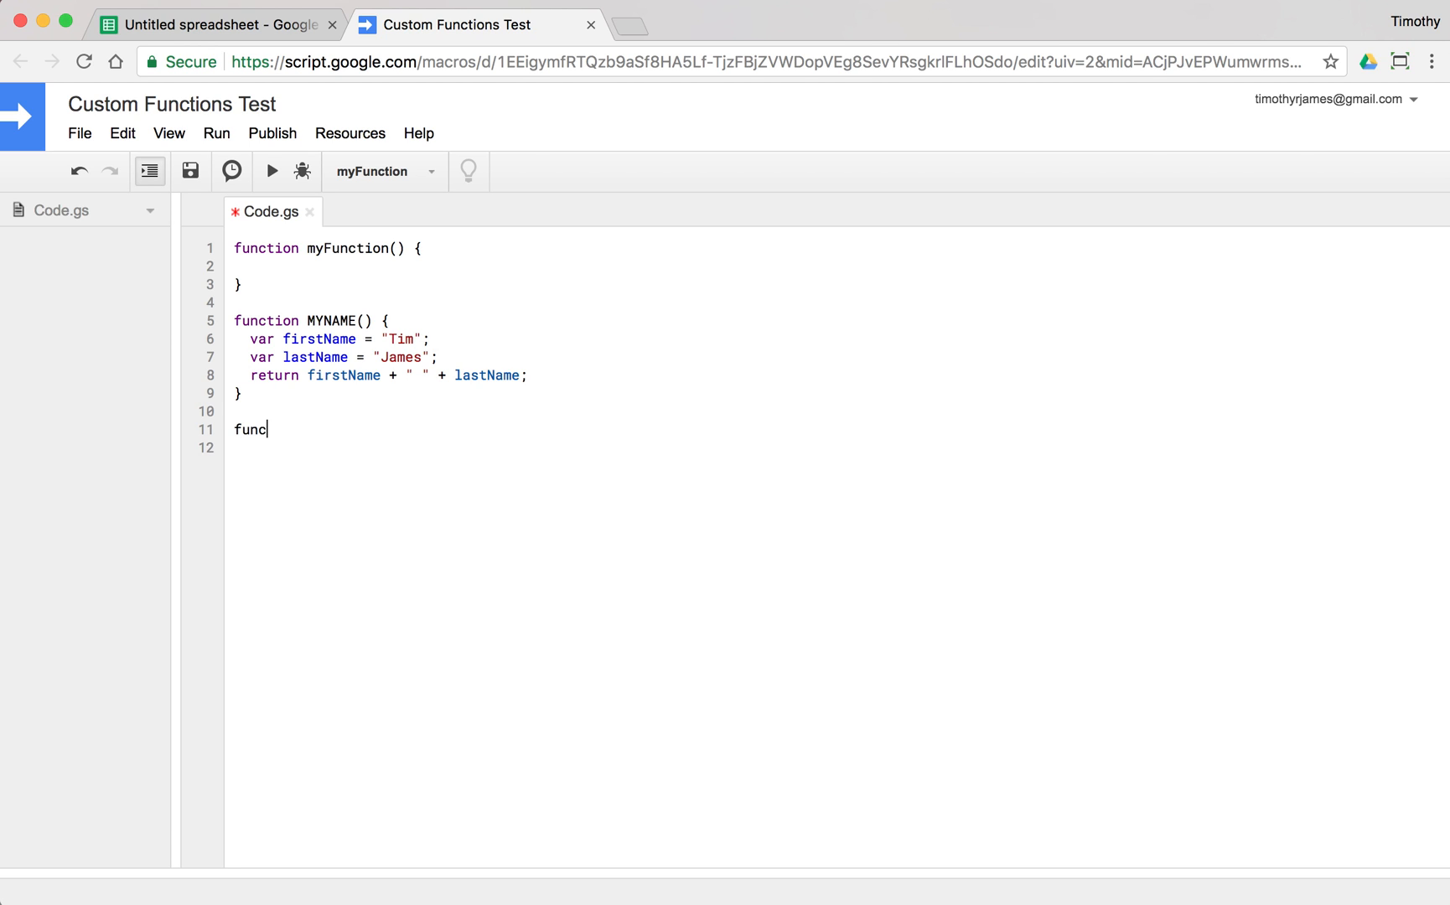
pyautogui.write('tion')
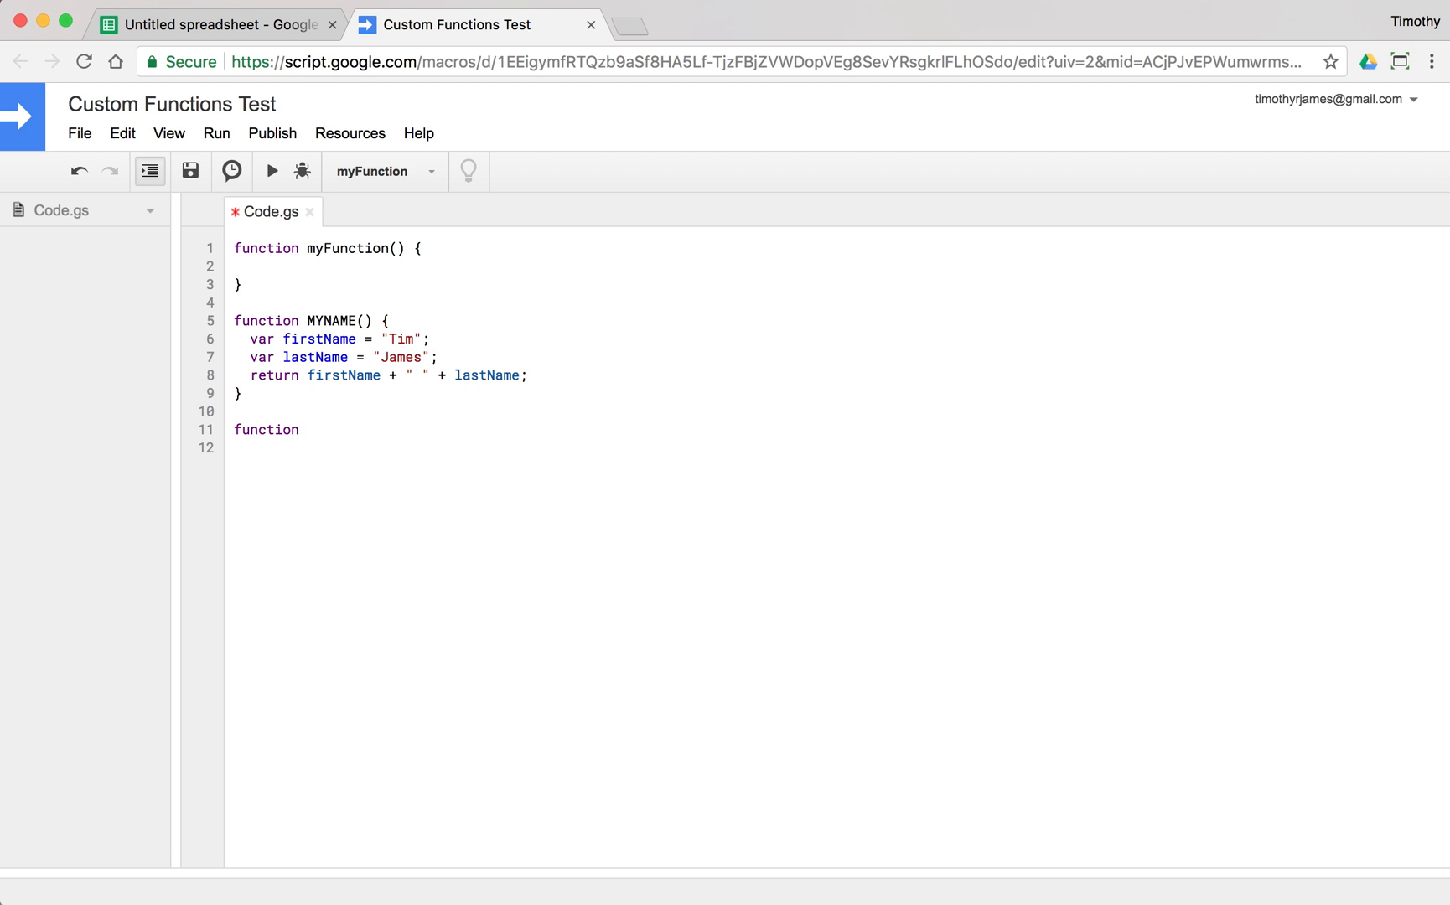
pyautogui.write('LOTSOFTEXT() {')
pyautogui.write('va')
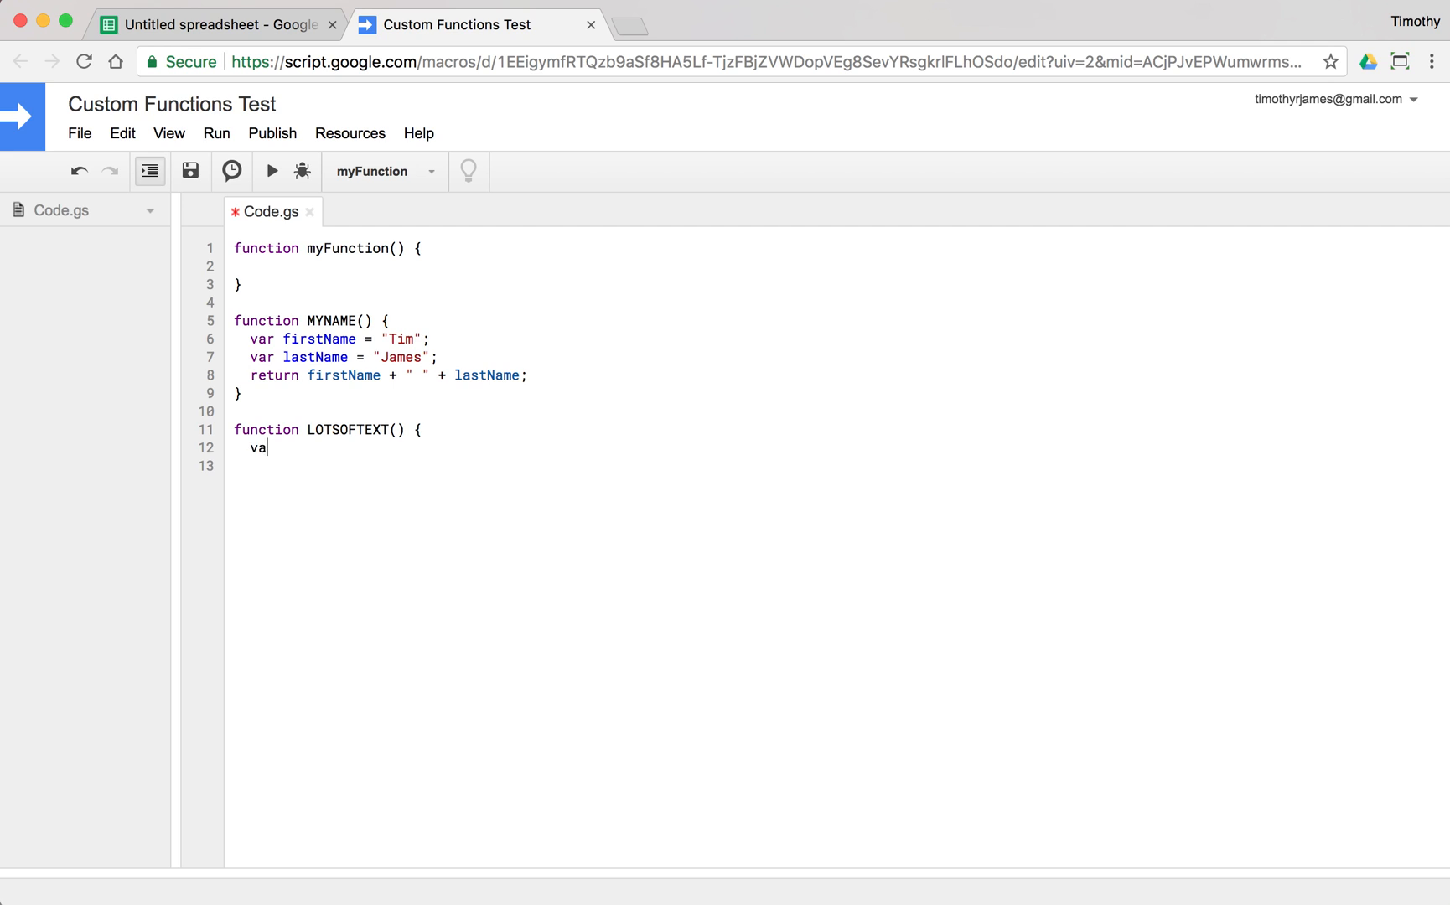
pyautogui.write('r text =')
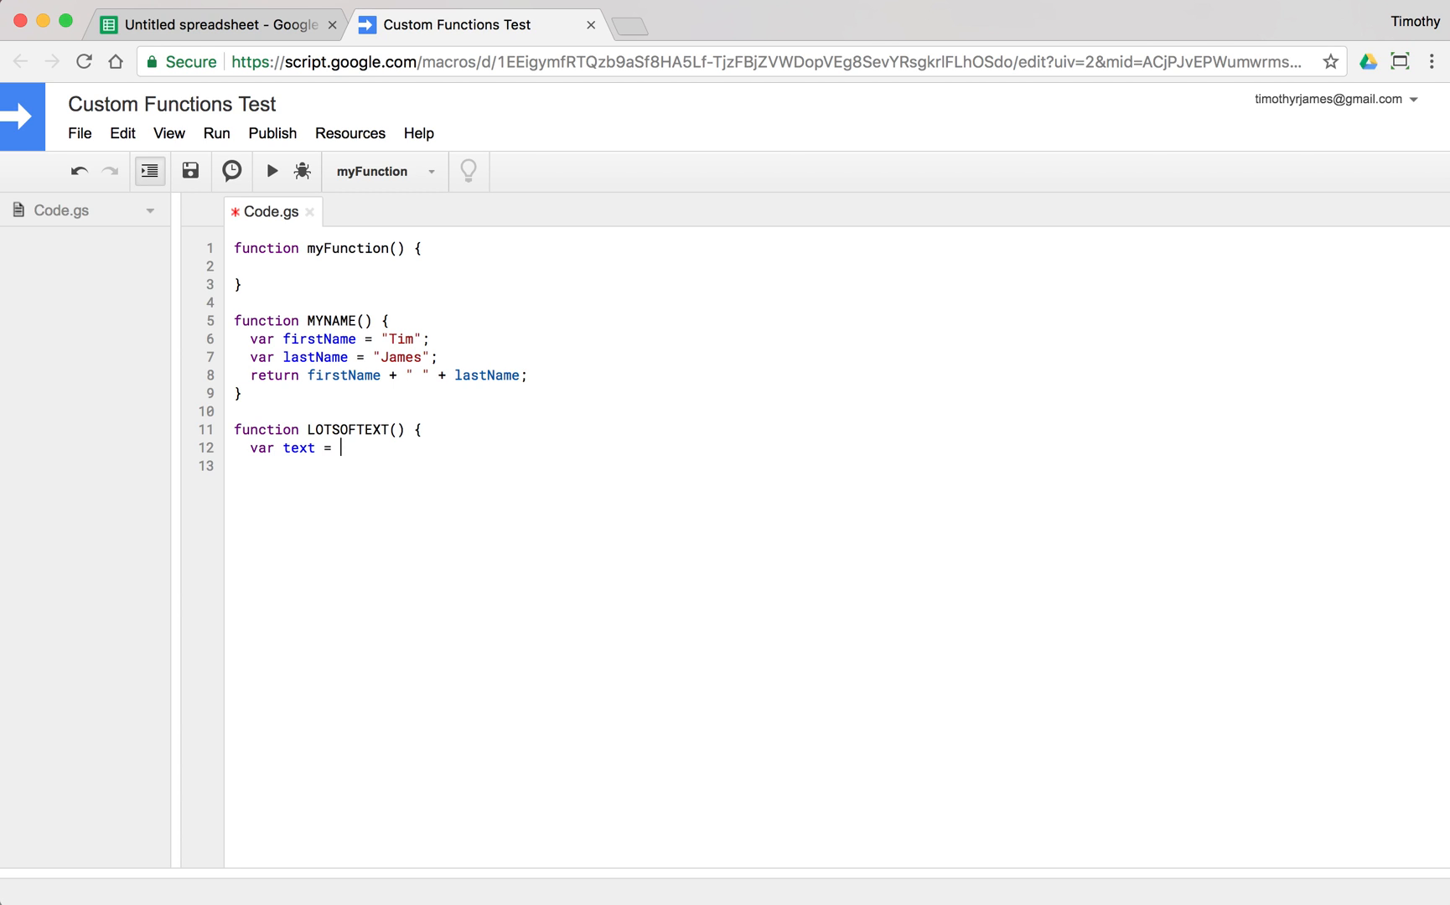
pyautogui.write('"This is ";')
pyautogui.click(837, 465)
pyautogui.write('text')
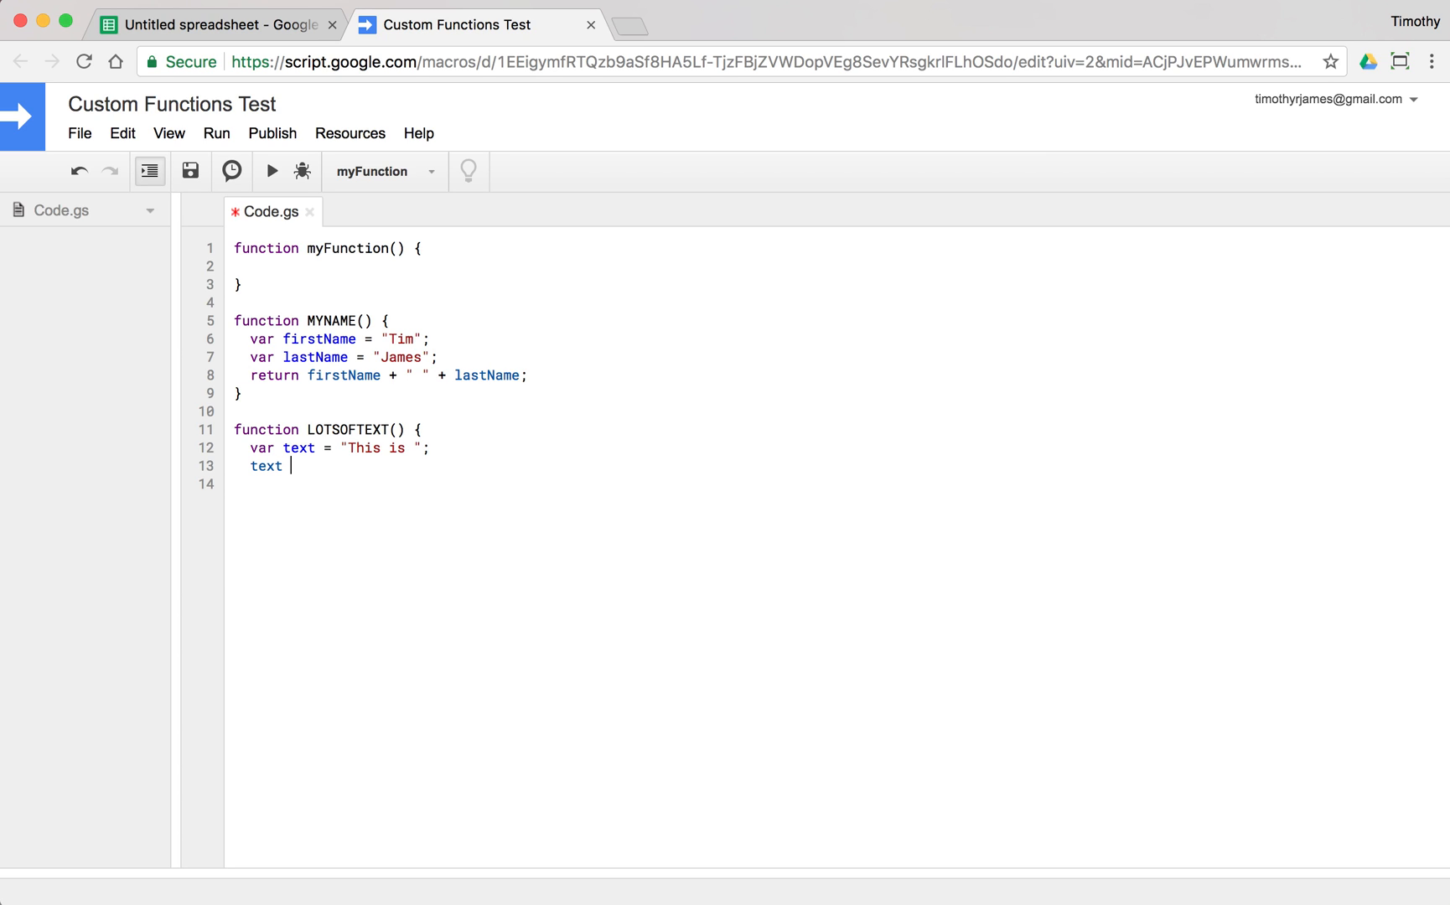
# Append "some text ", "that goes on ", "for several ", "lines." via text = text + and return text
pyautogui.write('= t')
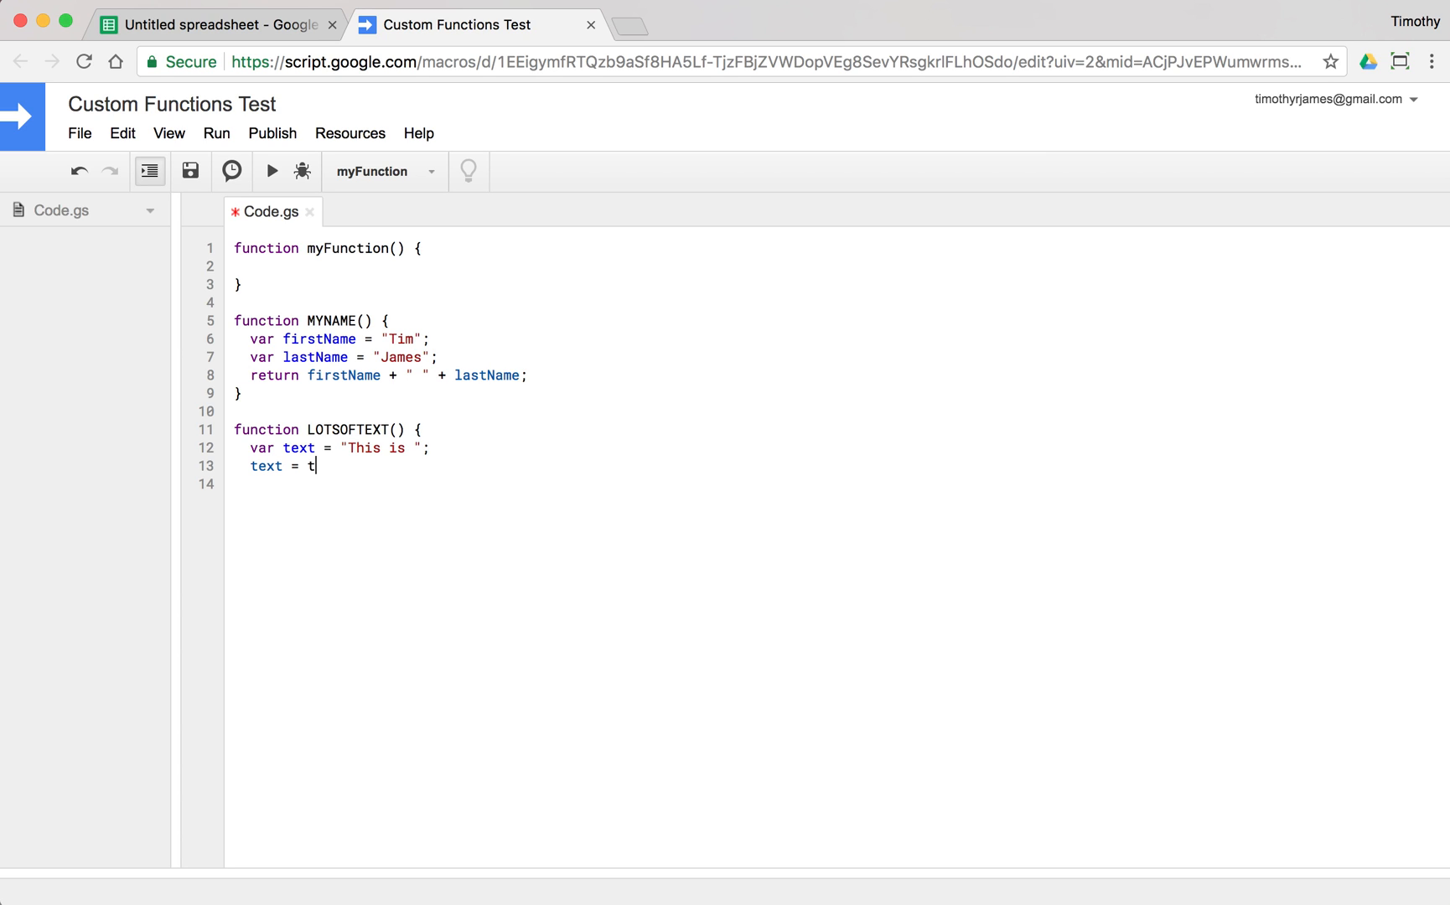
pyautogui.write('ext + "so')
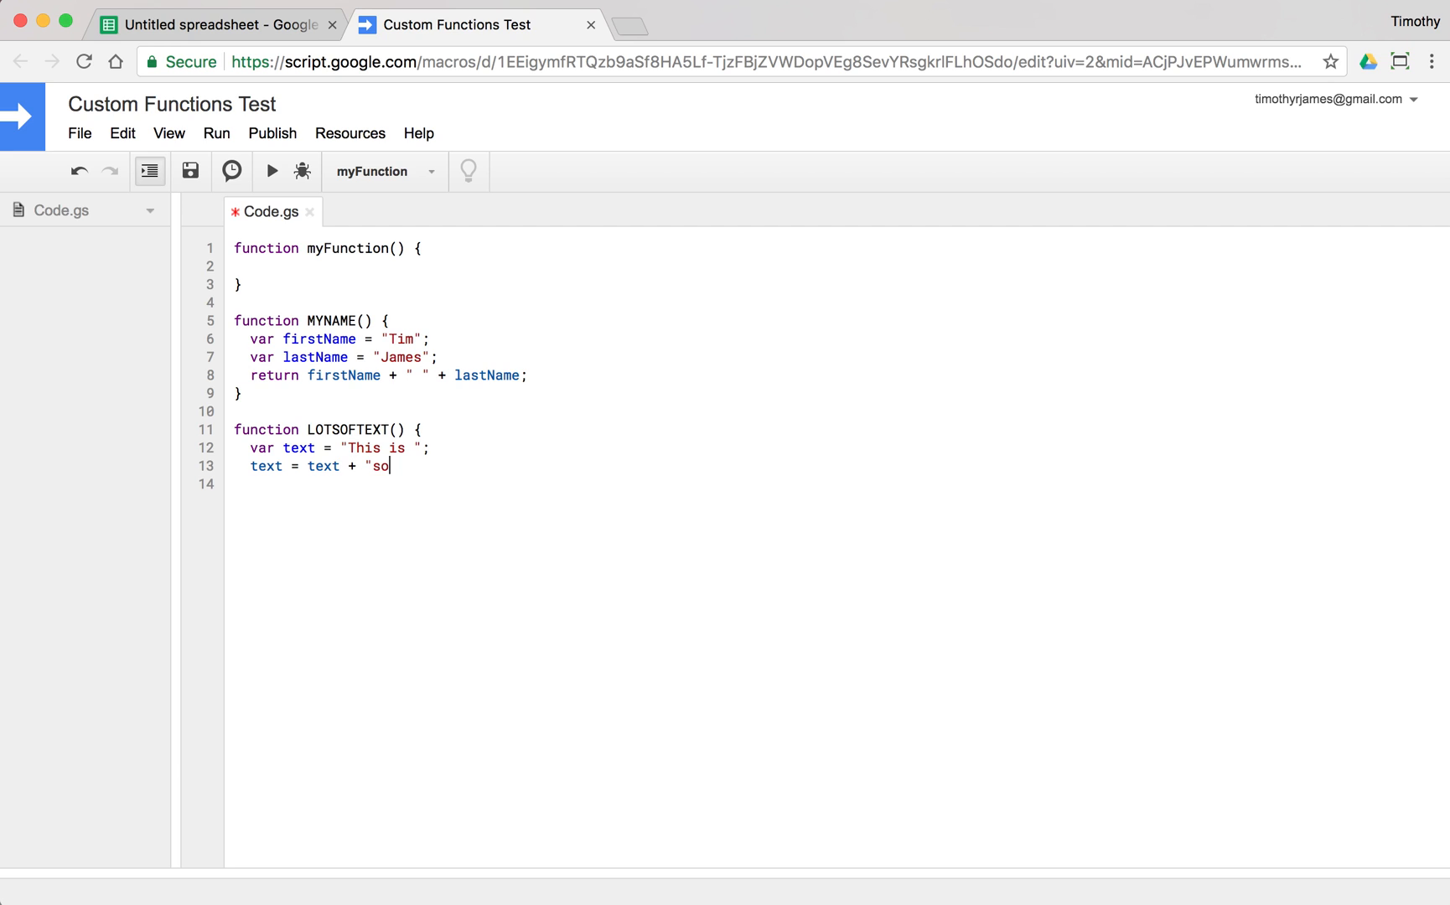
pyautogui.write('me text')
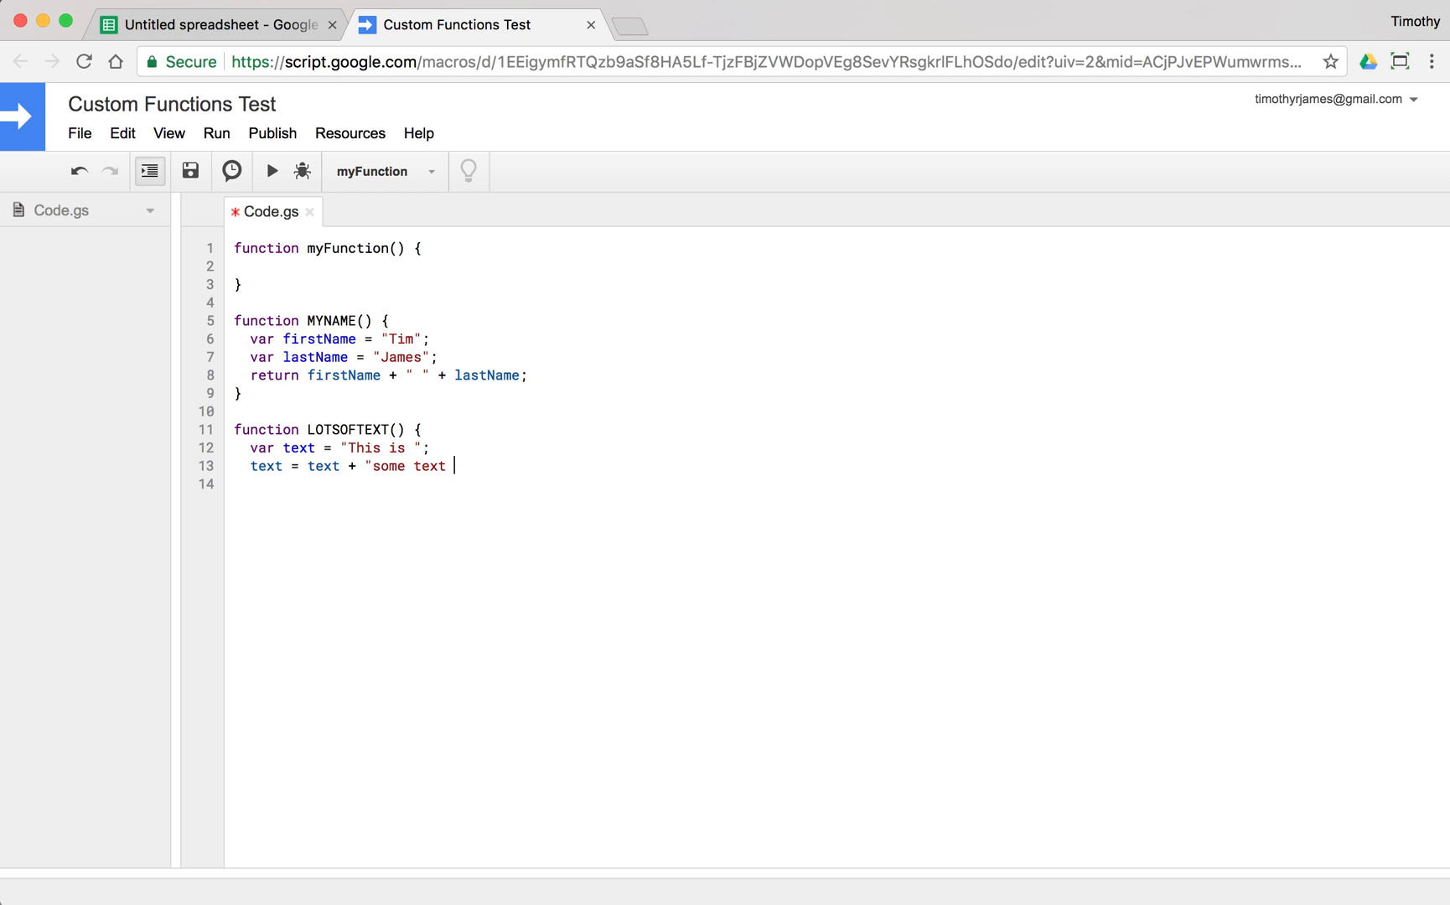
pyautogui.write('";')
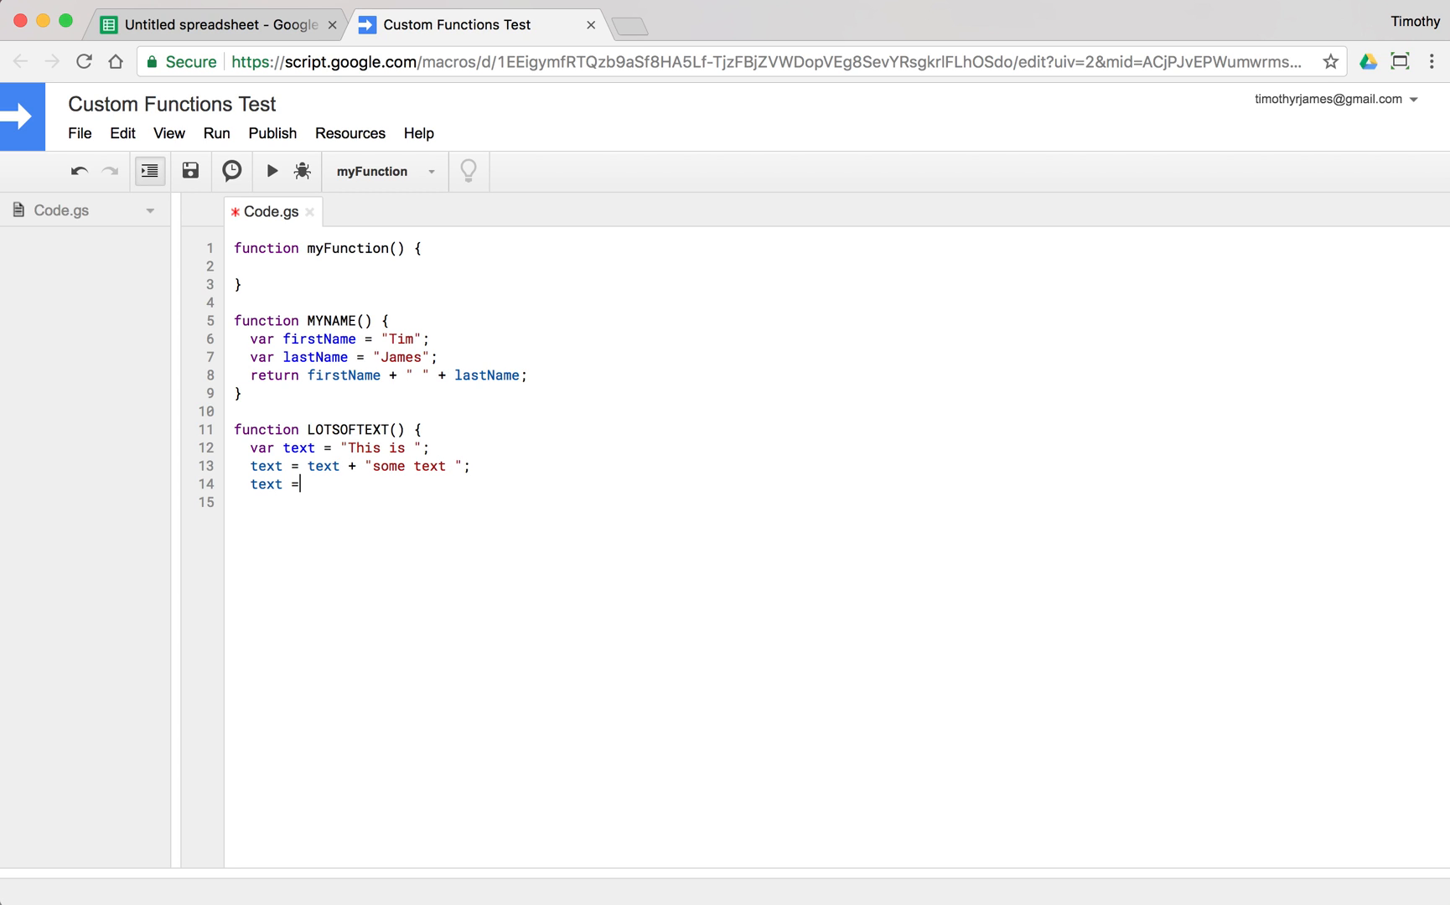
pyautogui.write('text + "that goes on ";')
pyautogui.click(836, 501)
pyautogui.write('text = t')
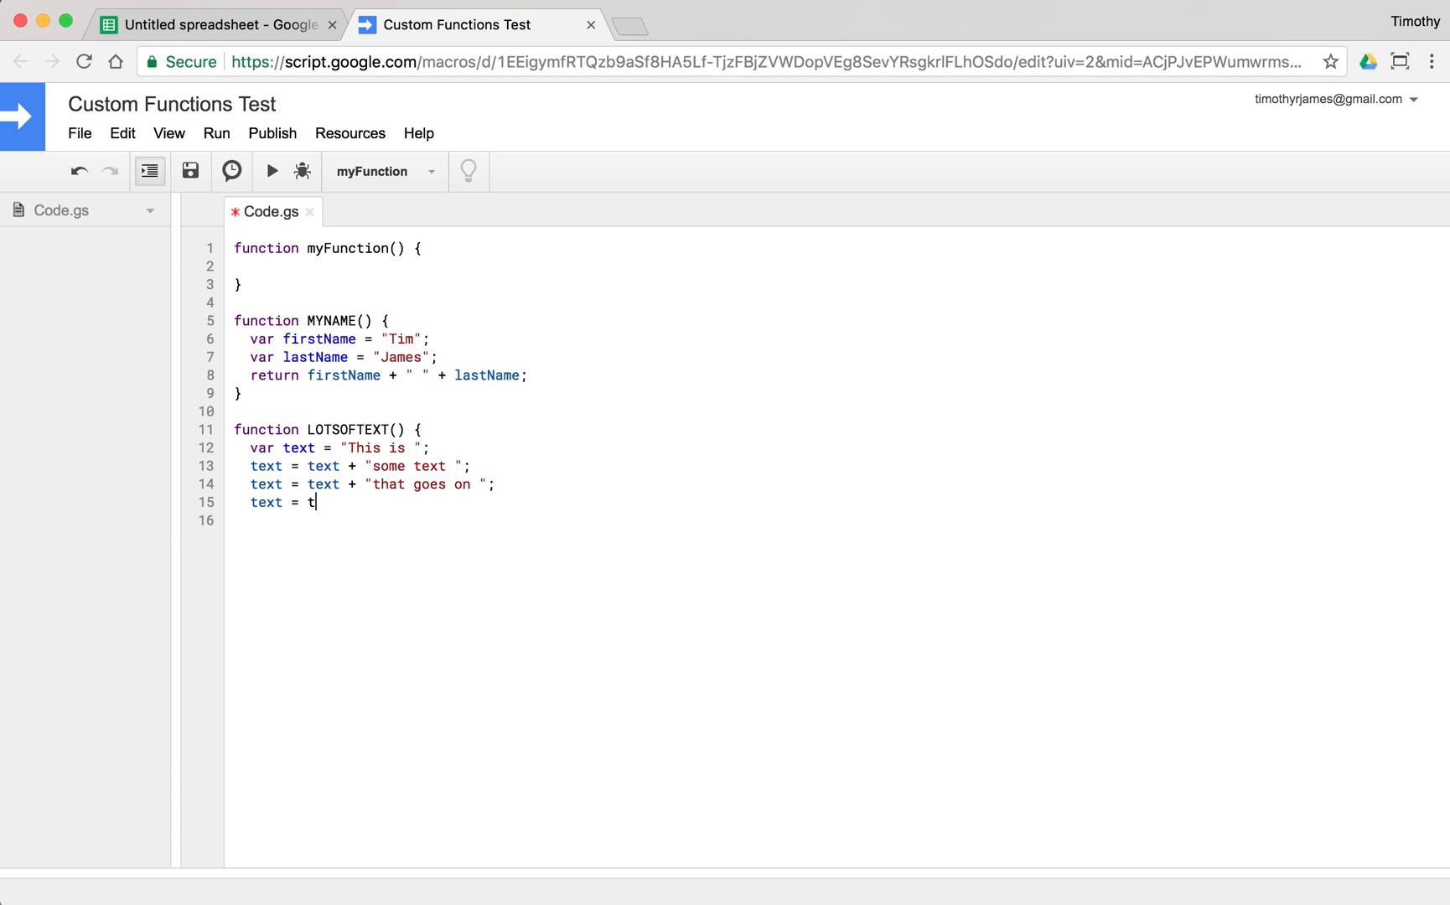
pyautogui.write('ext + "for several ";')
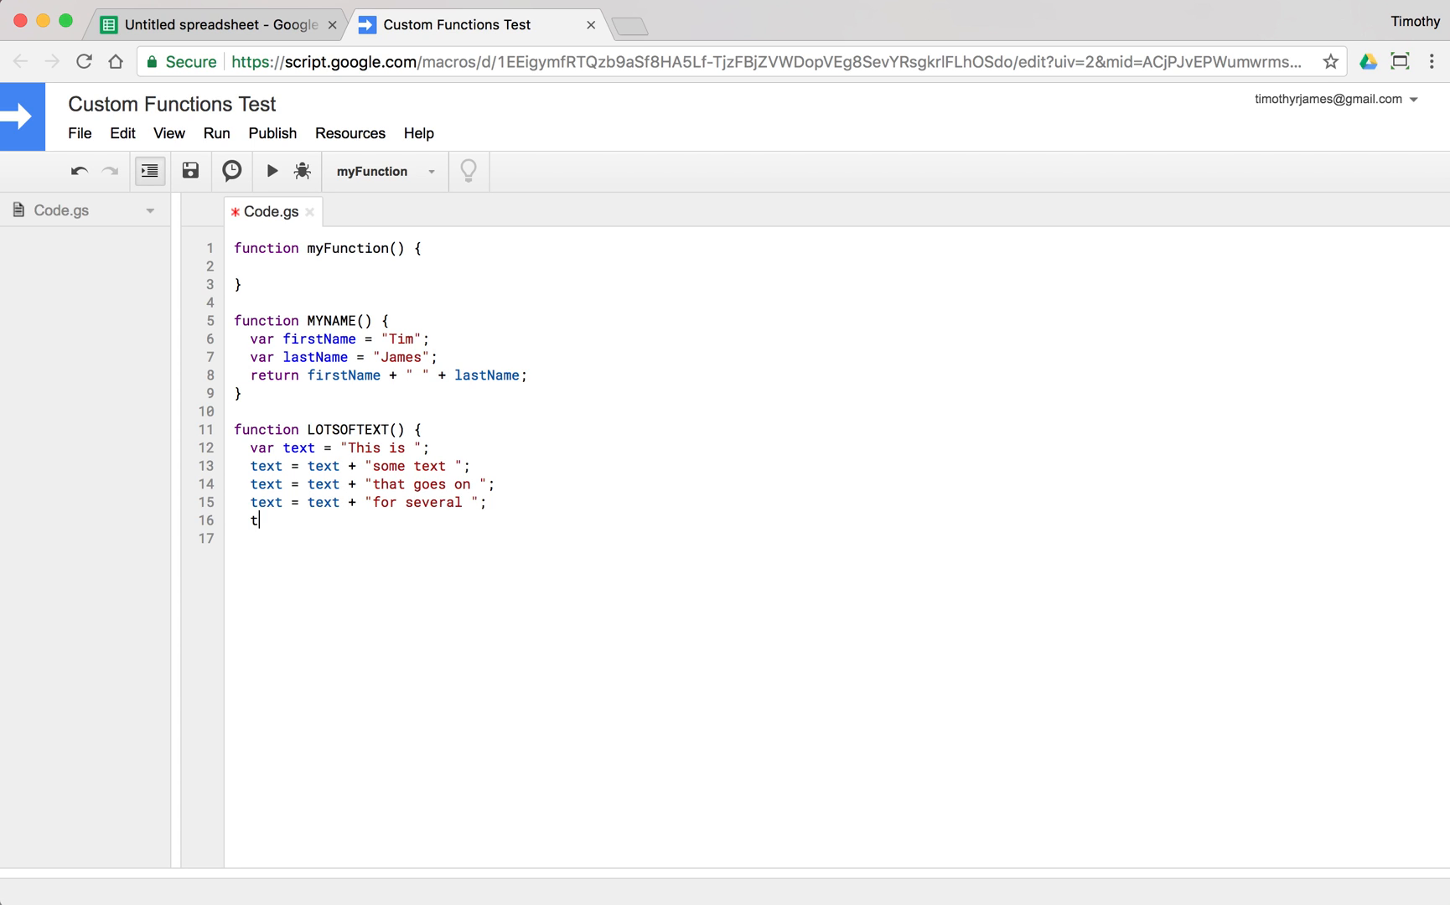
pyautogui.write('ext =')
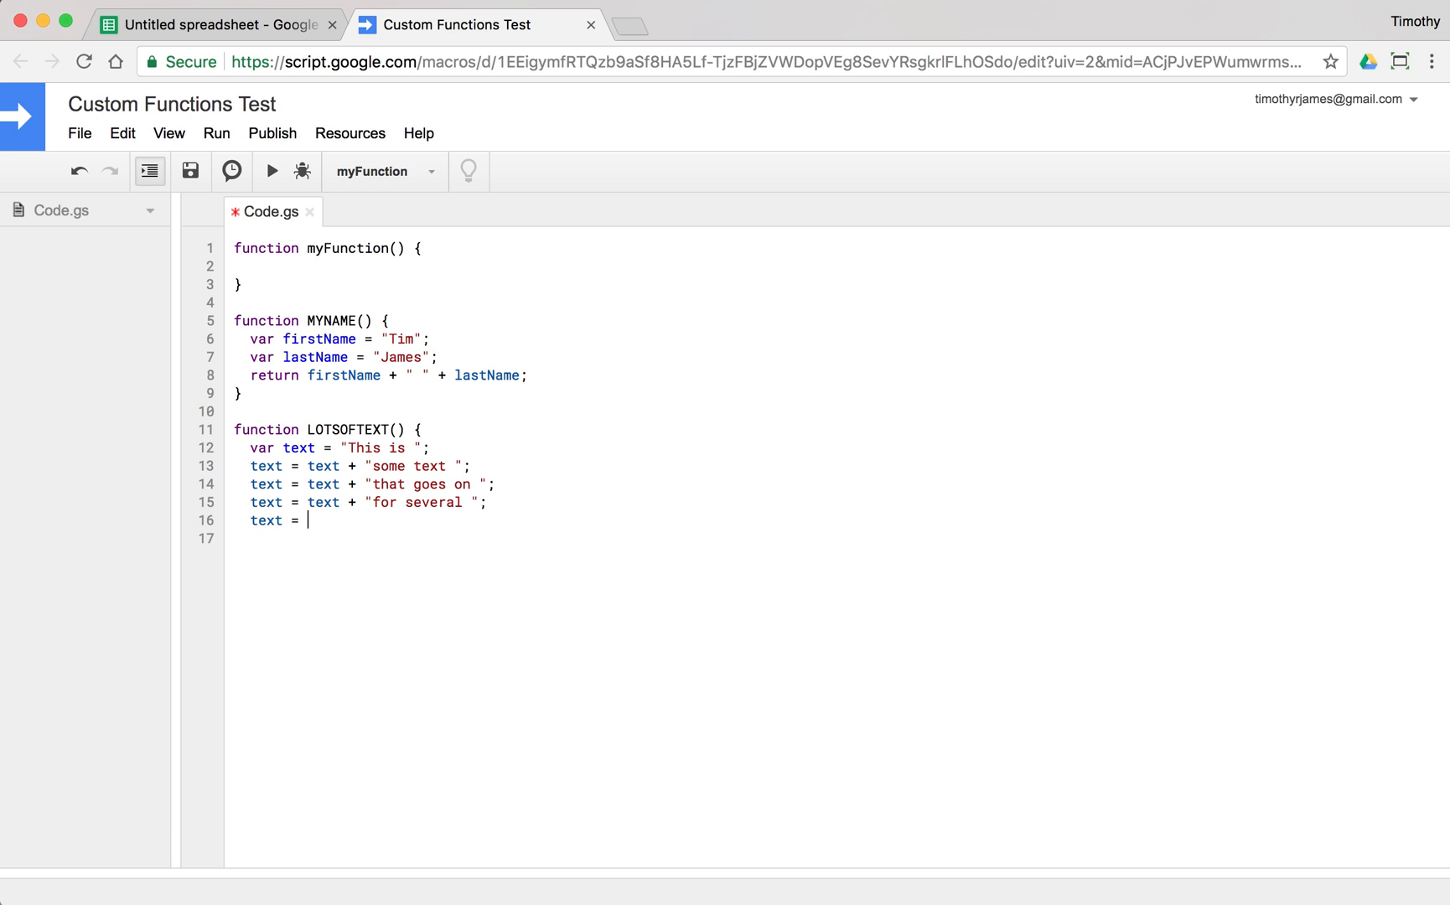
pyautogui.write('text + "lines.";')
pyautogui.click(543, 539)
pyautogui.write('return te')
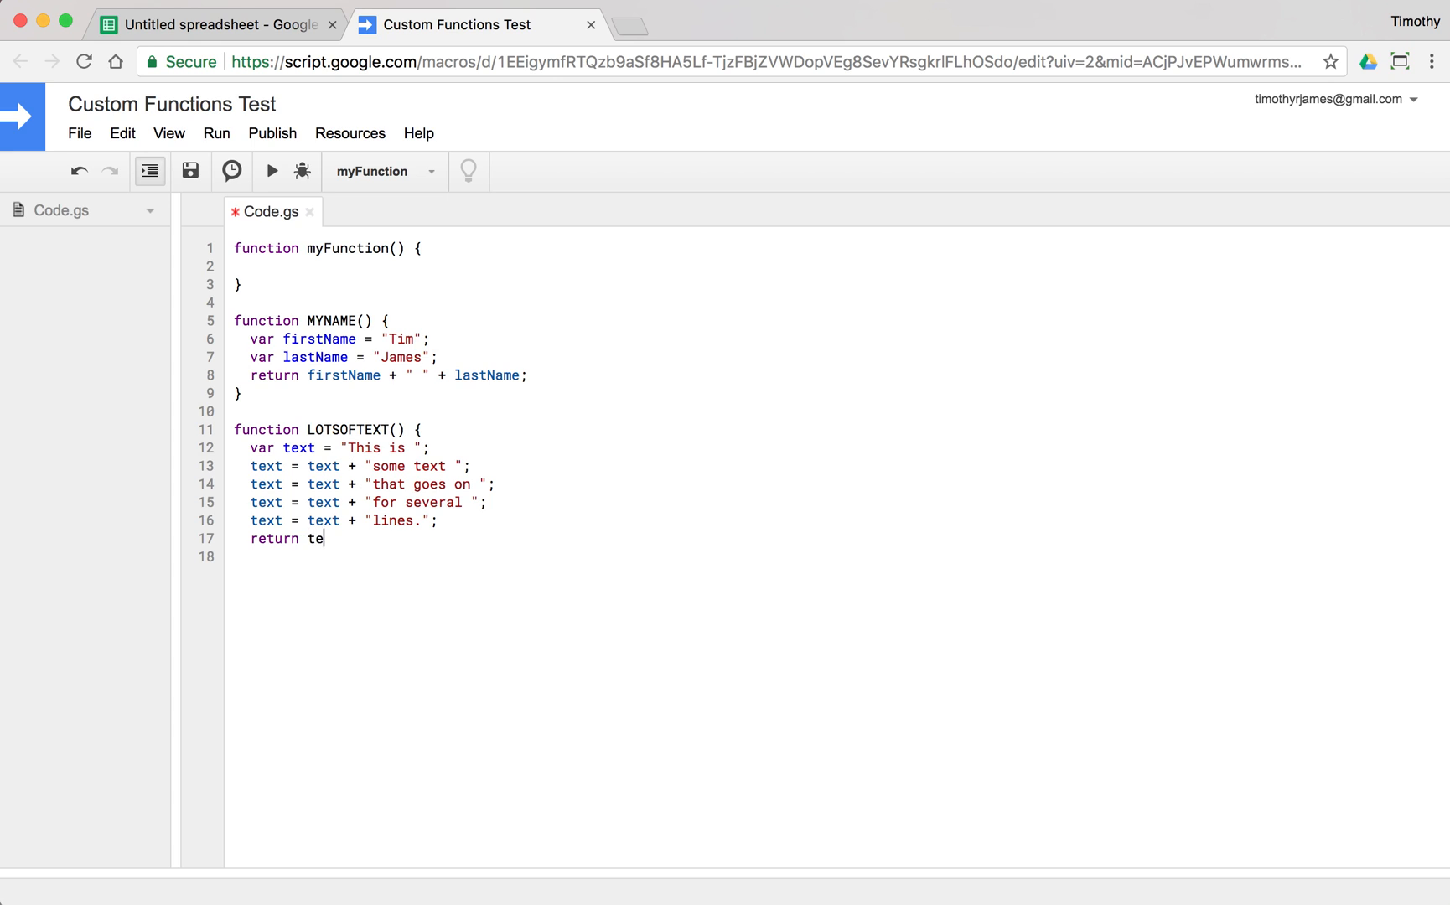
pyautogui.write('xt;')
pyautogui.click(832, 556)
pyautogui.write('}')
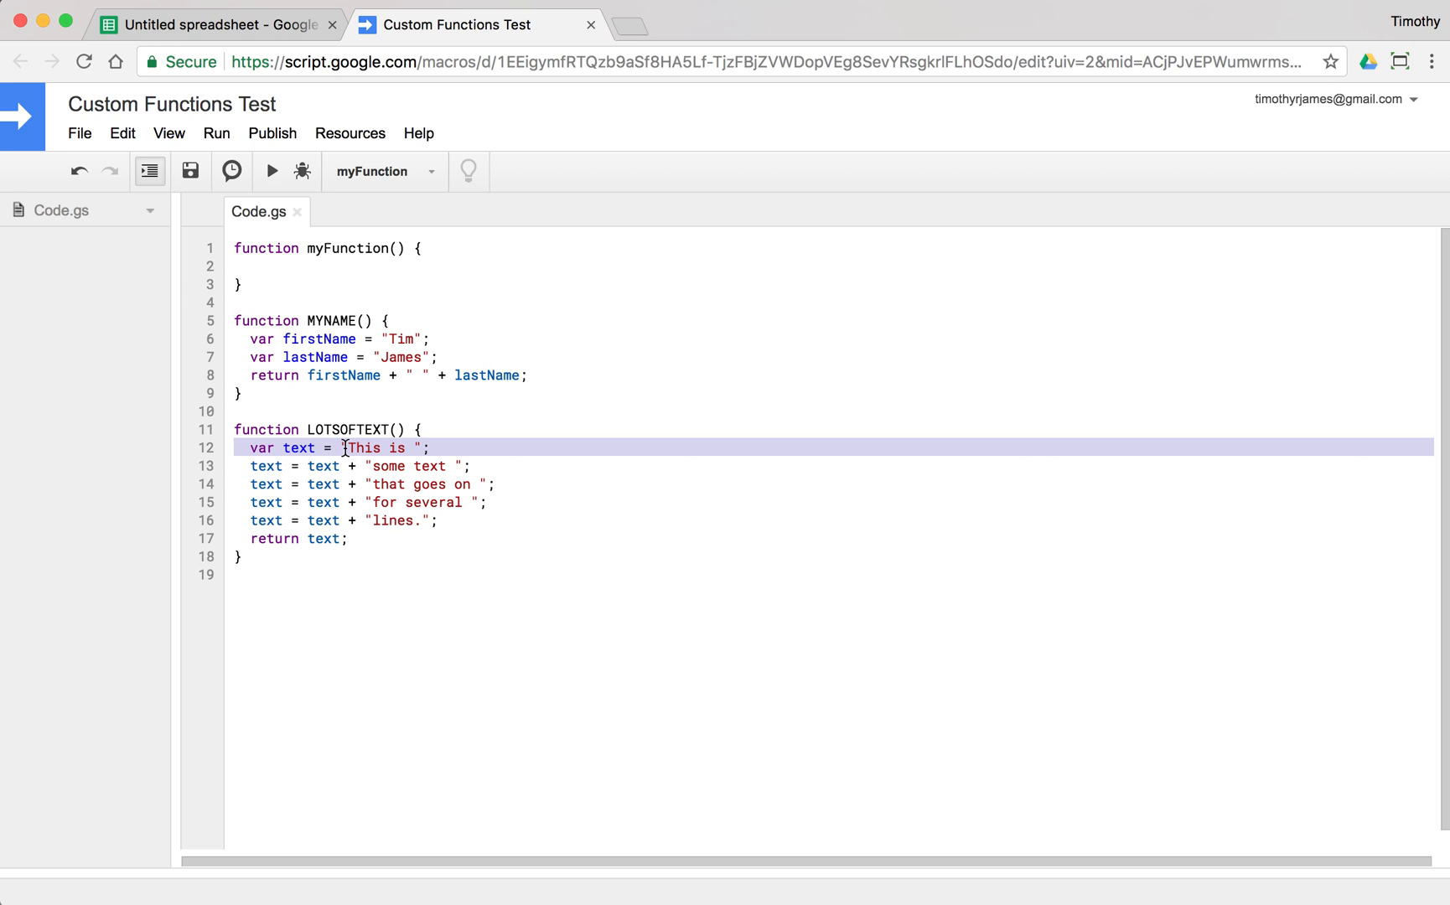
pyautogui.click(266, 466)
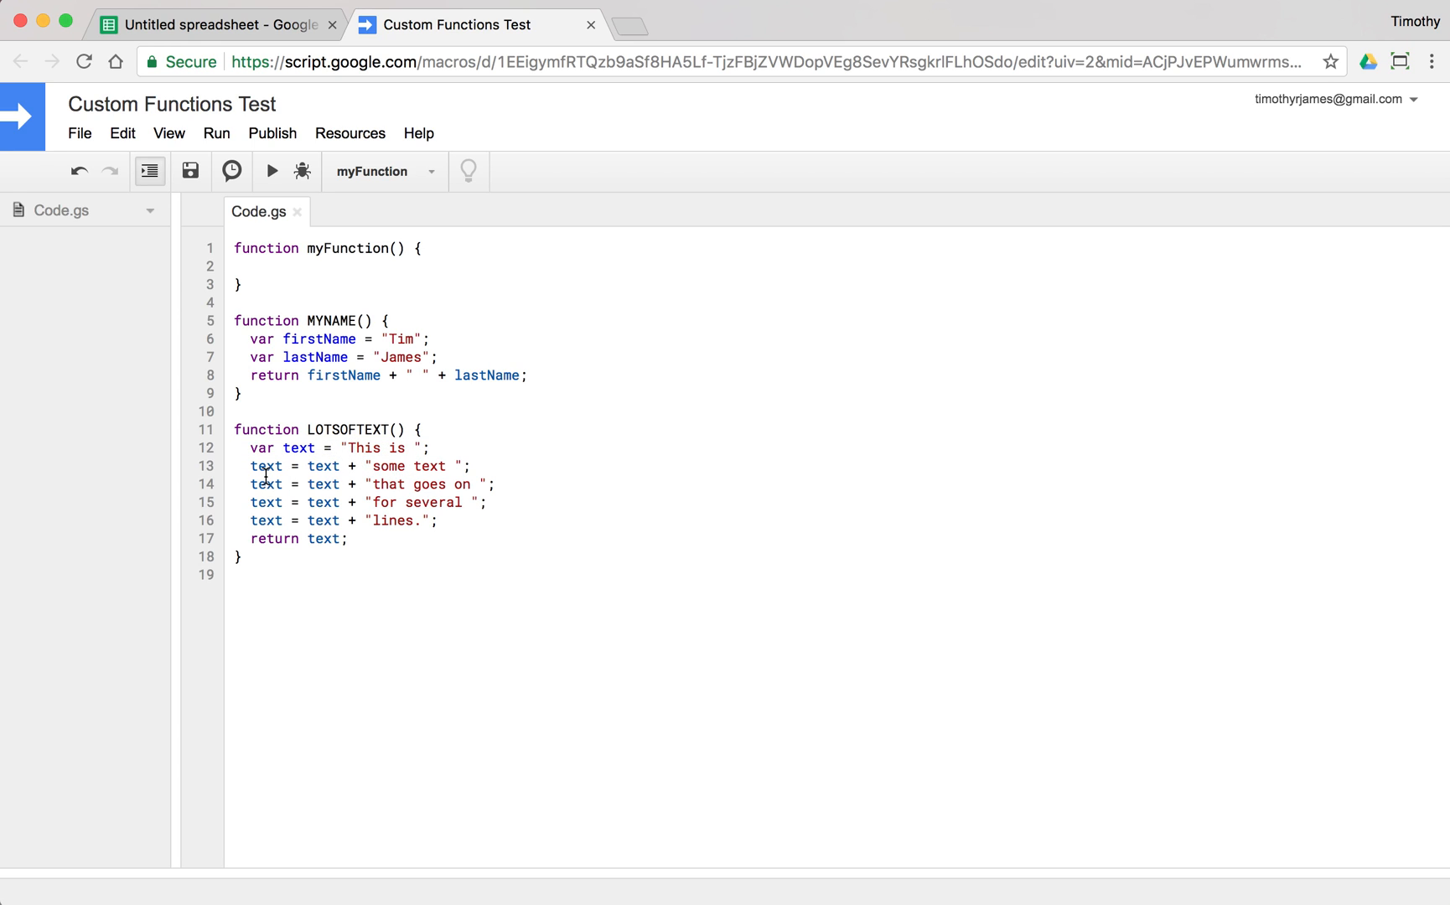
pyautogui.doubleClick(322, 466)
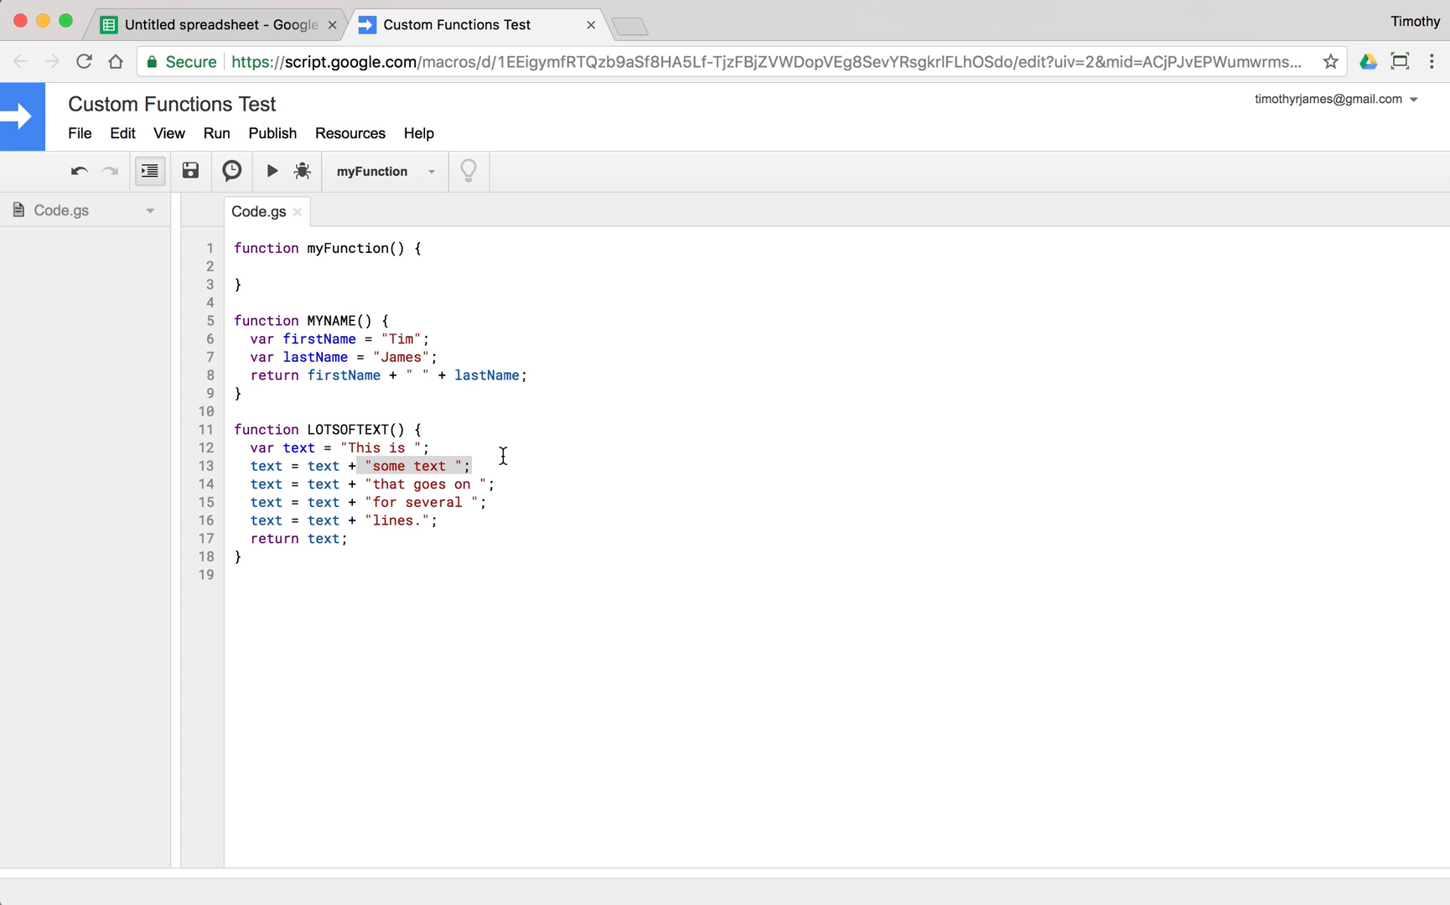
pyautogui.doubleClick(267, 466)
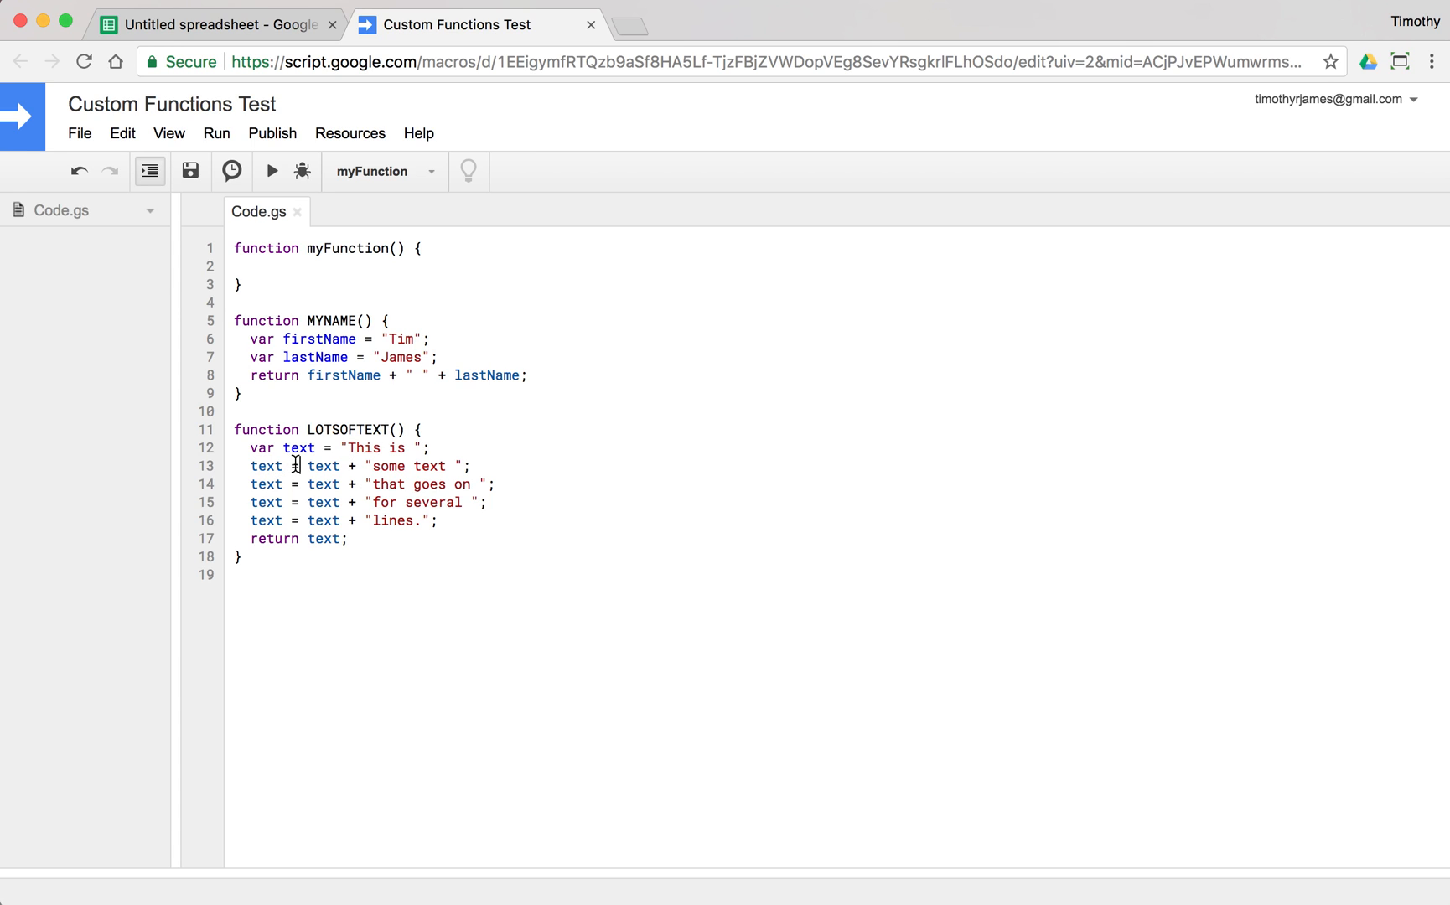
pyautogui.doubleClick(293, 466)
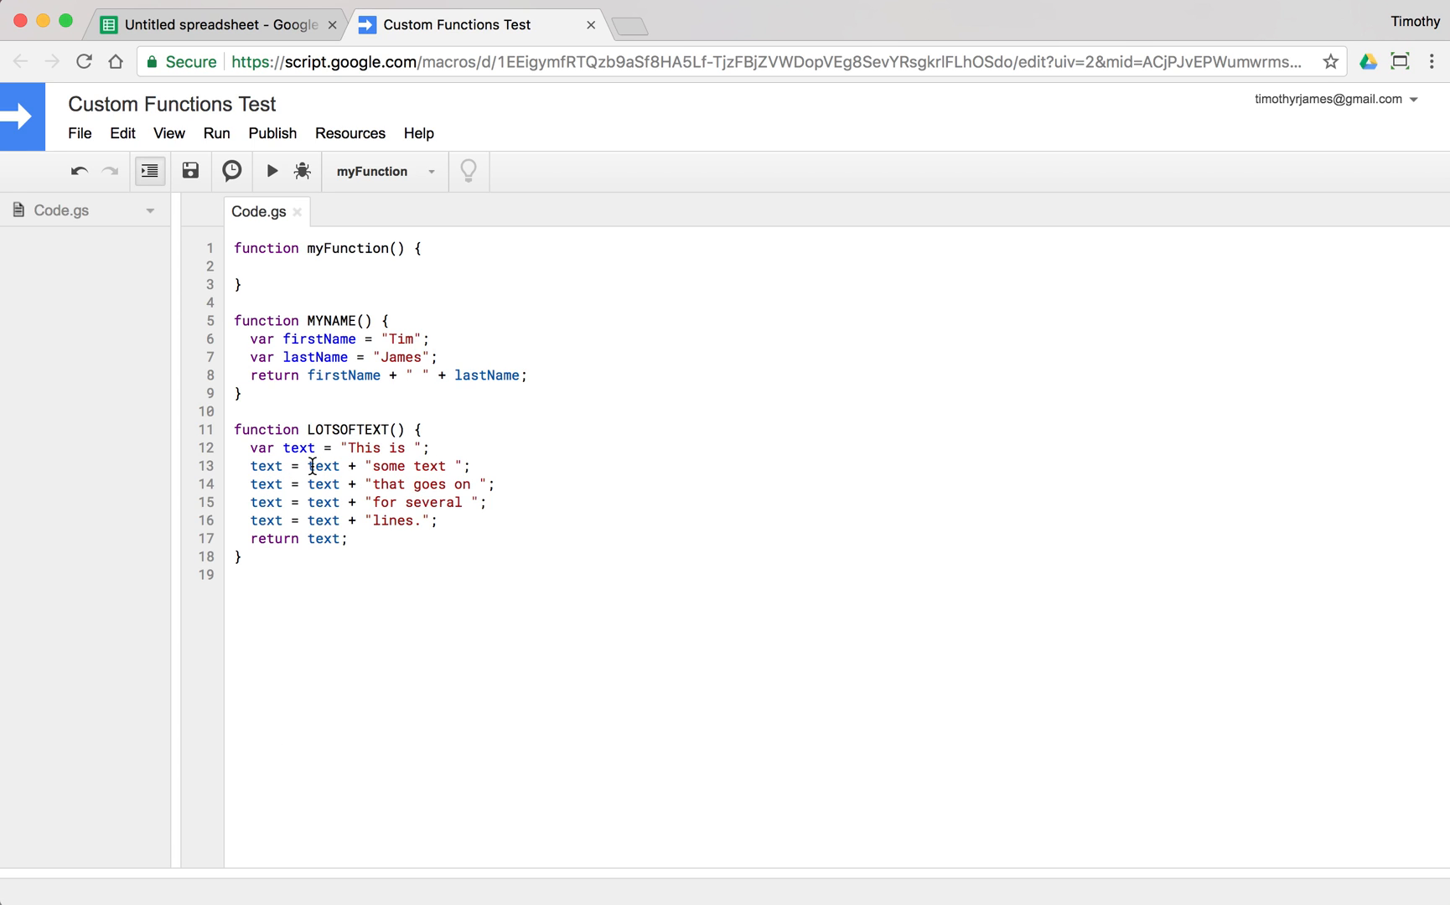
pyautogui.moveTo(306, 466); pyautogui.dragTo(471, 466)
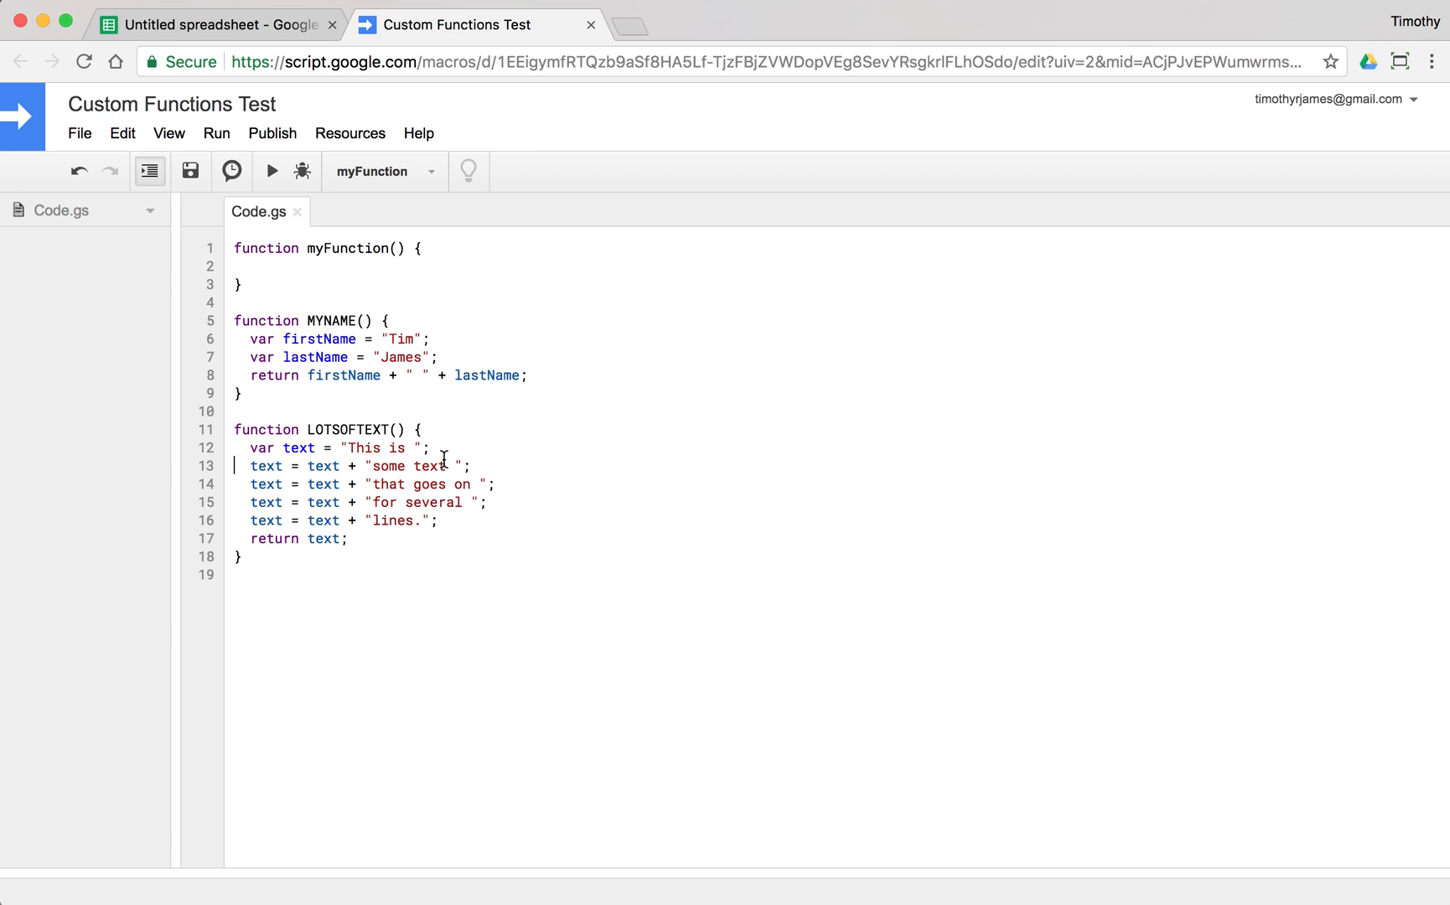
pyautogui.doubleClick(323, 466)
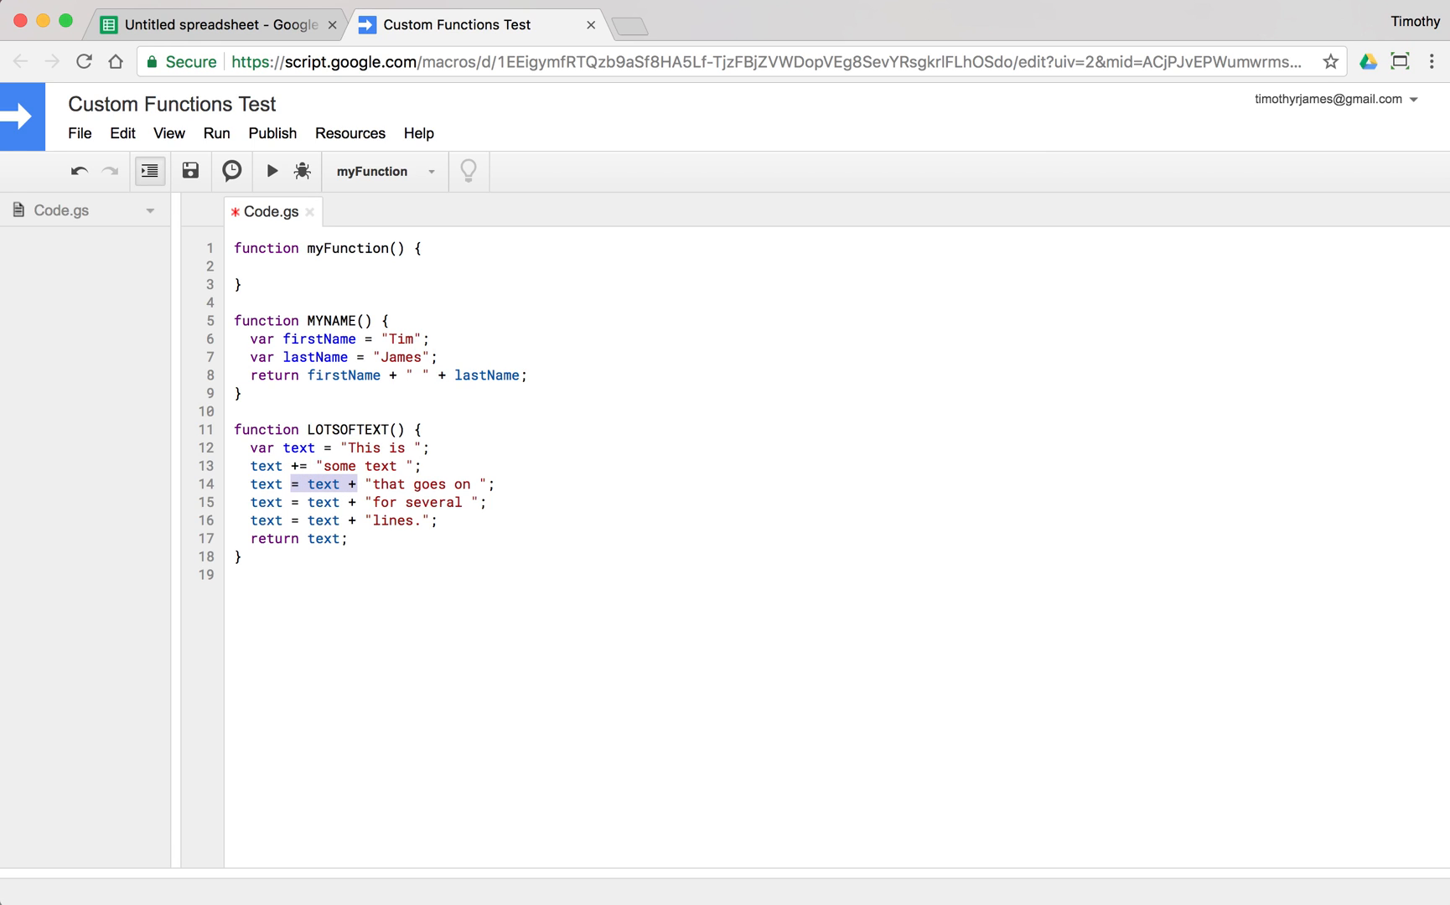
# Shorten the appending line to the text += form
pyautogui.press('Delete')
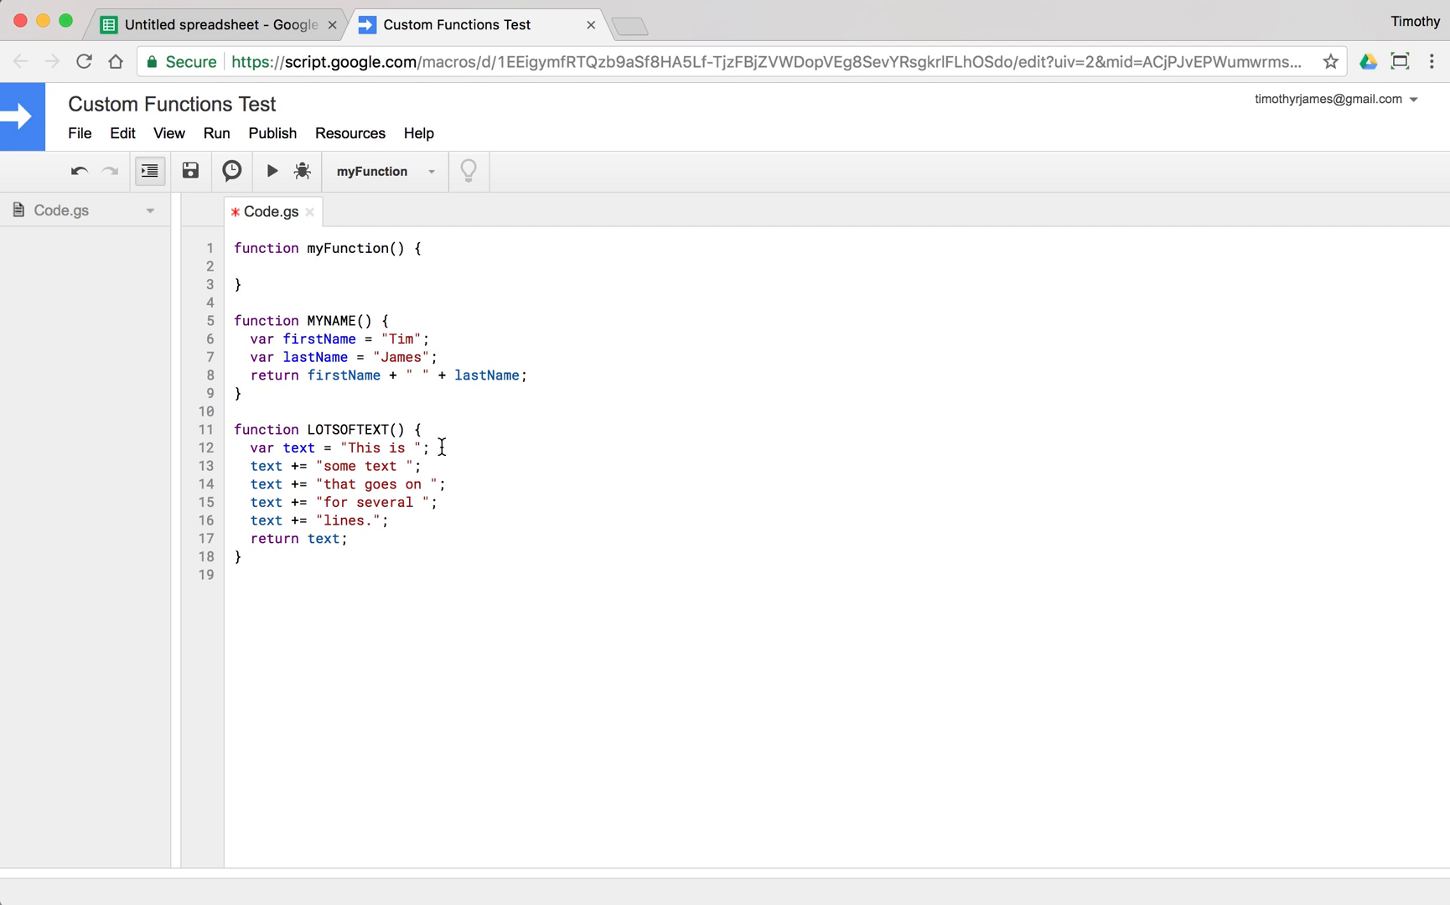
# Enter =LOTSOFTEXT() in B5 to show the full sentence, then head back to the script
pyautogui.click(215, 24)
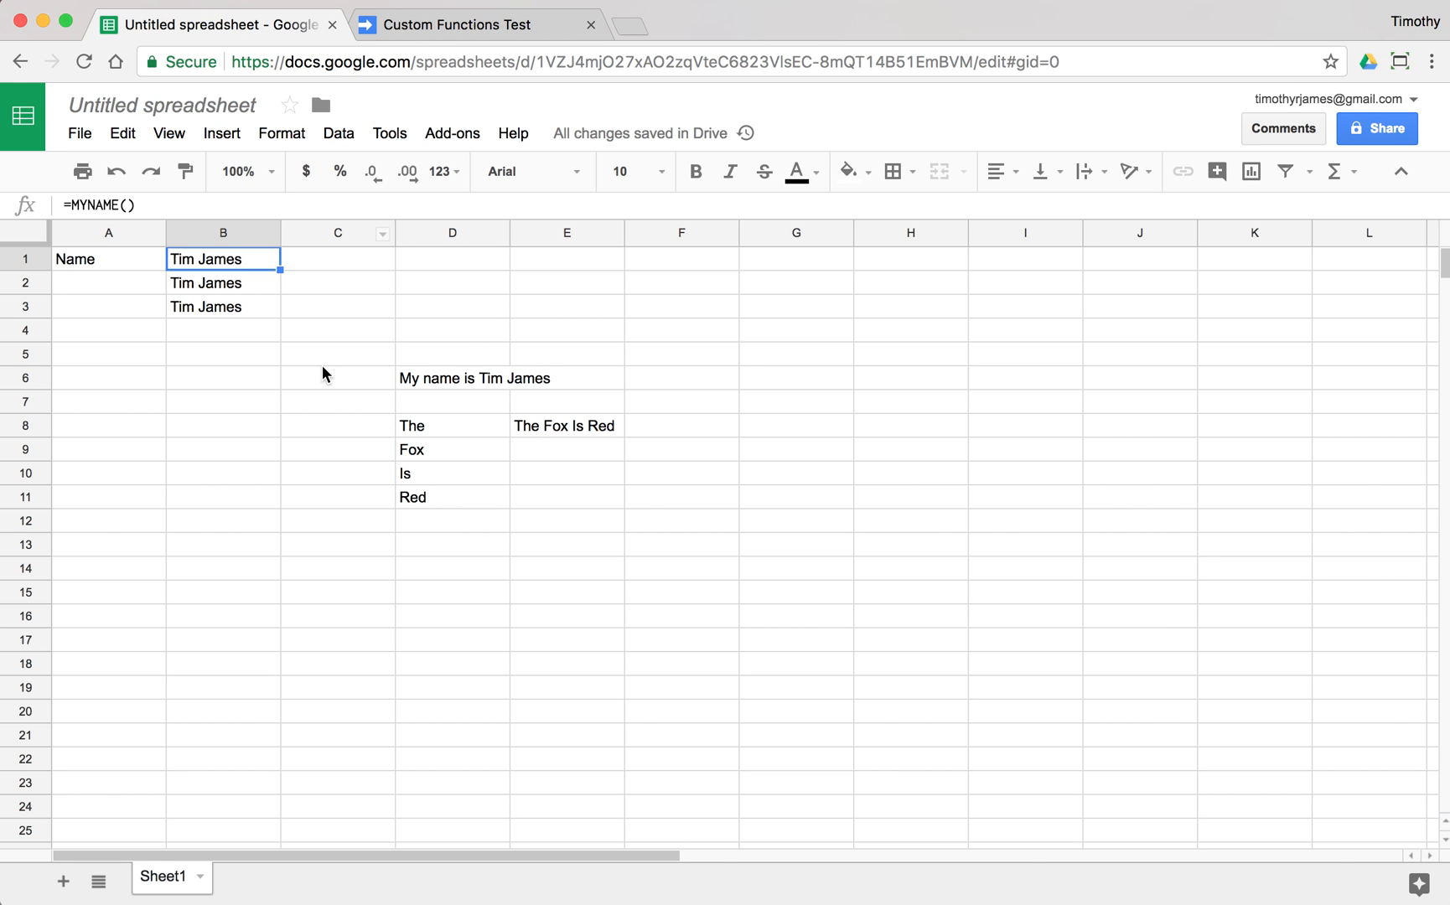
pyautogui.write('=LOT')
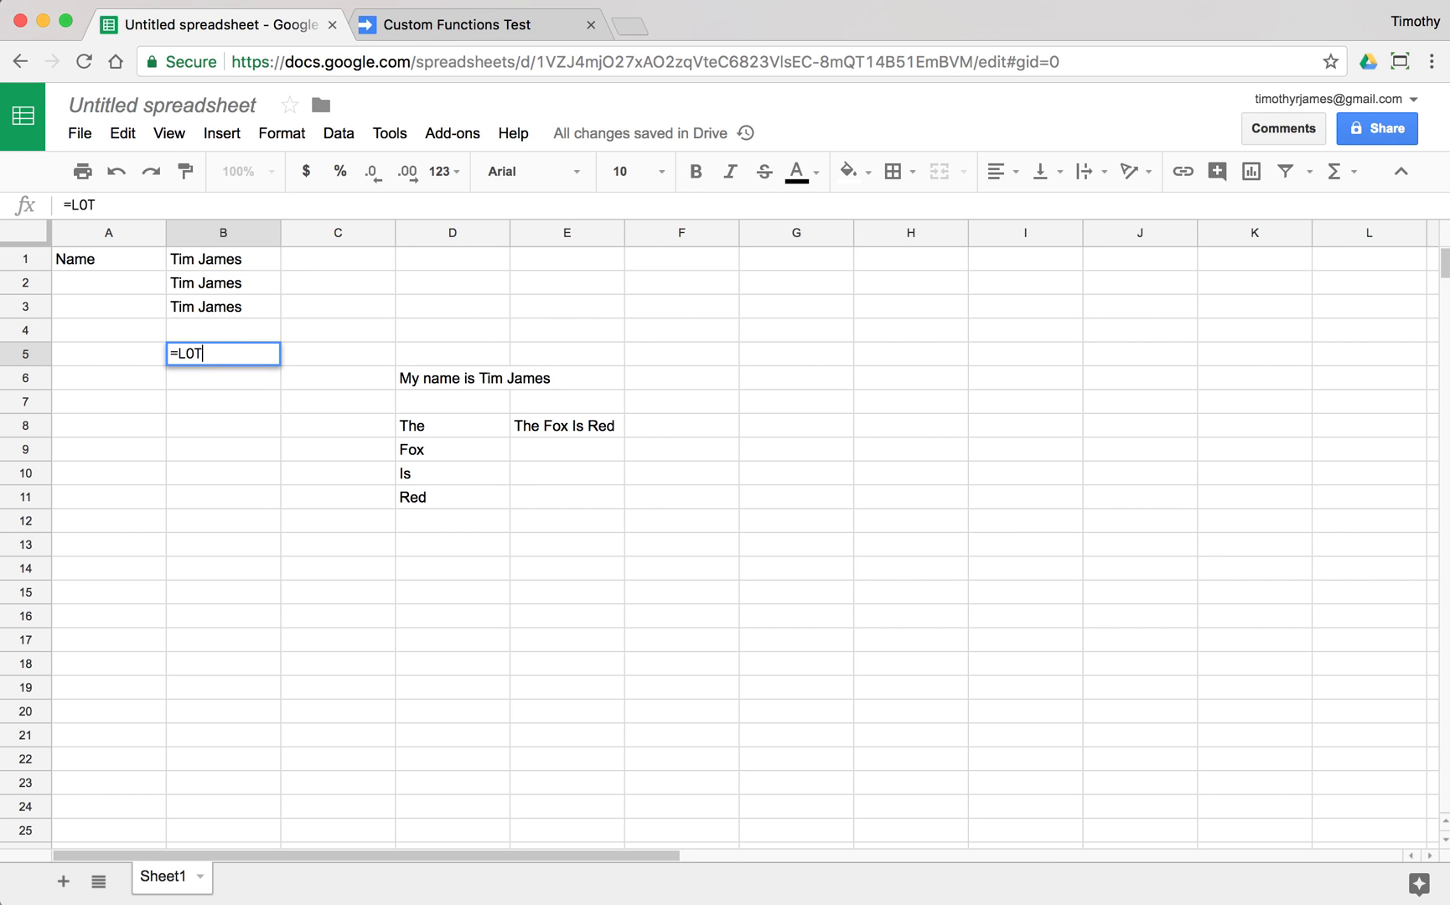
pyautogui.press('Enter')
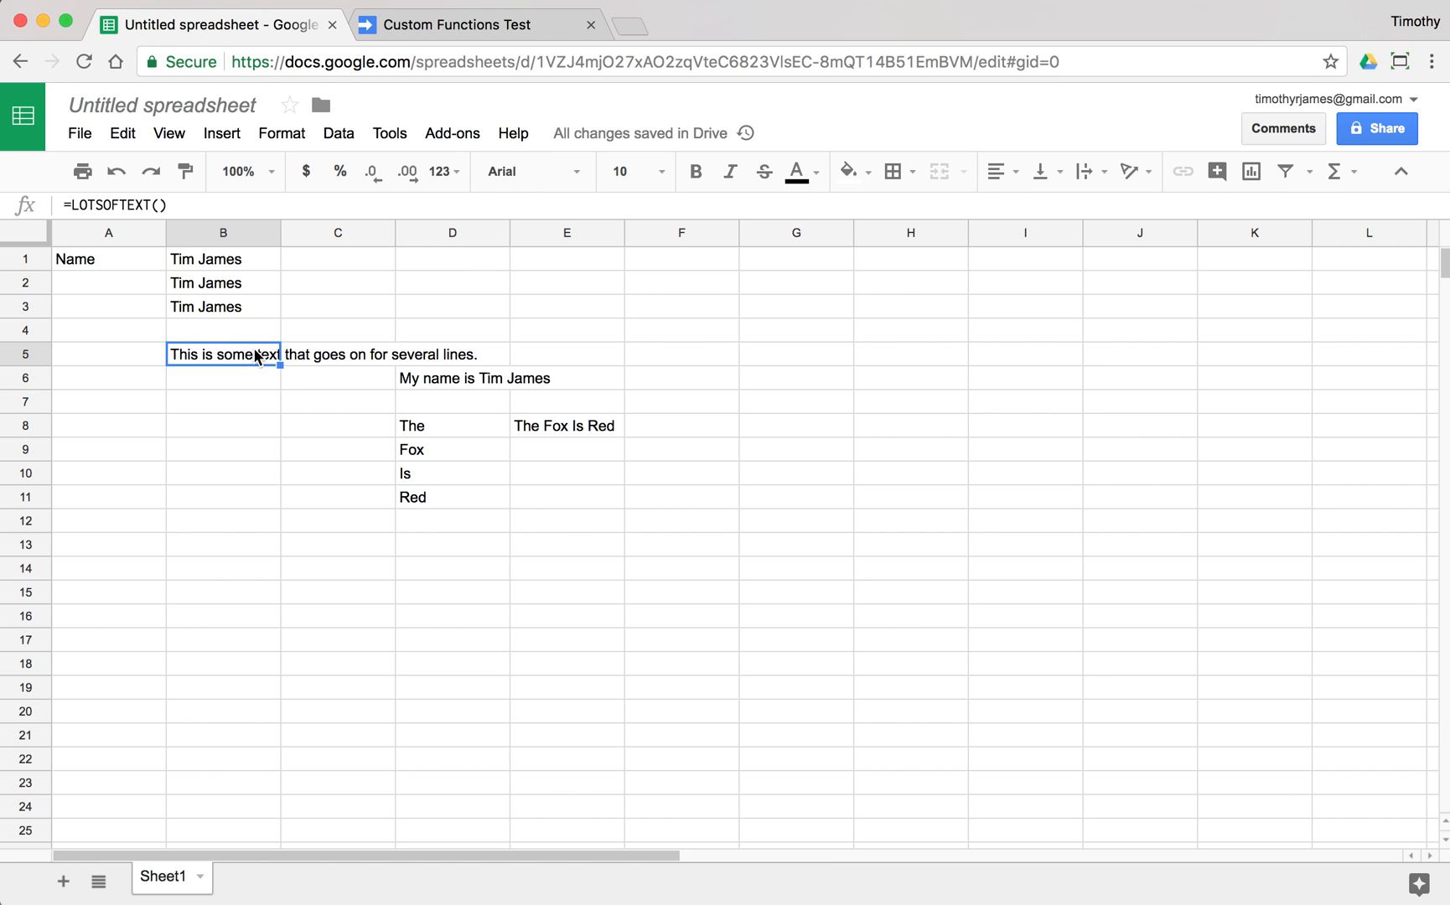
pyautogui.click(459, 24)
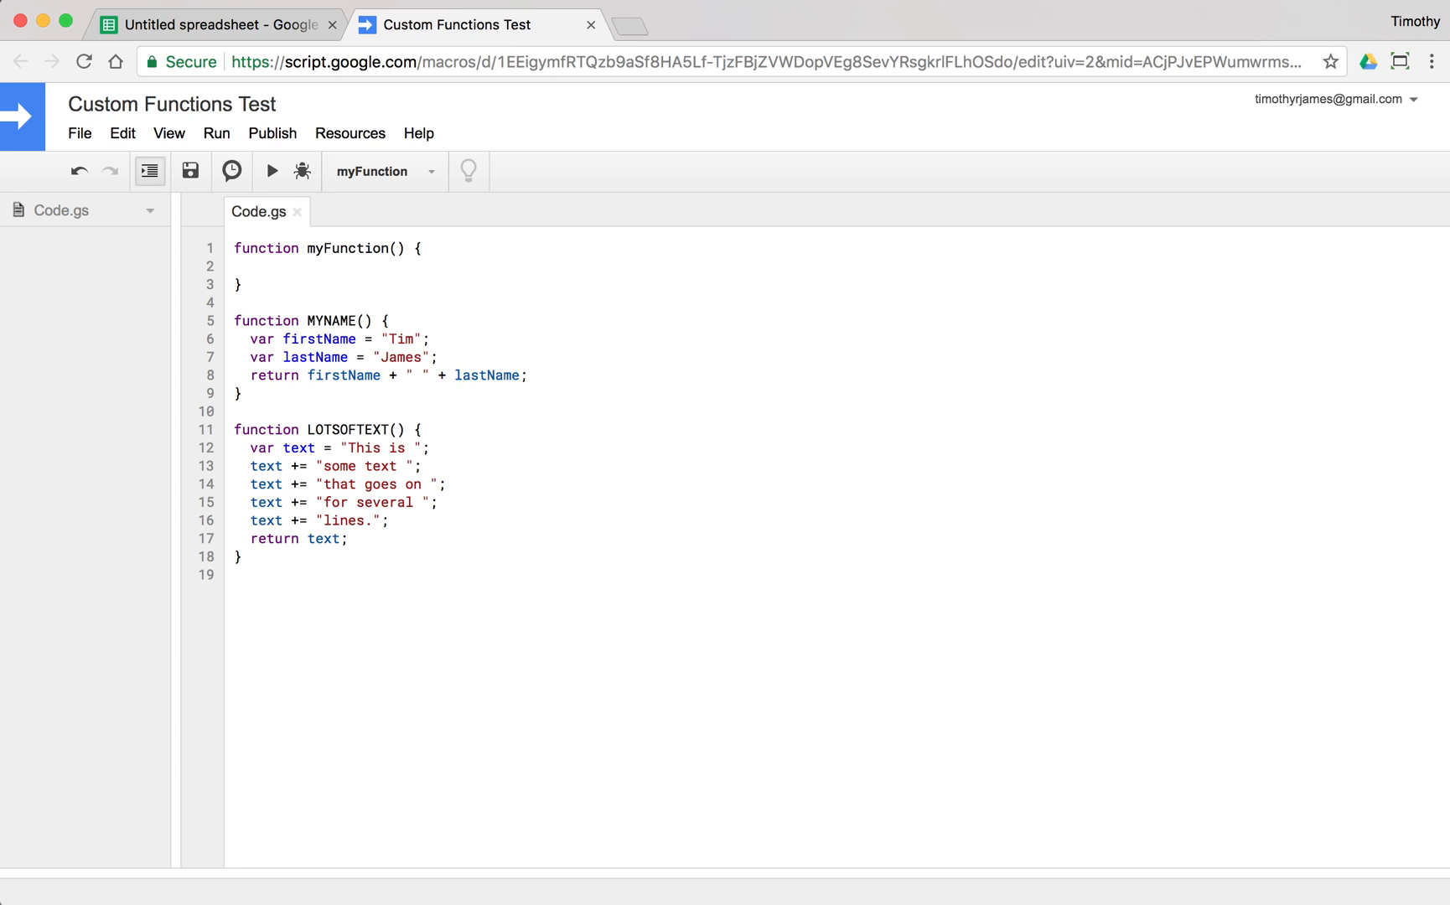
# Bring the Custom Functions Test editor back into focus on the LOTSOFTEXT code
pyautogui.click(408, 466)
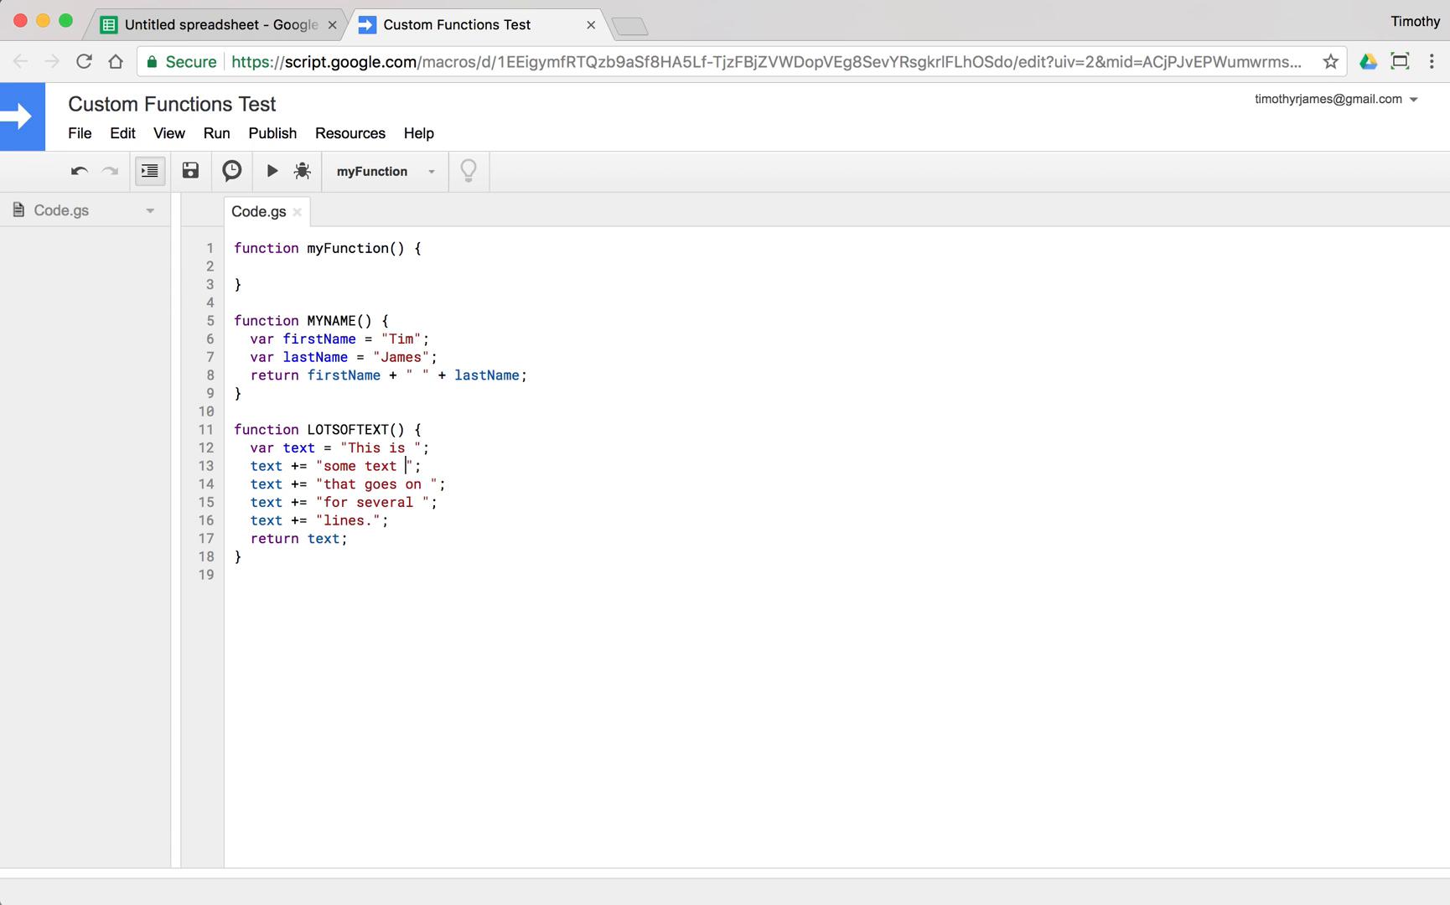
pyautogui.moveTo(362, 417)
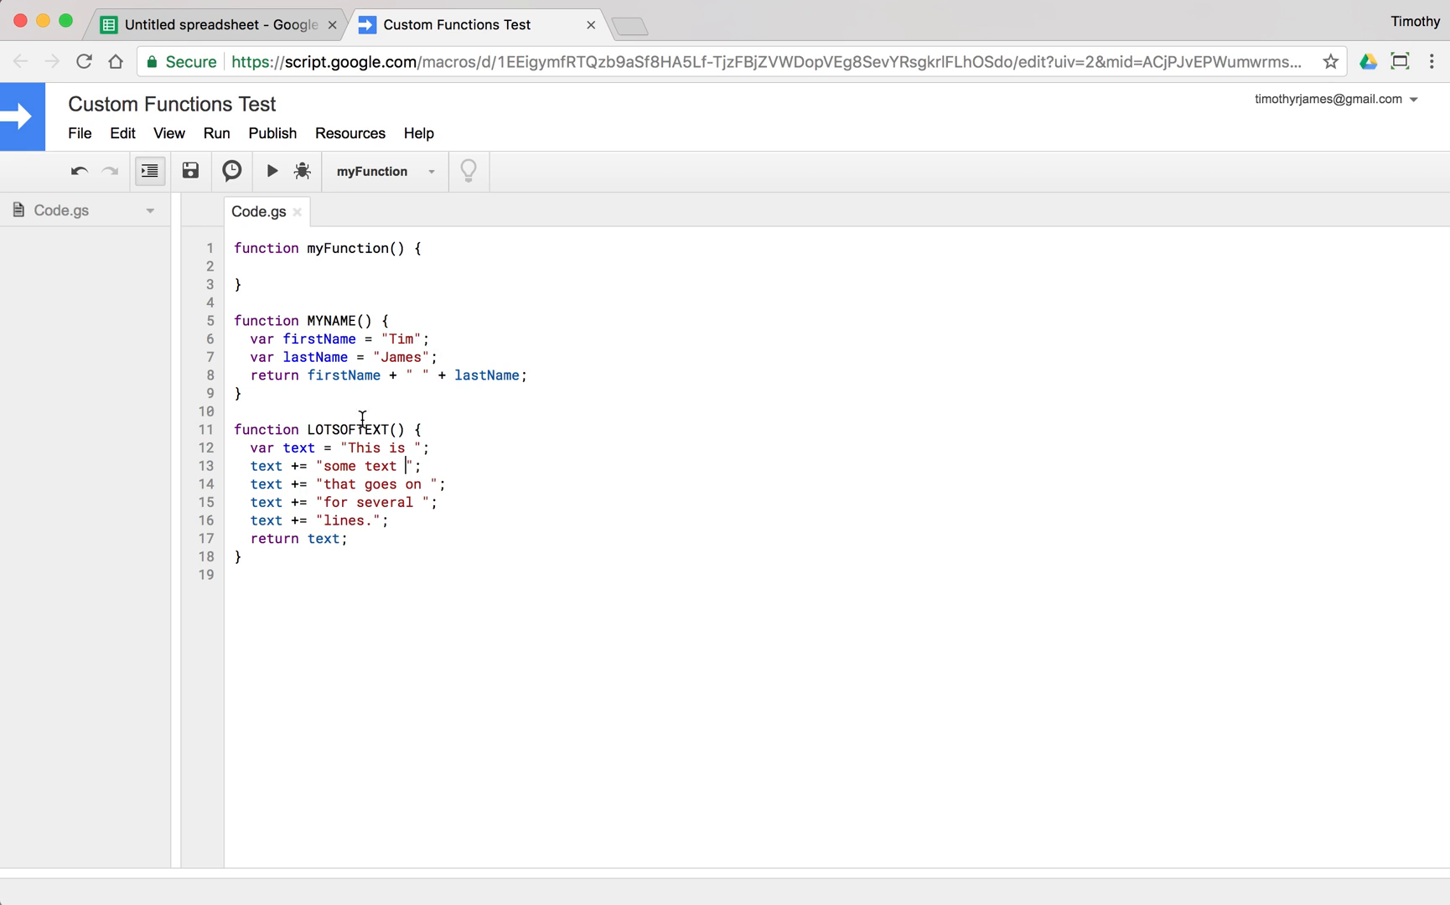
pyautogui.moveTo(536, 428)
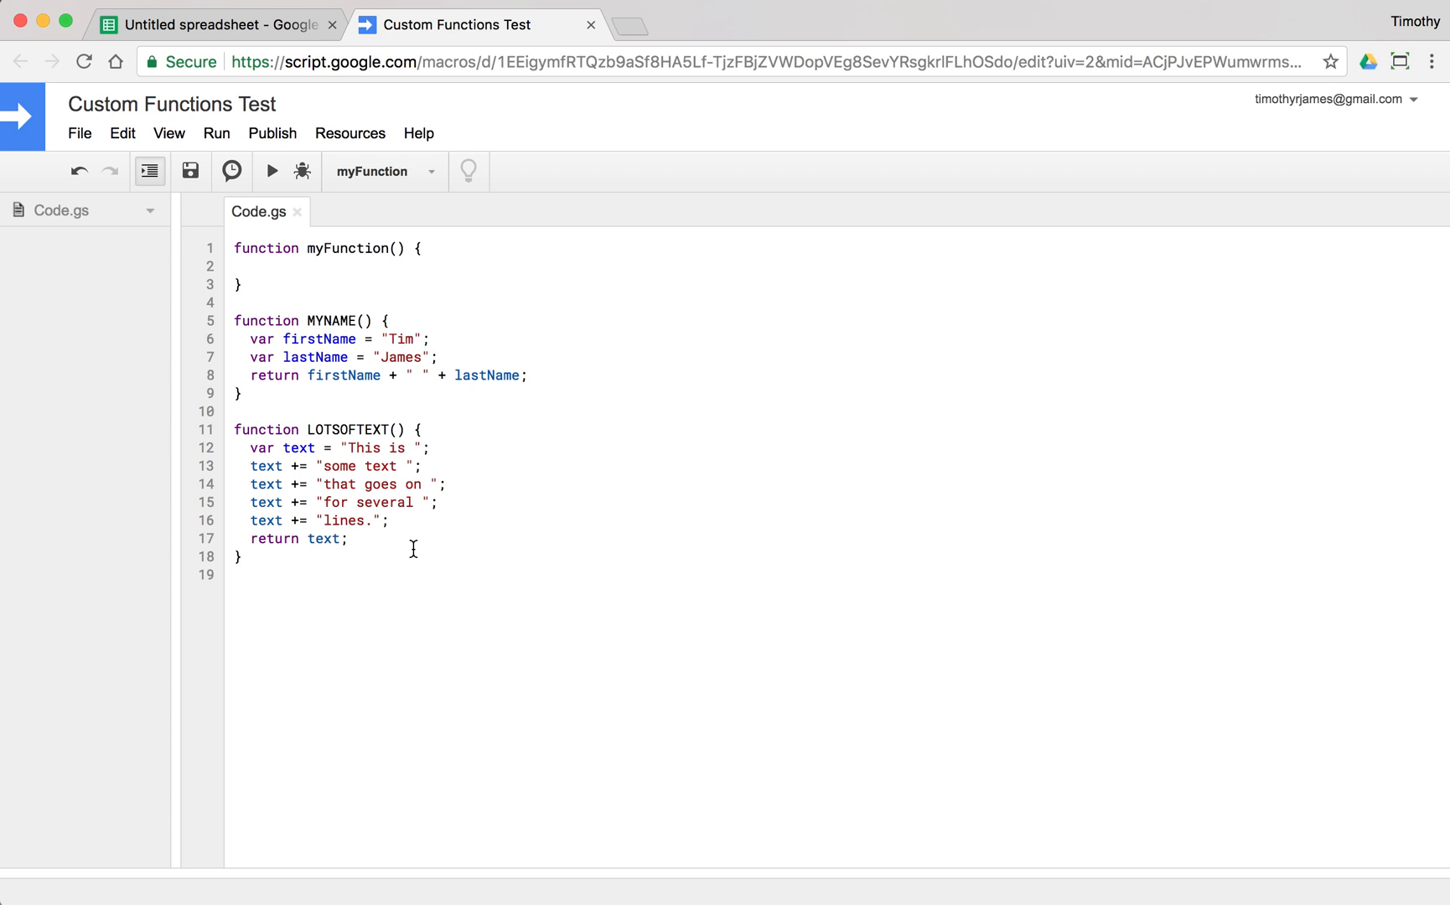
pyautogui.moveTo(463, 357)
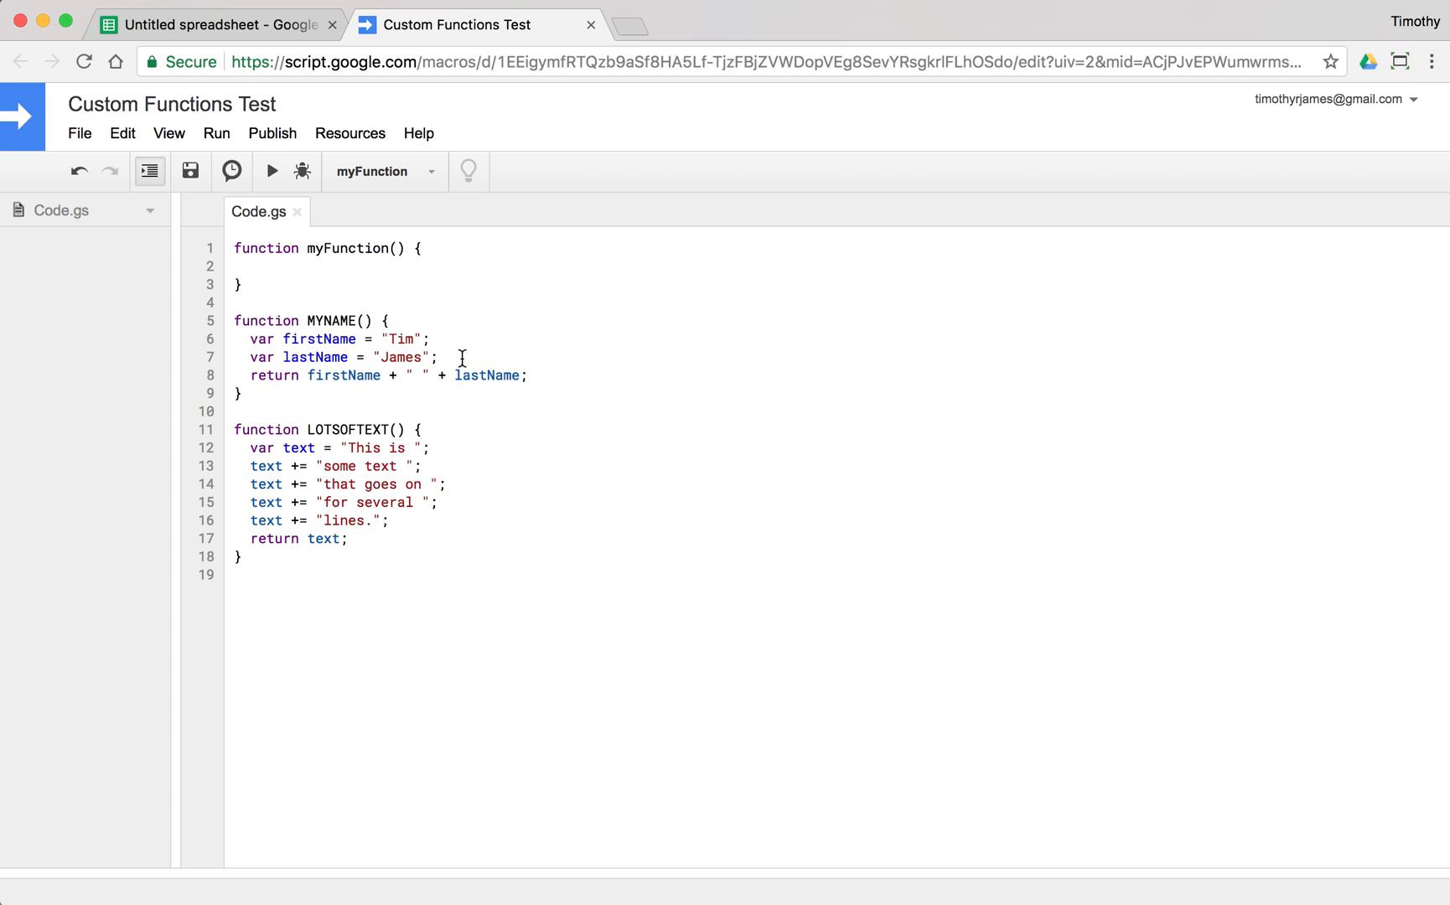
# Store firstName + " " + lastName in a fullName variable and return fullName from MYNAME
pyautogui.write('var')
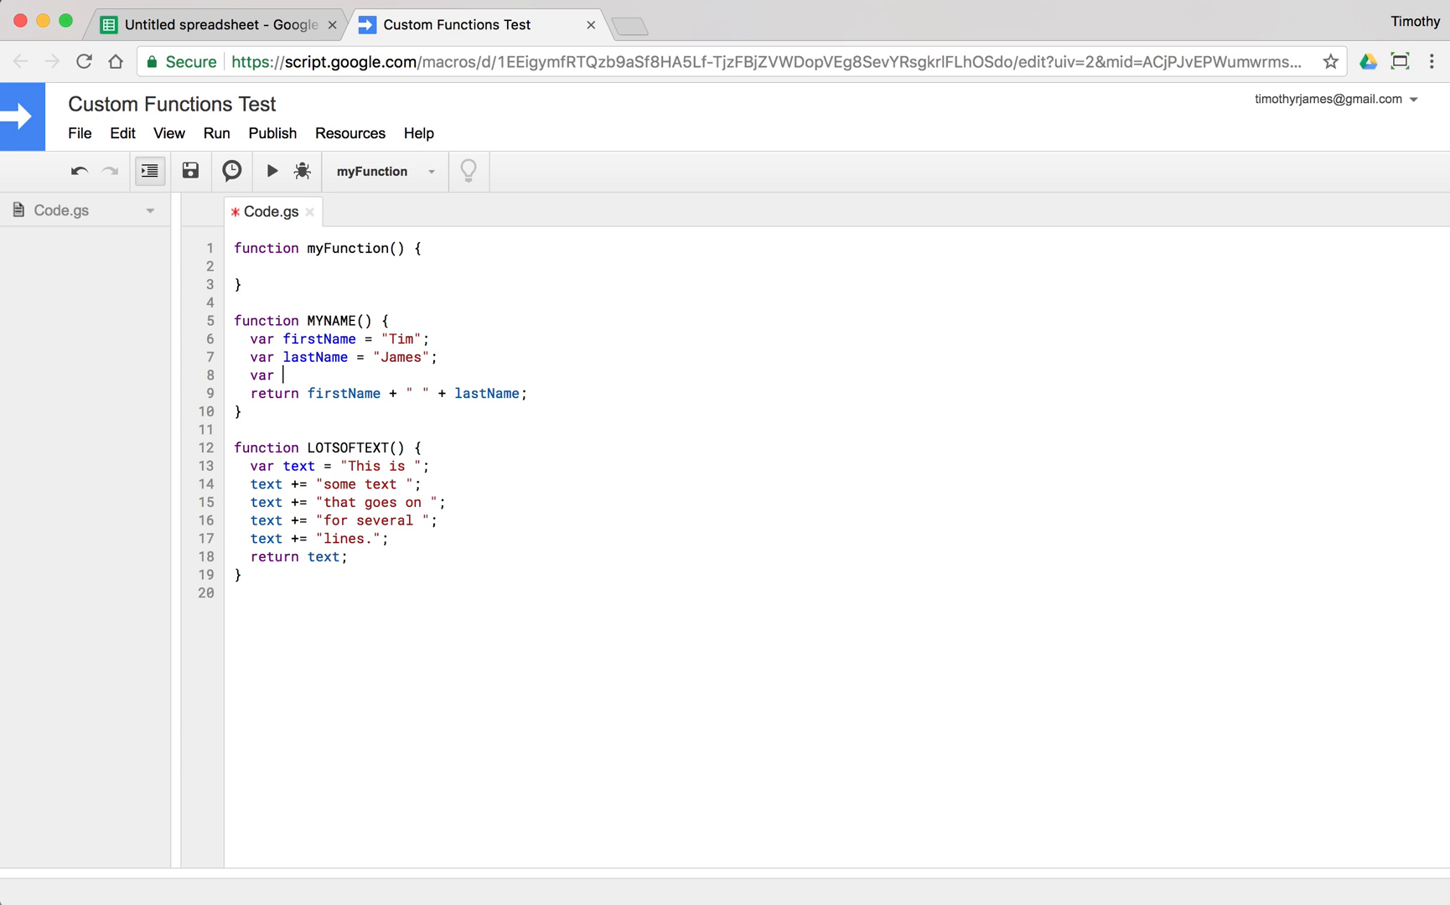
pyautogui.write('fullName = fist')
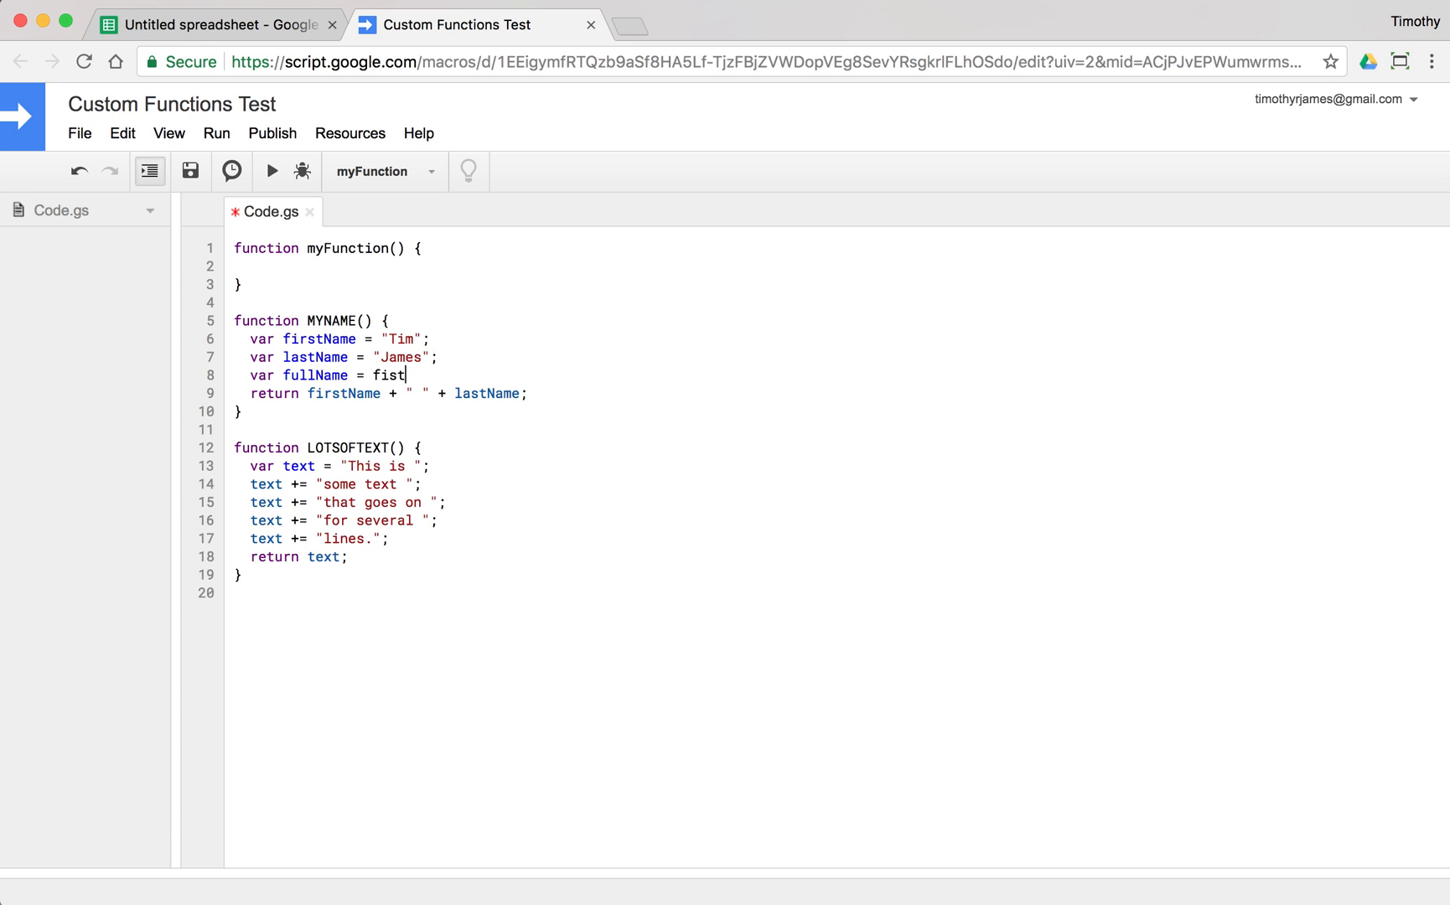
pyautogui.write('firstName +')
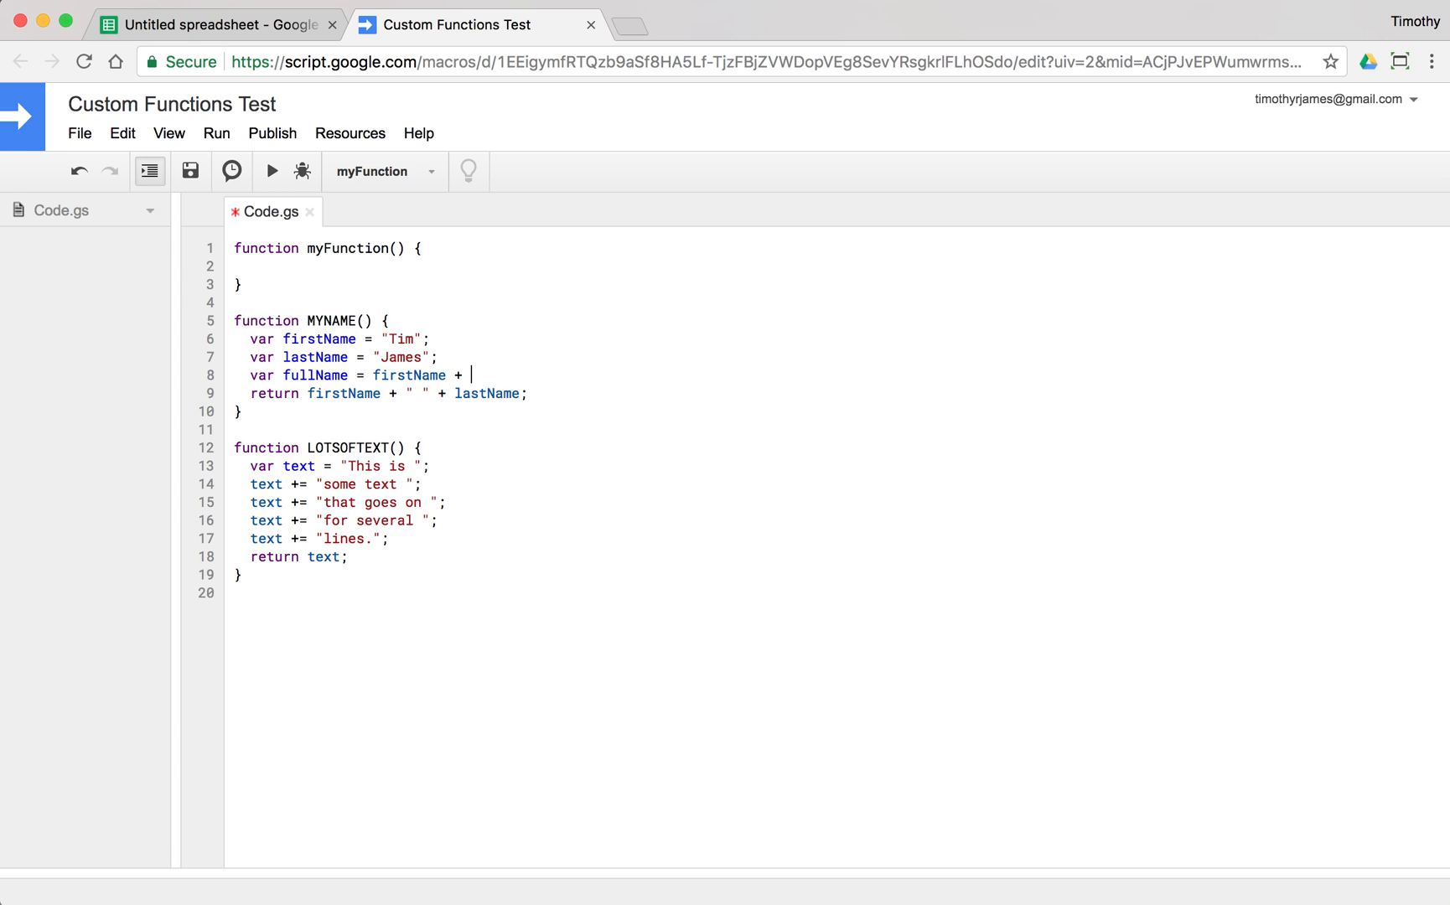
pyautogui.write('" " + lastNam')
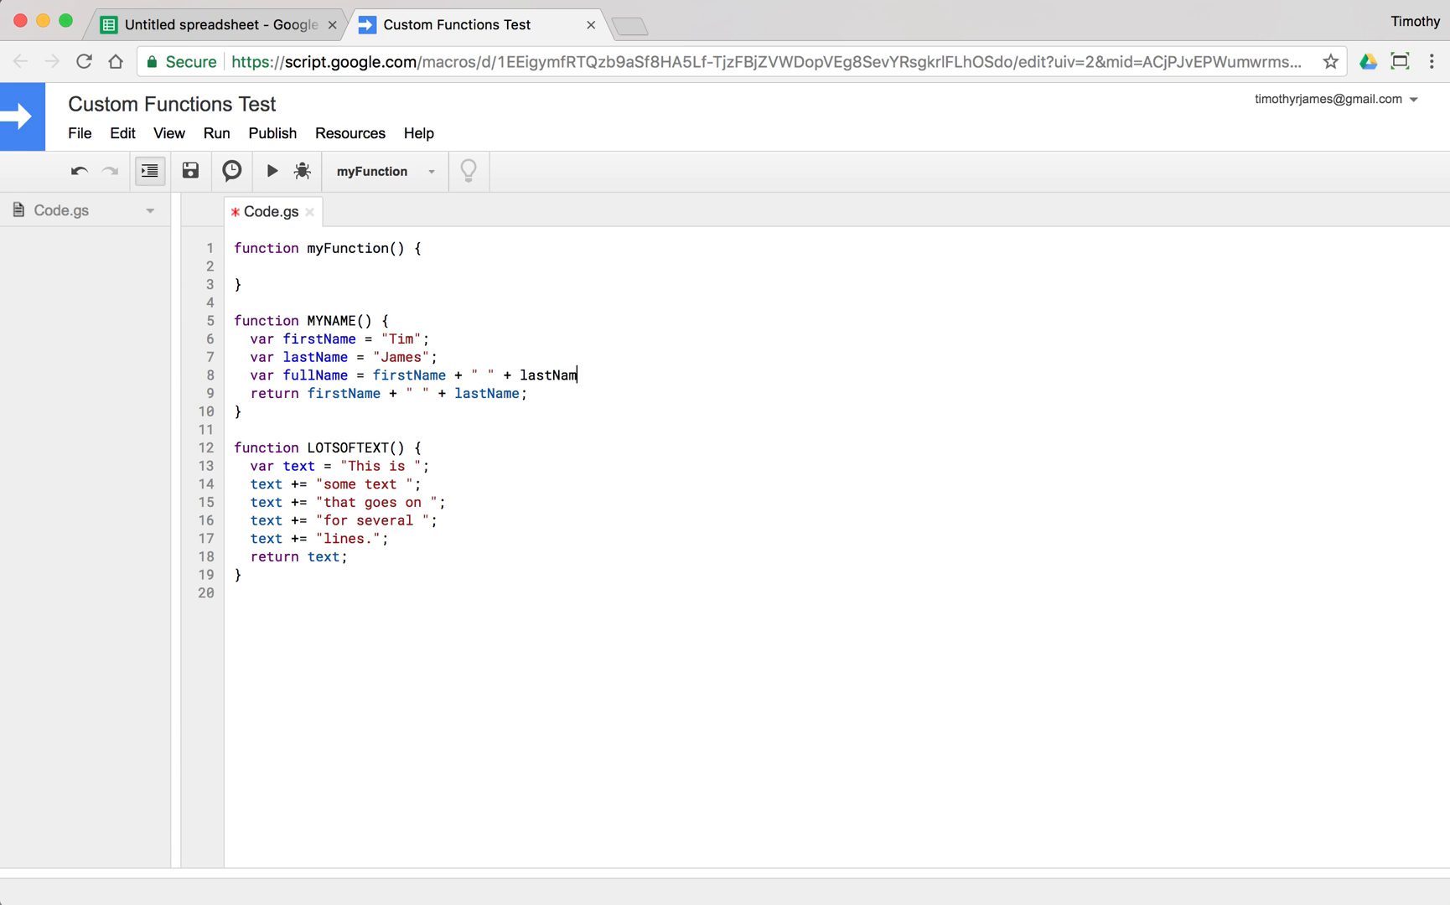
pyautogui.write('e;')
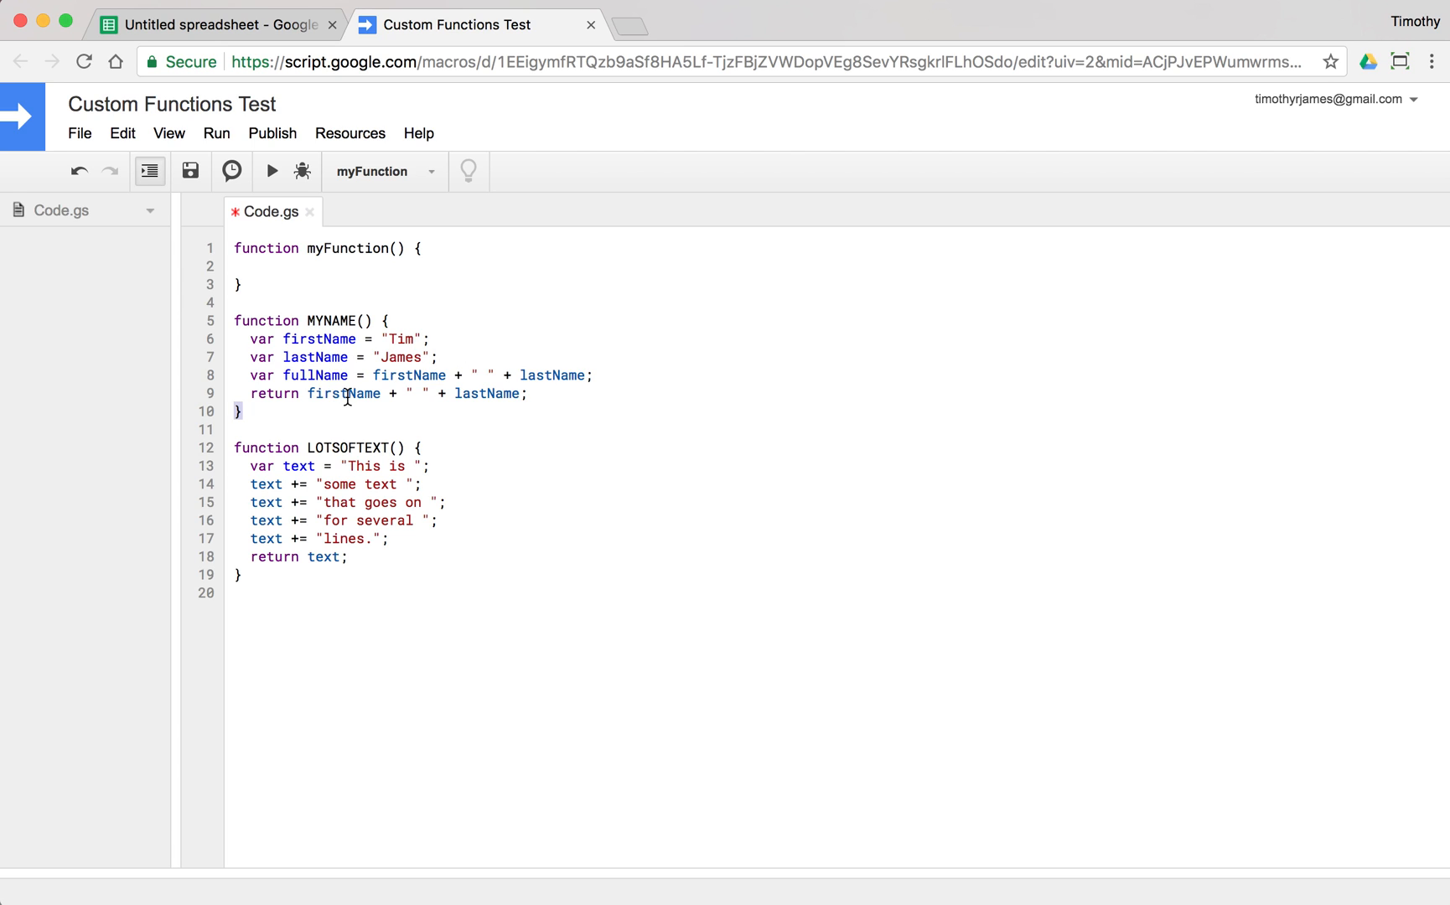
pyautogui.write('fullName;')
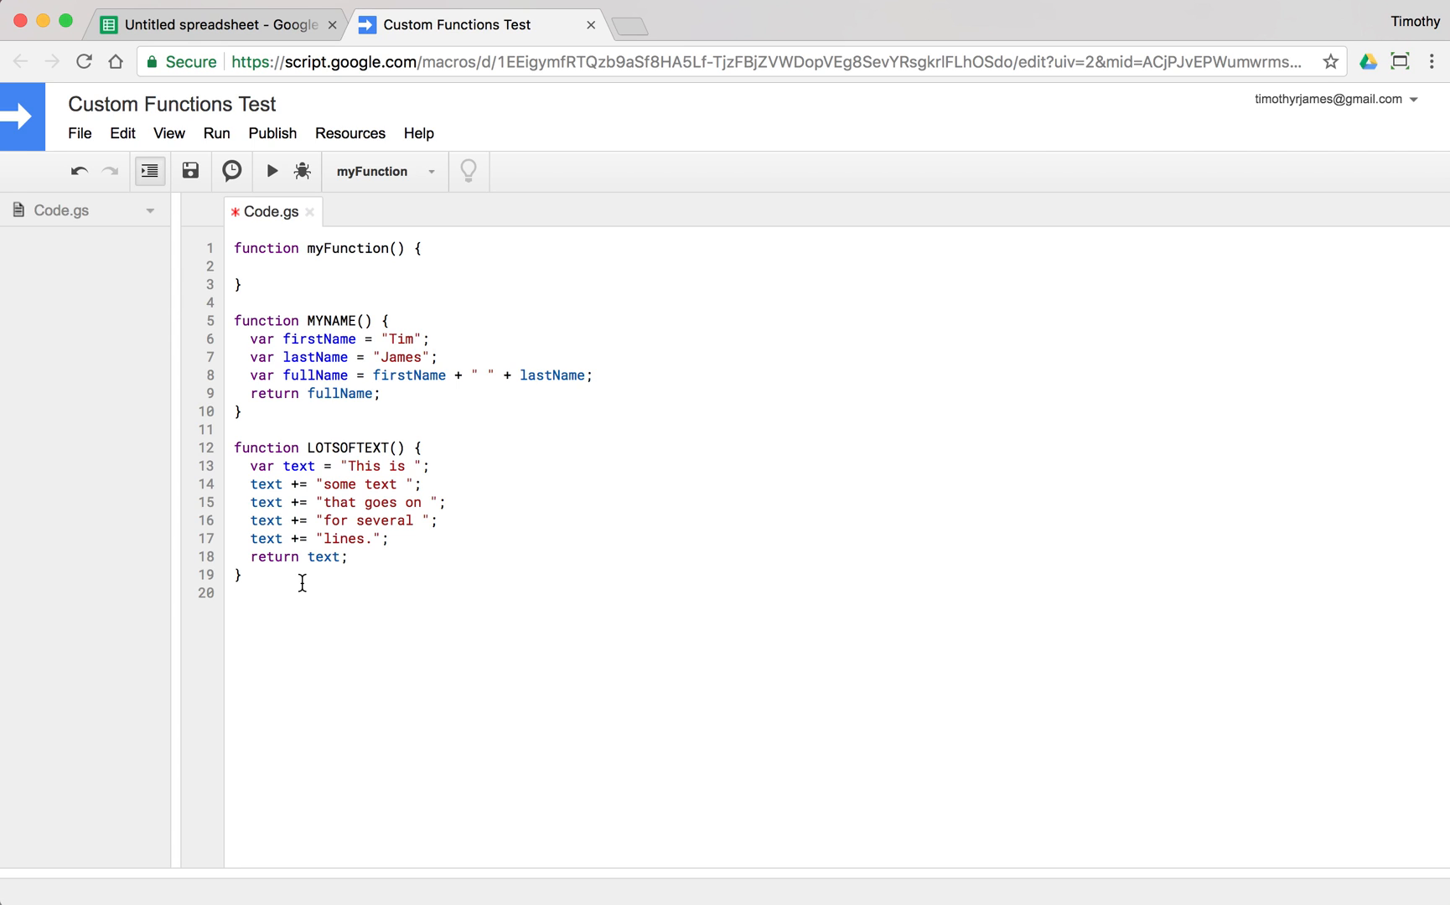
pyautogui.press('Enter')
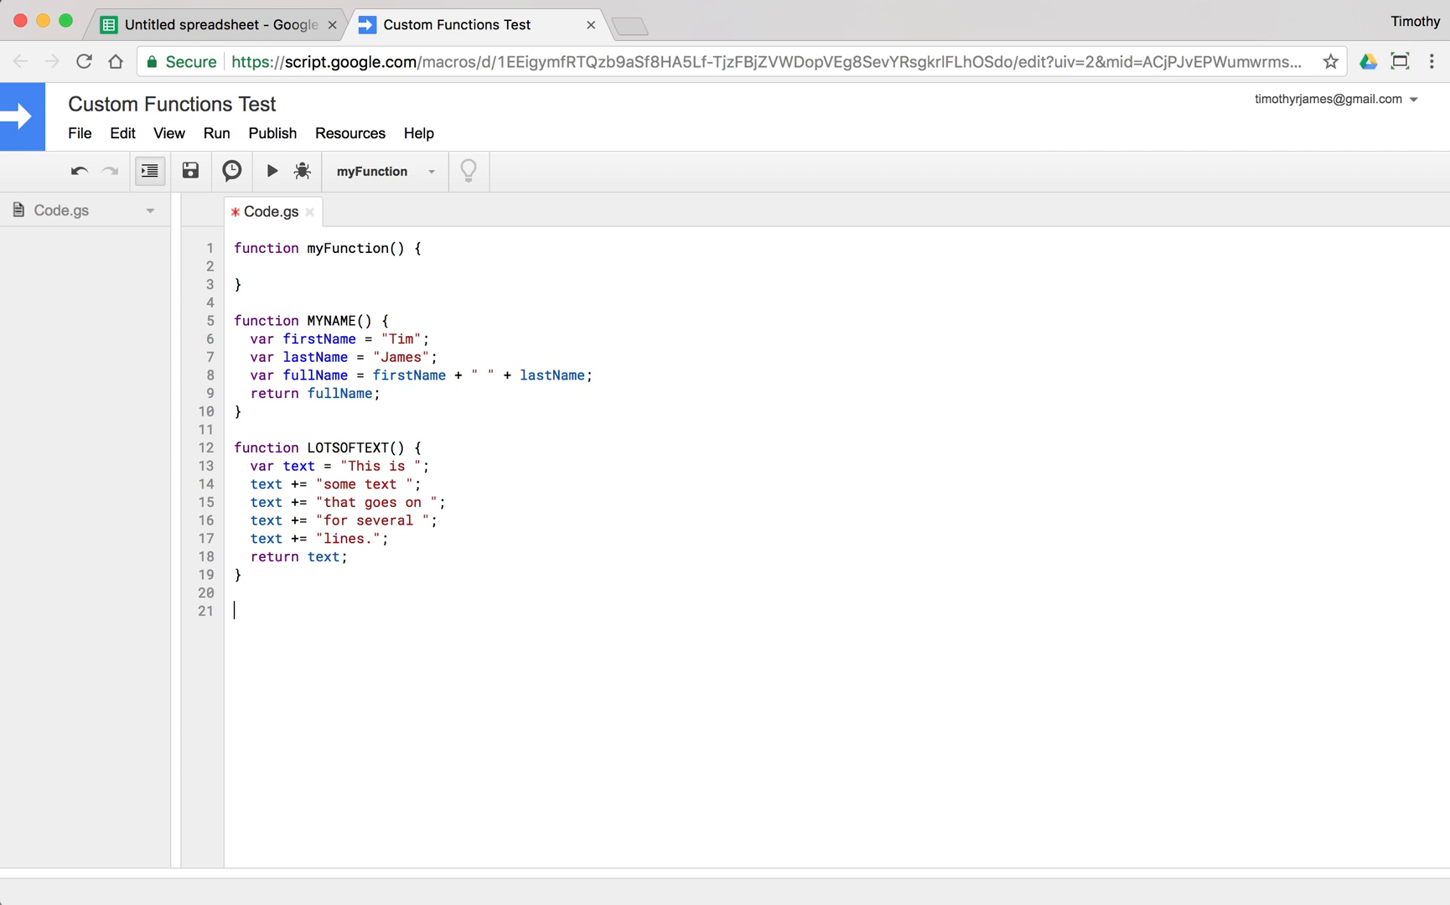
# Write function DUPLICATE(value) { return value + value; } below LOTSOFTEXT
pyautogui.write('function (')
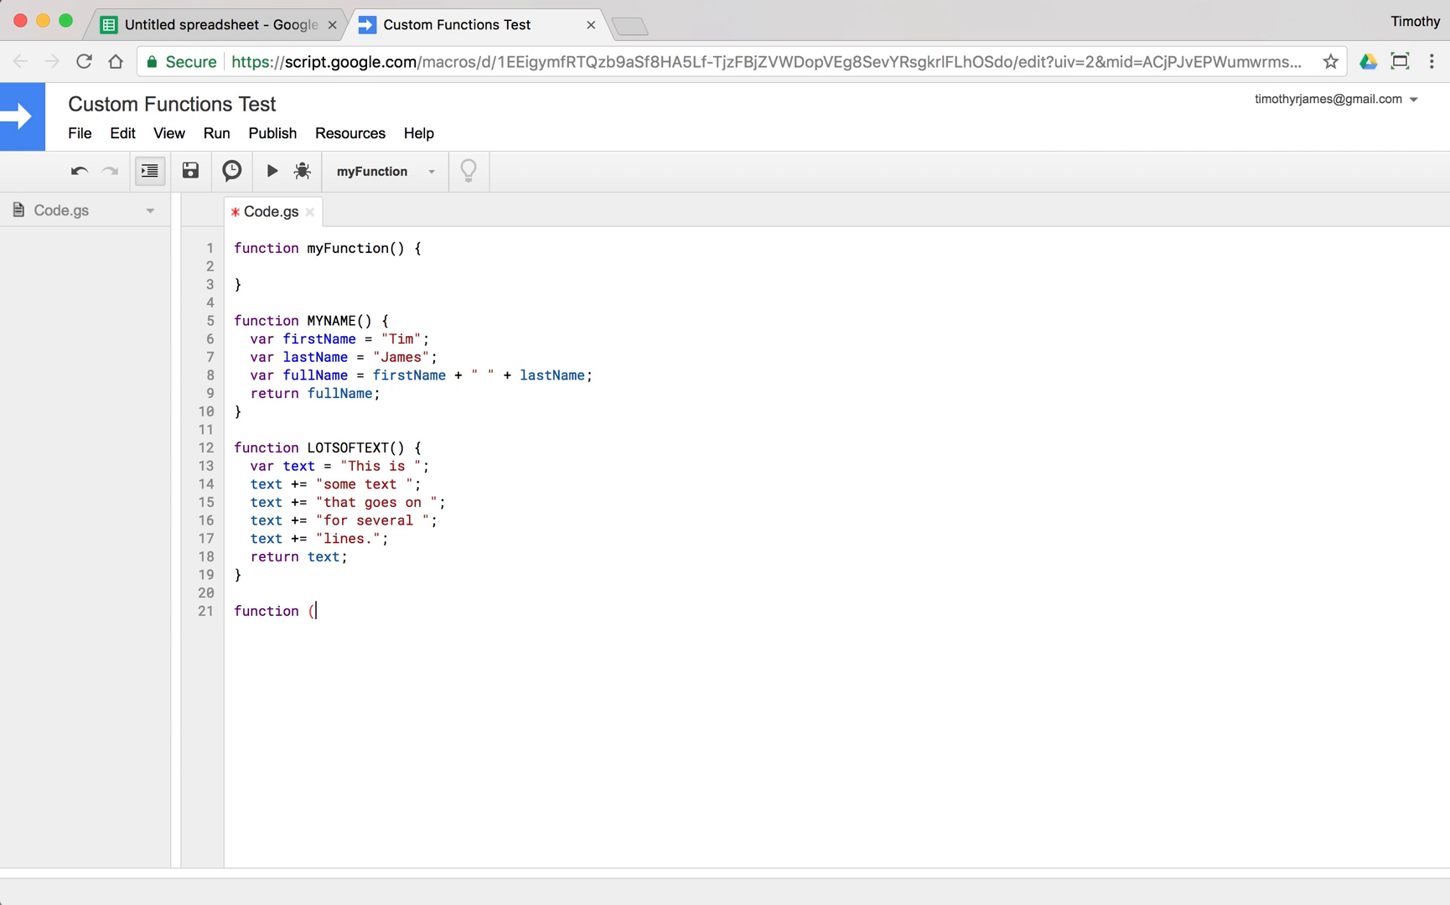
pyautogui.write('DUPLICATE(p')
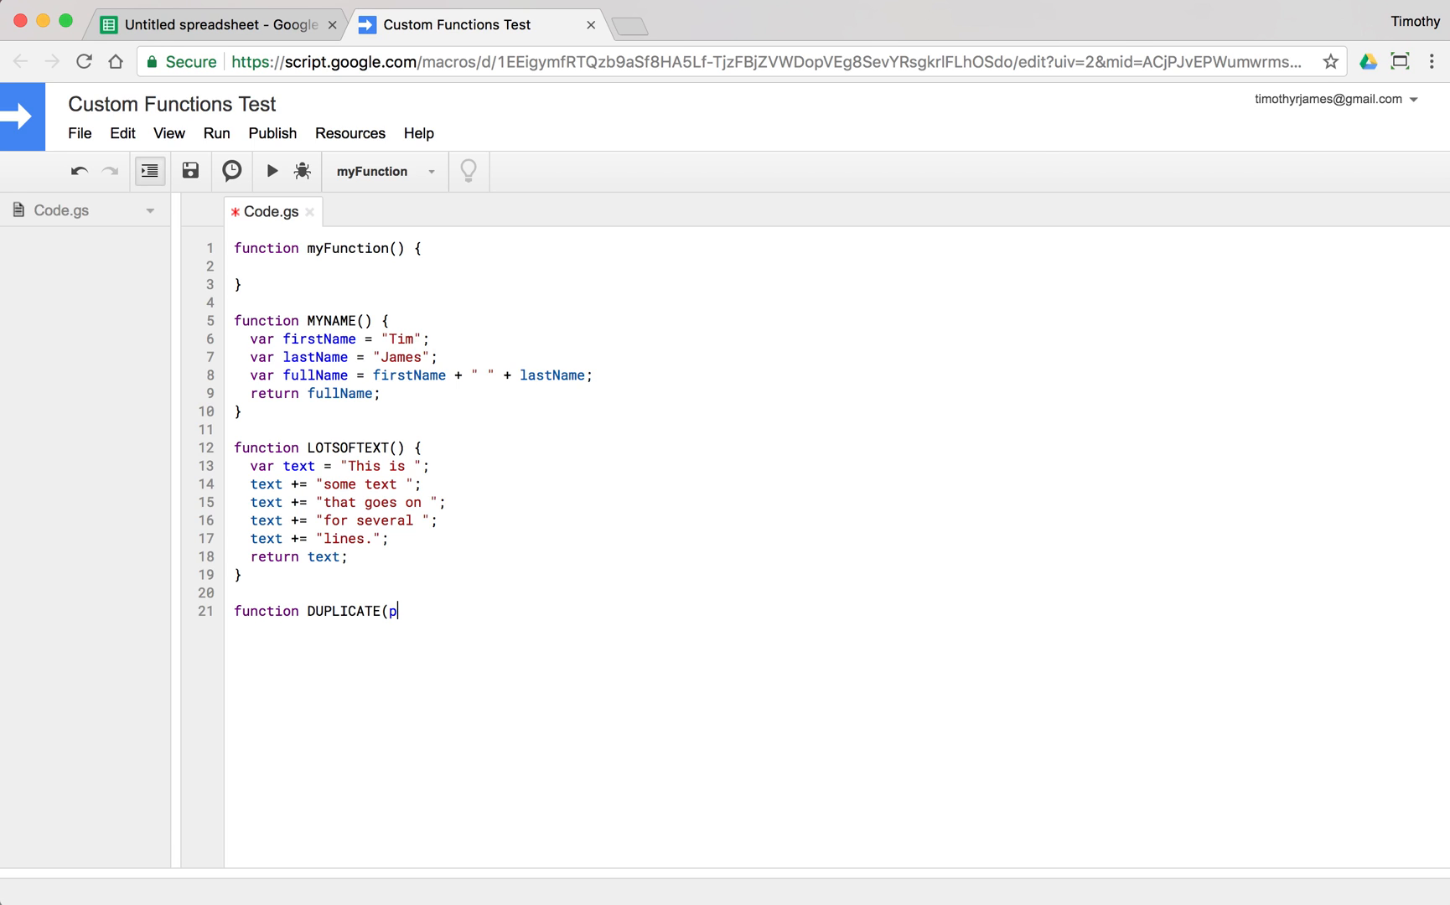
pyautogui.write('v')
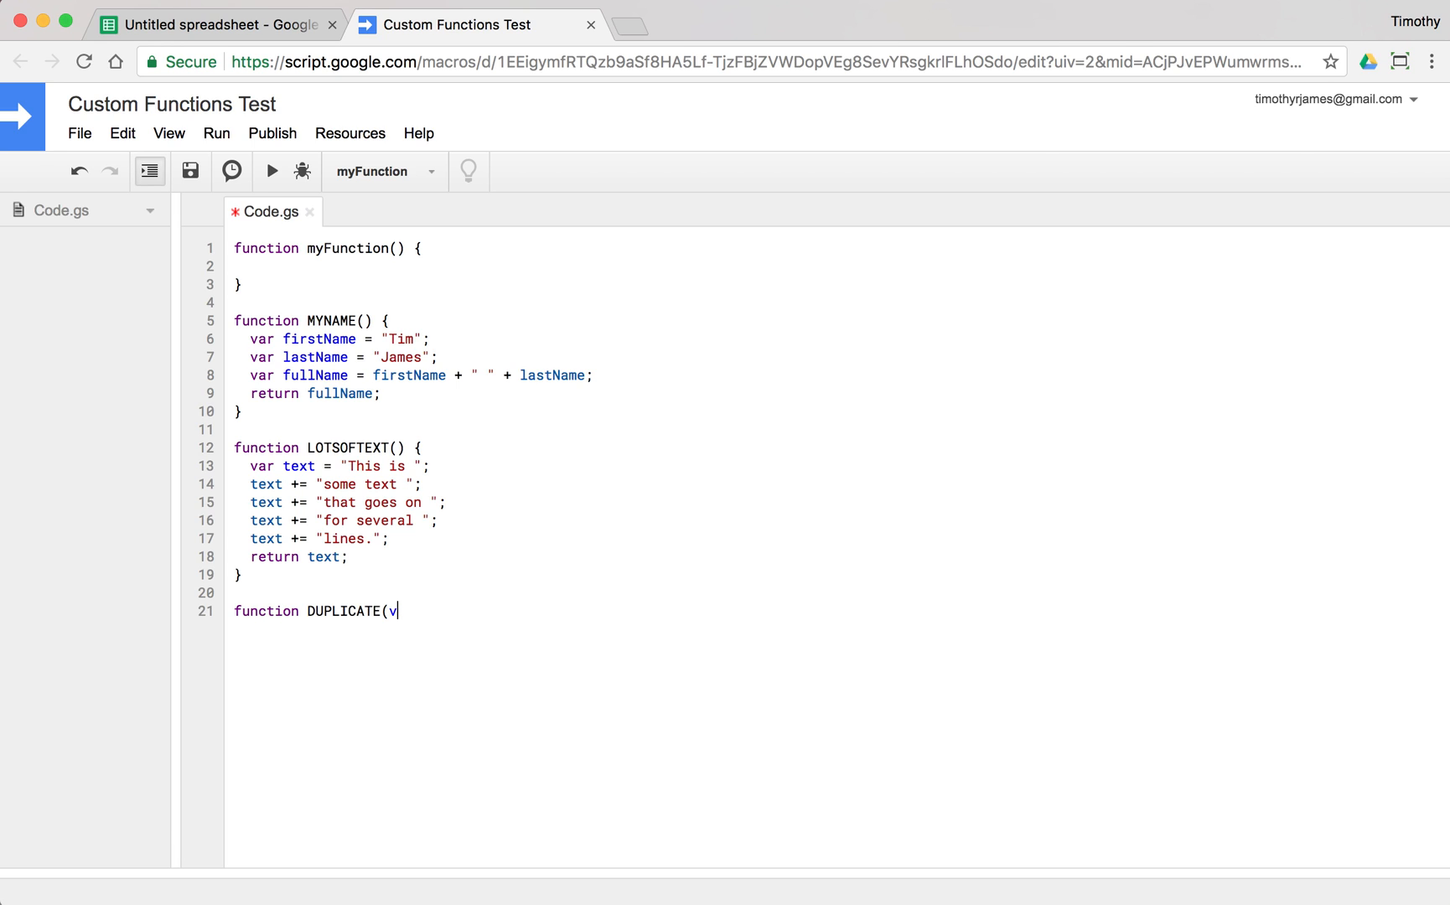
pyautogui.write('alue) {')
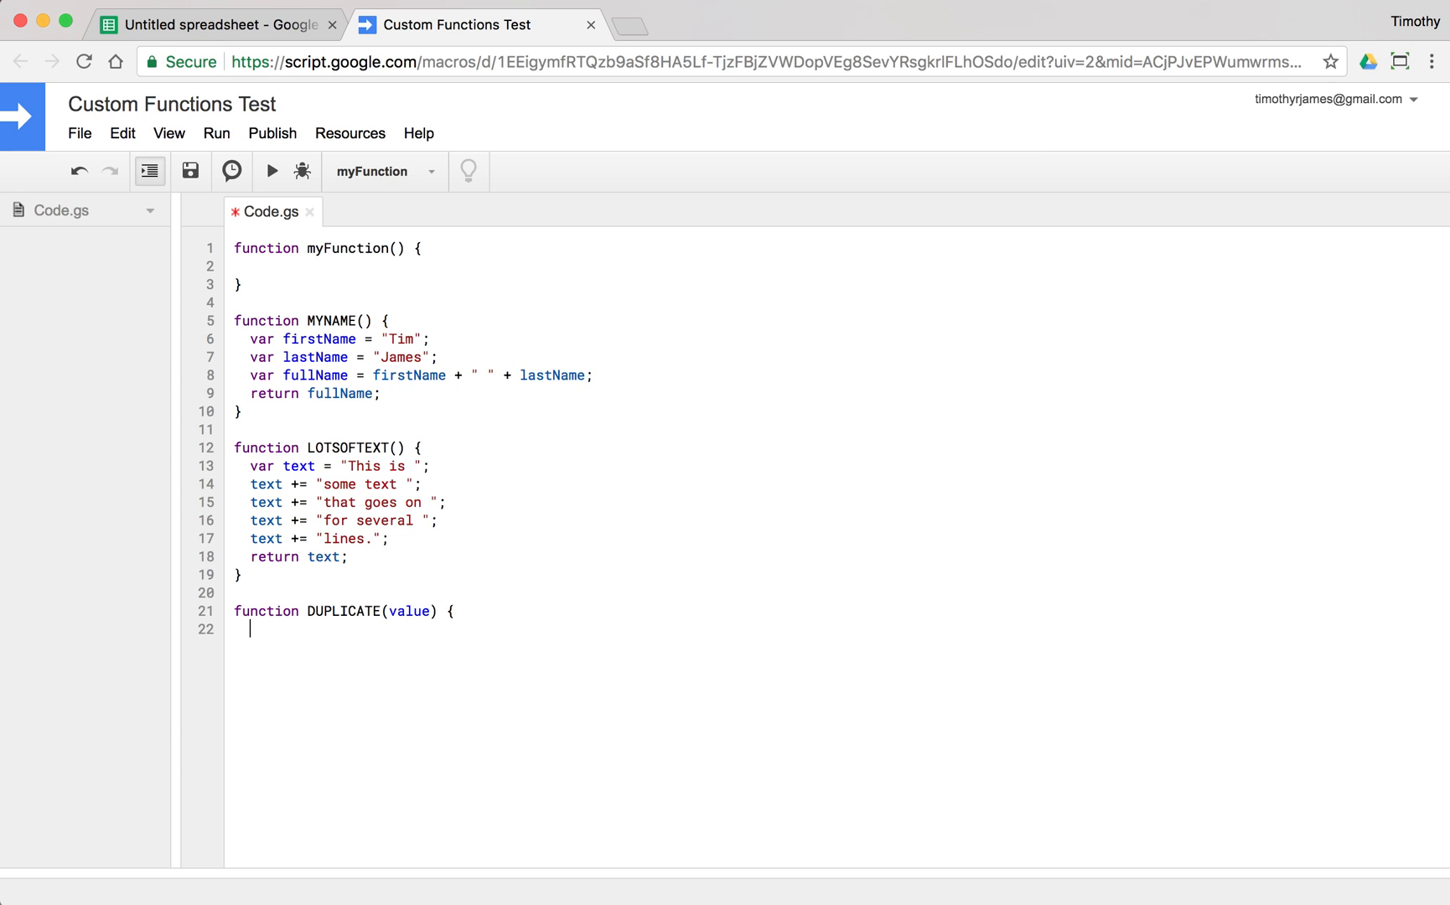
pyautogui.write('return value +')
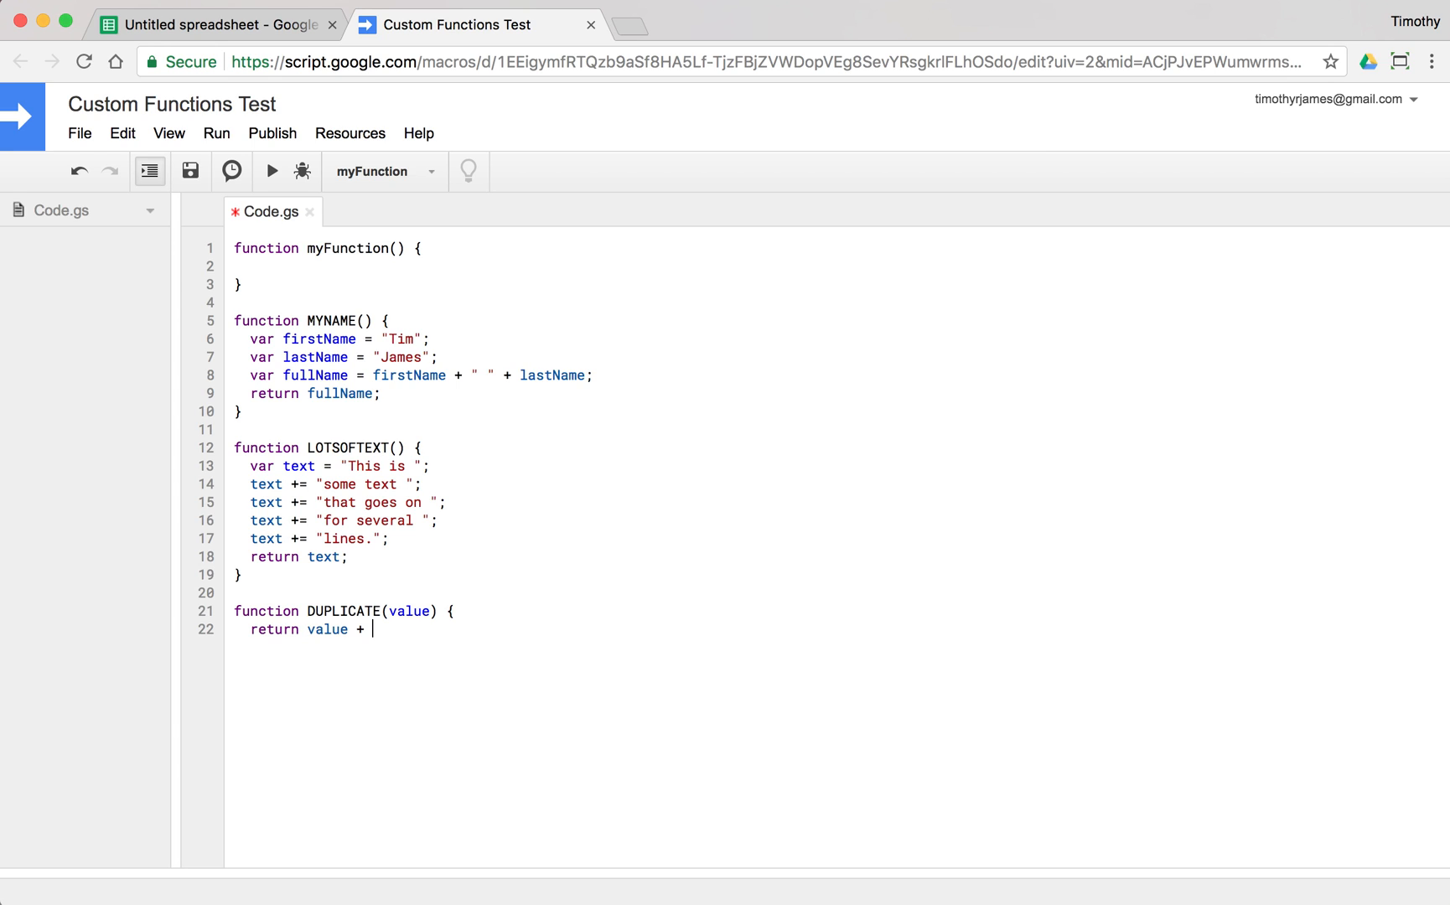
pyautogui.write('value;')
pyautogui.write('}')
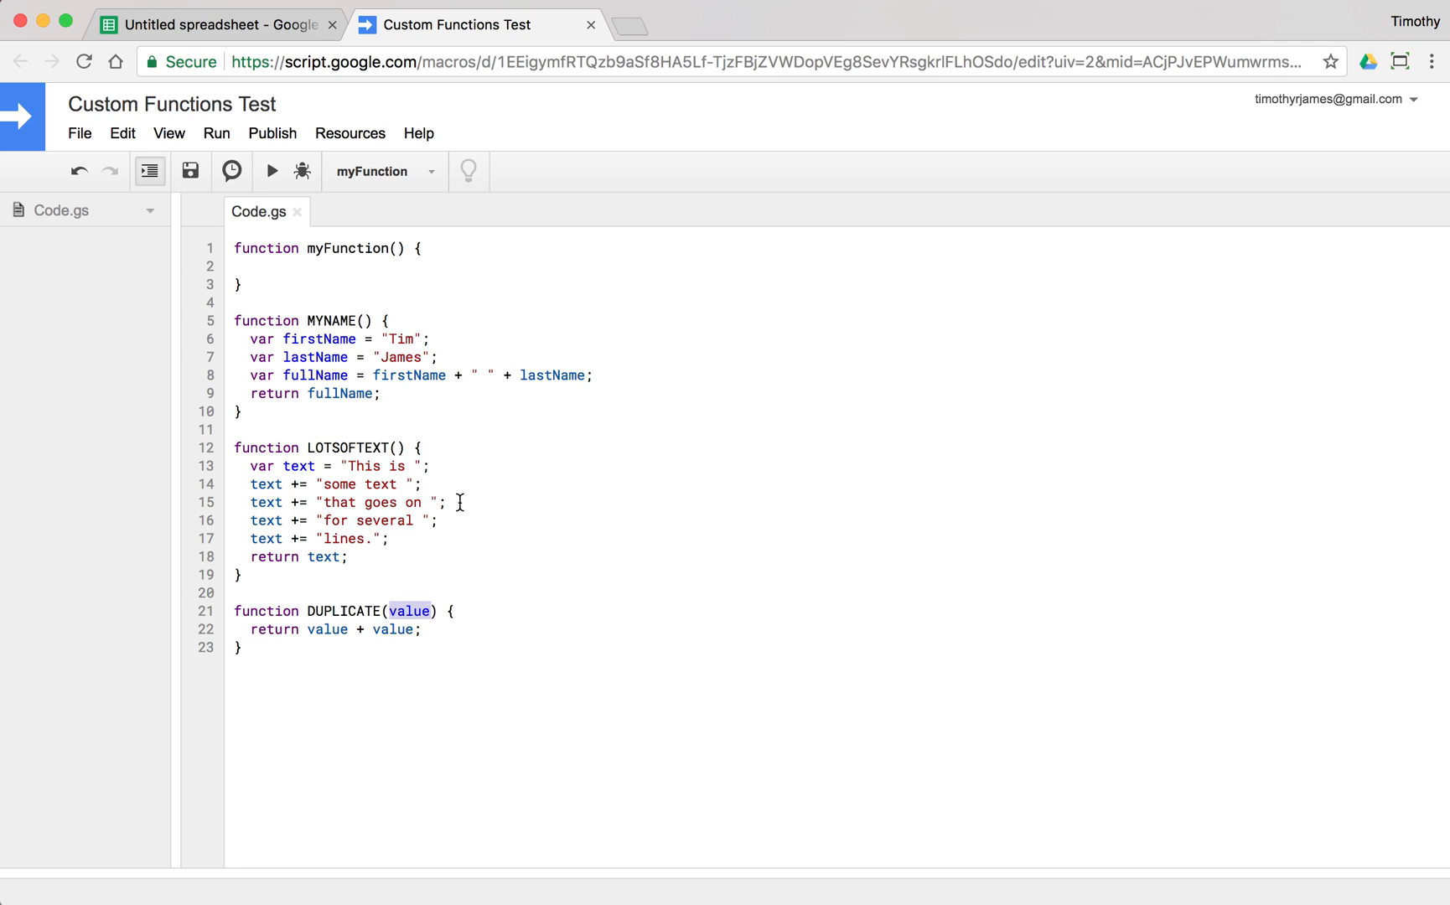
# Enter =DUPLICATE("Frog") in B8 so it shows FrogFrog
pyautogui.click(209, 23)
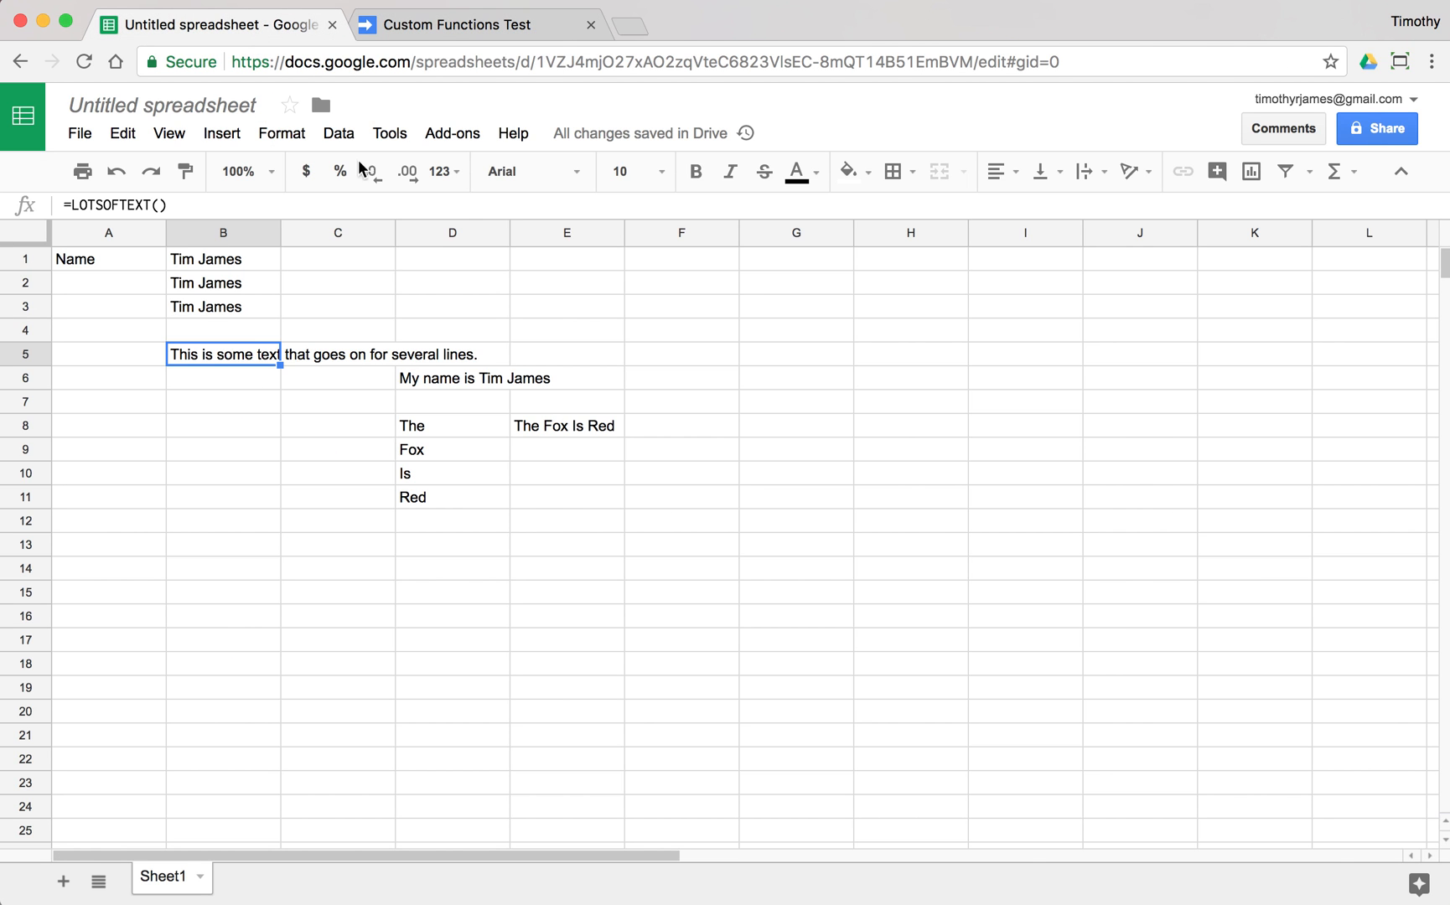
pyautogui.click(221, 425)
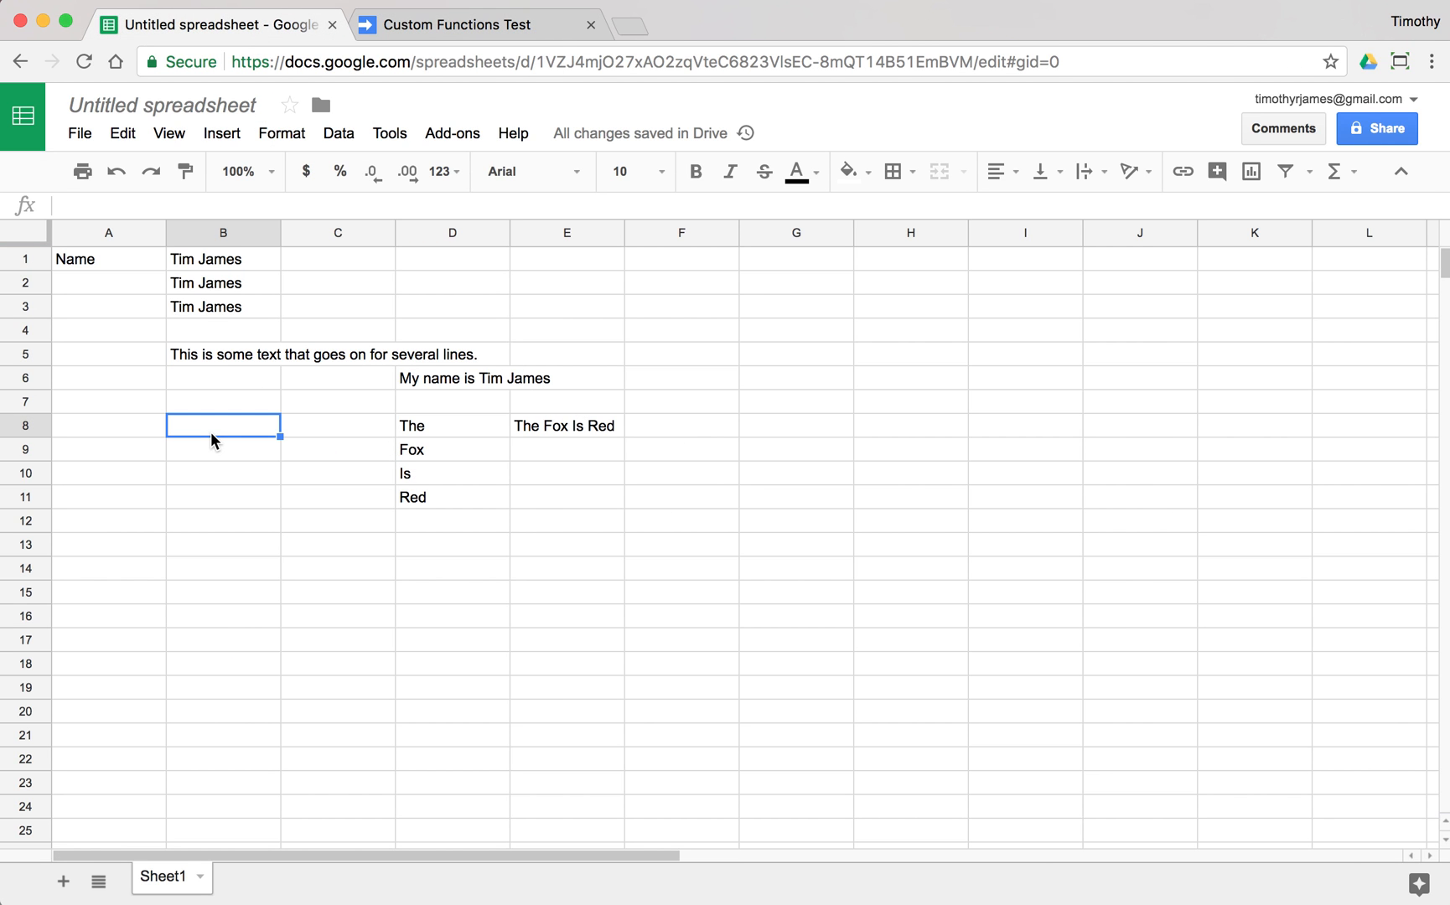
pyautogui.write('=')
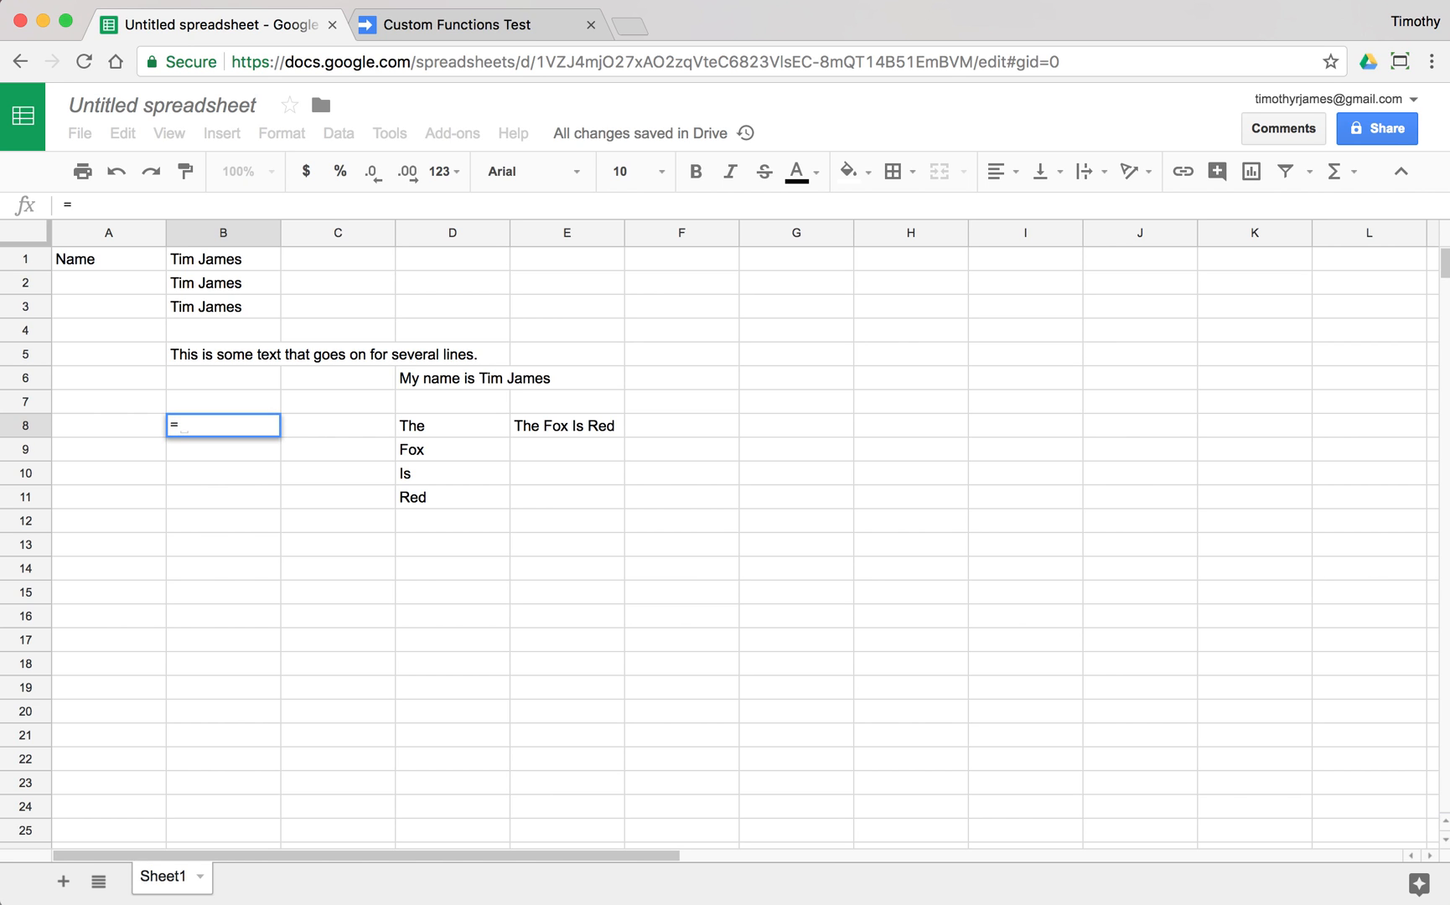
pyautogui.write('D')
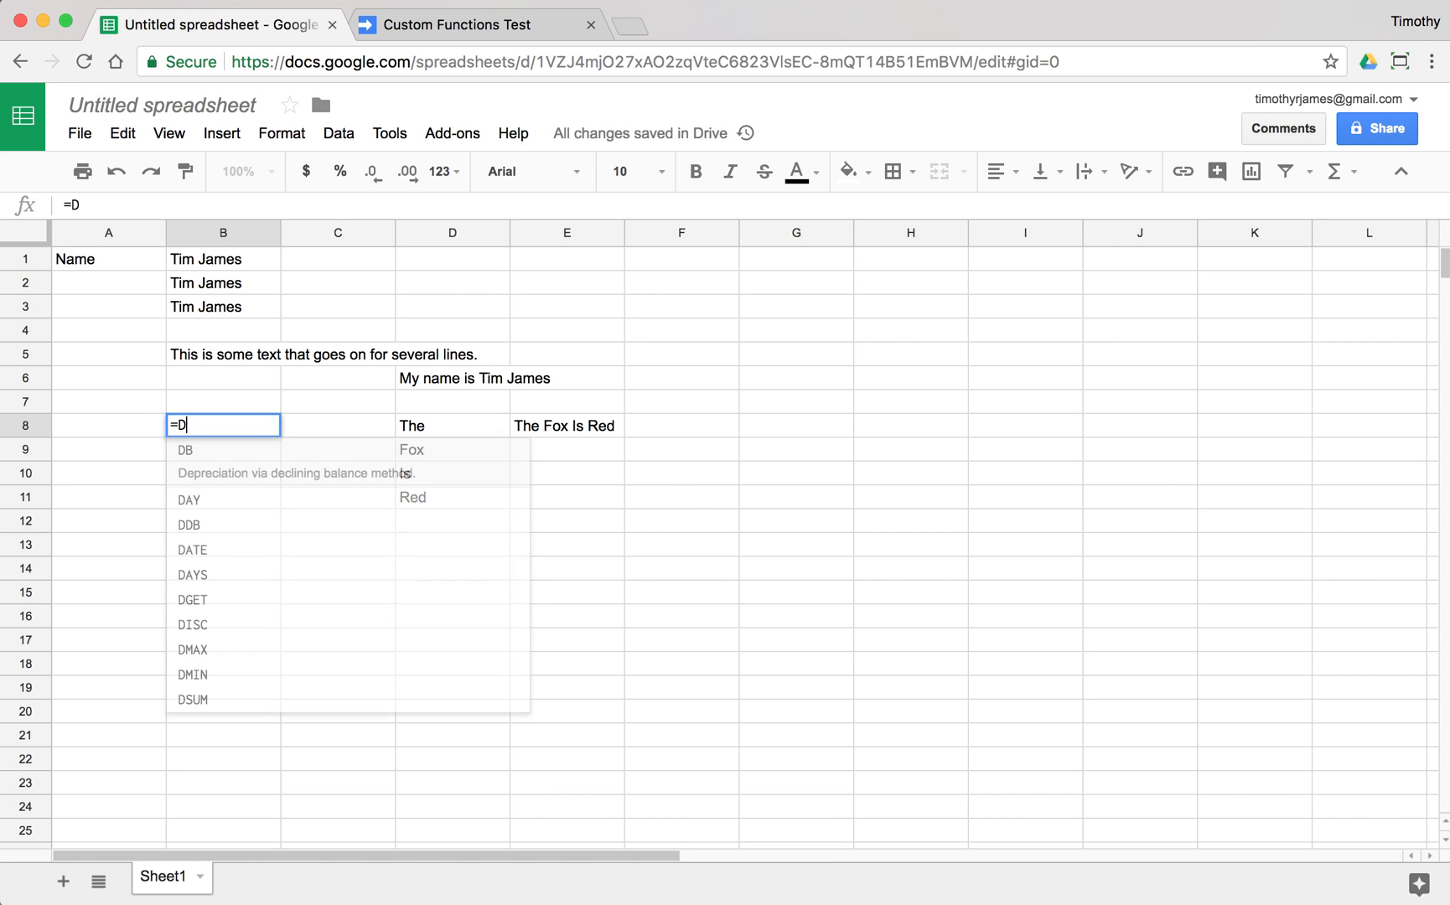
pyautogui.write('UPLICATE("Frog");')
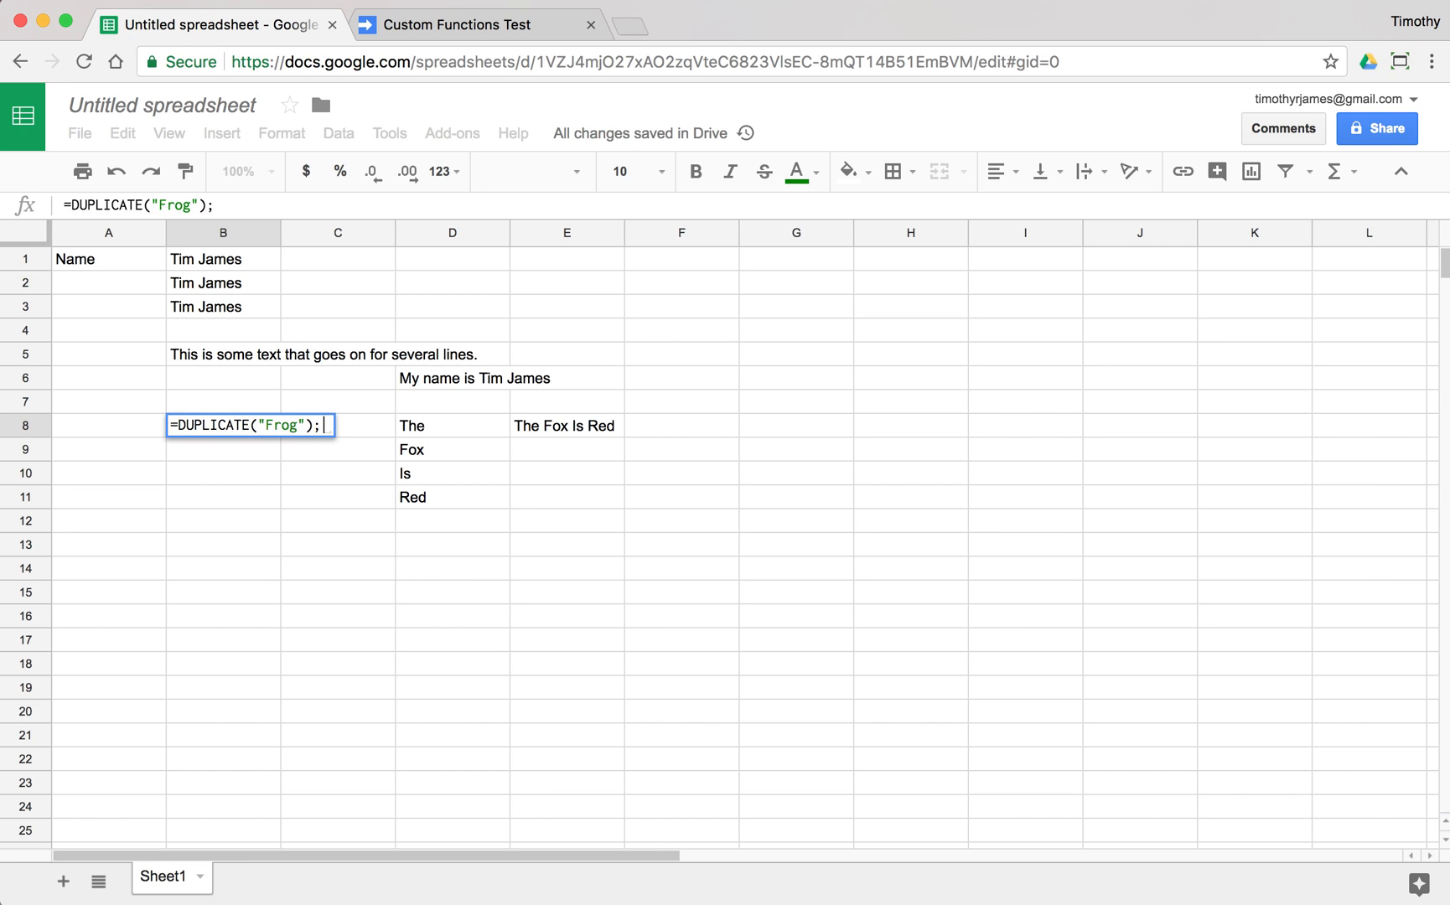
pyautogui.press('Enter')
pyautogui.write('"')
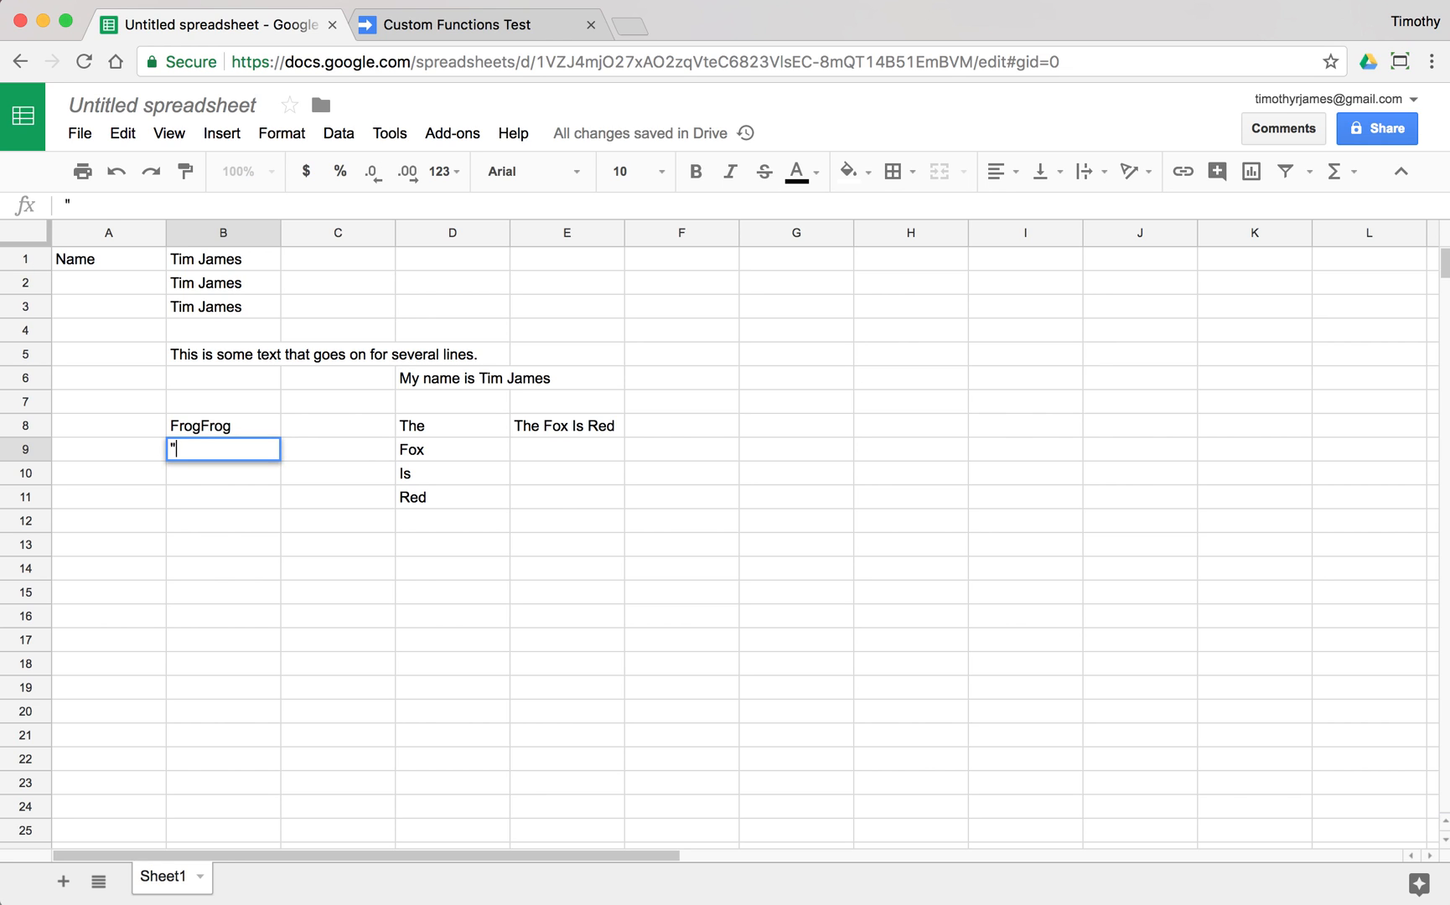
# Enter =DUPLICATE("Go") in B9 and =DUPLICATE("Run") in B10, showing GoGo and RunRun
pyautogui.write('=DUPLICATE')
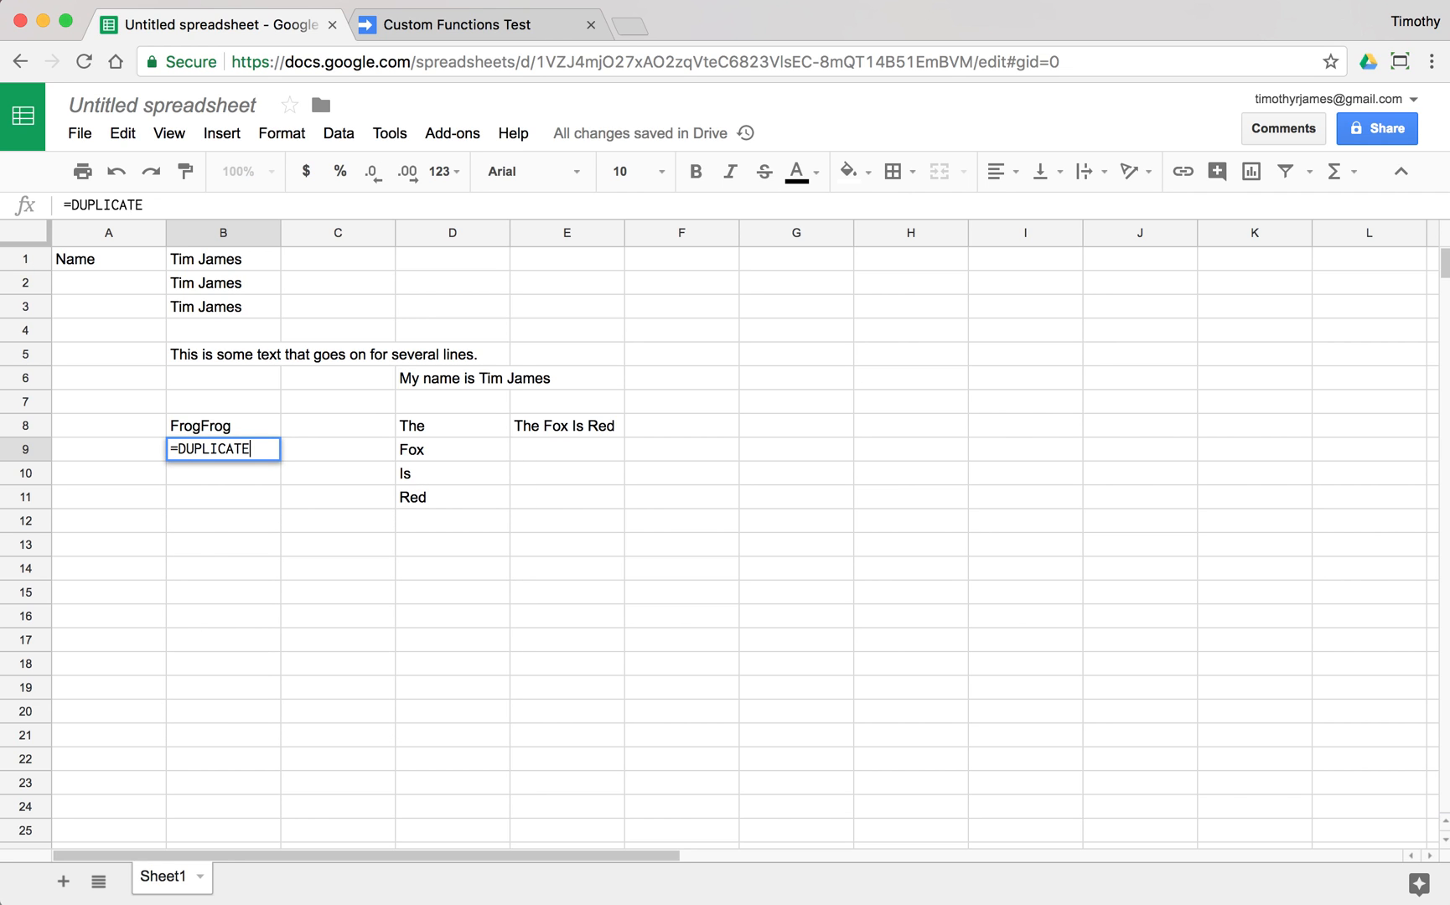
pyautogui.write('("Go")')
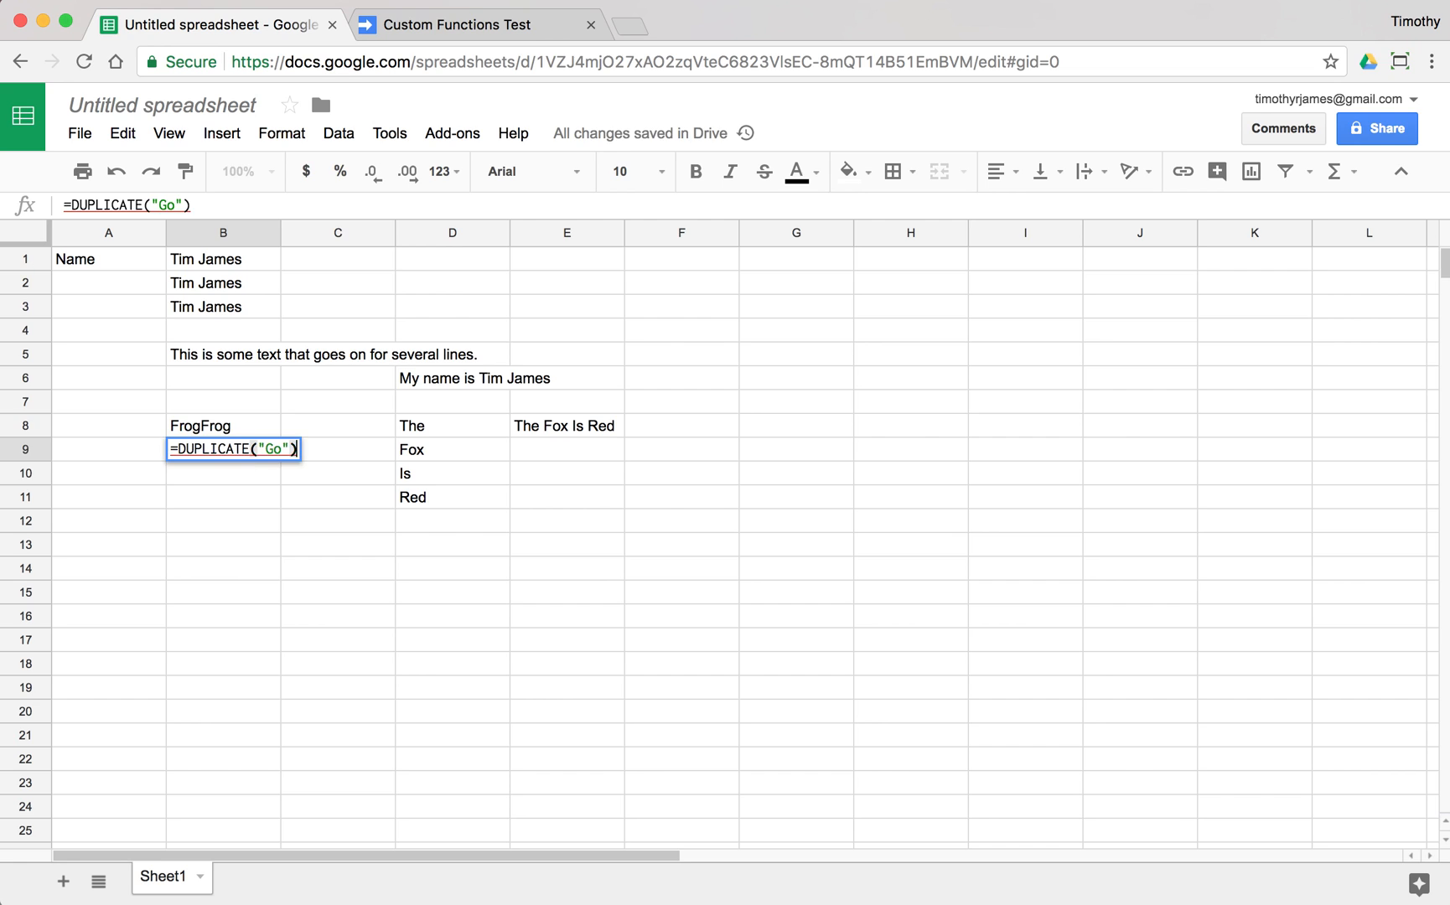
pyautogui.press('Enter')
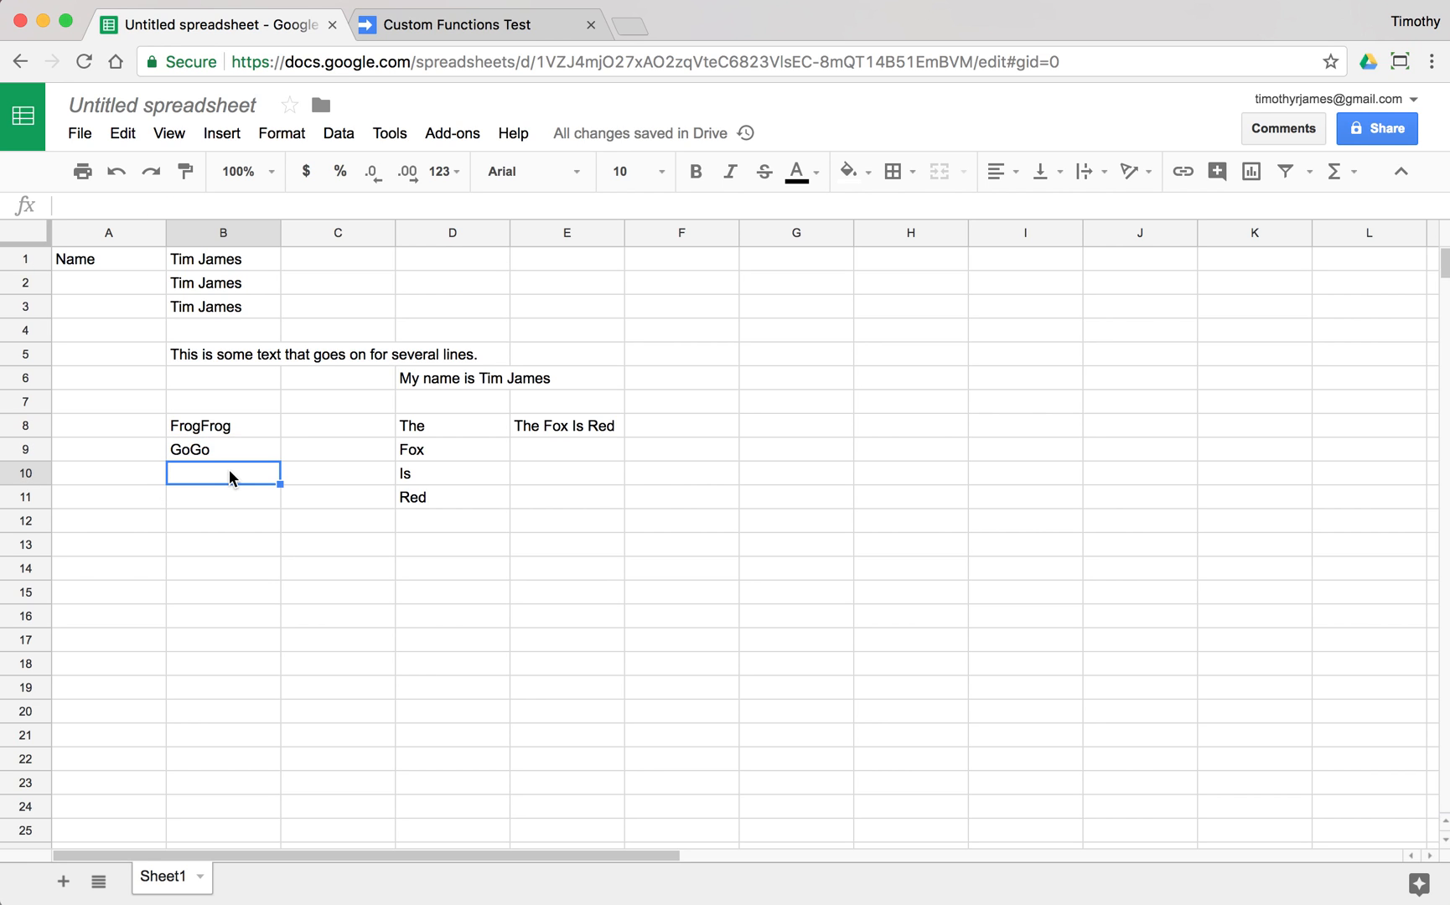
pyautogui.write('=DUPLICATE("Ru')
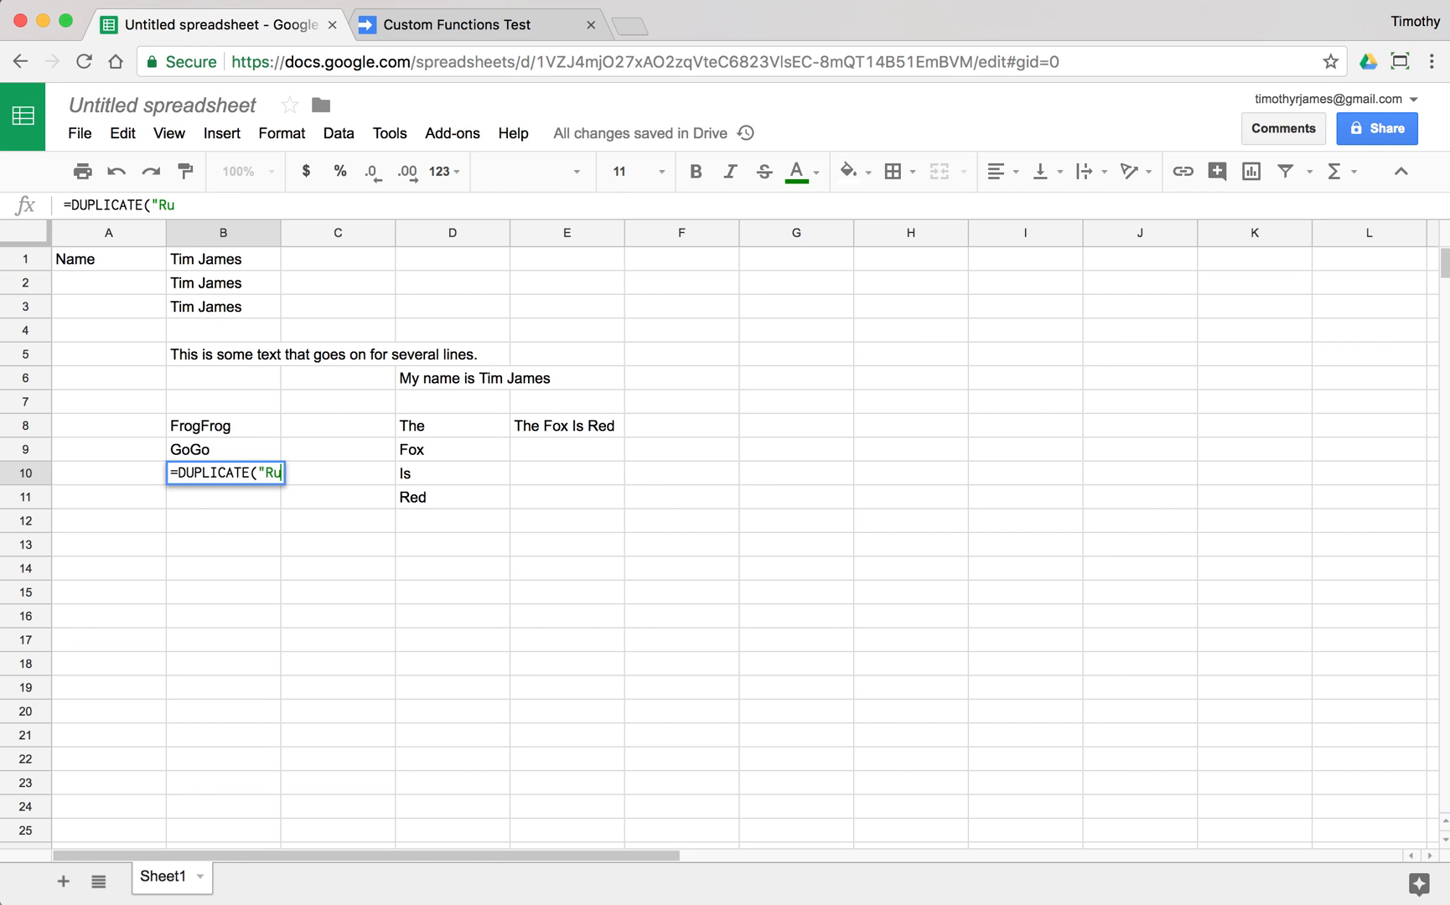
pyautogui.press('Enter')
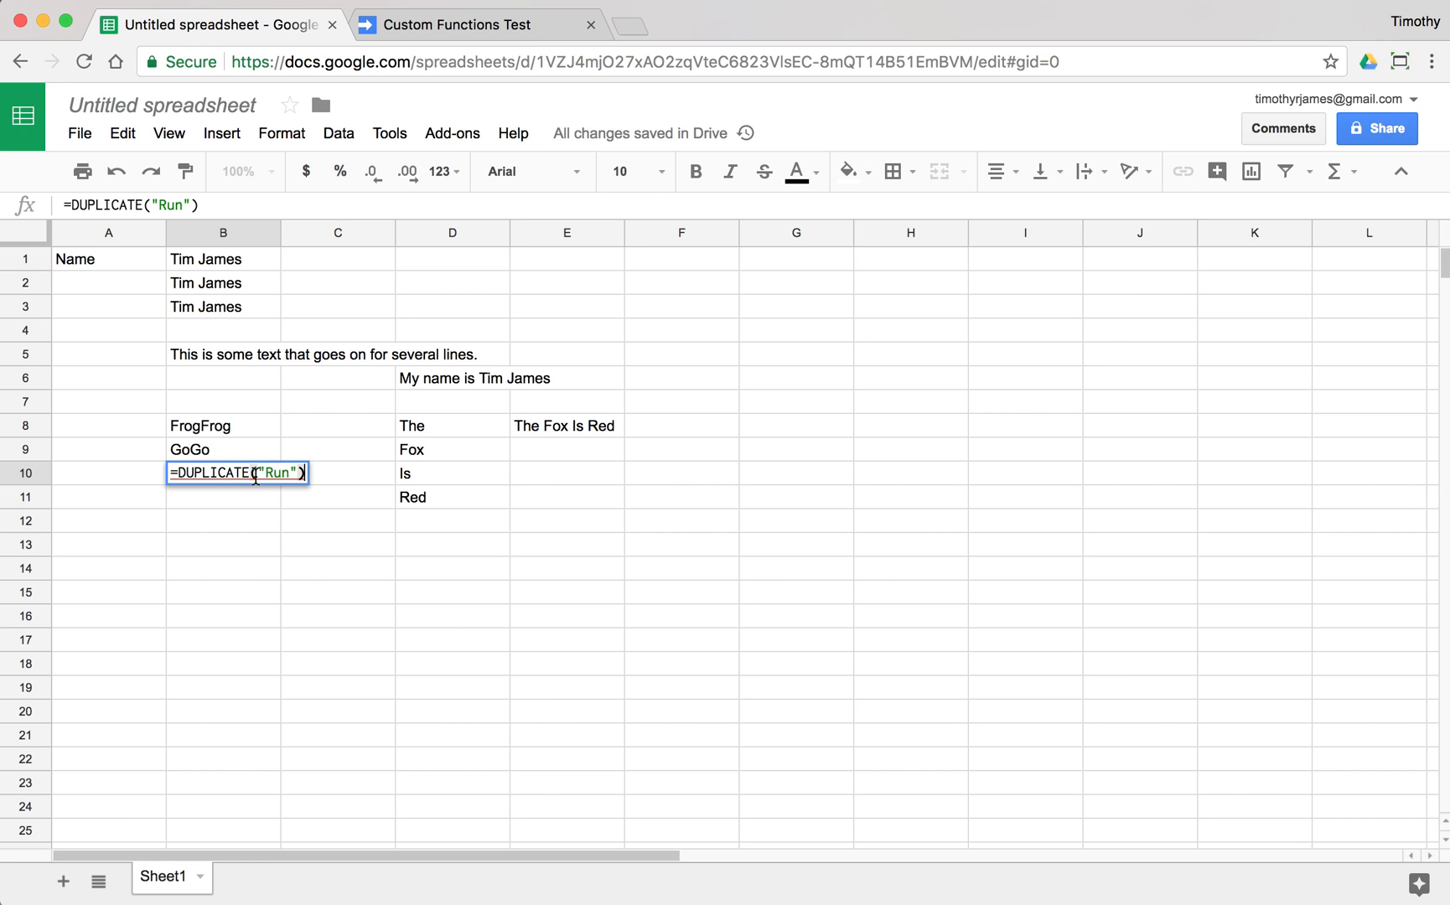
pyautogui.press('Enter')
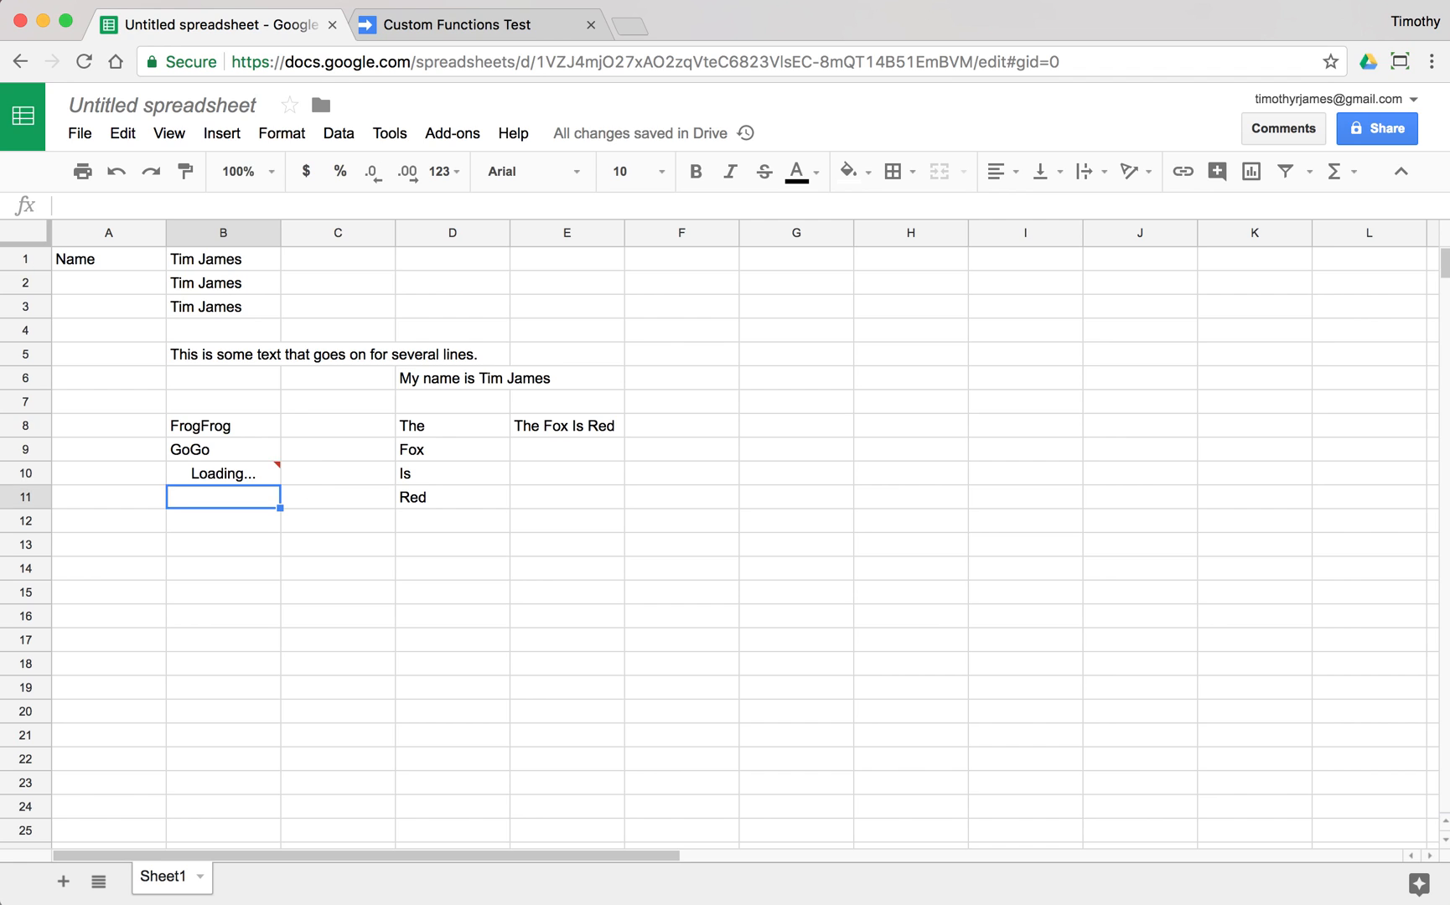
pyautogui.moveTo(249, 482)
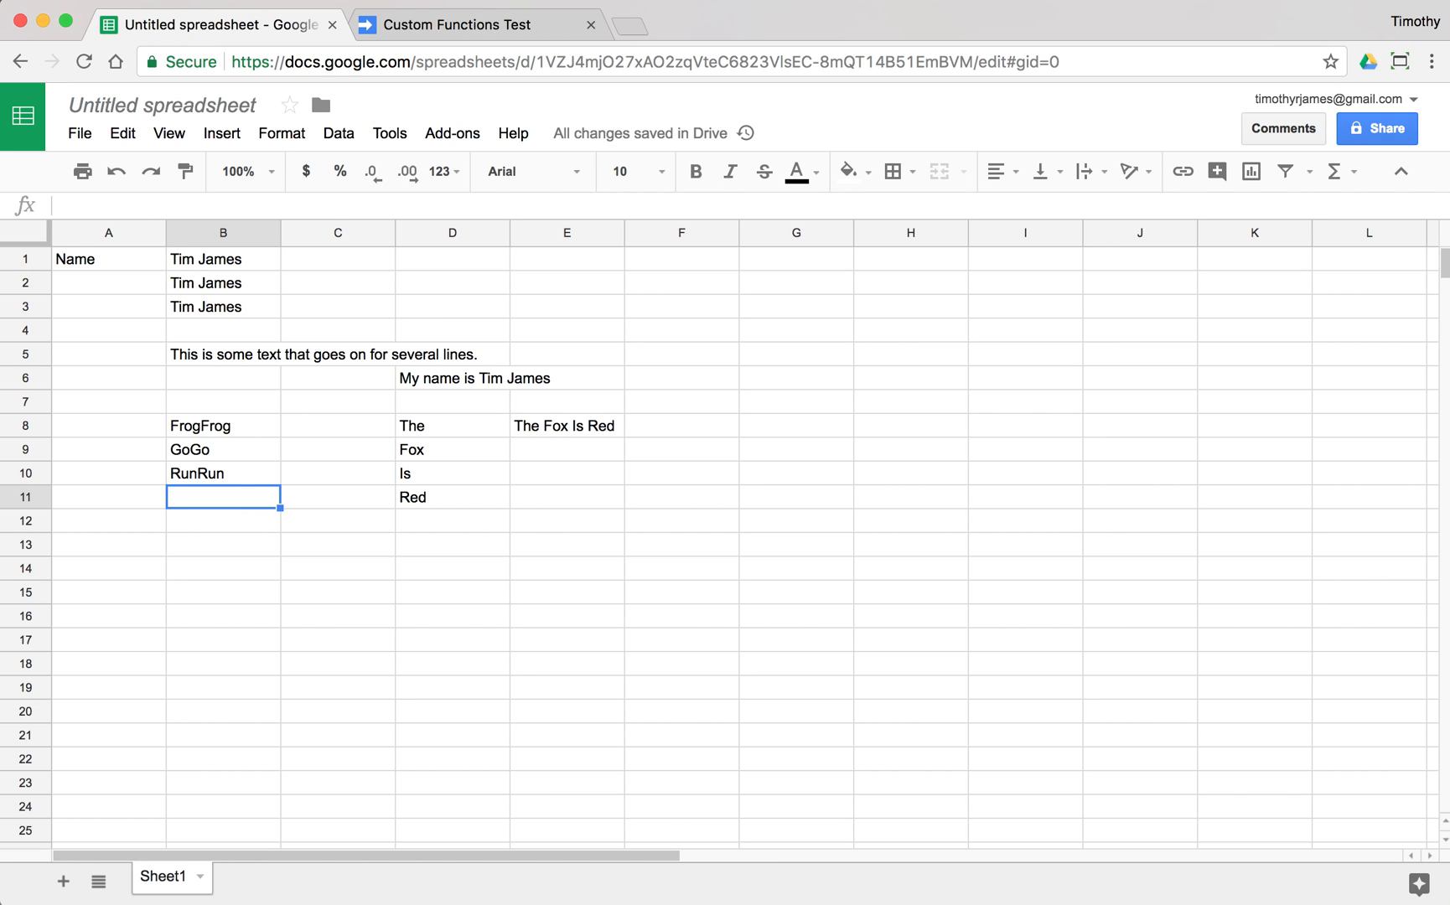
# Enter ="do" joined to B10 in B11 so it shows doRunRun, then check its formula
pyautogui.write('="')
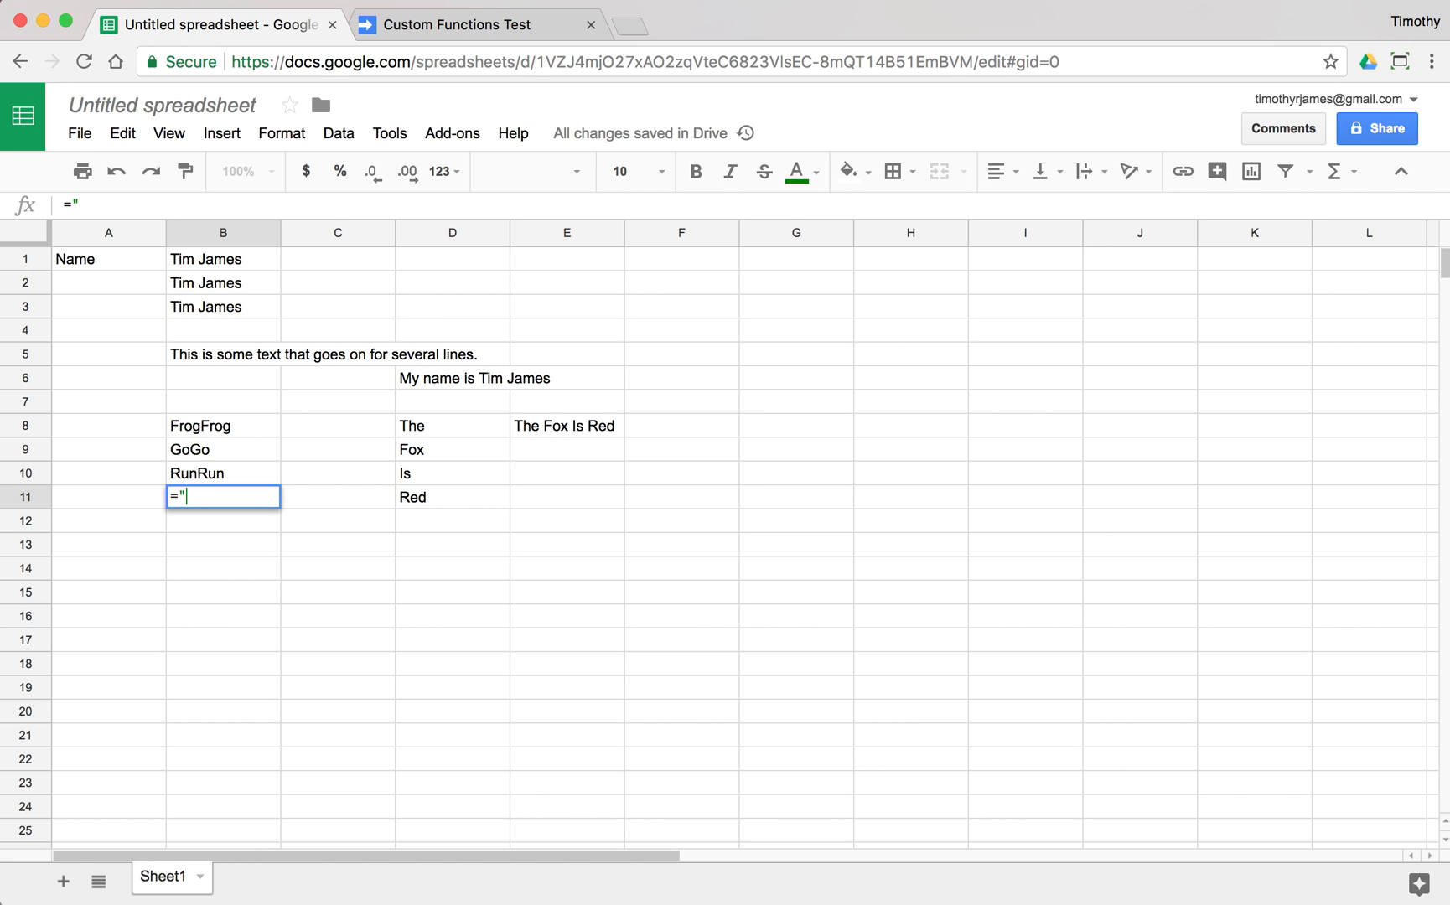
pyautogui.write('do" +')
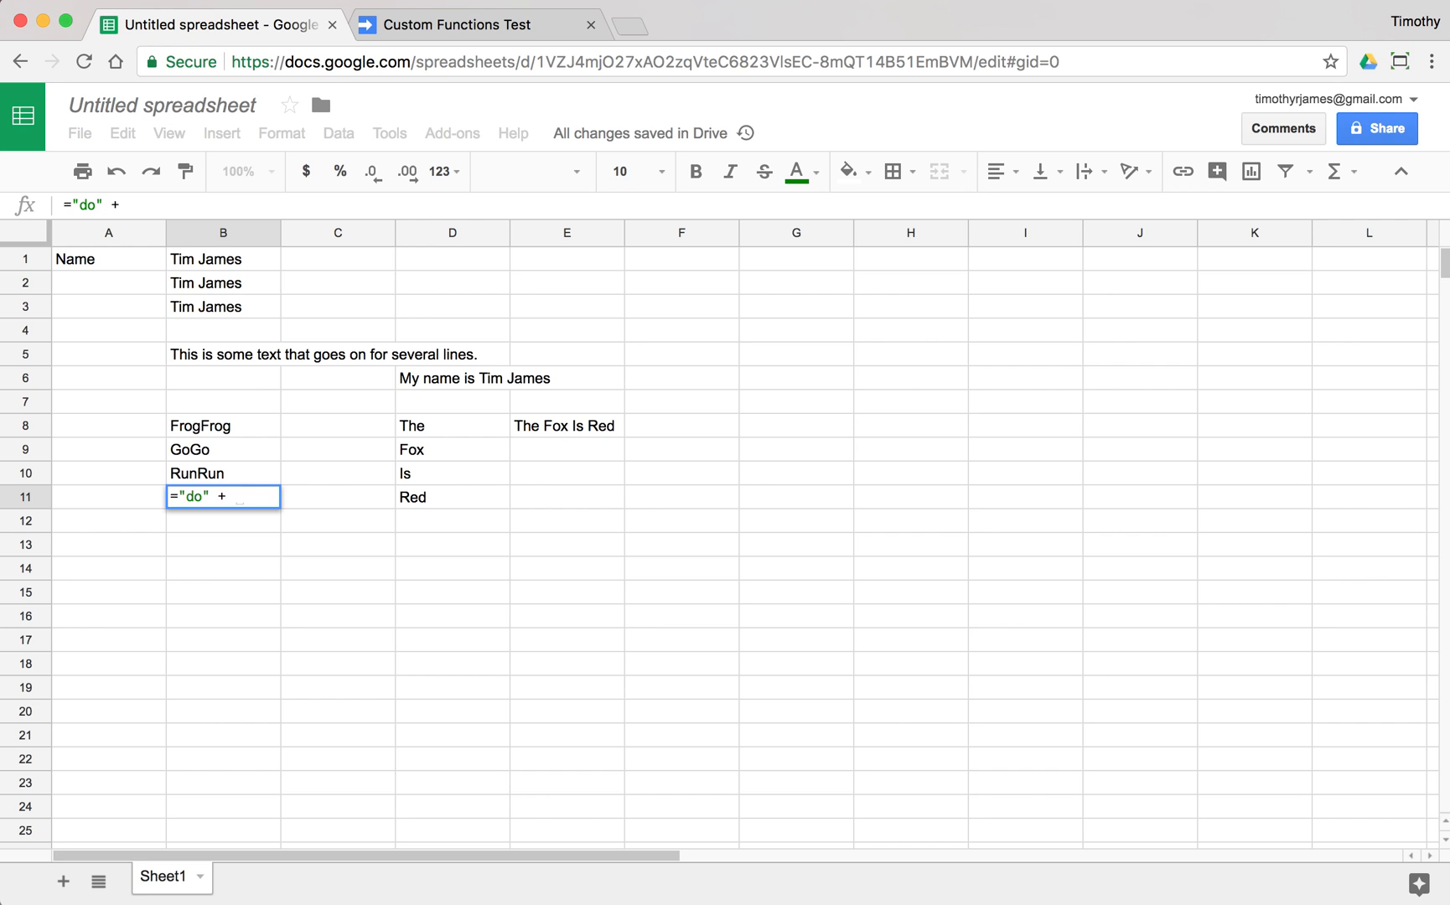
pyautogui.click(221, 473)
pyautogui.write('&')
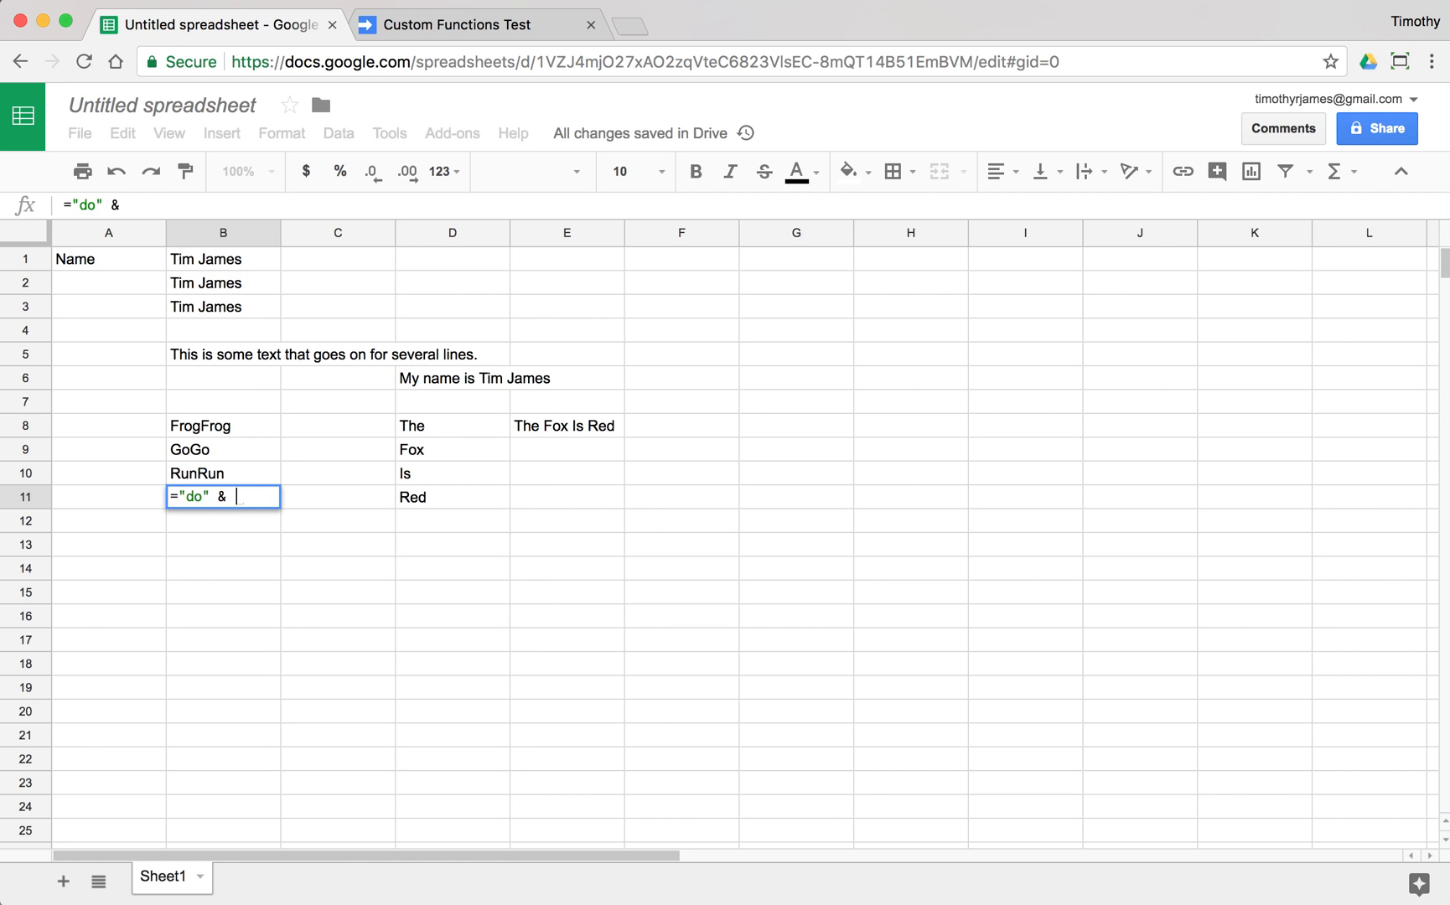
pyautogui.press('Enter')
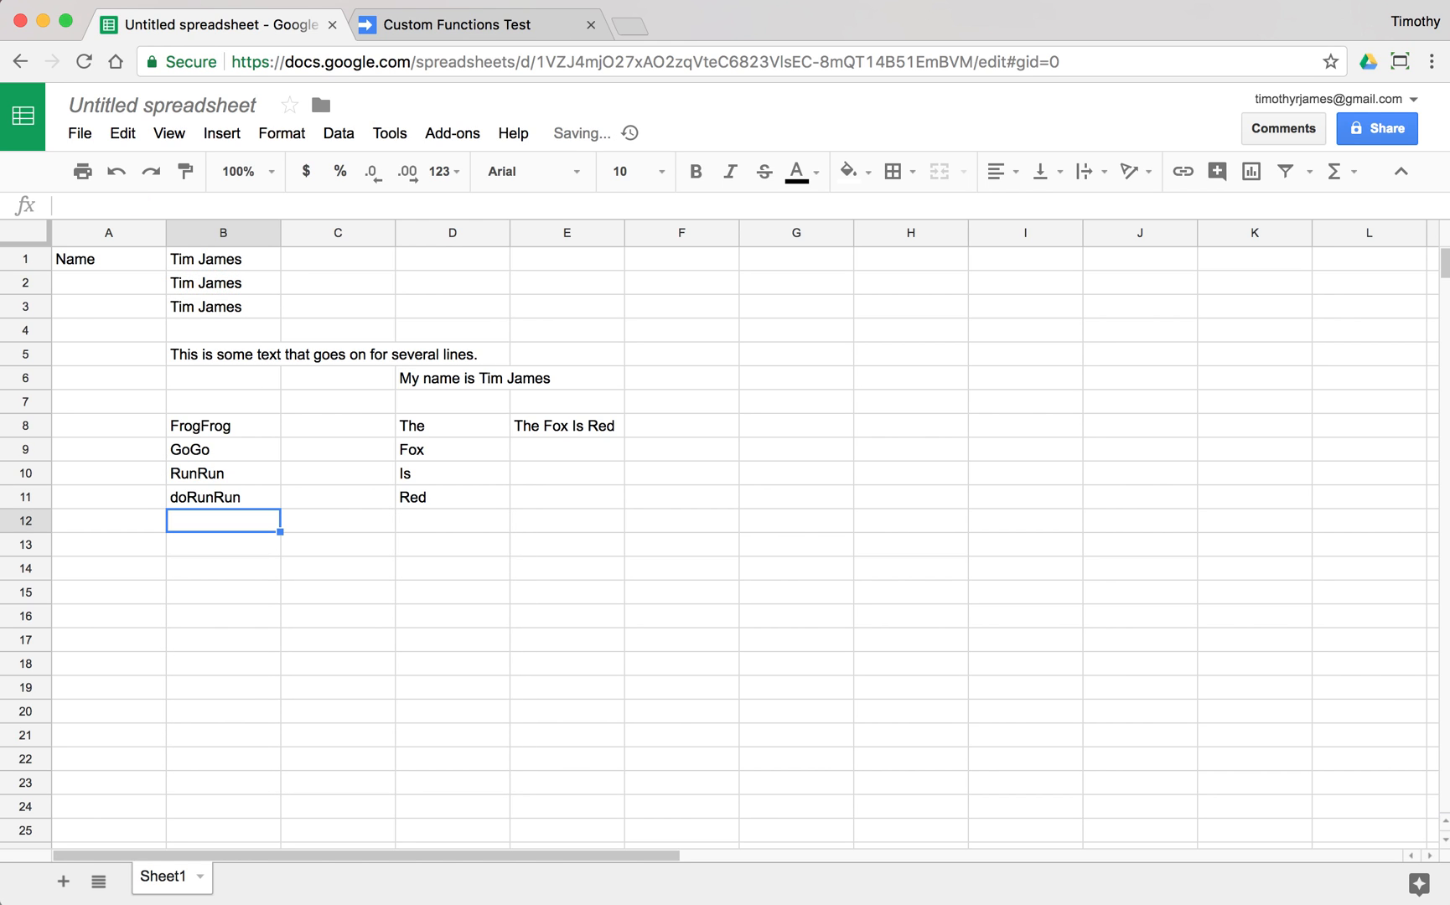
pyautogui.click(222, 497)
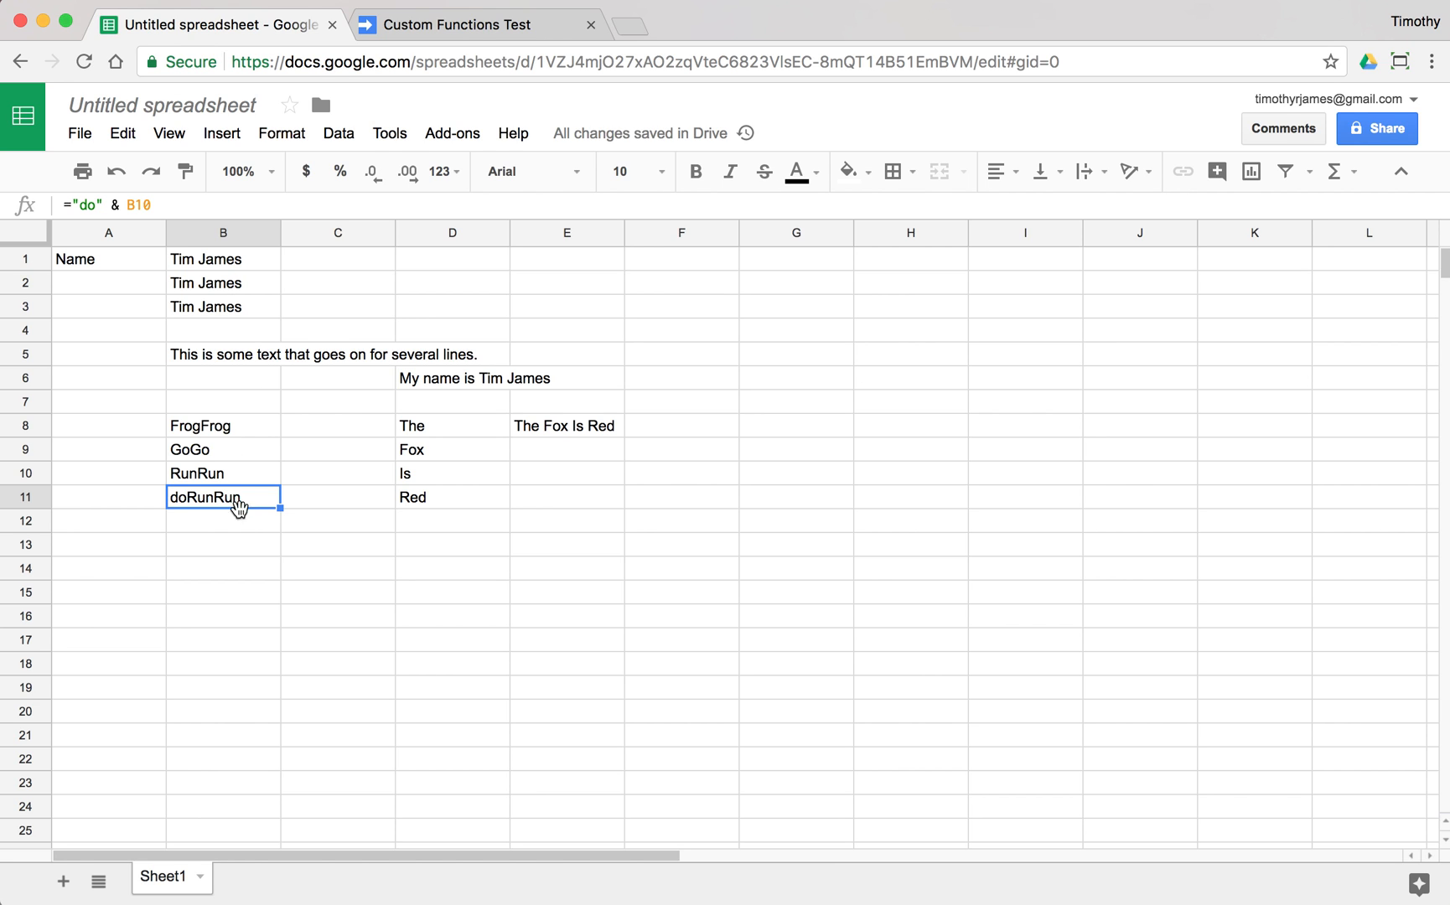
pyautogui.click(458, 23)
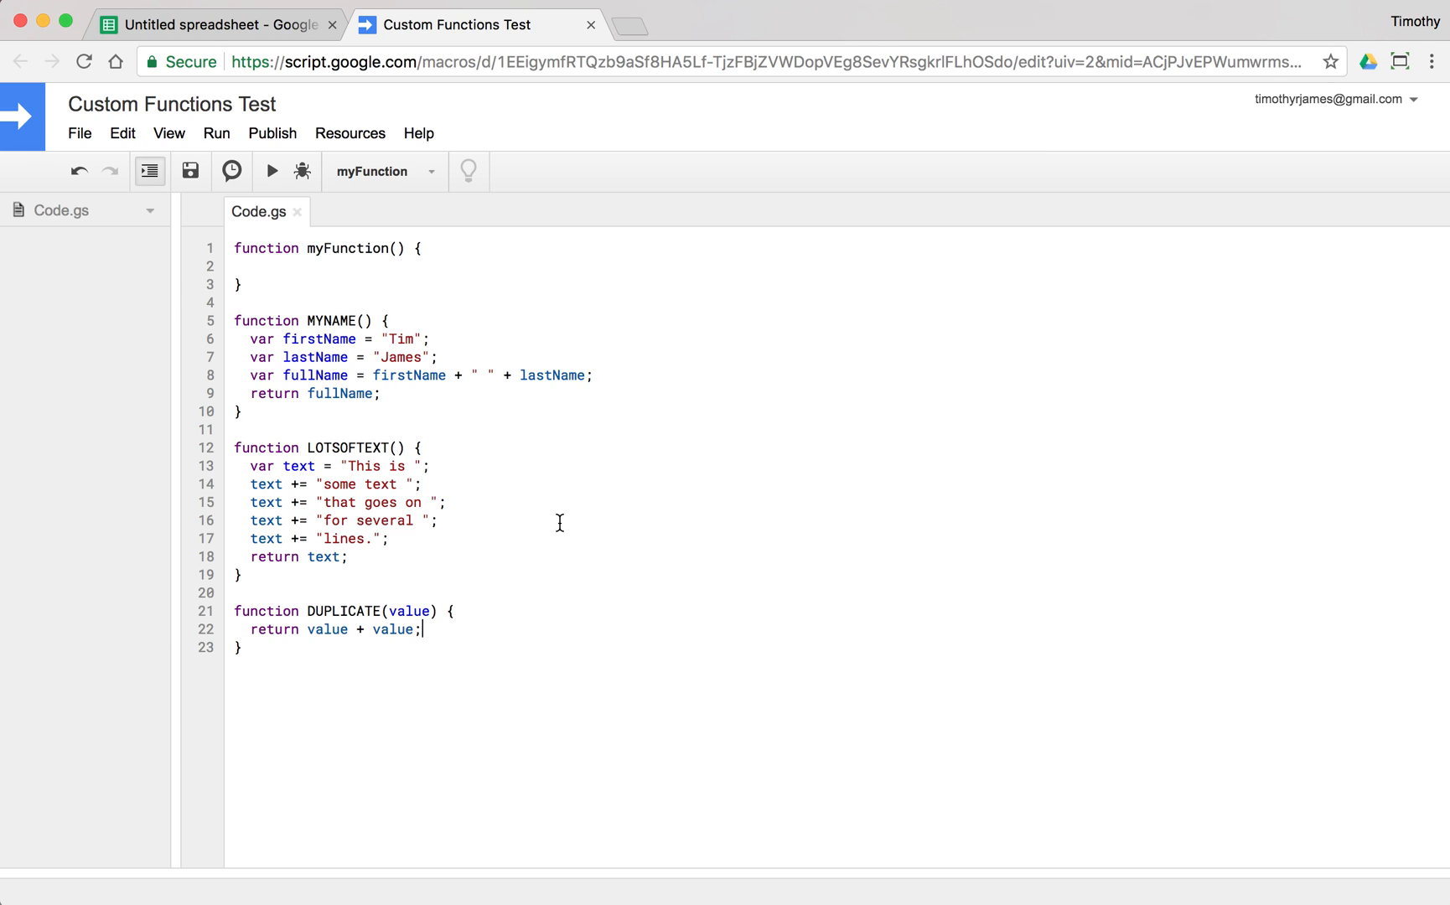
pyautogui.moveTo(344, 655)
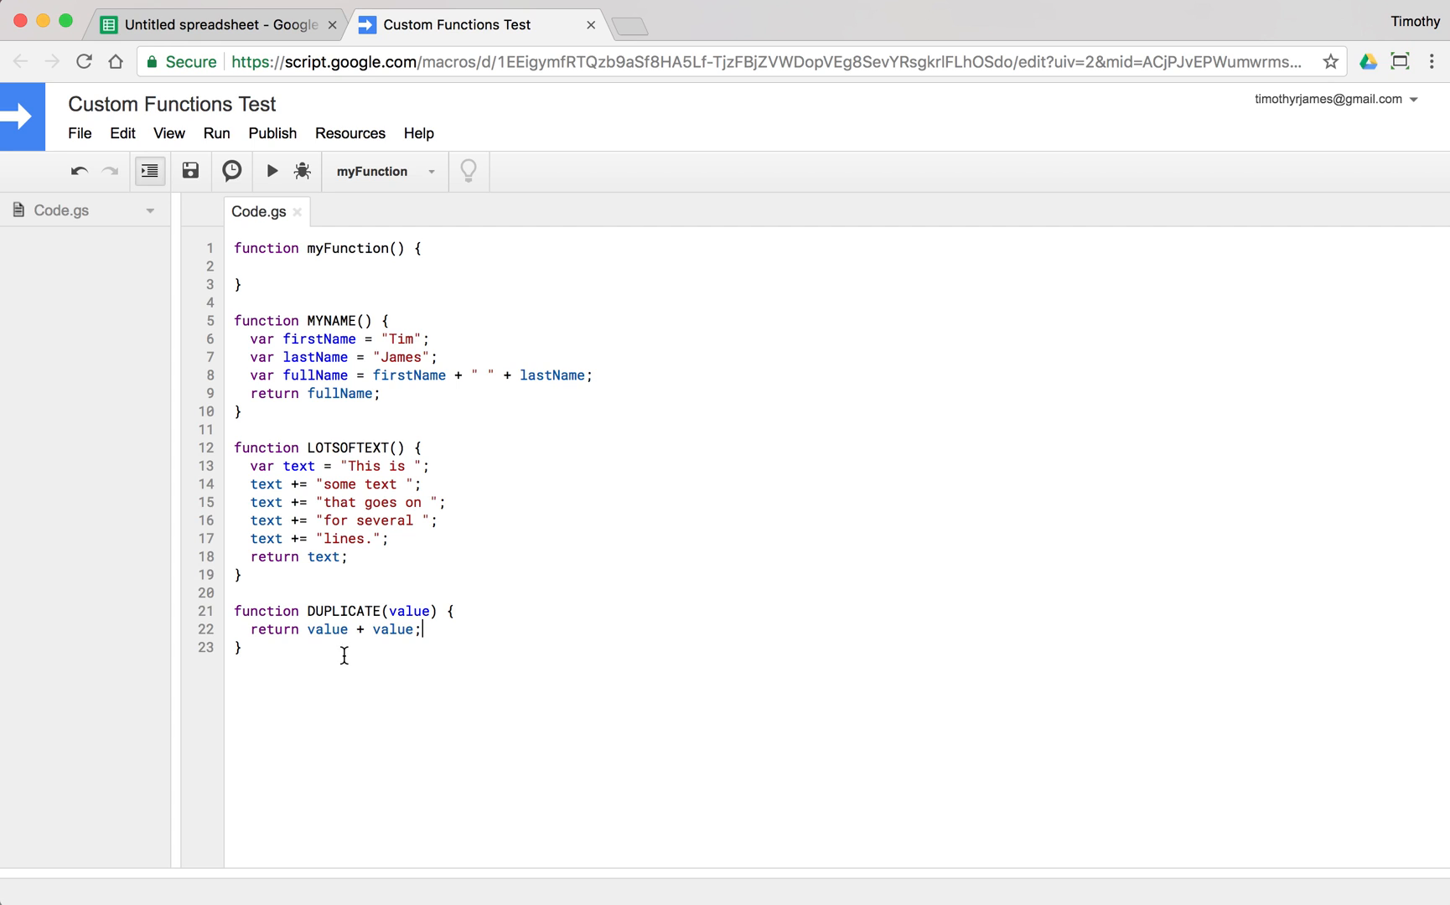
pyautogui.moveTo(436, 540)
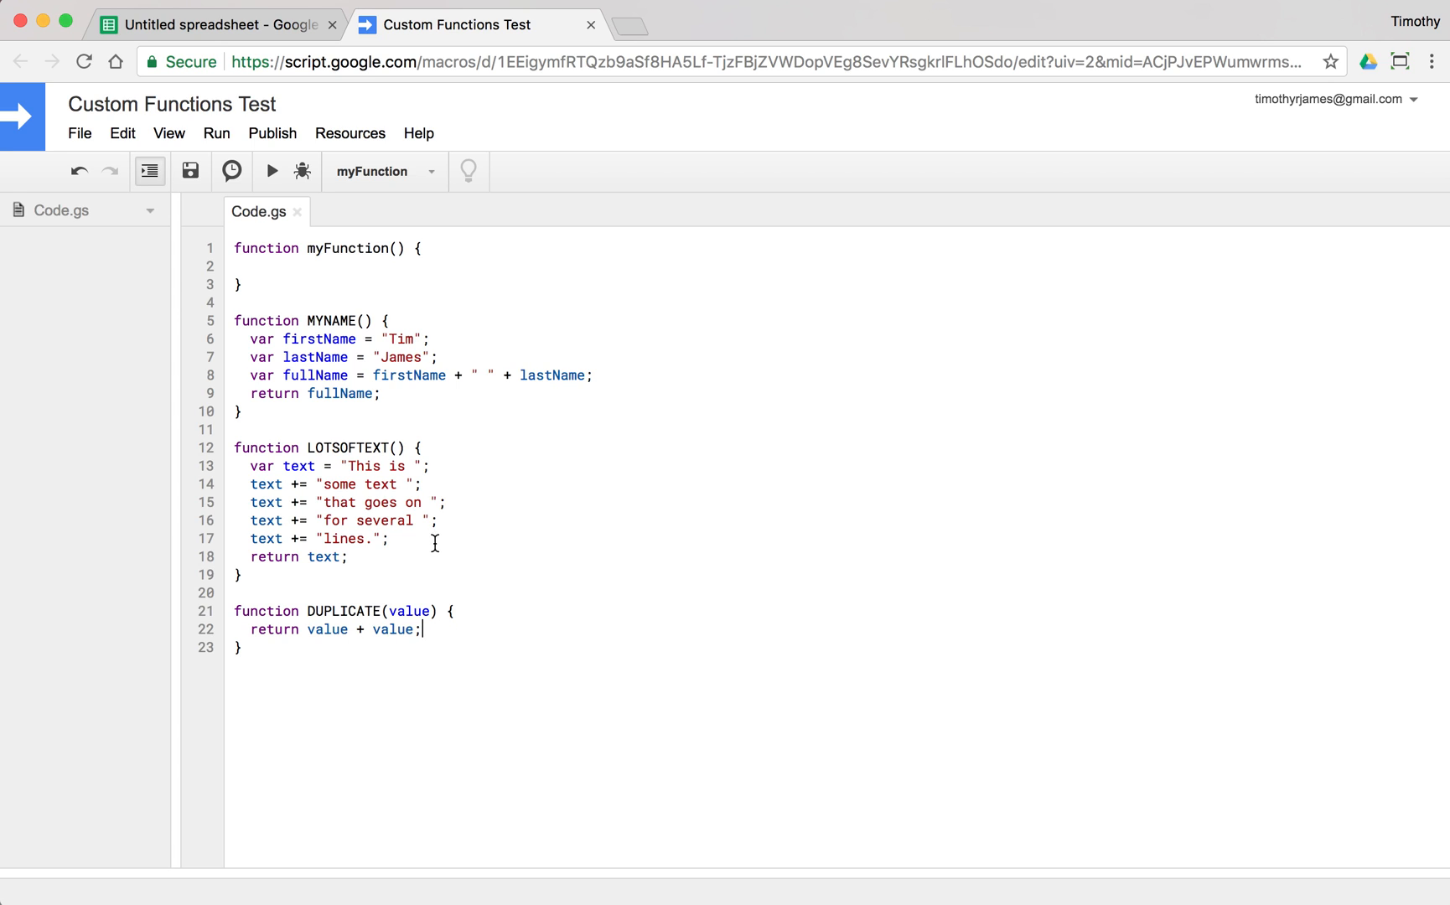
pyautogui.moveTo(404, 464)
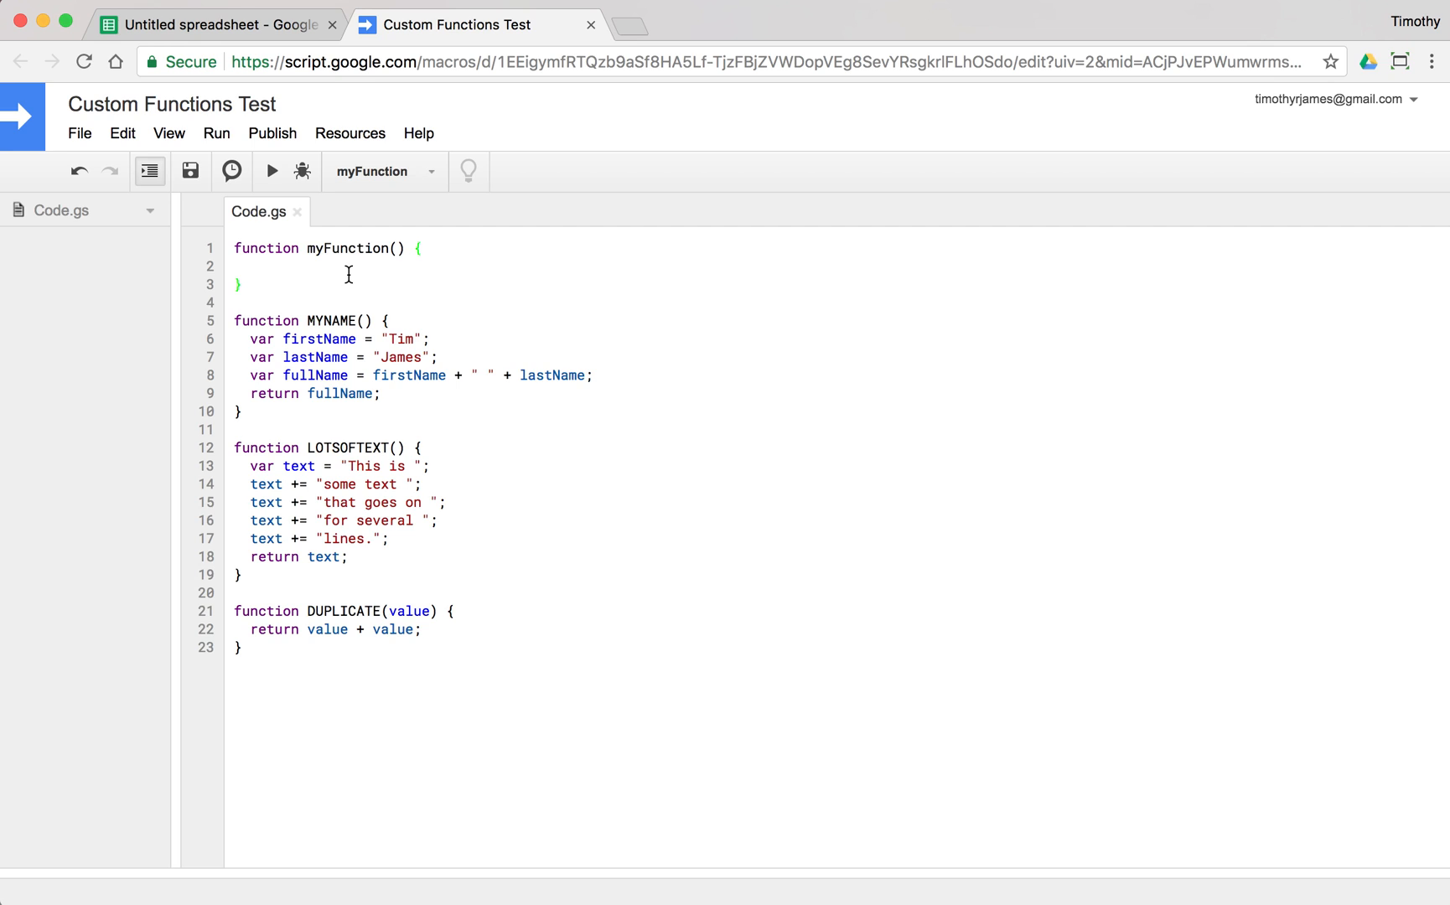
pyautogui.moveTo(368, 269)
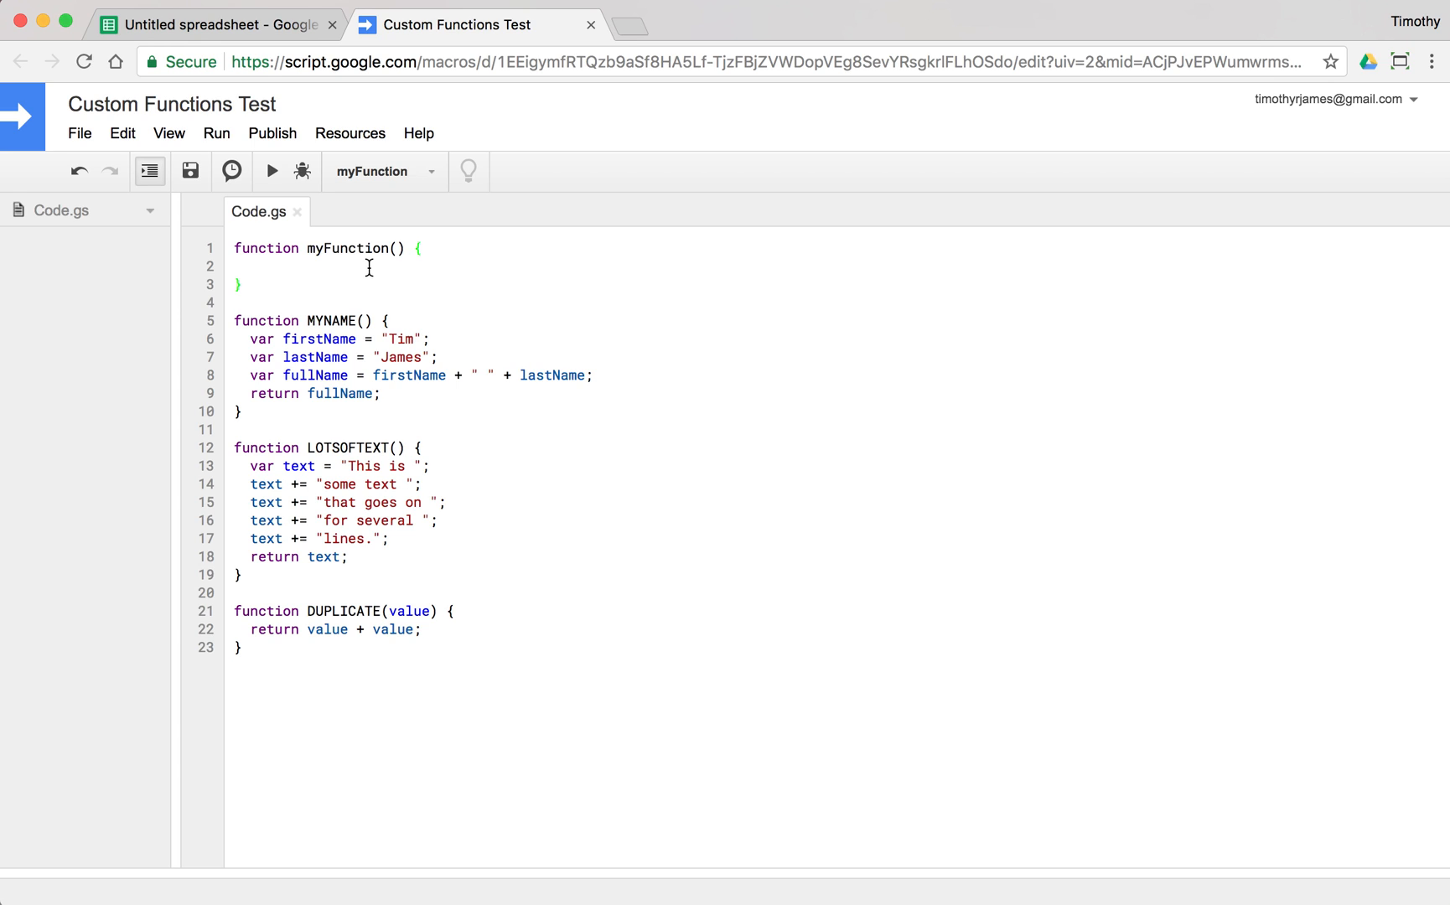